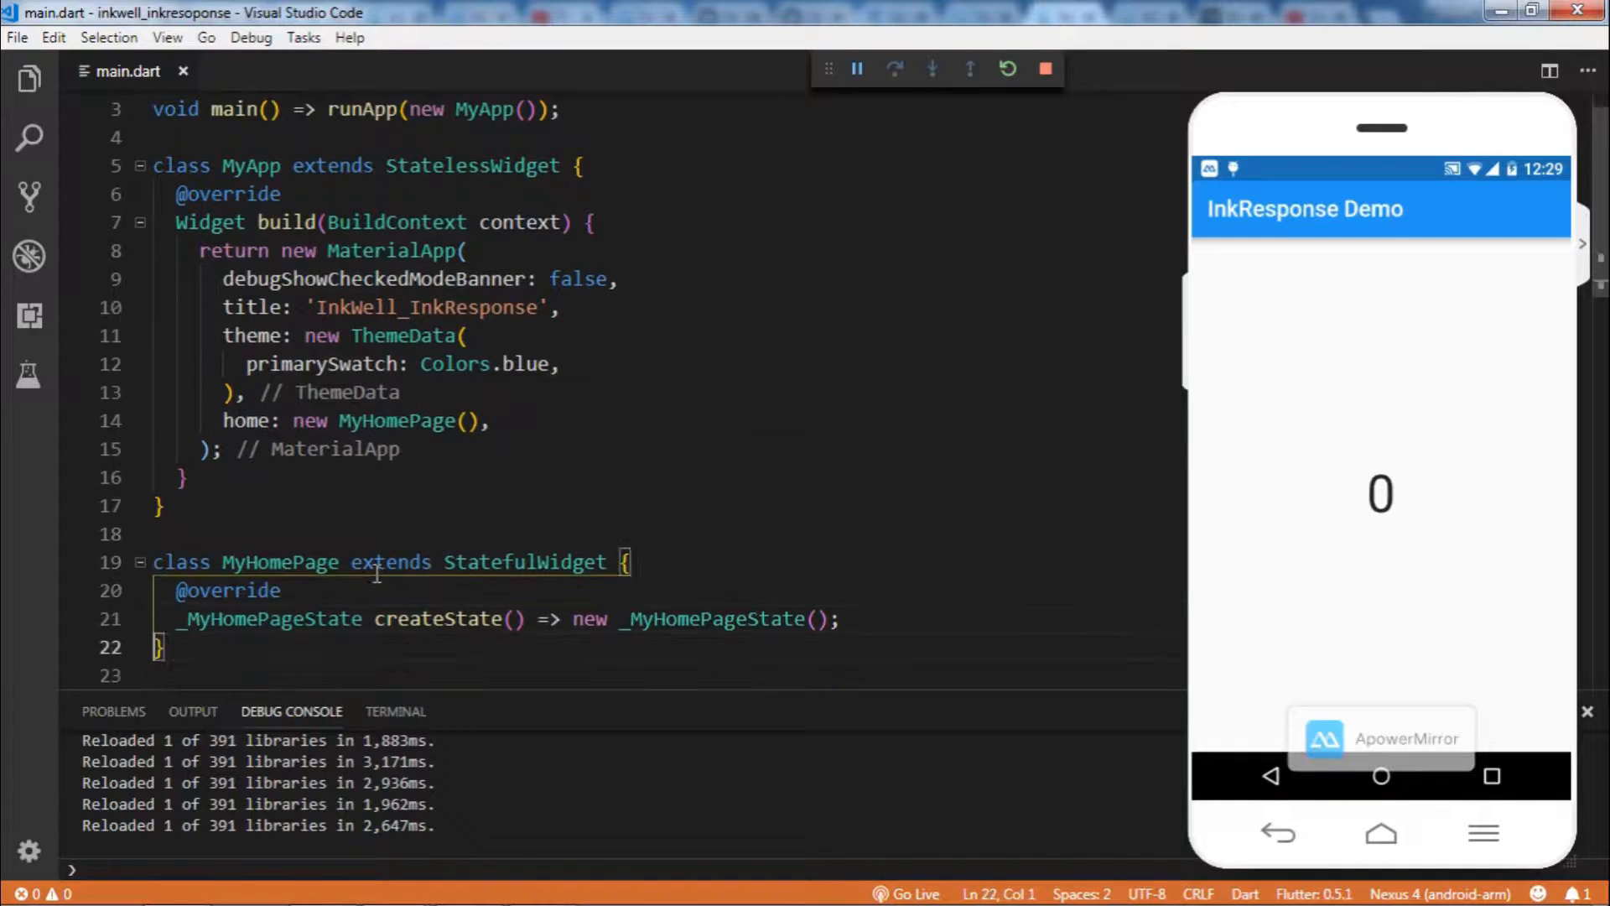
Add style: TextStyle(fontSize: 45.0) to the counter Text after _counter.toString()
{"action": "scroll", "scroll_direction": "down", "scroll_amount": 3}
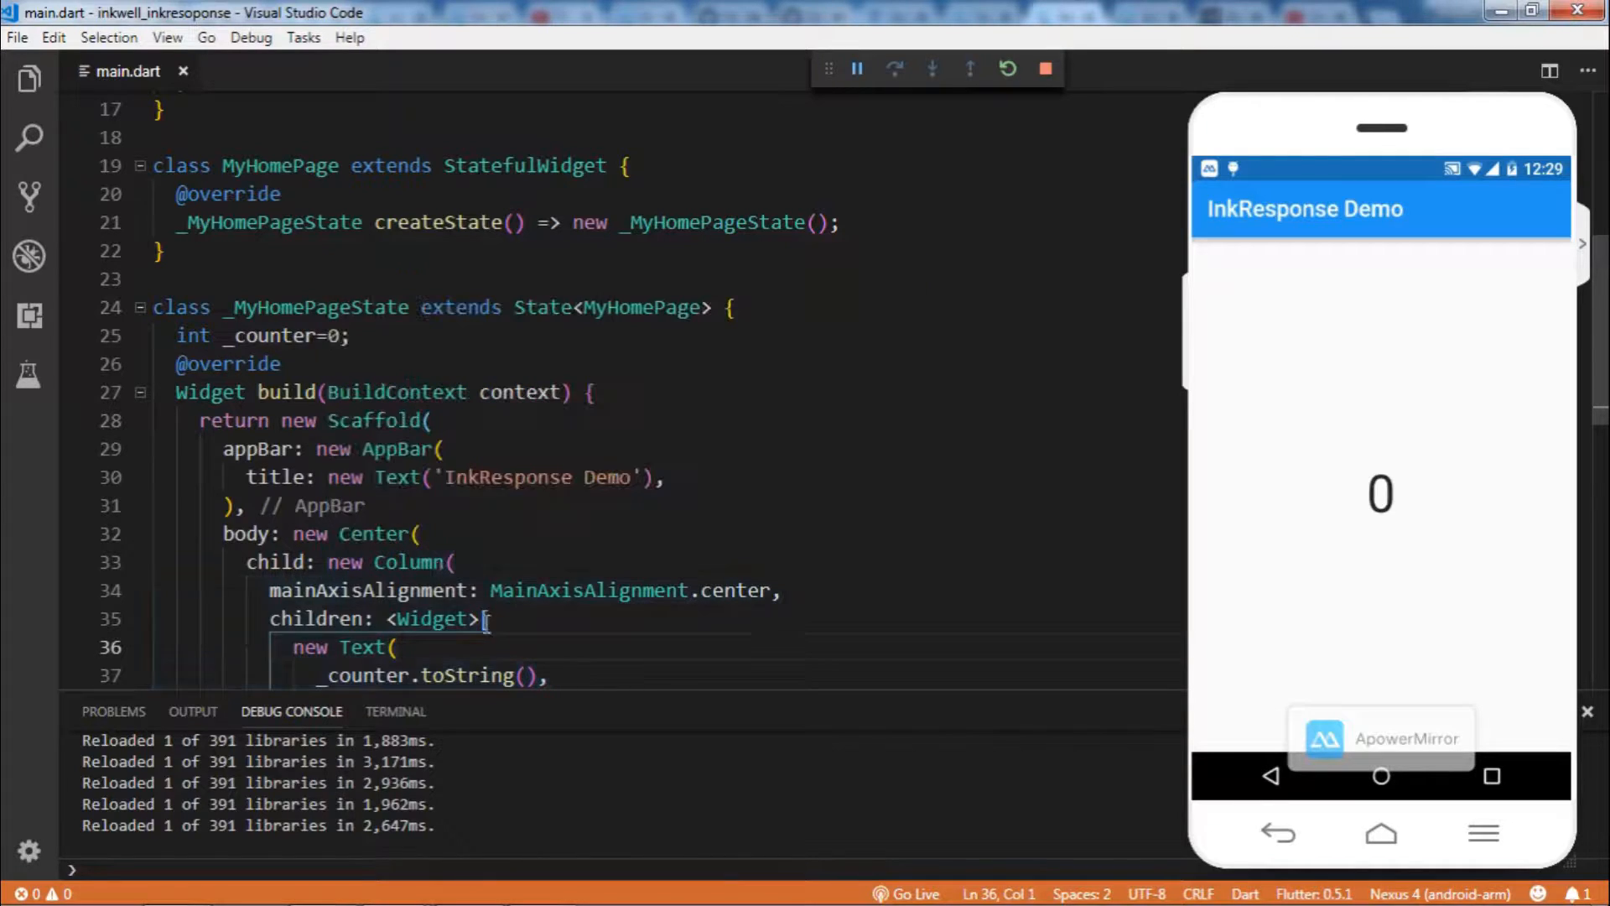
{"action": "left_click", "coordinate": [394, 647]}
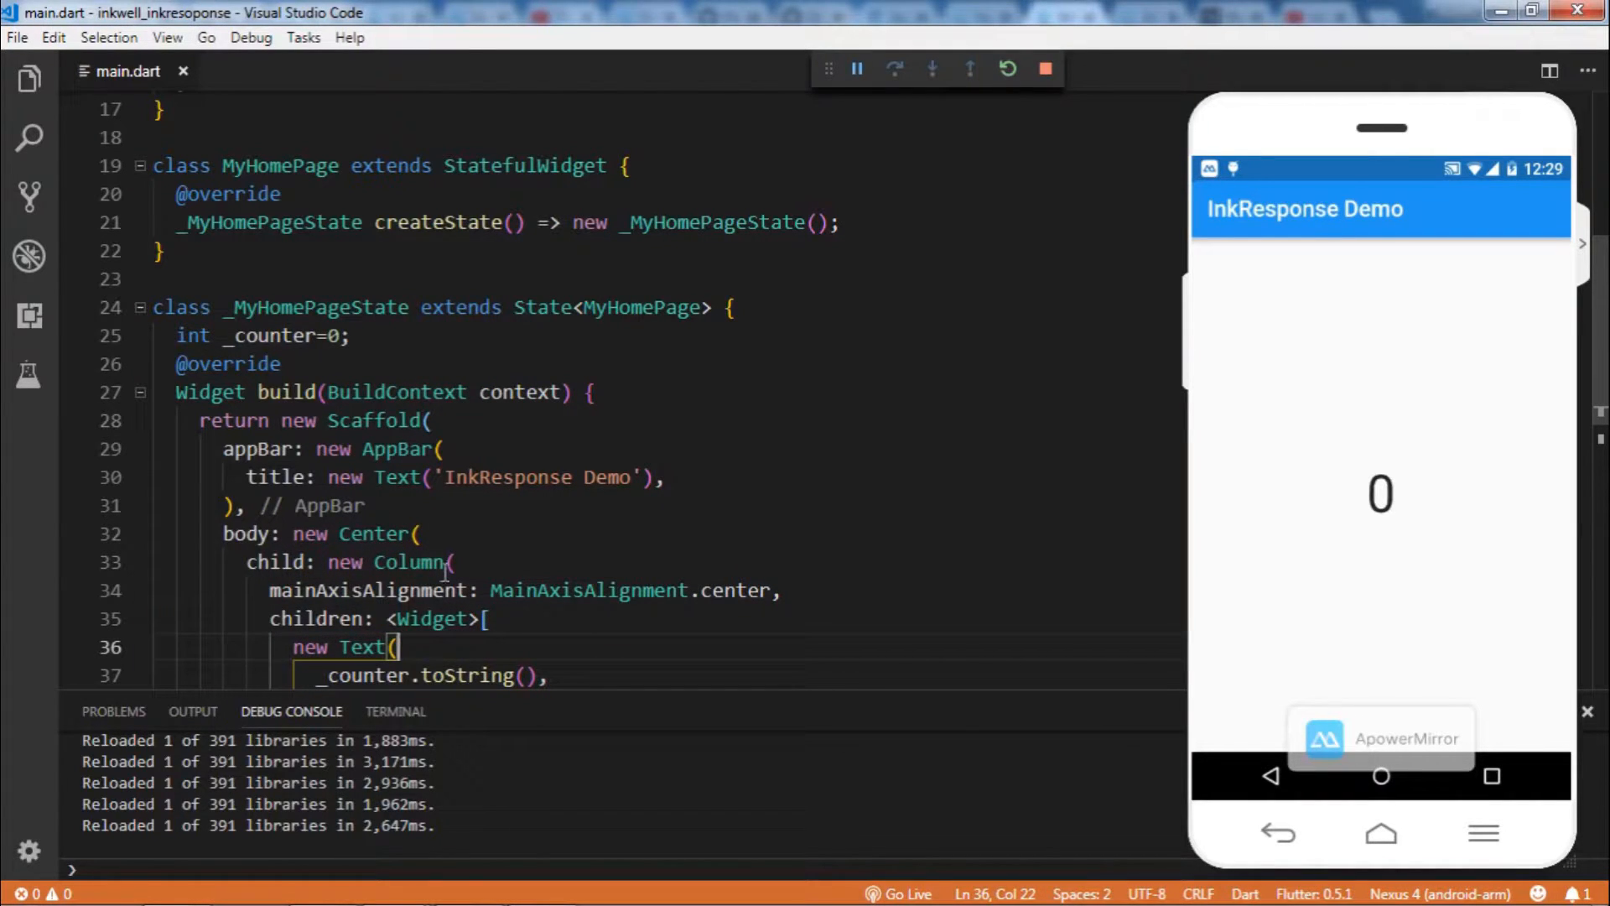
{"action": "type", "text": "style: TextStyle(fontSize: 45.0),"}
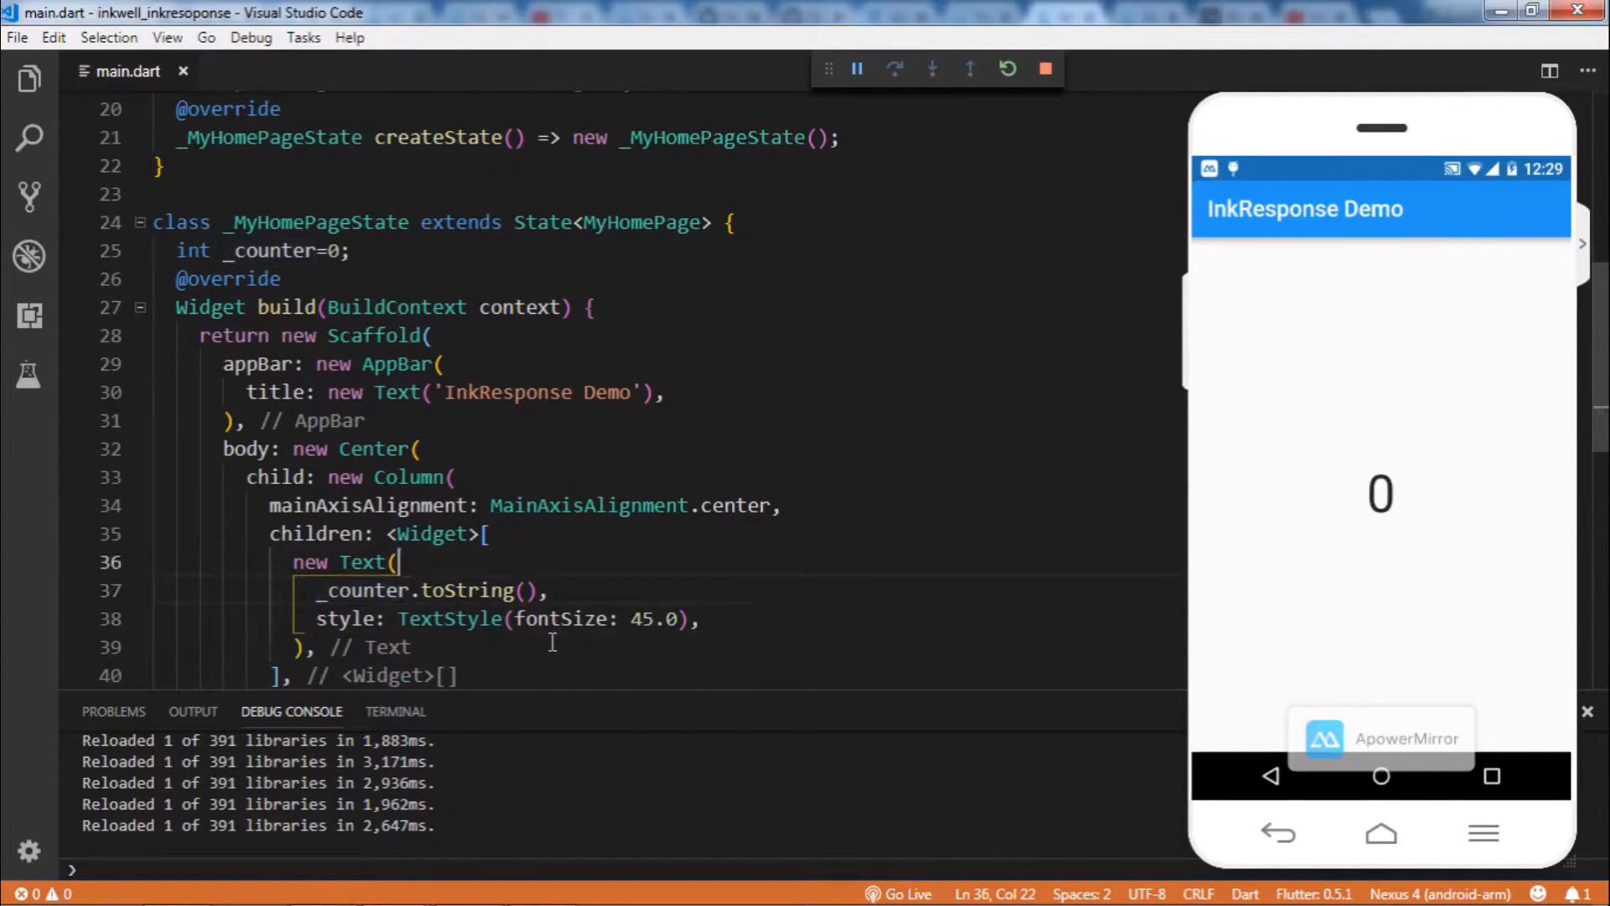
{"action": "scroll", "scroll_direction": "up", "scroll_amount": 3}
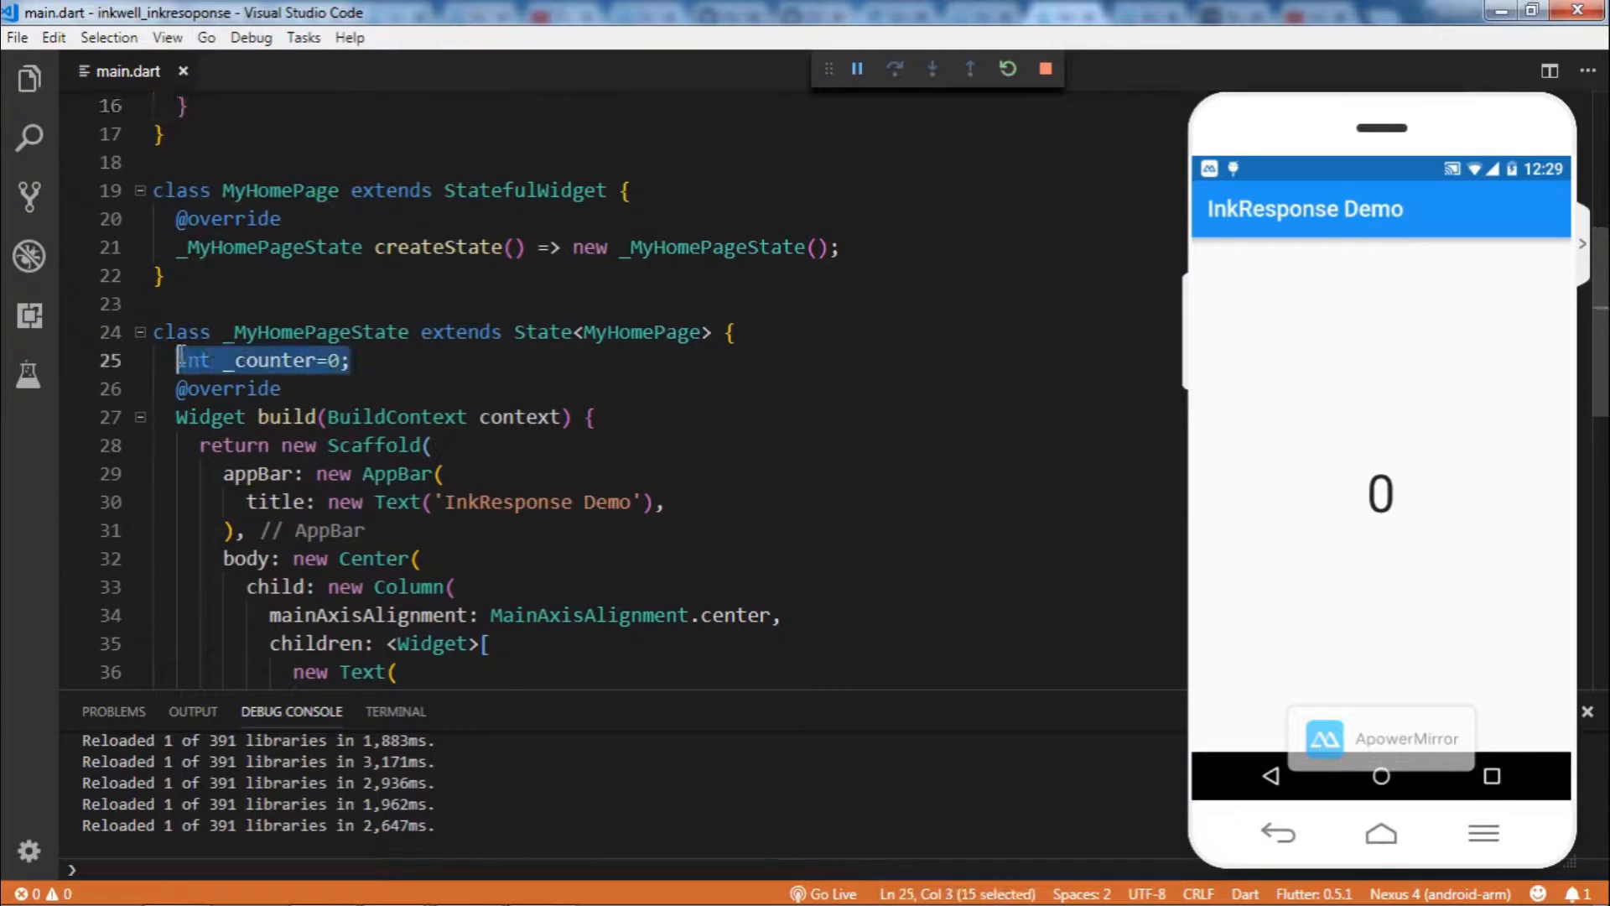
{"action": "left_click", "coordinate": [450, 586]}
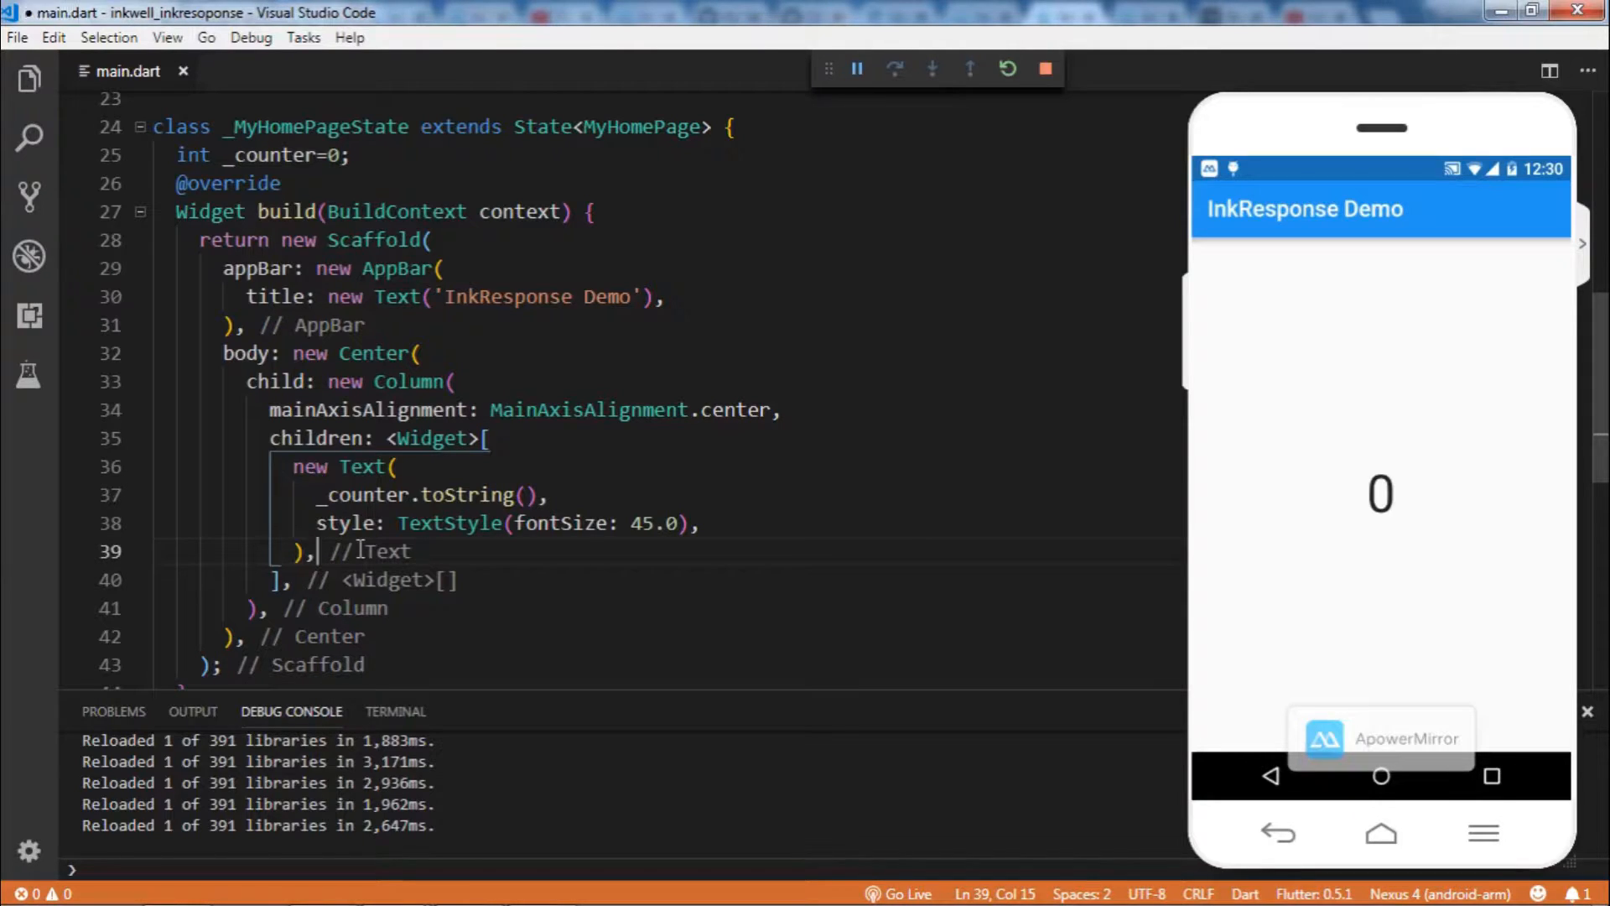
Write a RaisedButton in the column with child Text('Click Me')
{"action": "type", "text": "Rai"}
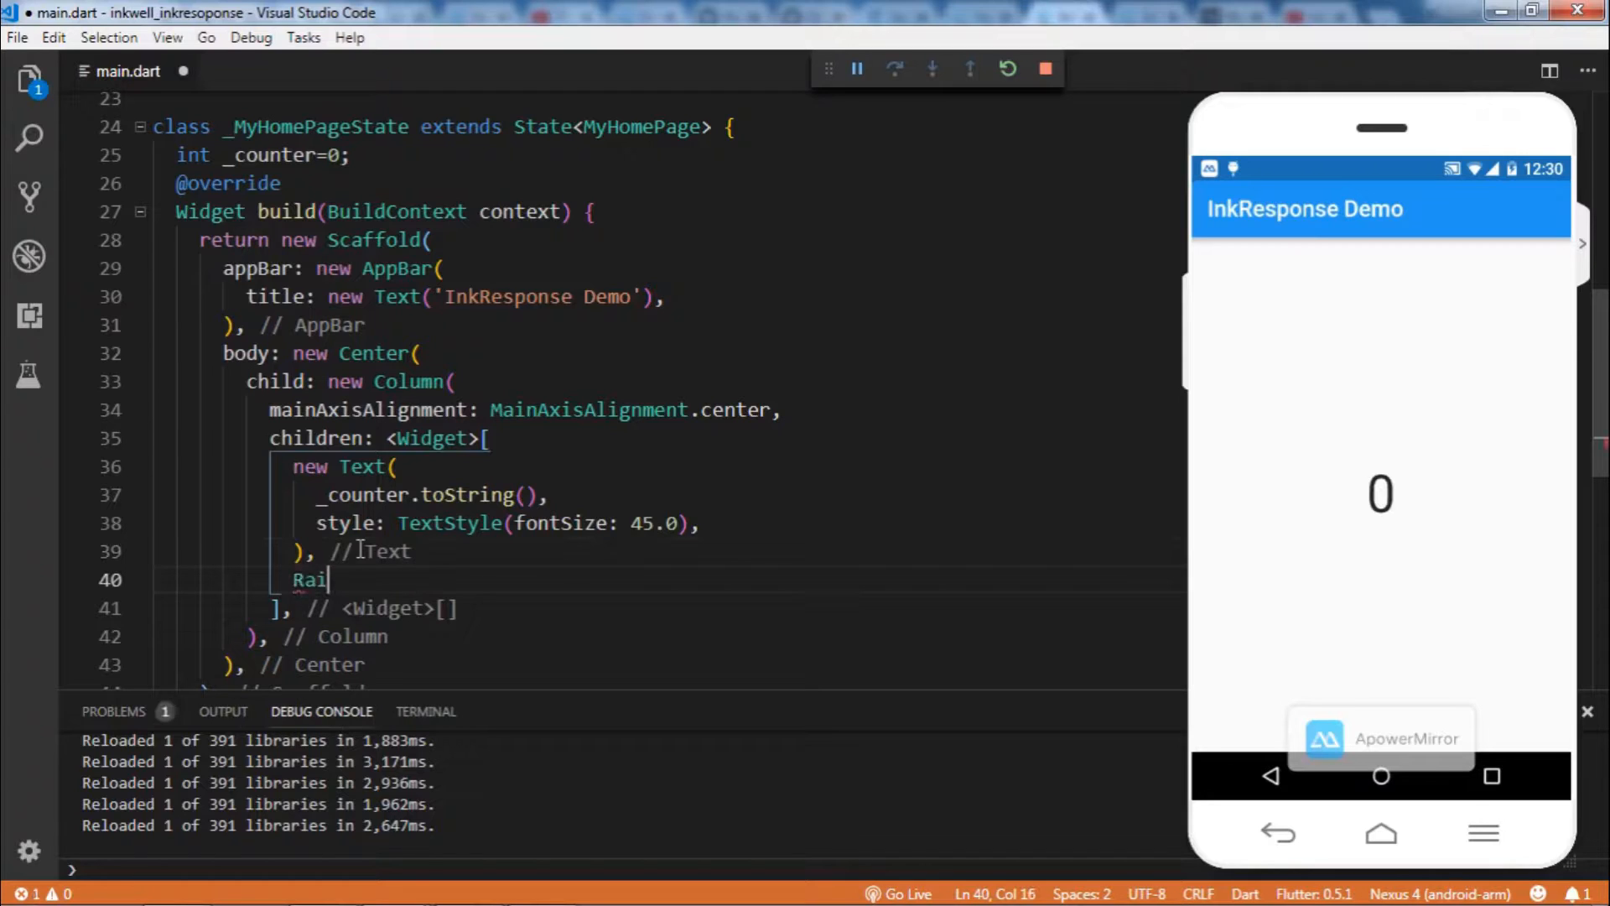
{"action": "type", "text": "sed"}
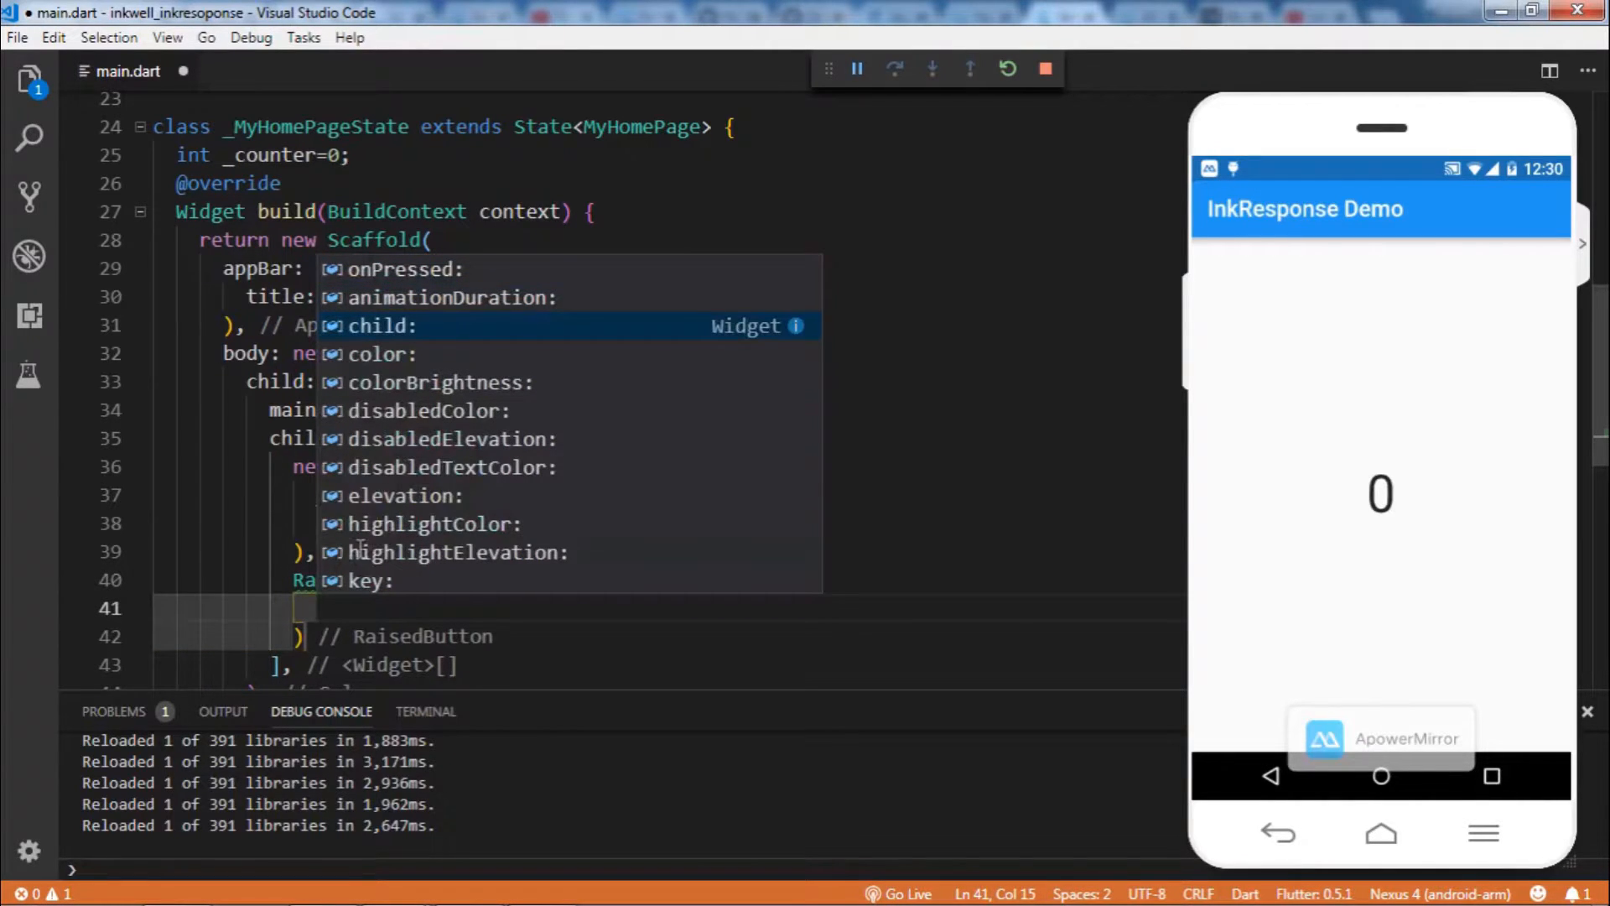
{"action": "type", "text": "child: ,"}
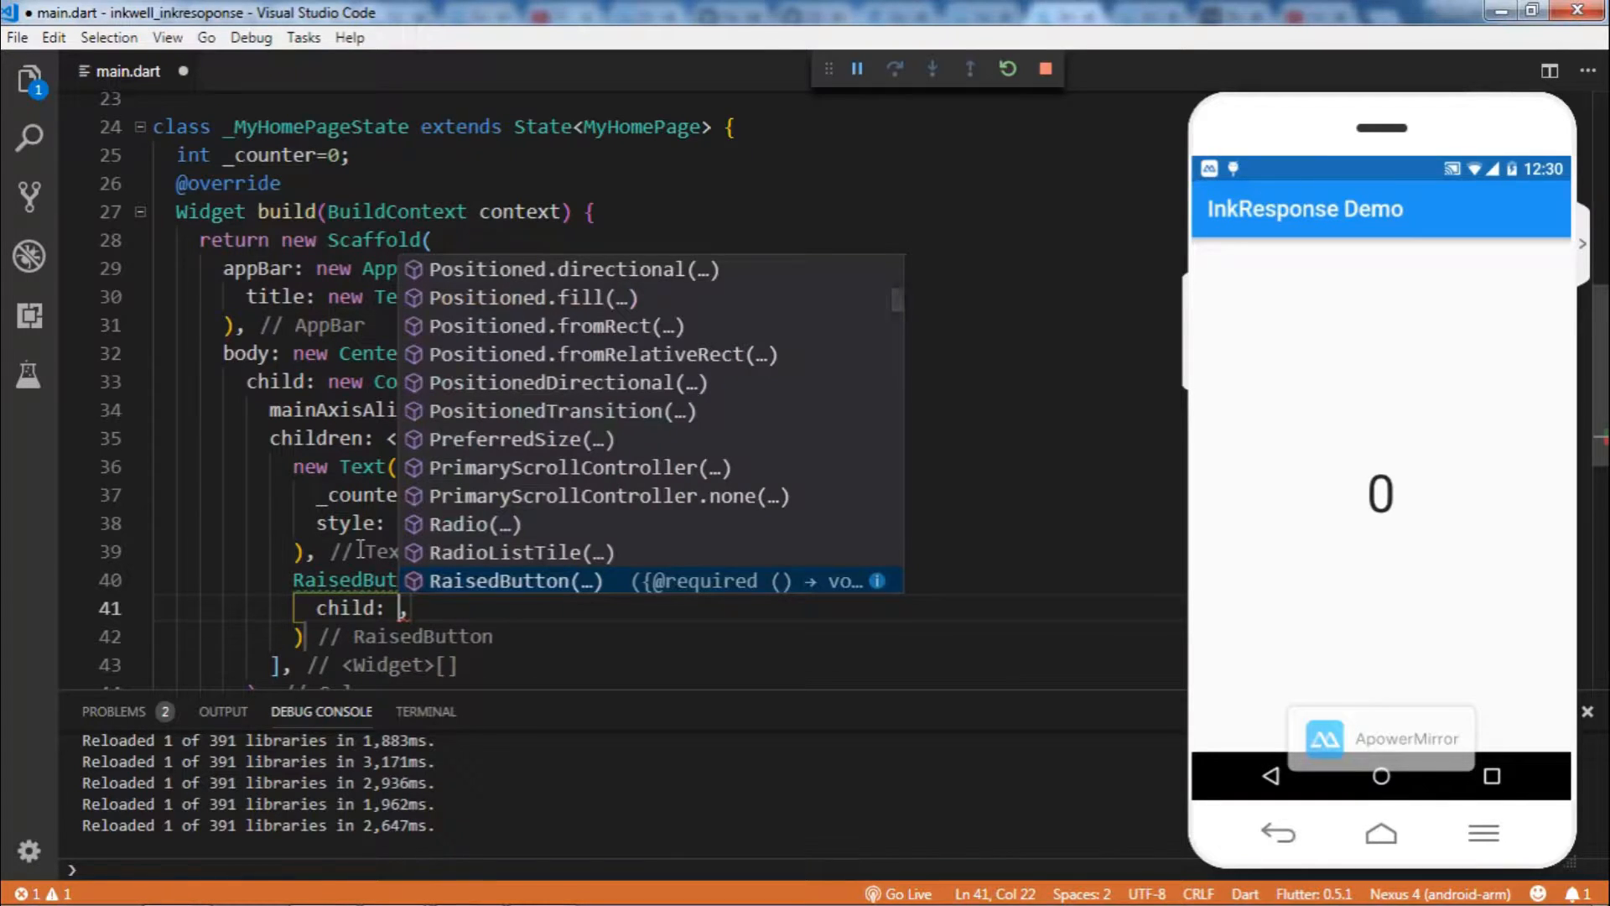
{"action": "type", "text": "Text(data"}
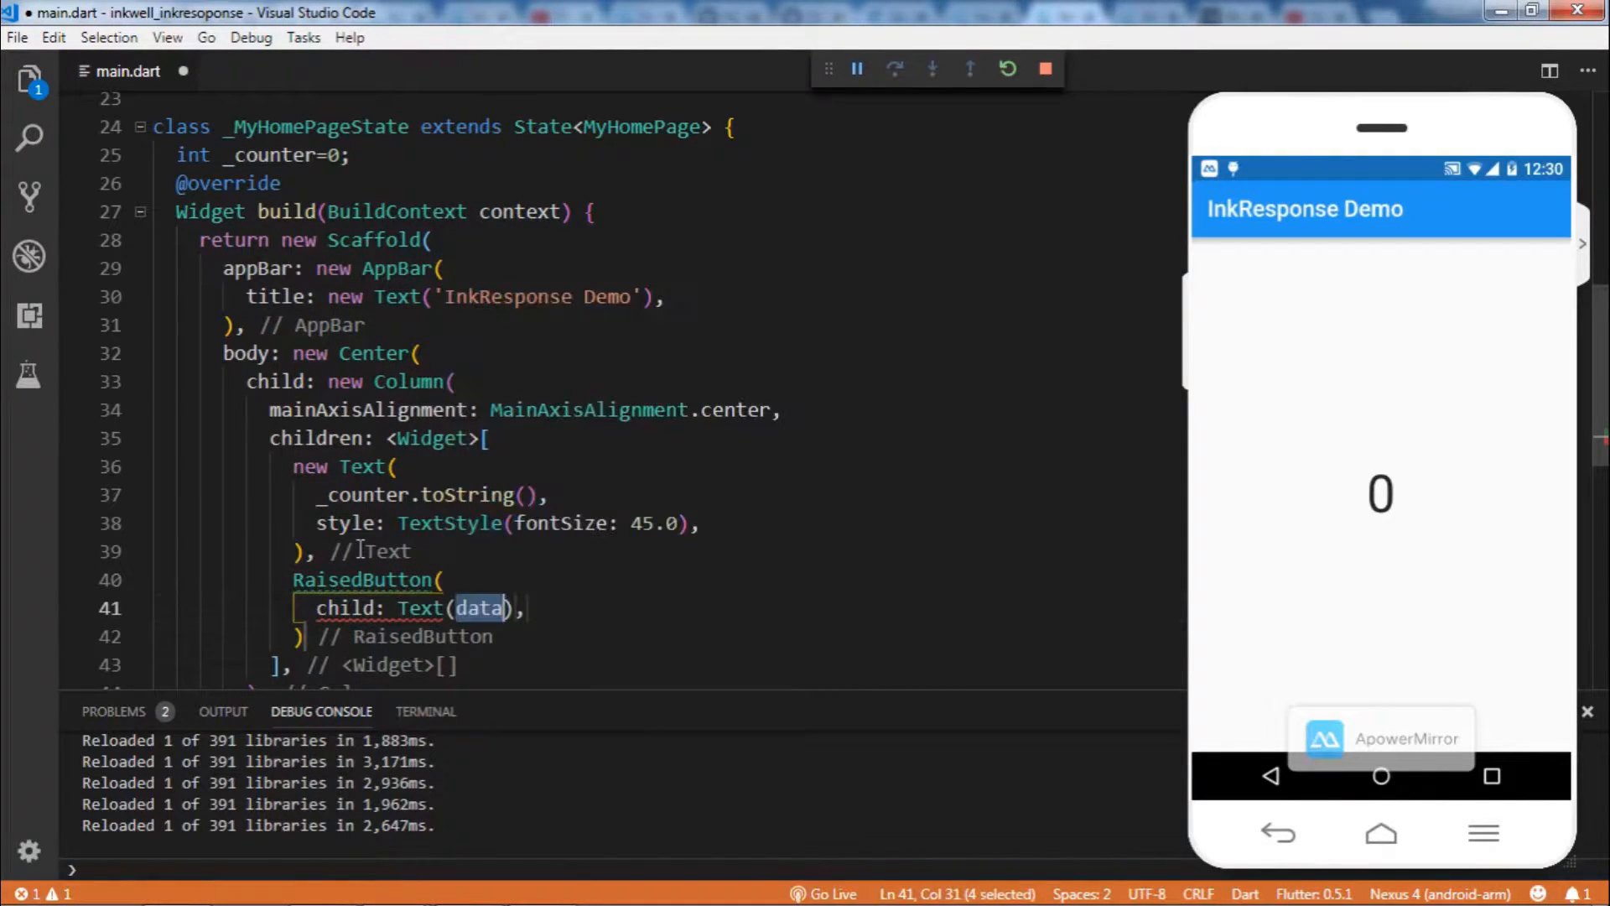
{"action": "type", "text": "'"}
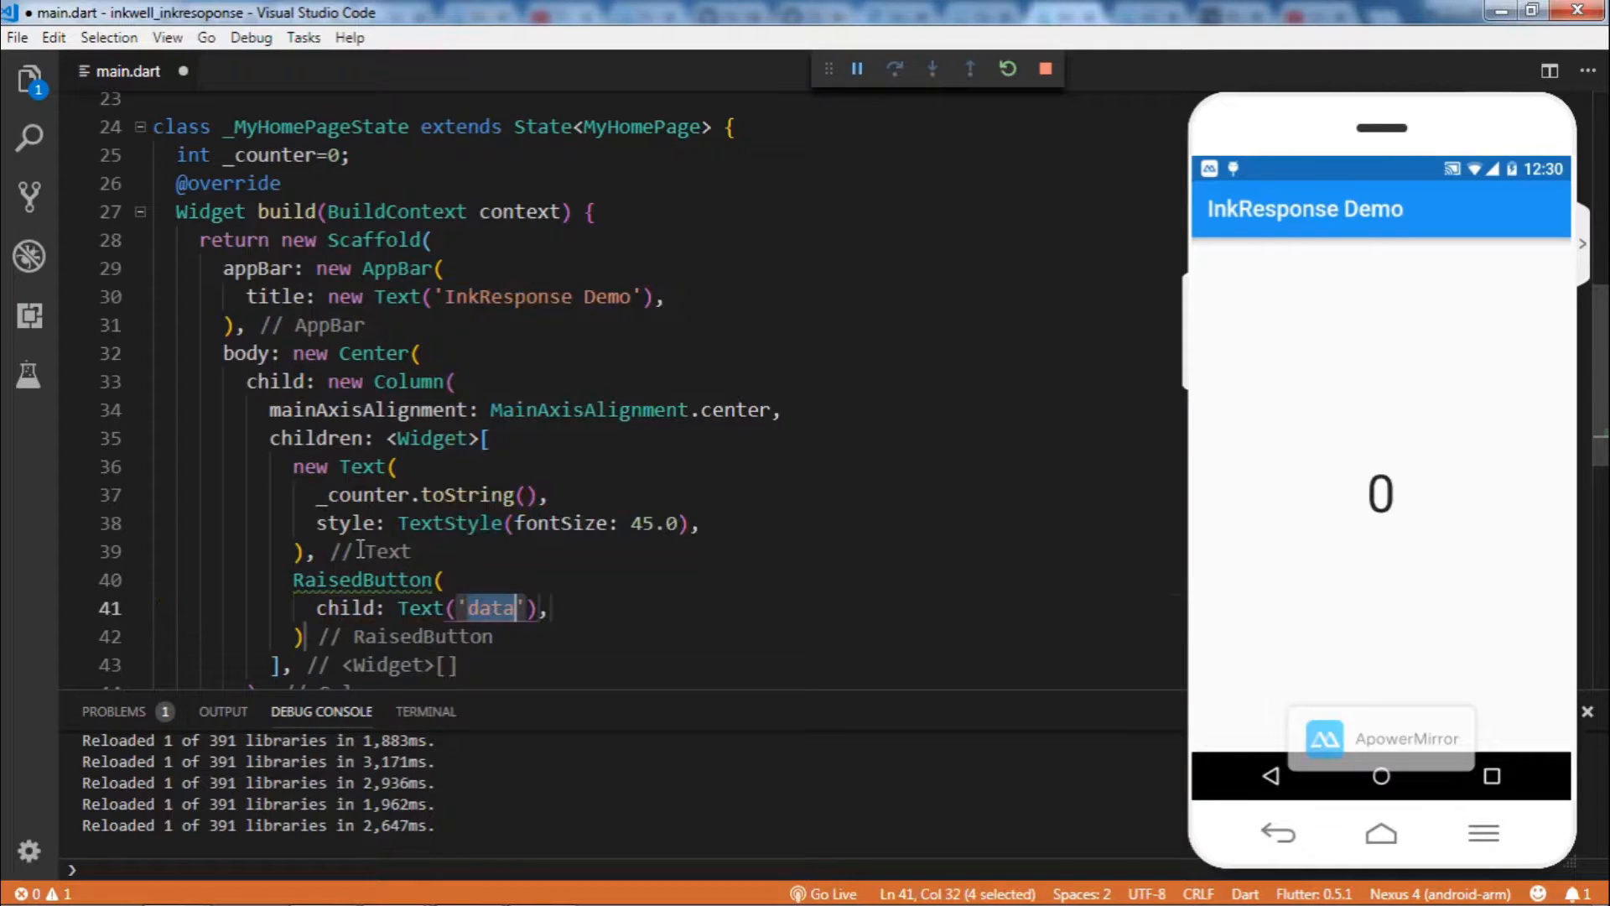
{"action": "type", "text": "Click Me"}
{"action": "type", "text": "onPressed: ,"}
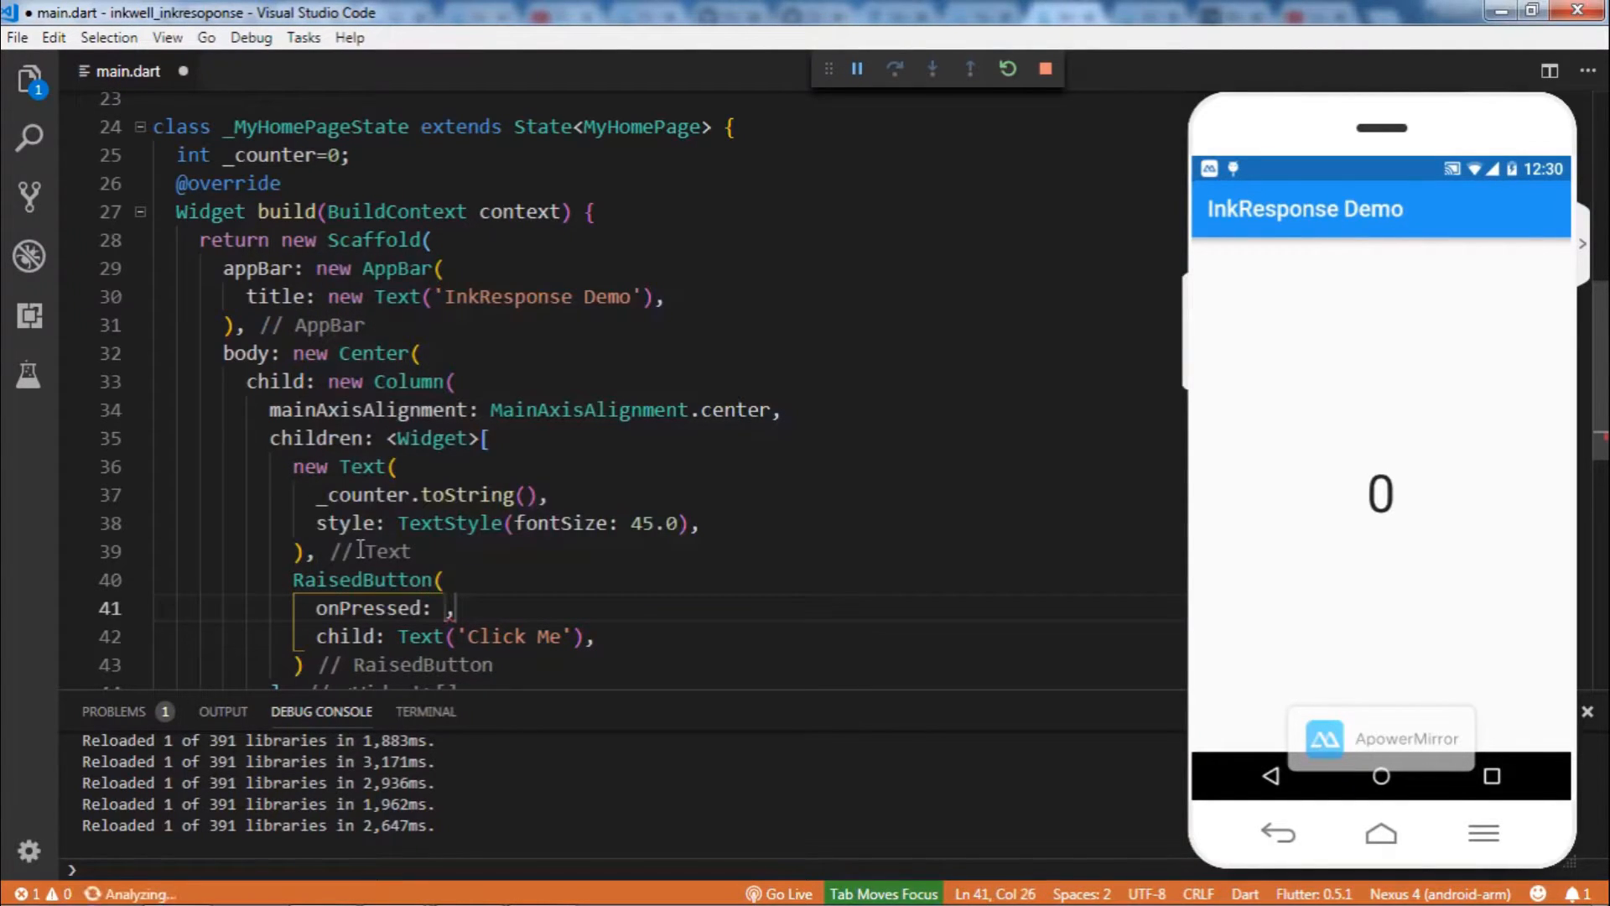
{"action": "type", "text": "(){"}
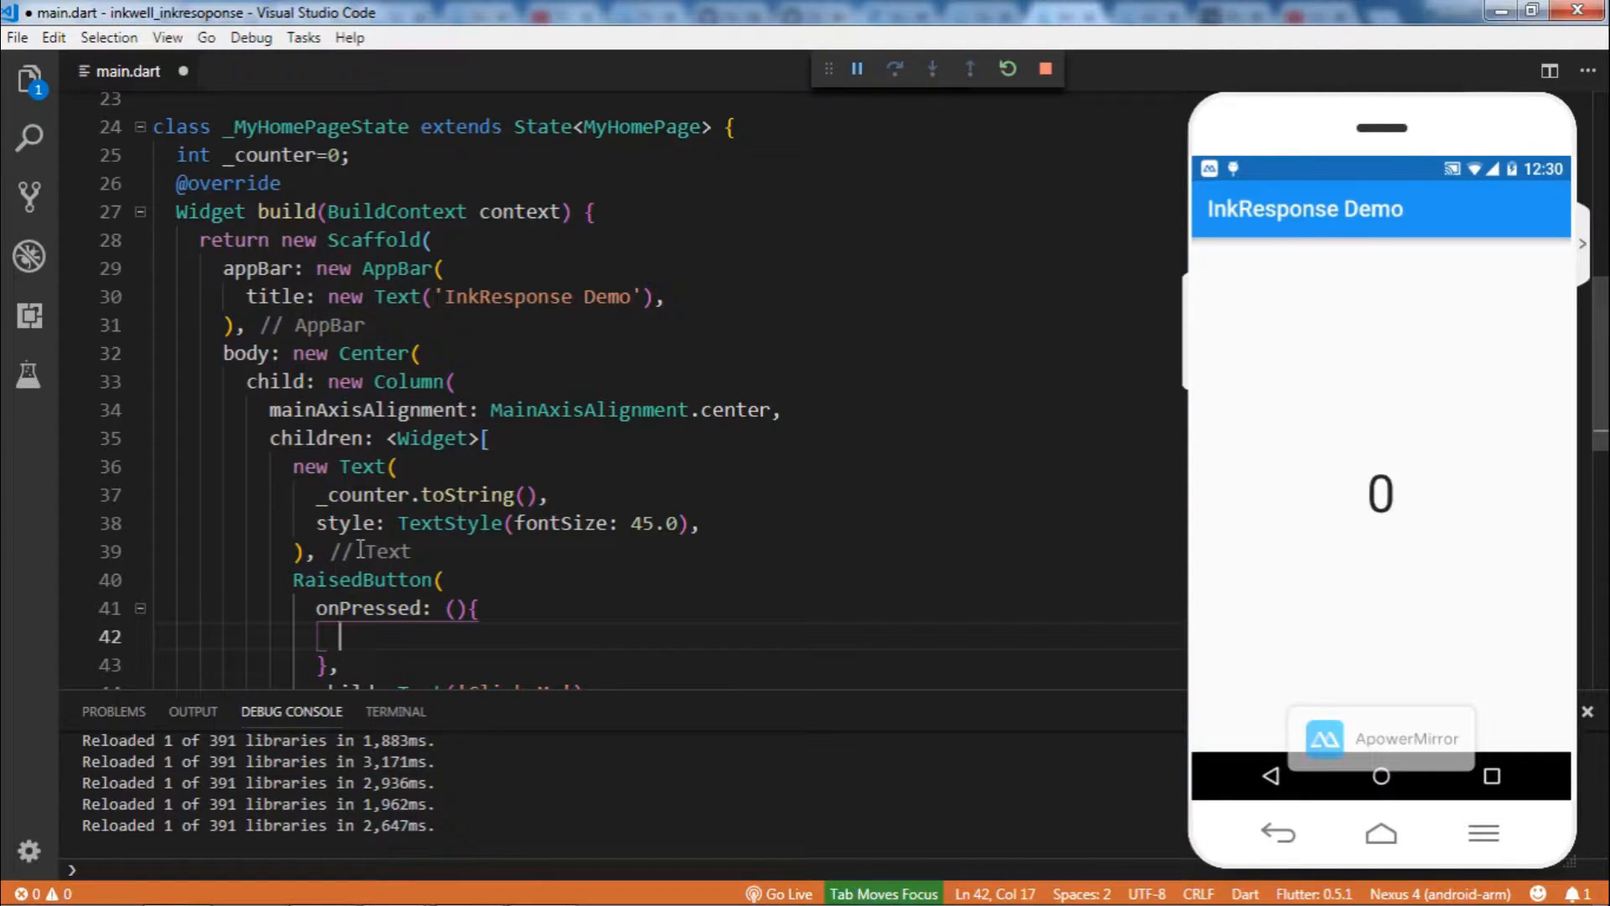
Make the button's onPressed increment _counter and call setState(() {})
{"action": "type", "text": "_coun"}
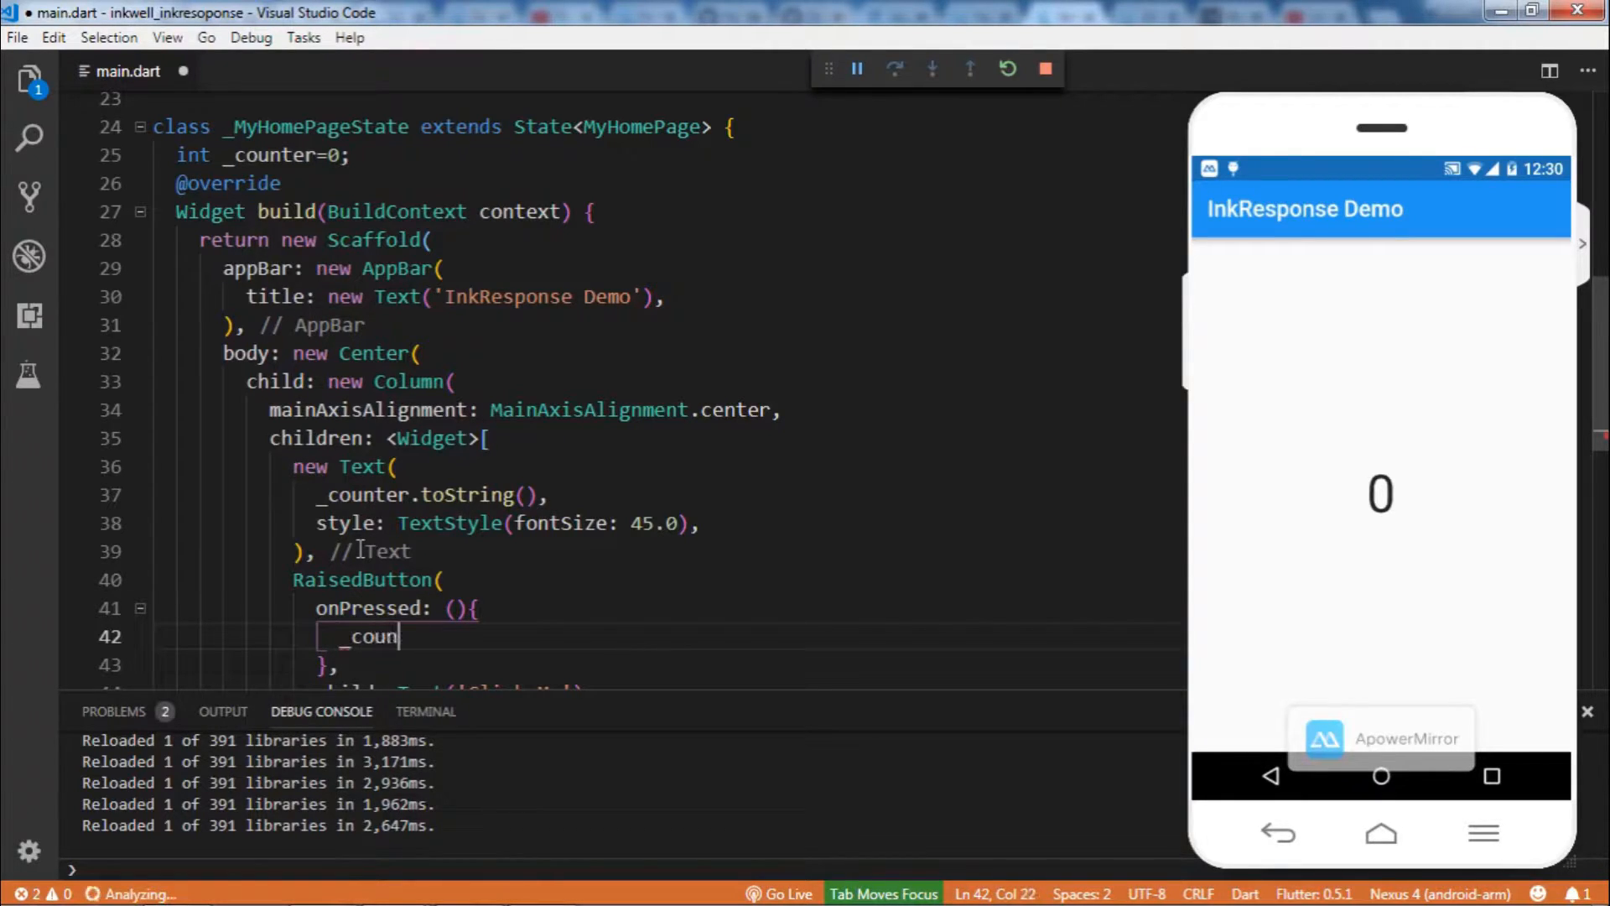
{"action": "type", "text": "ter"}
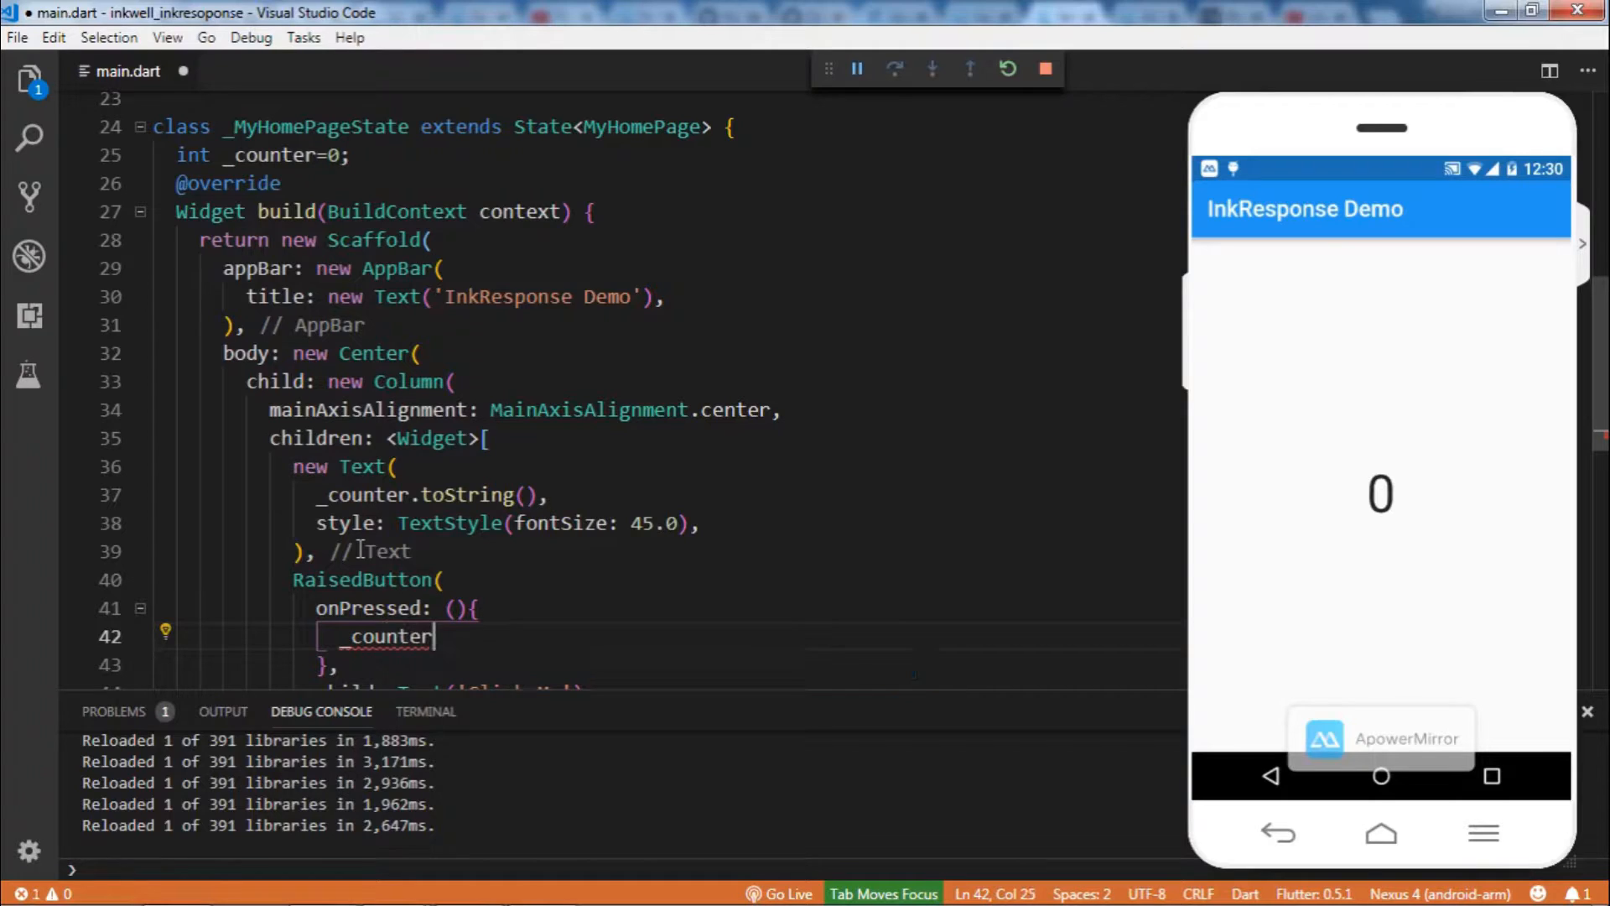
{"action": "type", "text": "++;"}
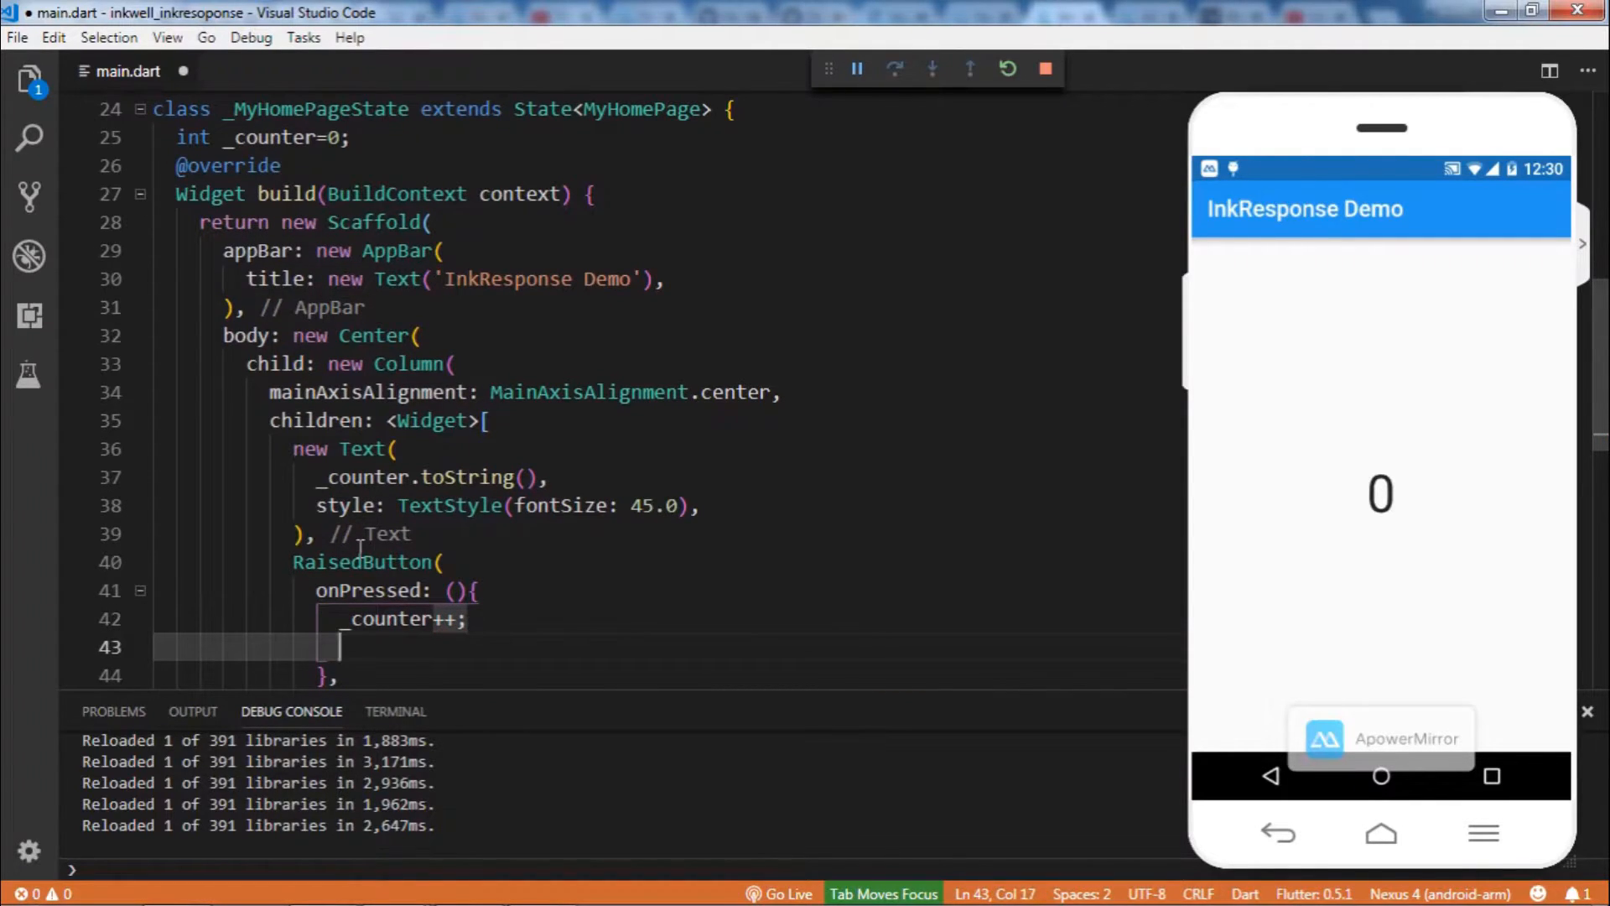
{"action": "type", "text": "set"}
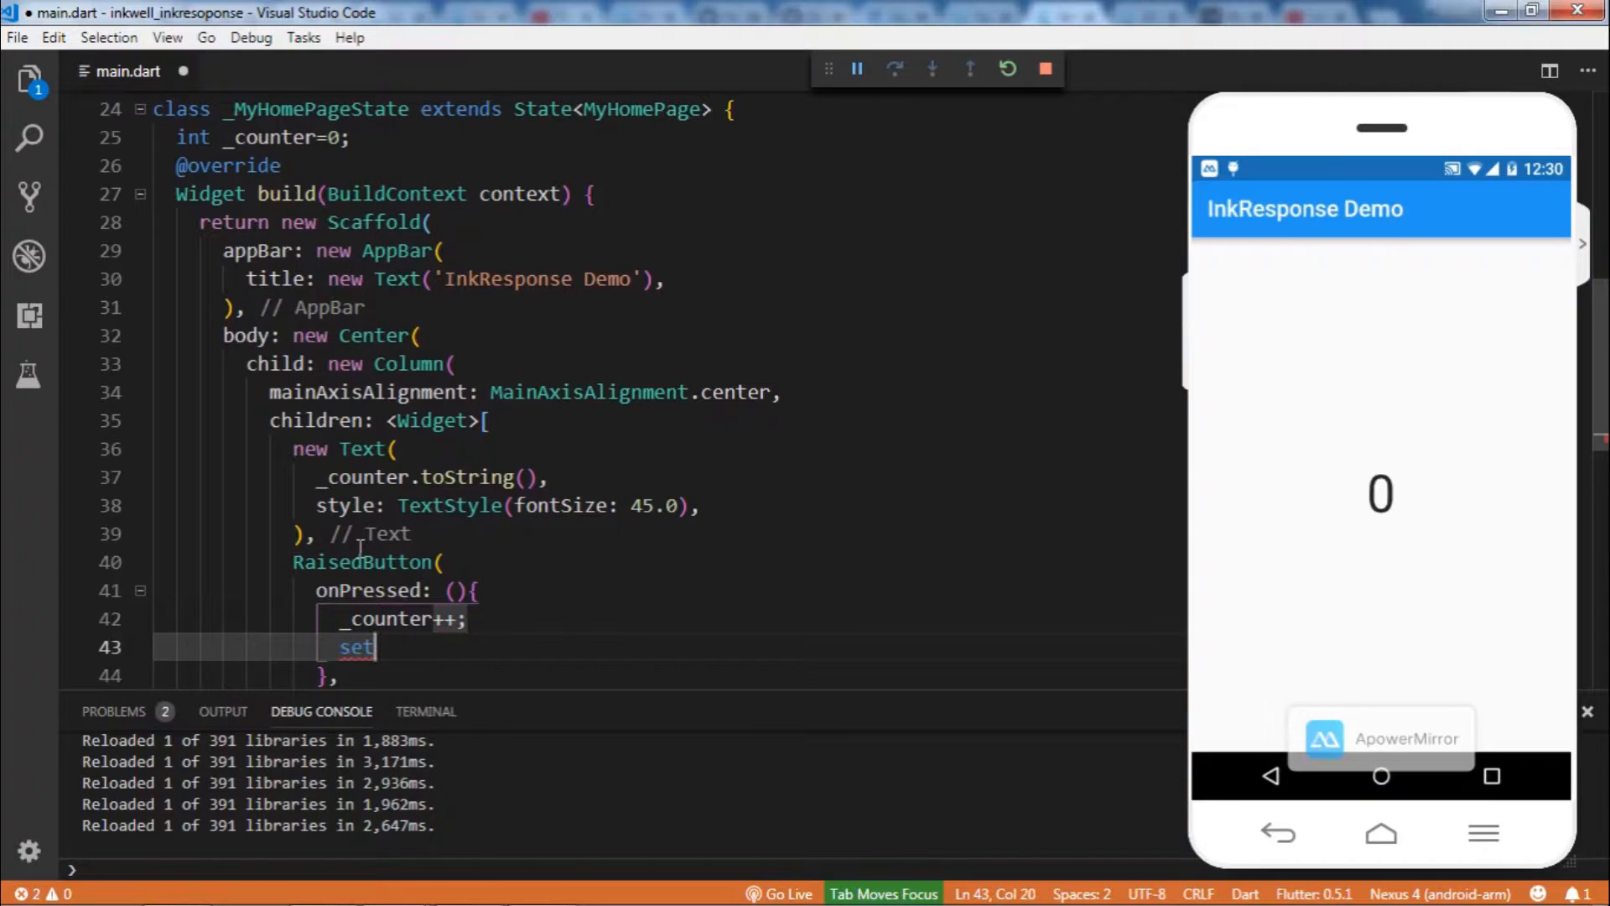
{"action": "type", "text": "State"}
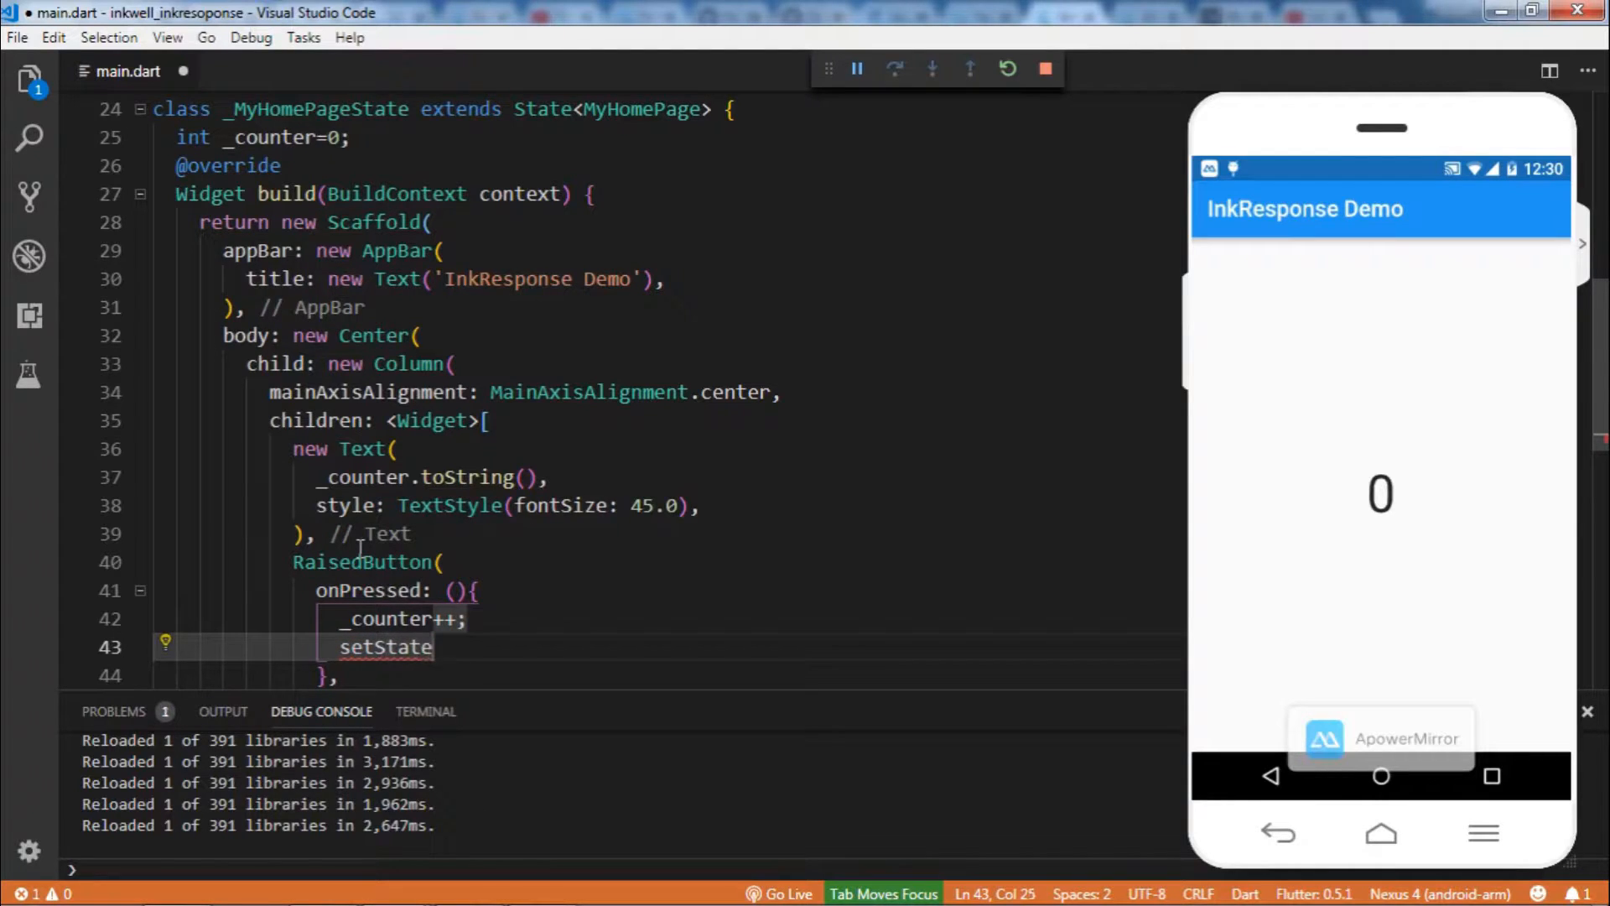
{"action": "type", "text": "() {"}
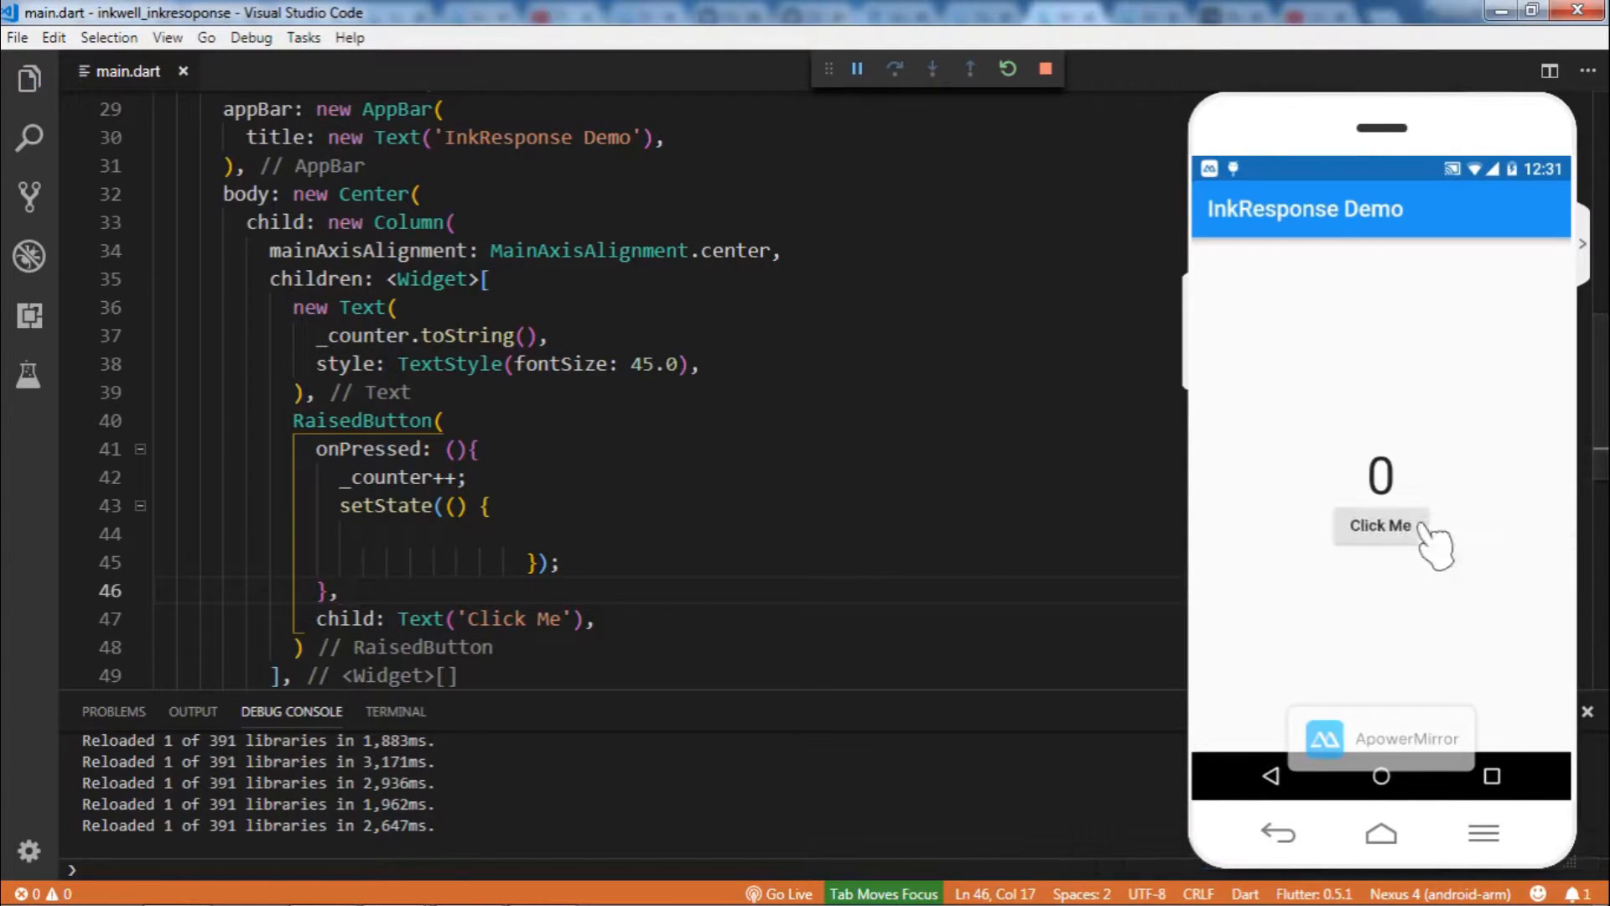
Tap Click Me to raise the count, then reformat the document
{"action": "left_click", "coordinate": [1380, 525]}
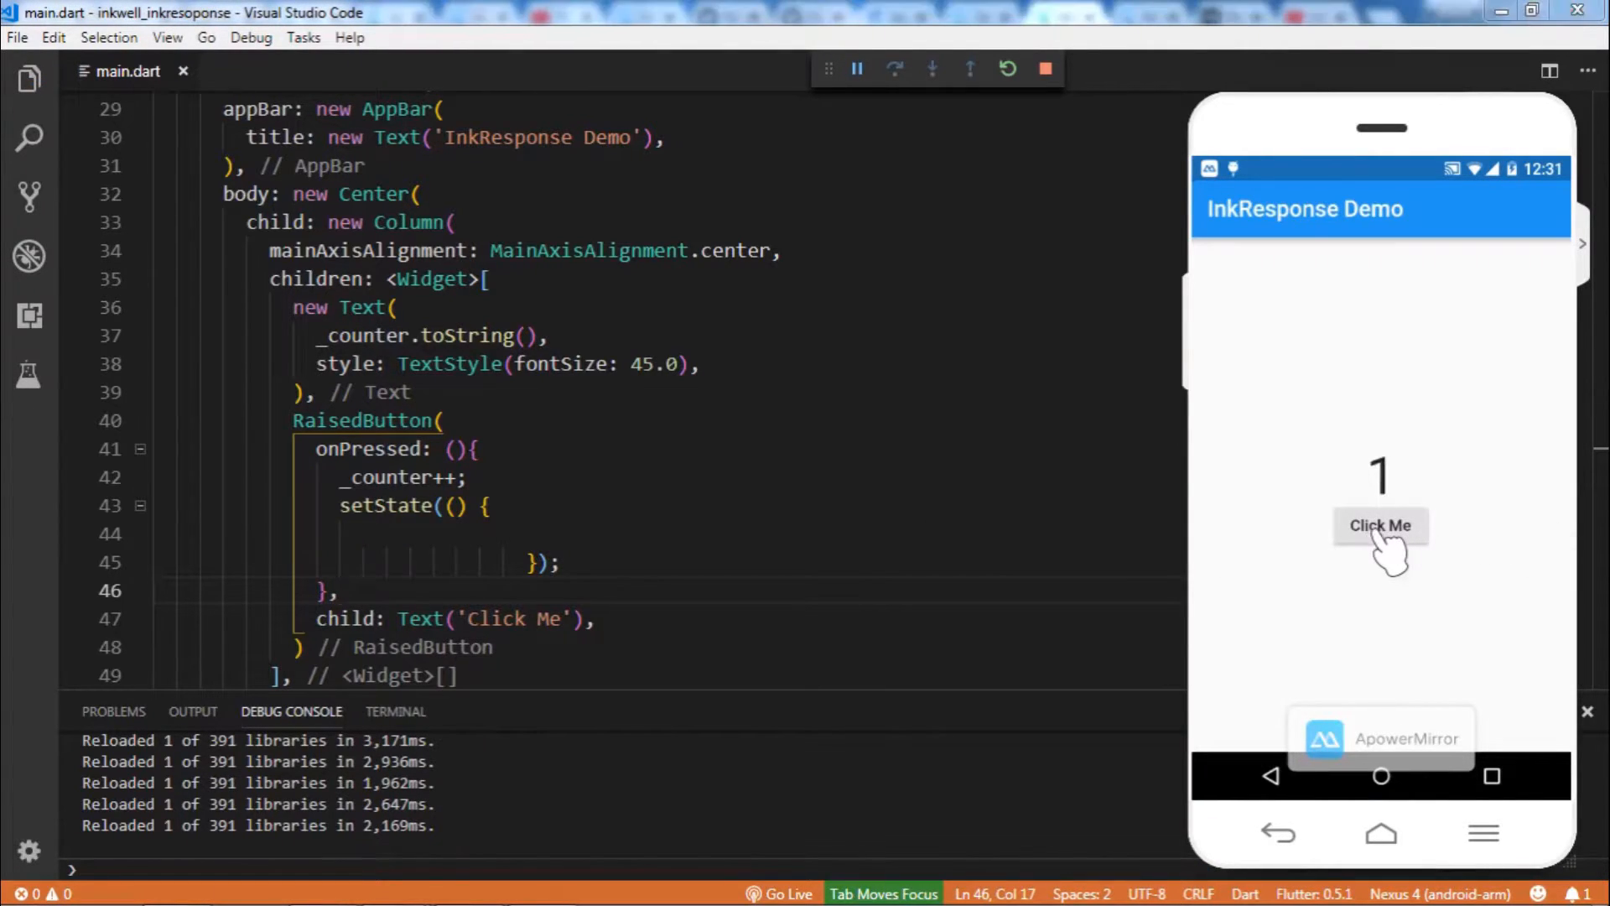
{"action": "left_click", "coordinate": [1380, 525]}
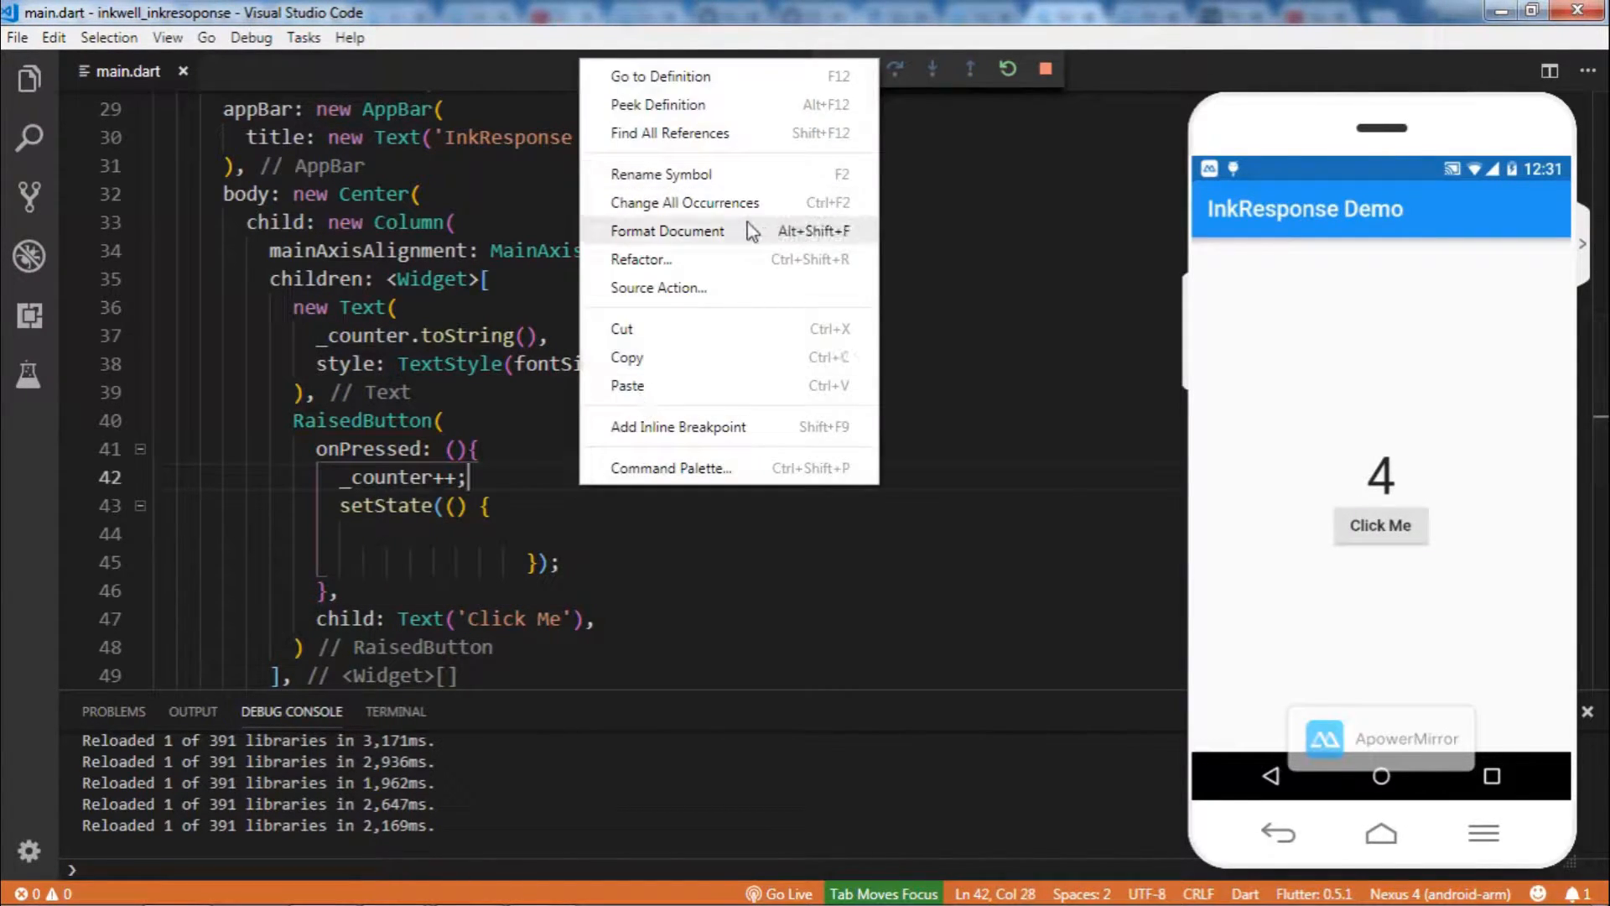
{"action": "left_click", "coordinate": [668, 230]}
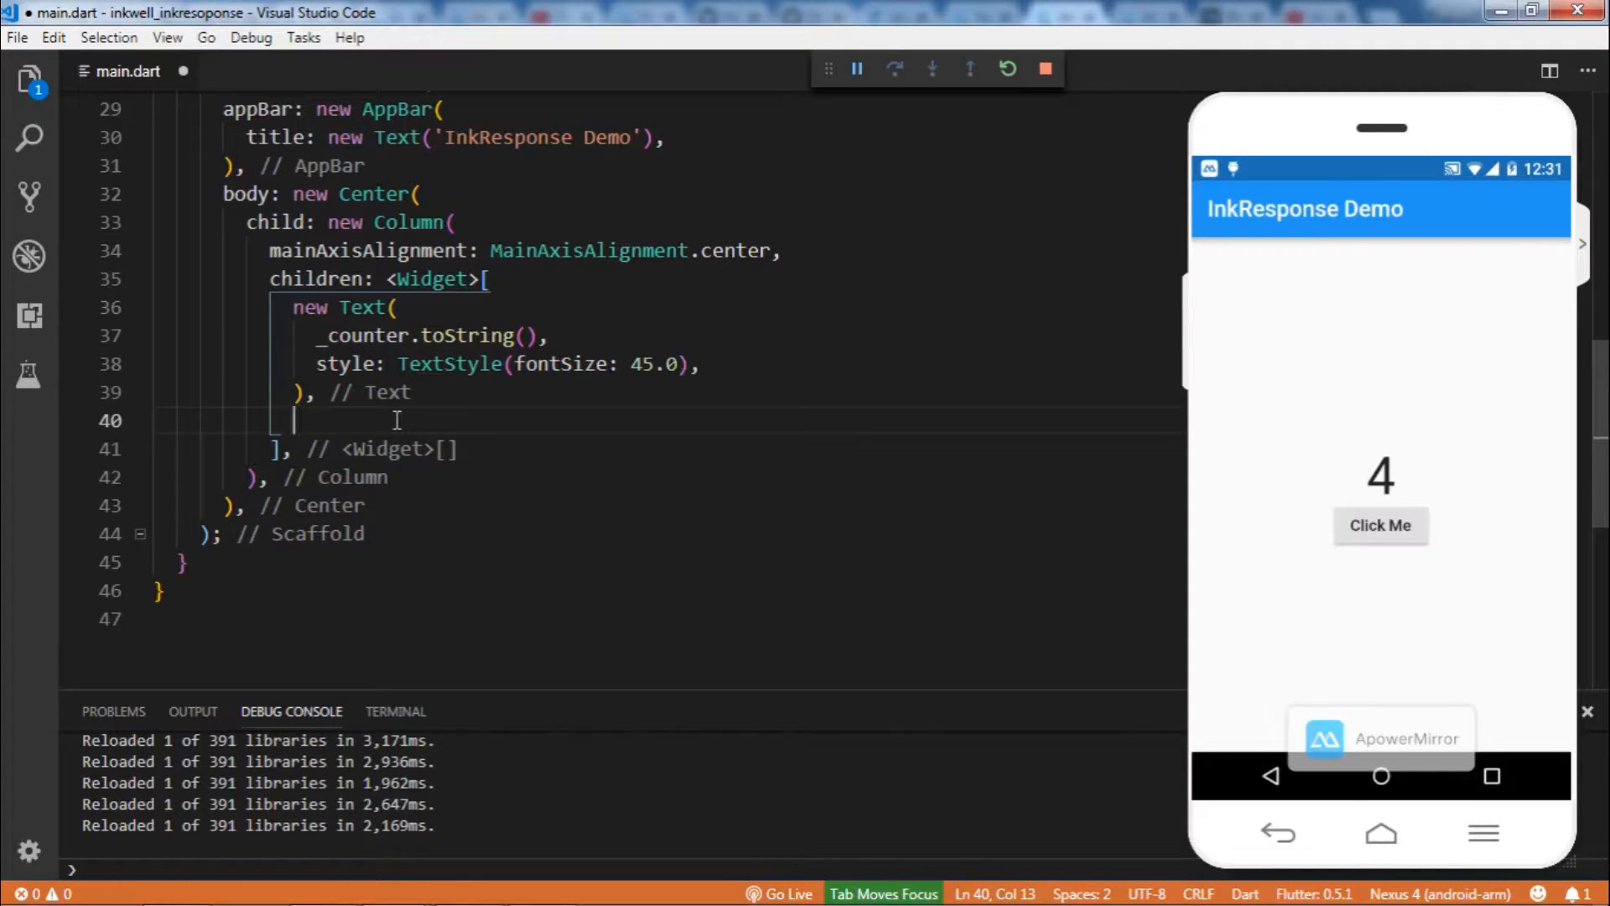
Wrap an Icon(Icons.account_circle, size: 65.0) inside a new InkWell
{"action": "type", "text": "Ink"}
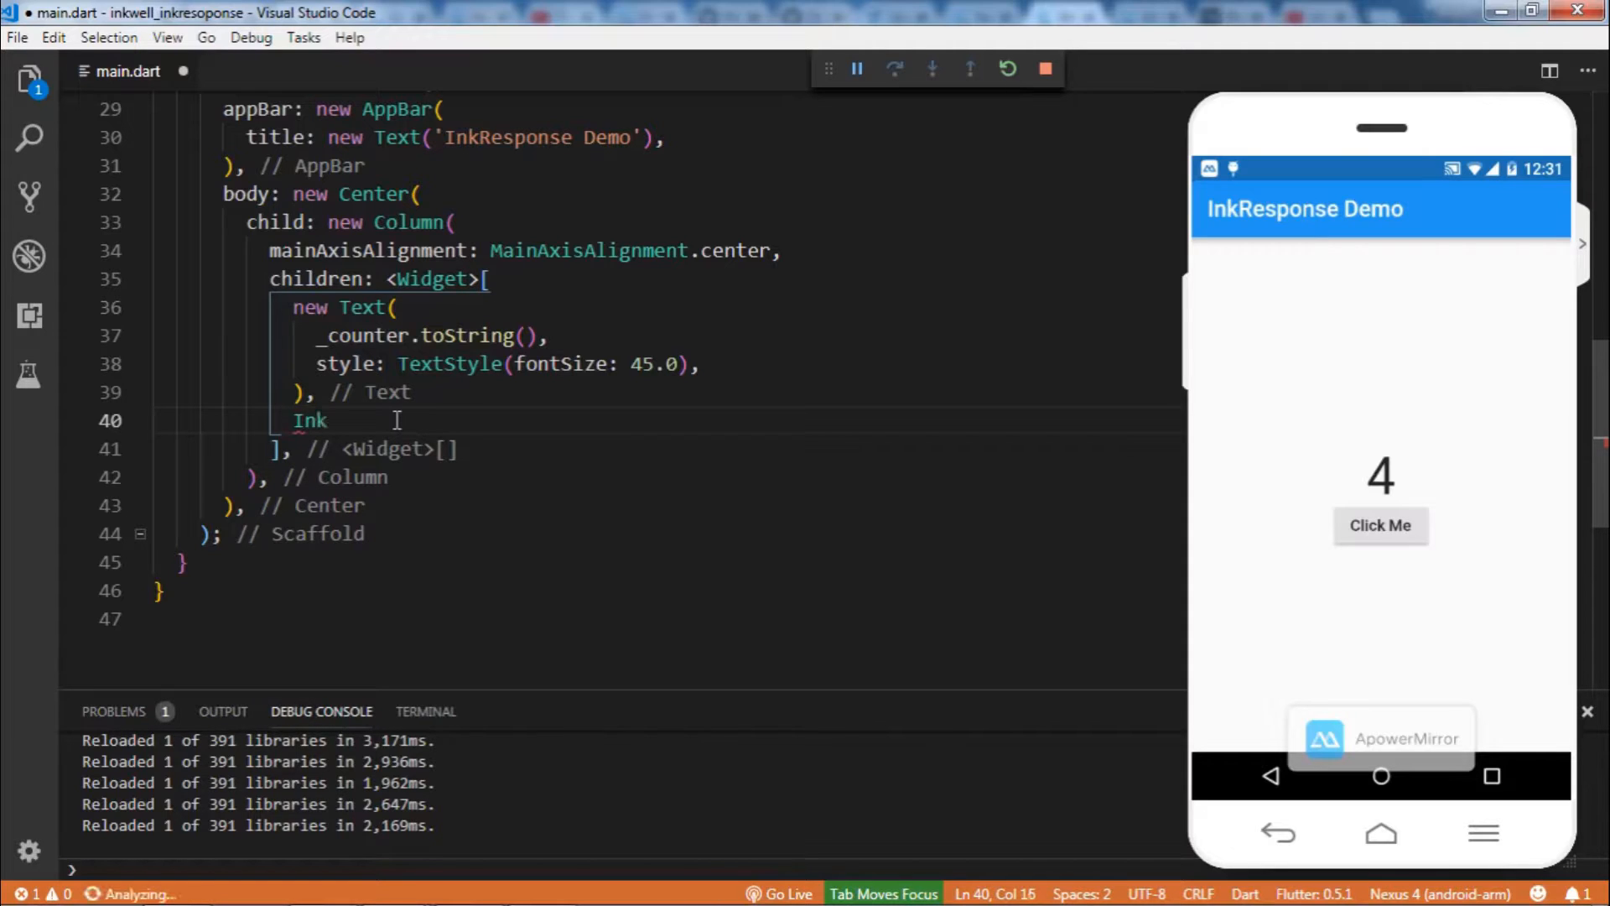
{"action": "type", "text": "we"}
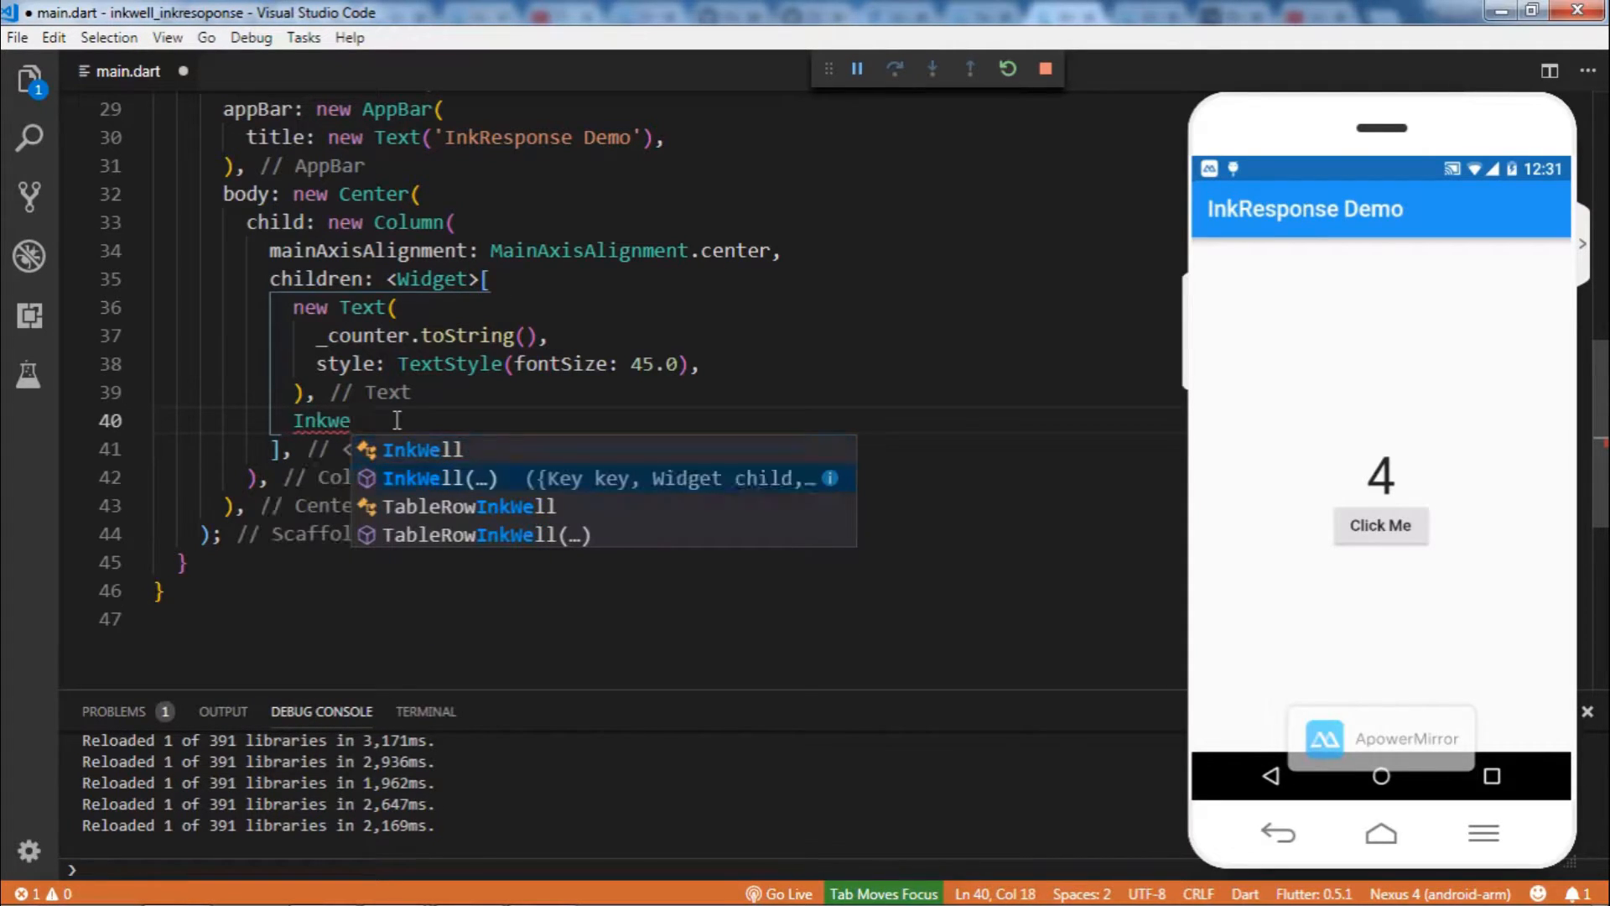
{"action": "key", "text": "Tab"}
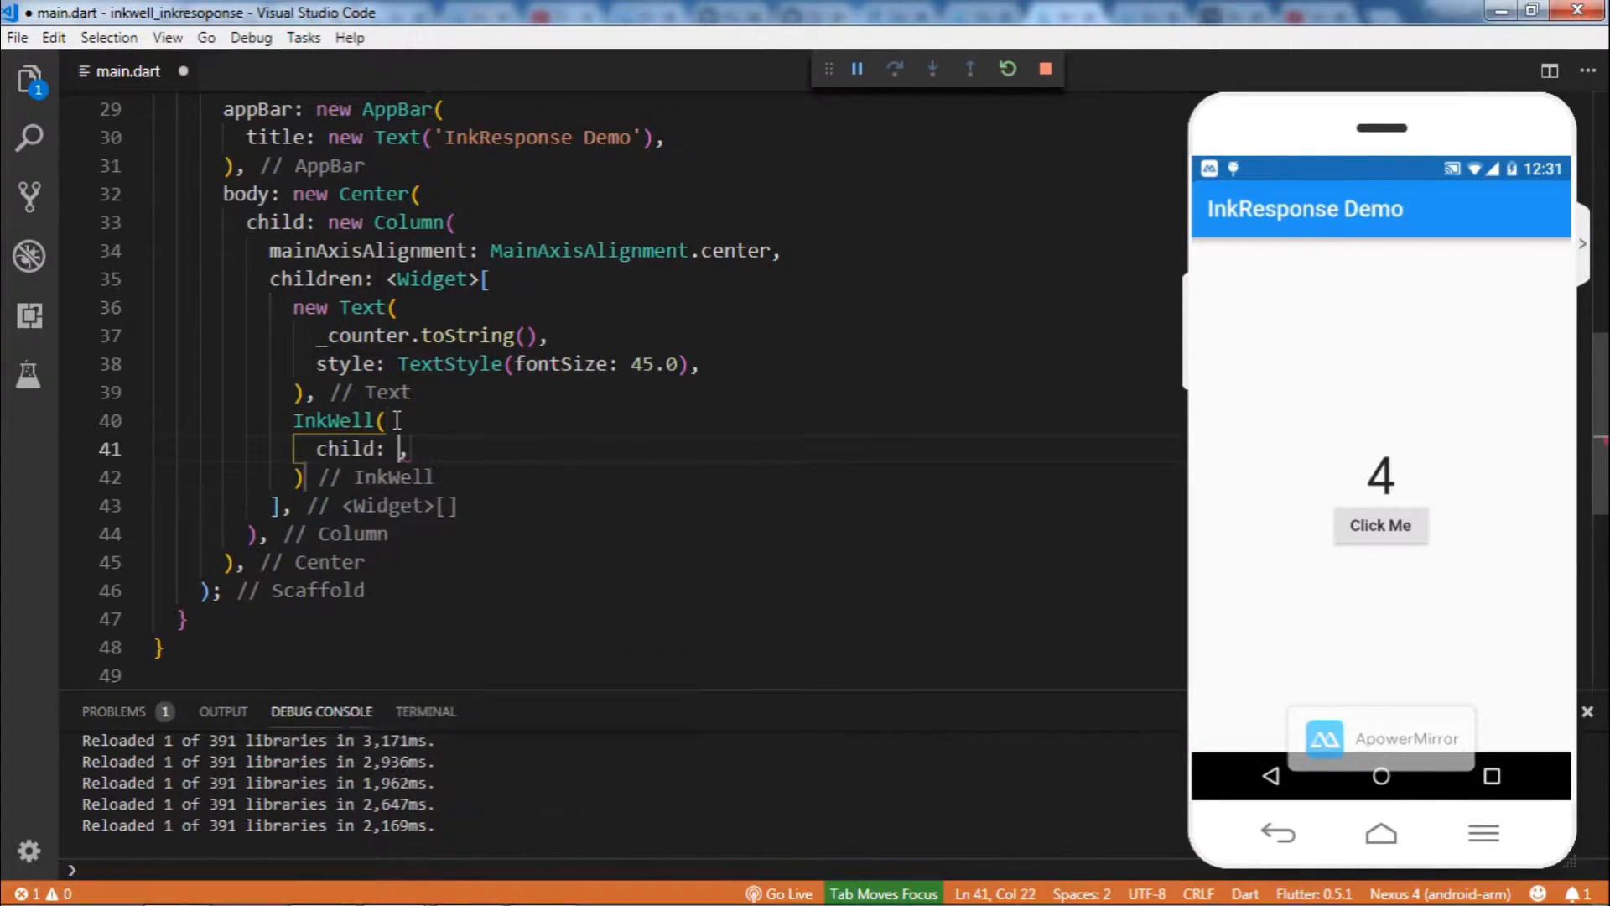
{"action": "type", "text": "Icon"}
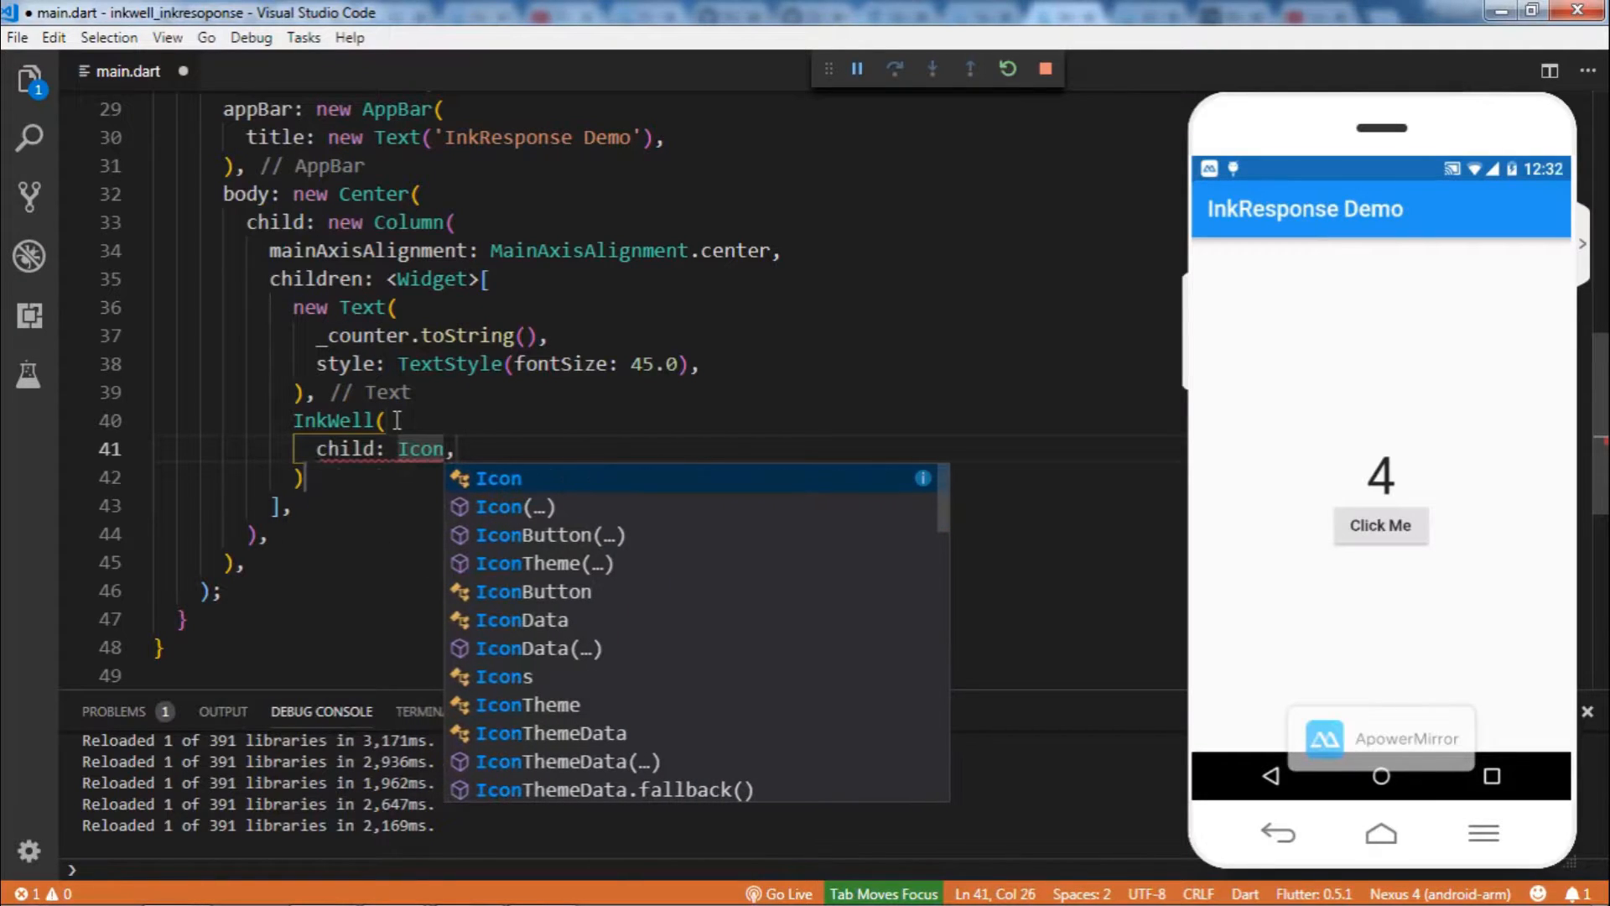
{"action": "type", "text": "("}
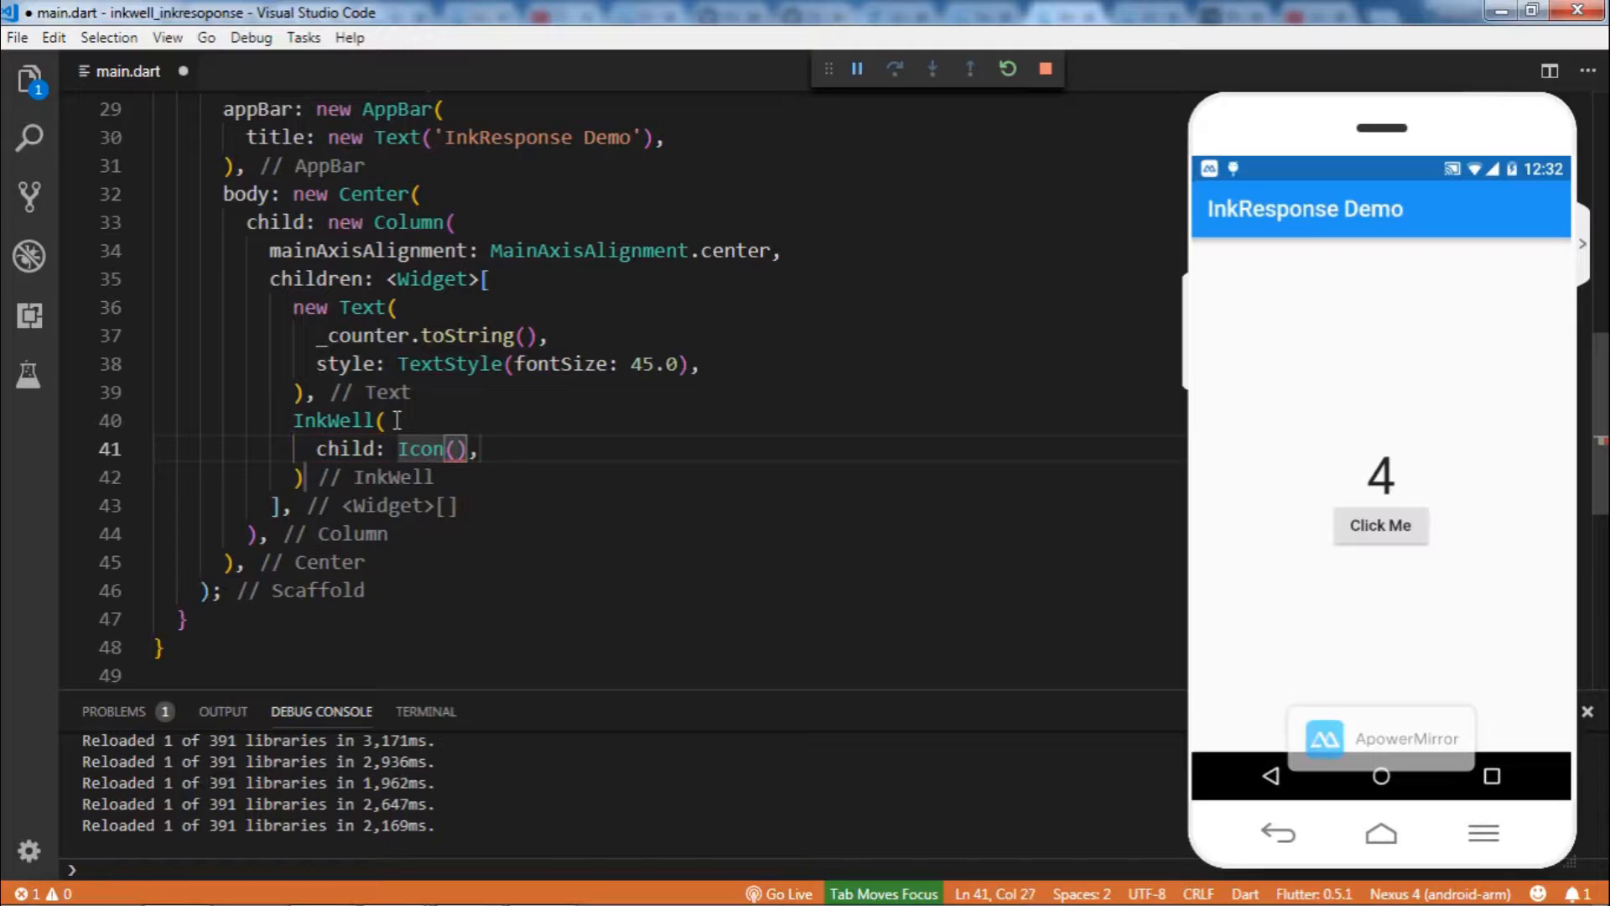
{"action": "type", "text": "Icons."}
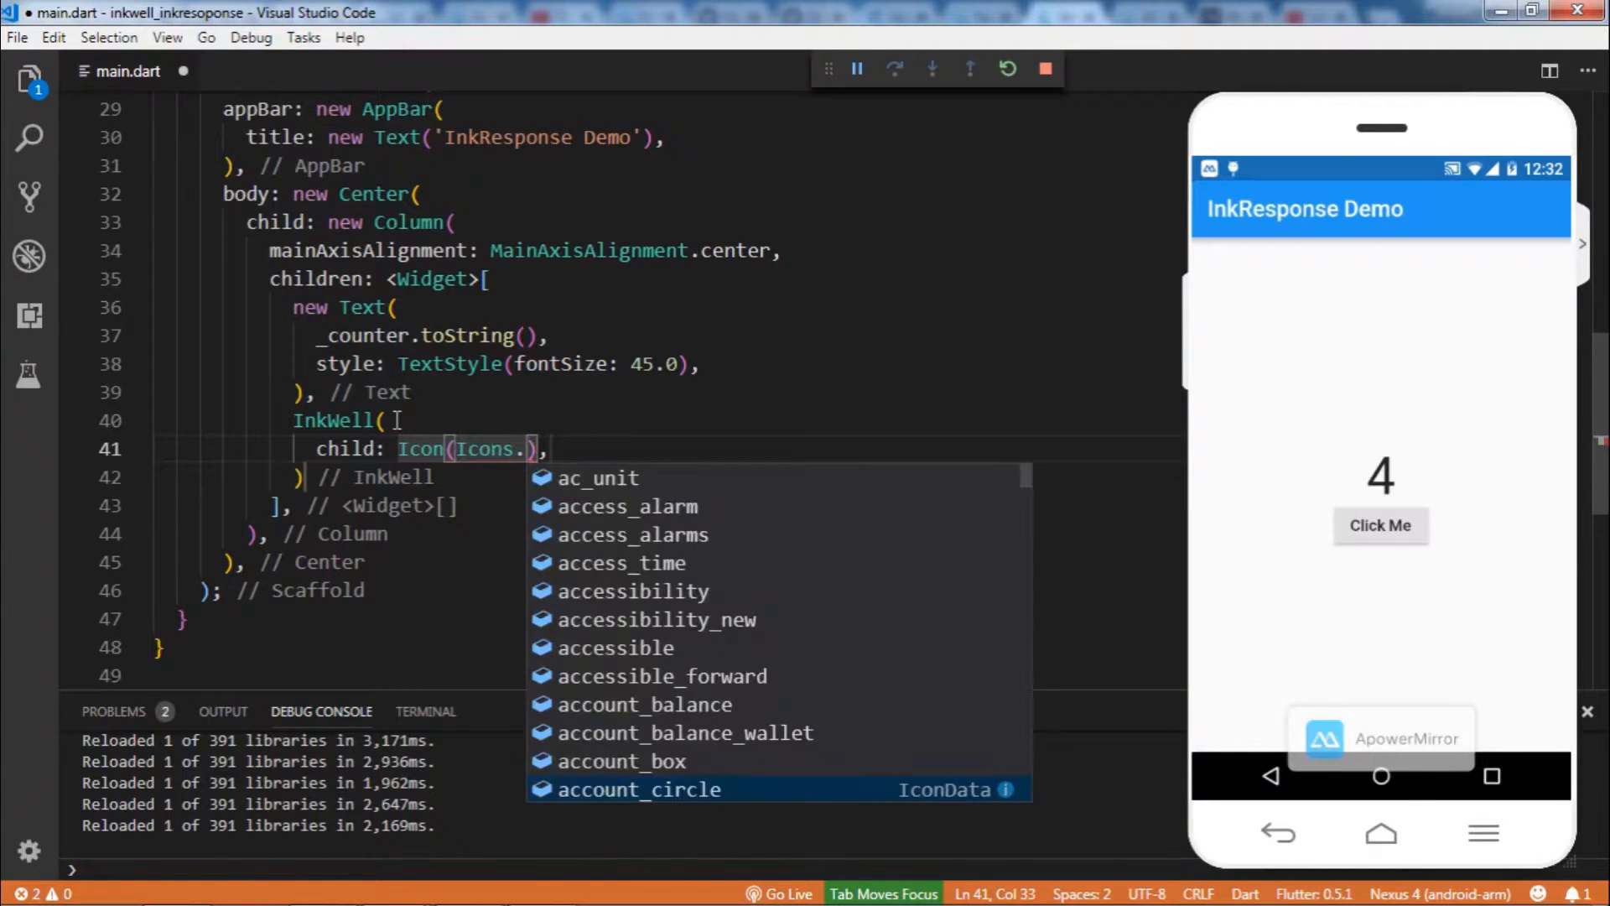
{"action": "type", "text": "account_circle"}
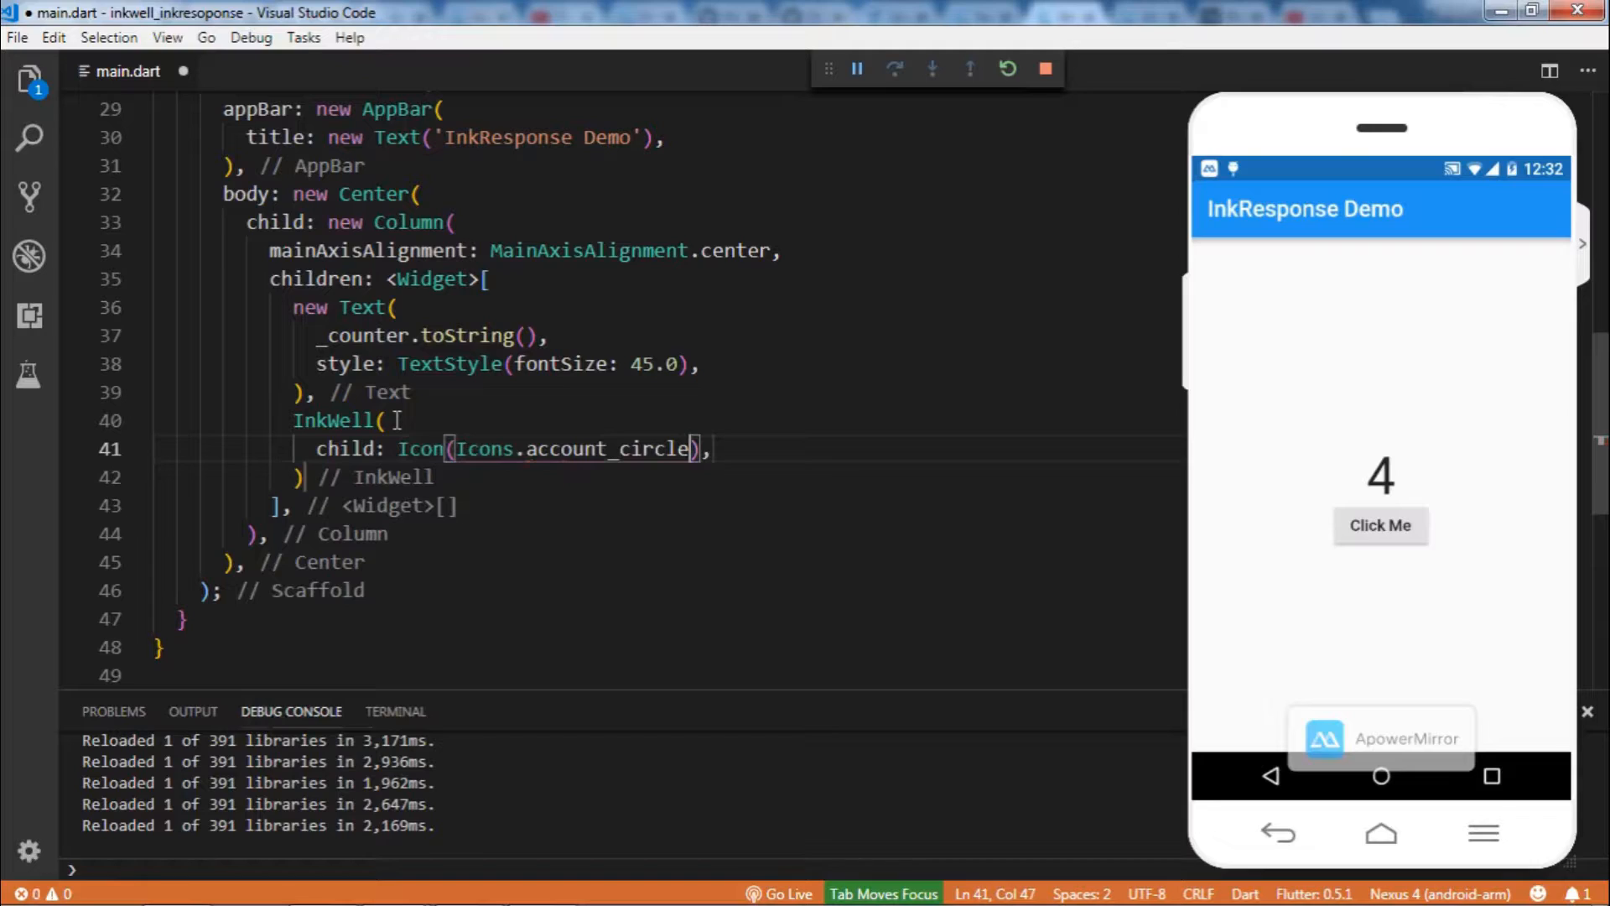
{"action": "type", "text": ","}
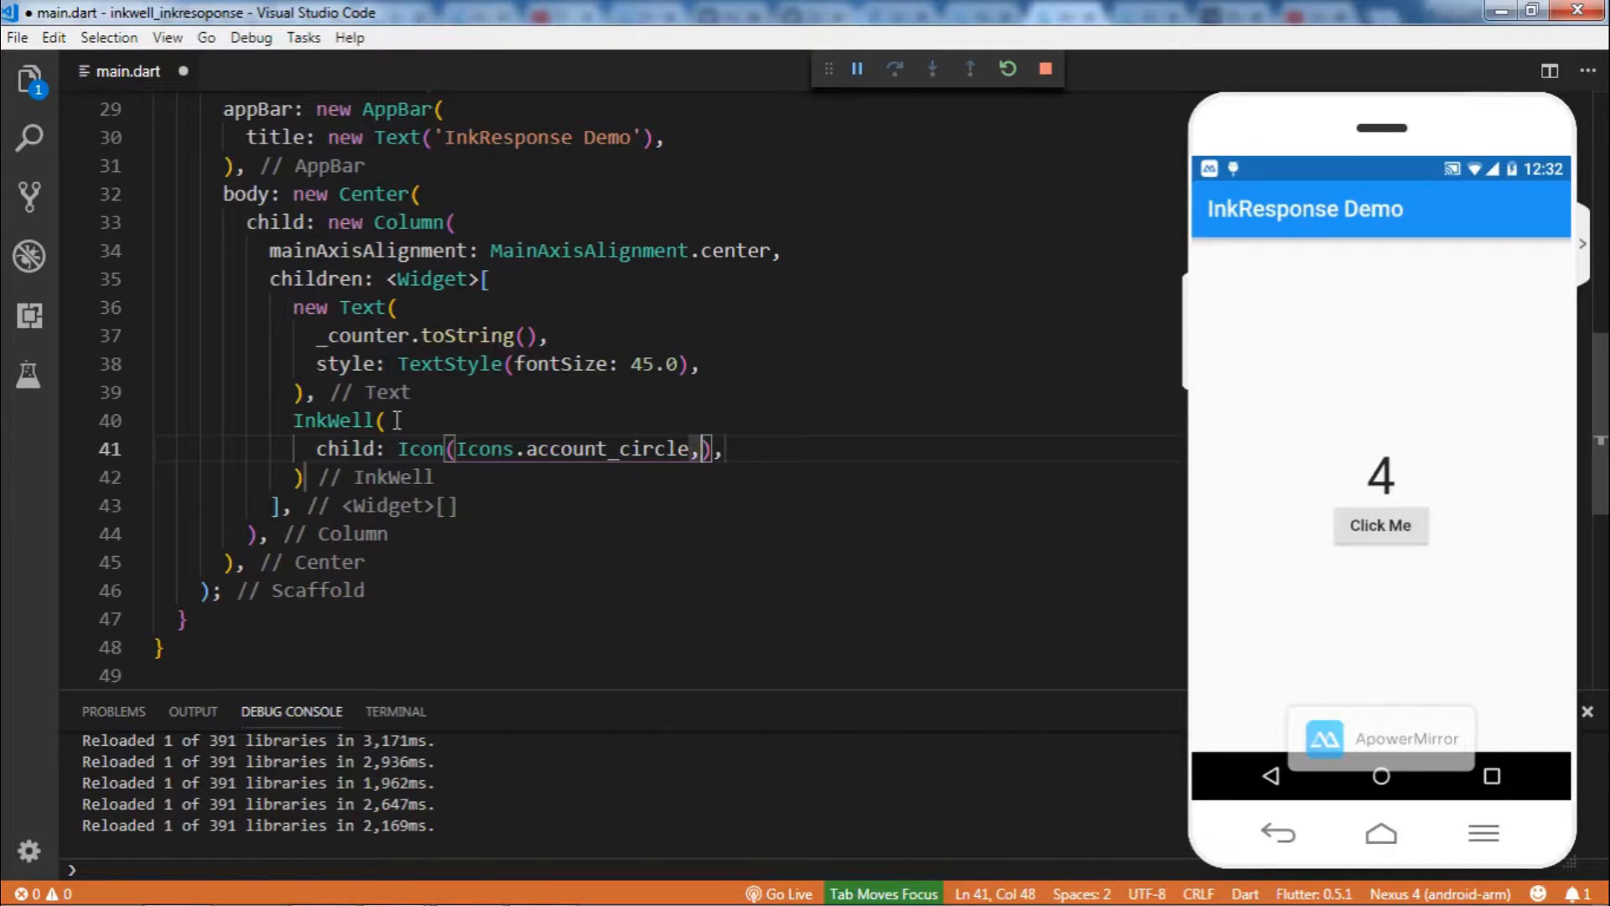
{"action": "type", "text": "size:"}
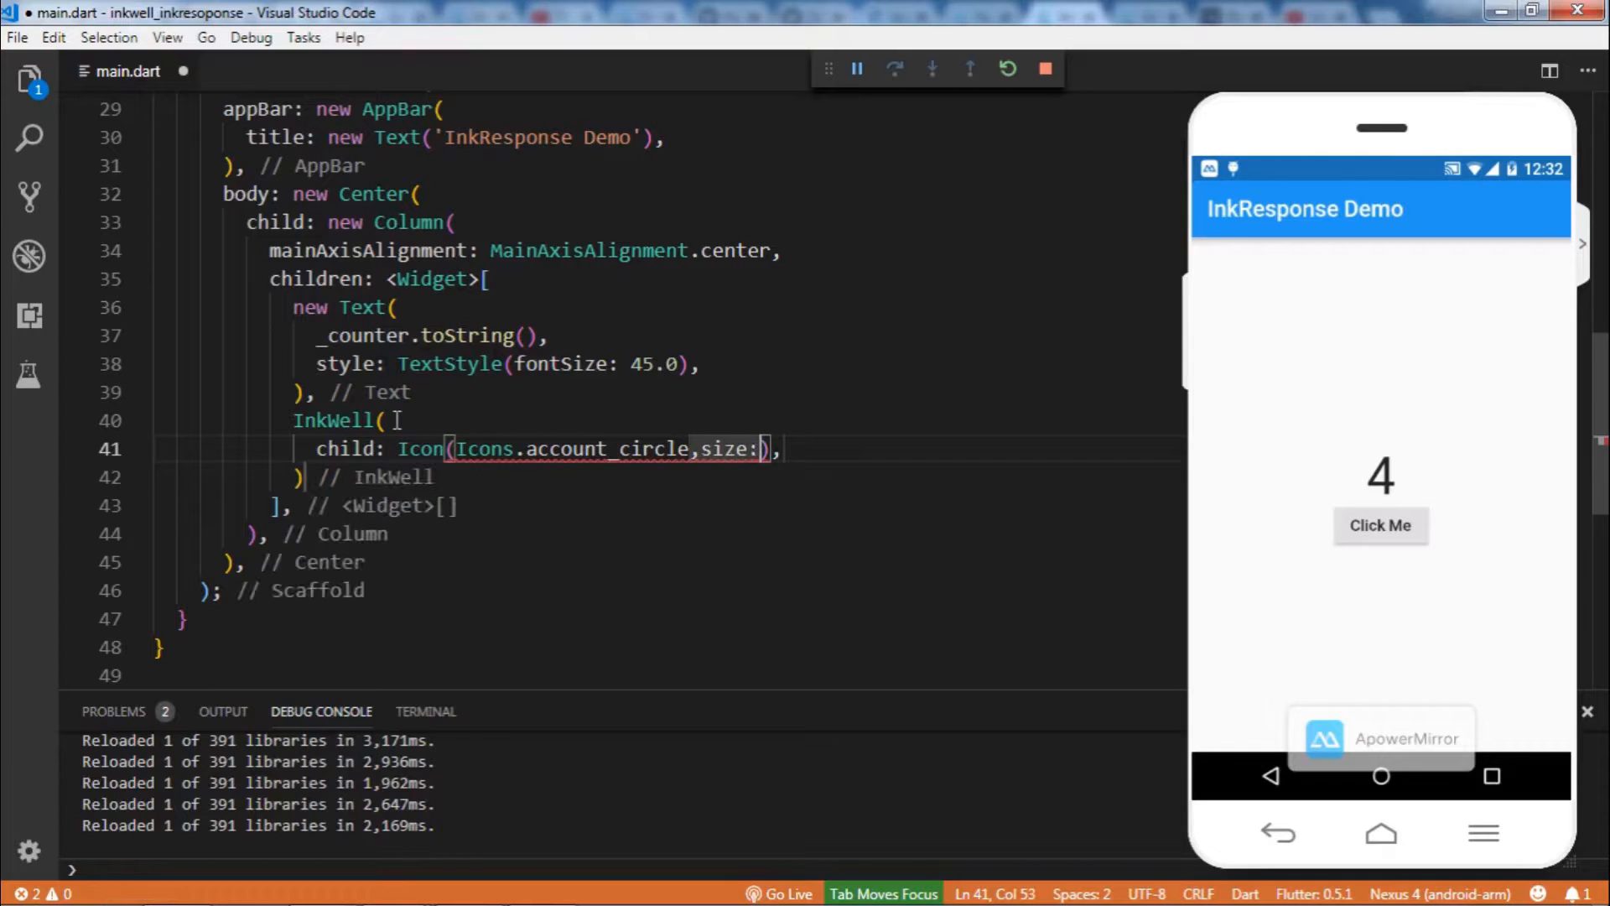
{"action": "type", "text": "65"}
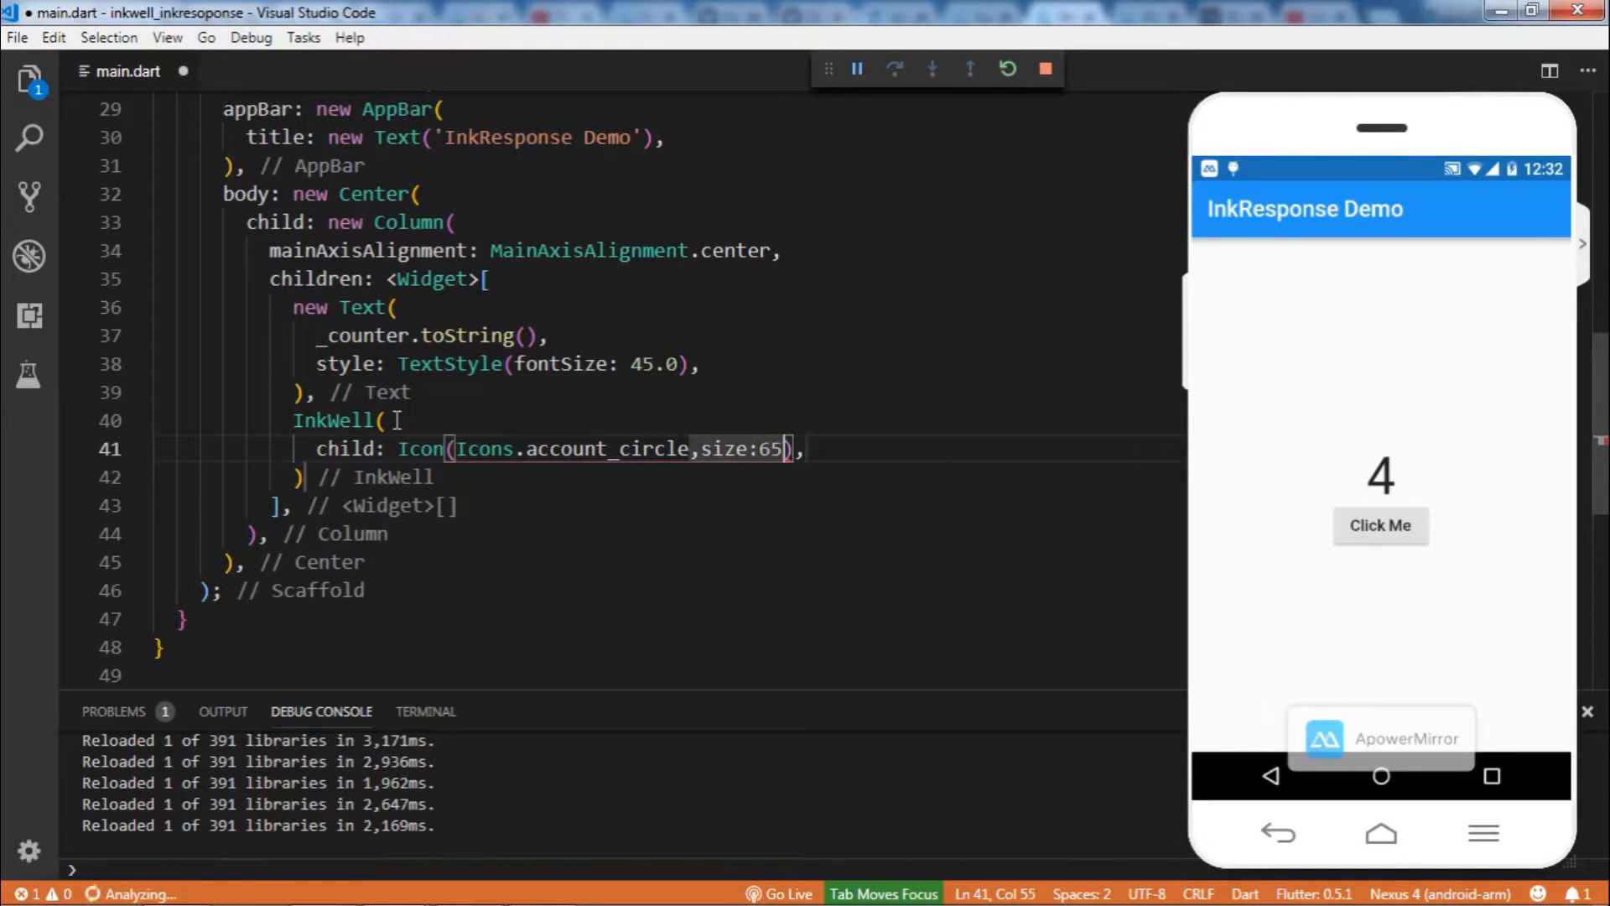
{"action": "type", "text": ".0"}
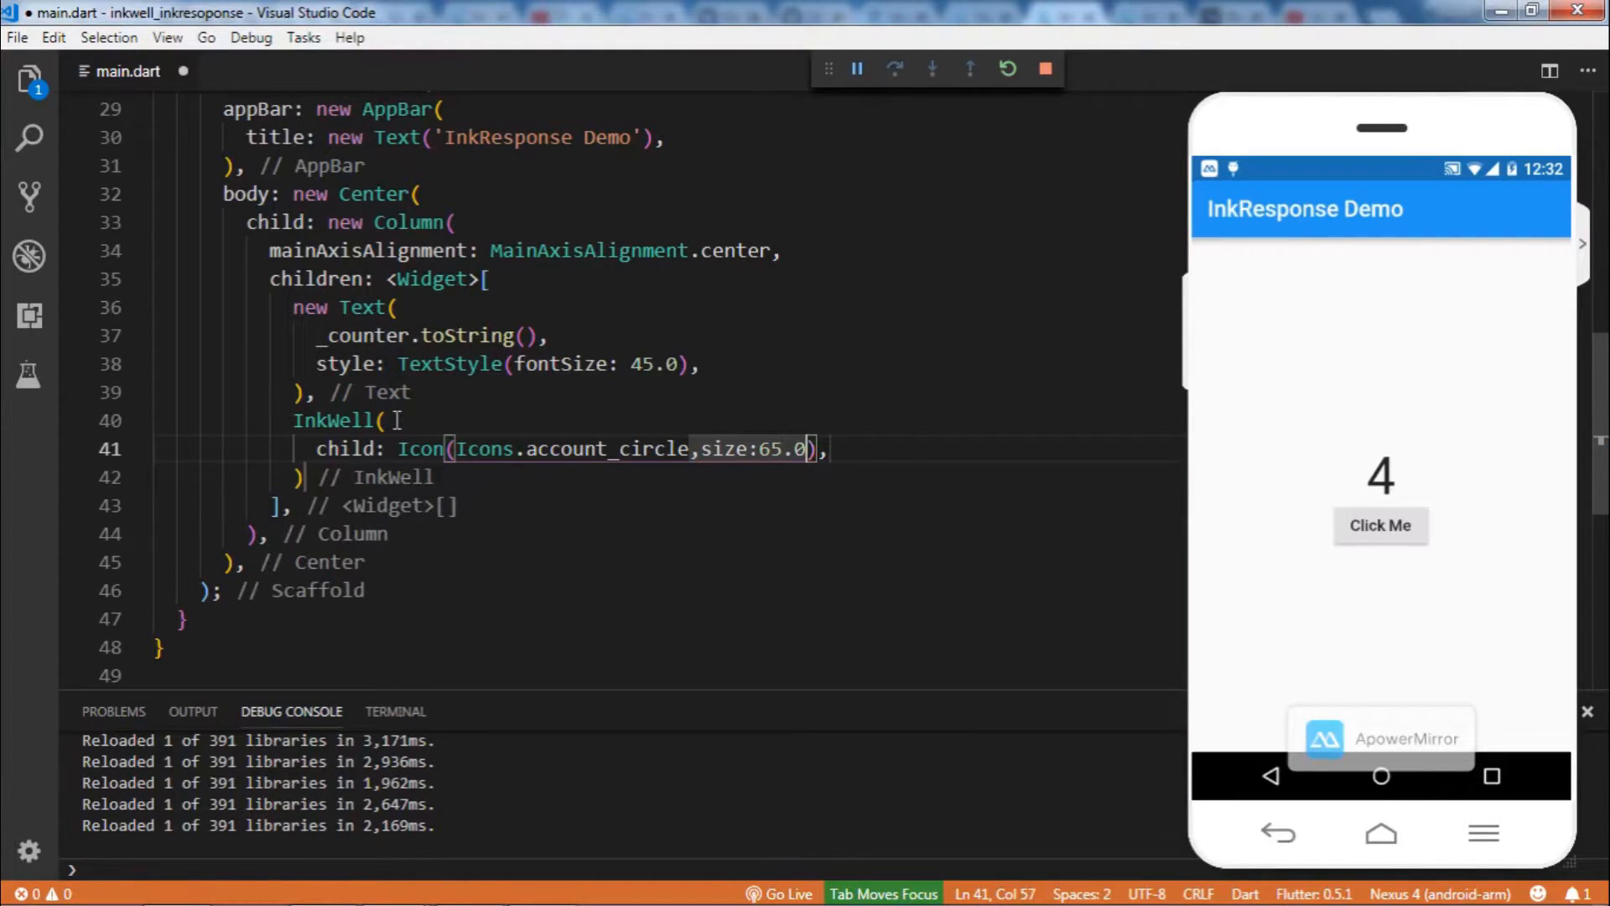
Give the icon color: Colors.pinkAccent
{"action": "type", "text": "C"}
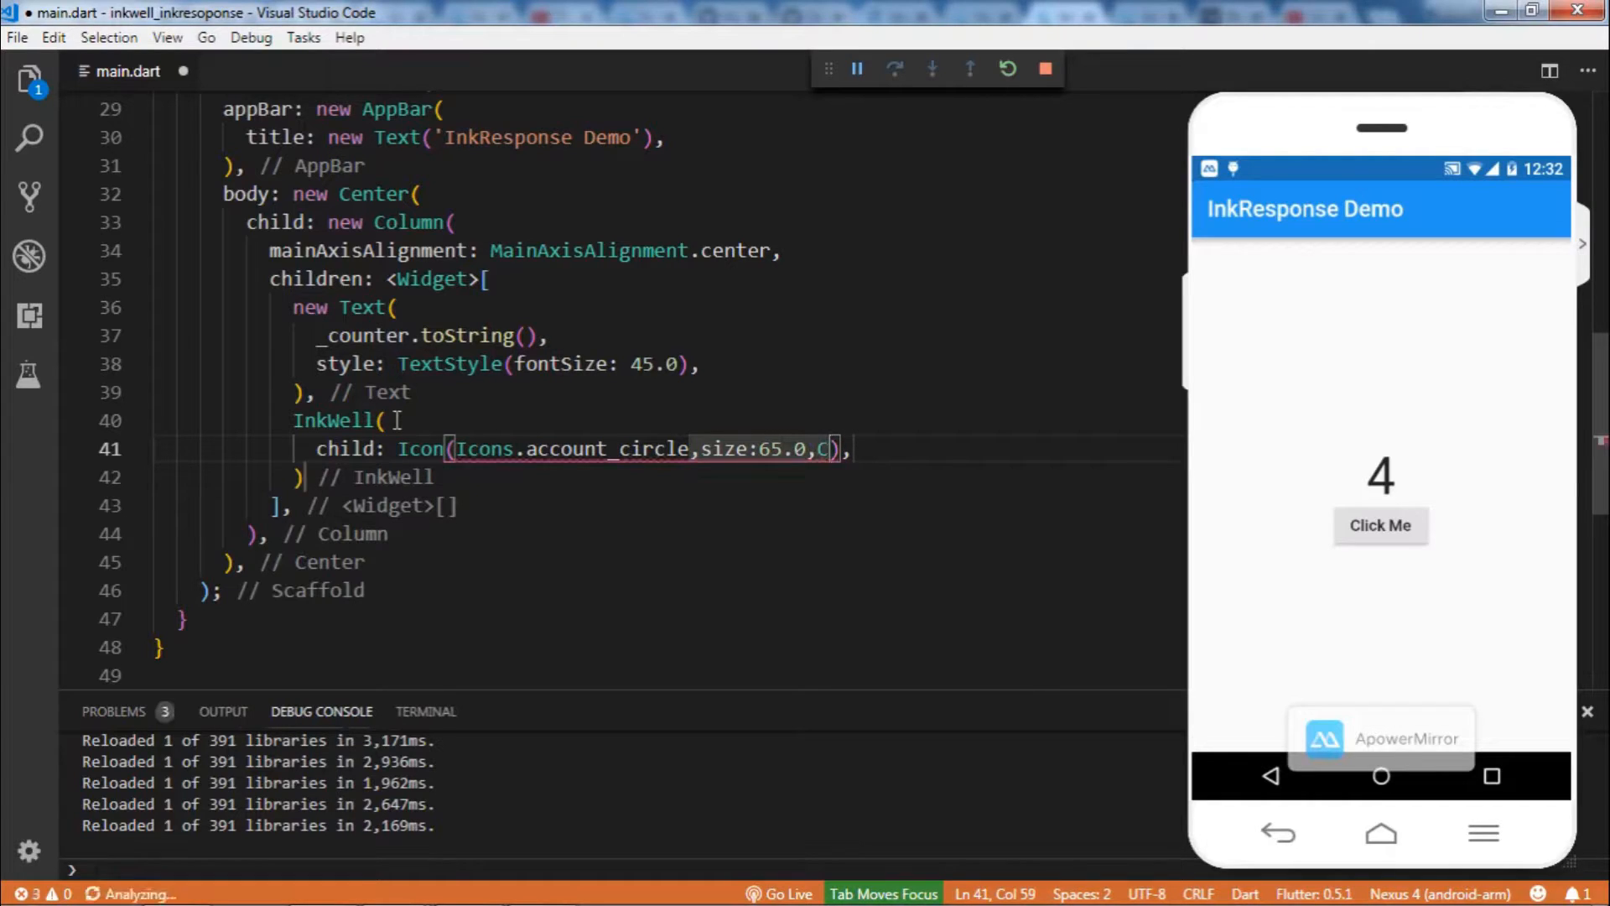
{"action": "type", "text": "olors"}
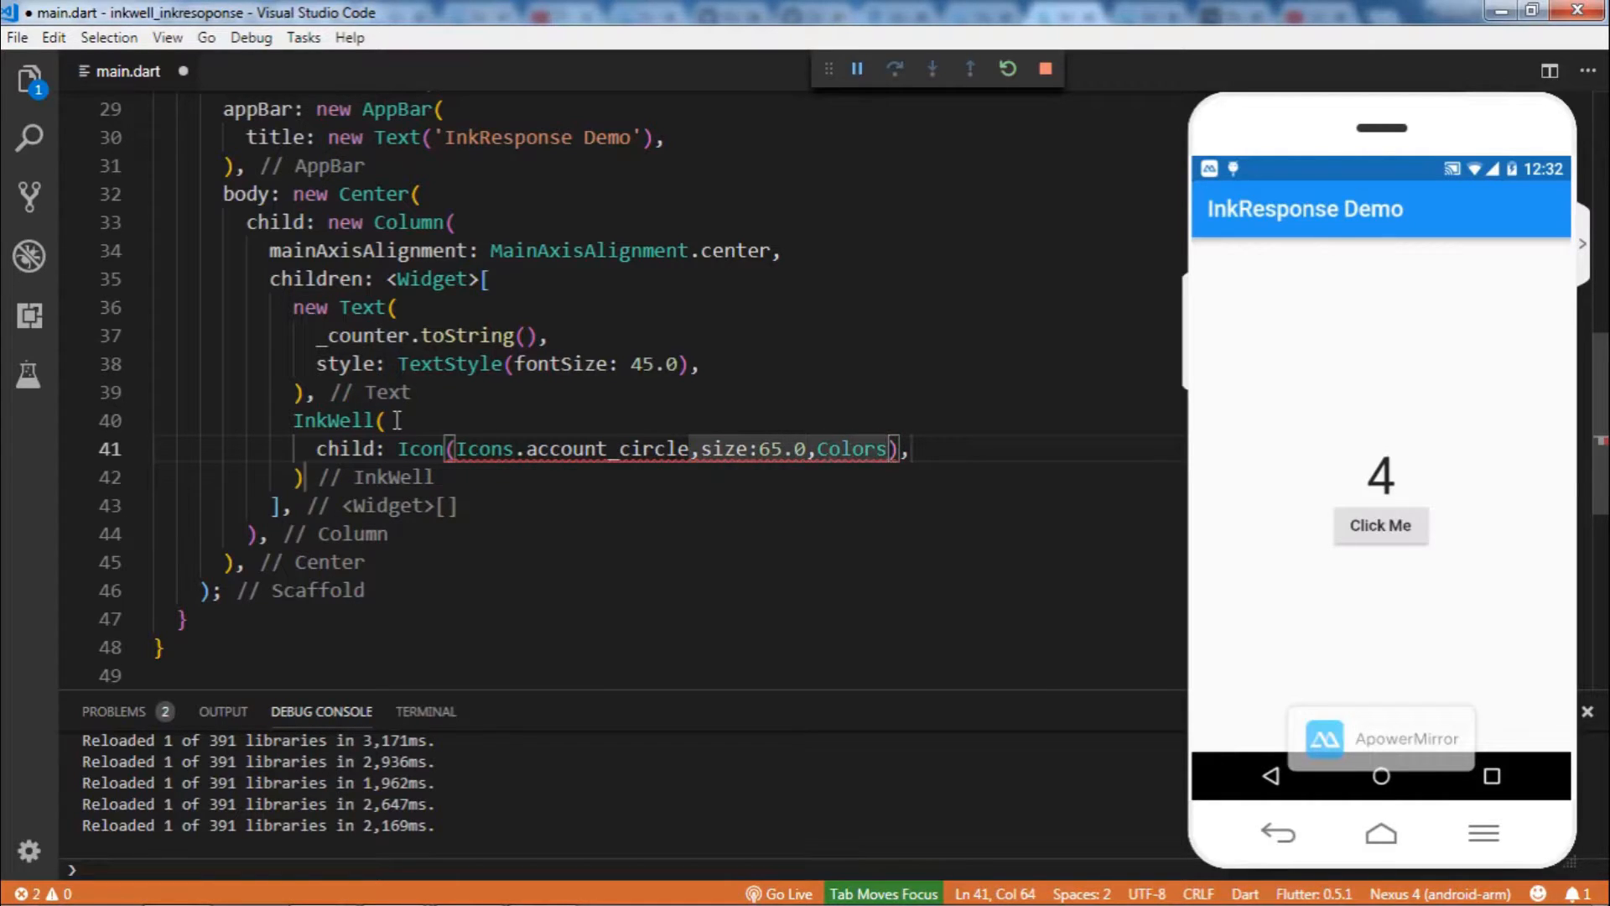
{"action": "type", "text": ".col"}
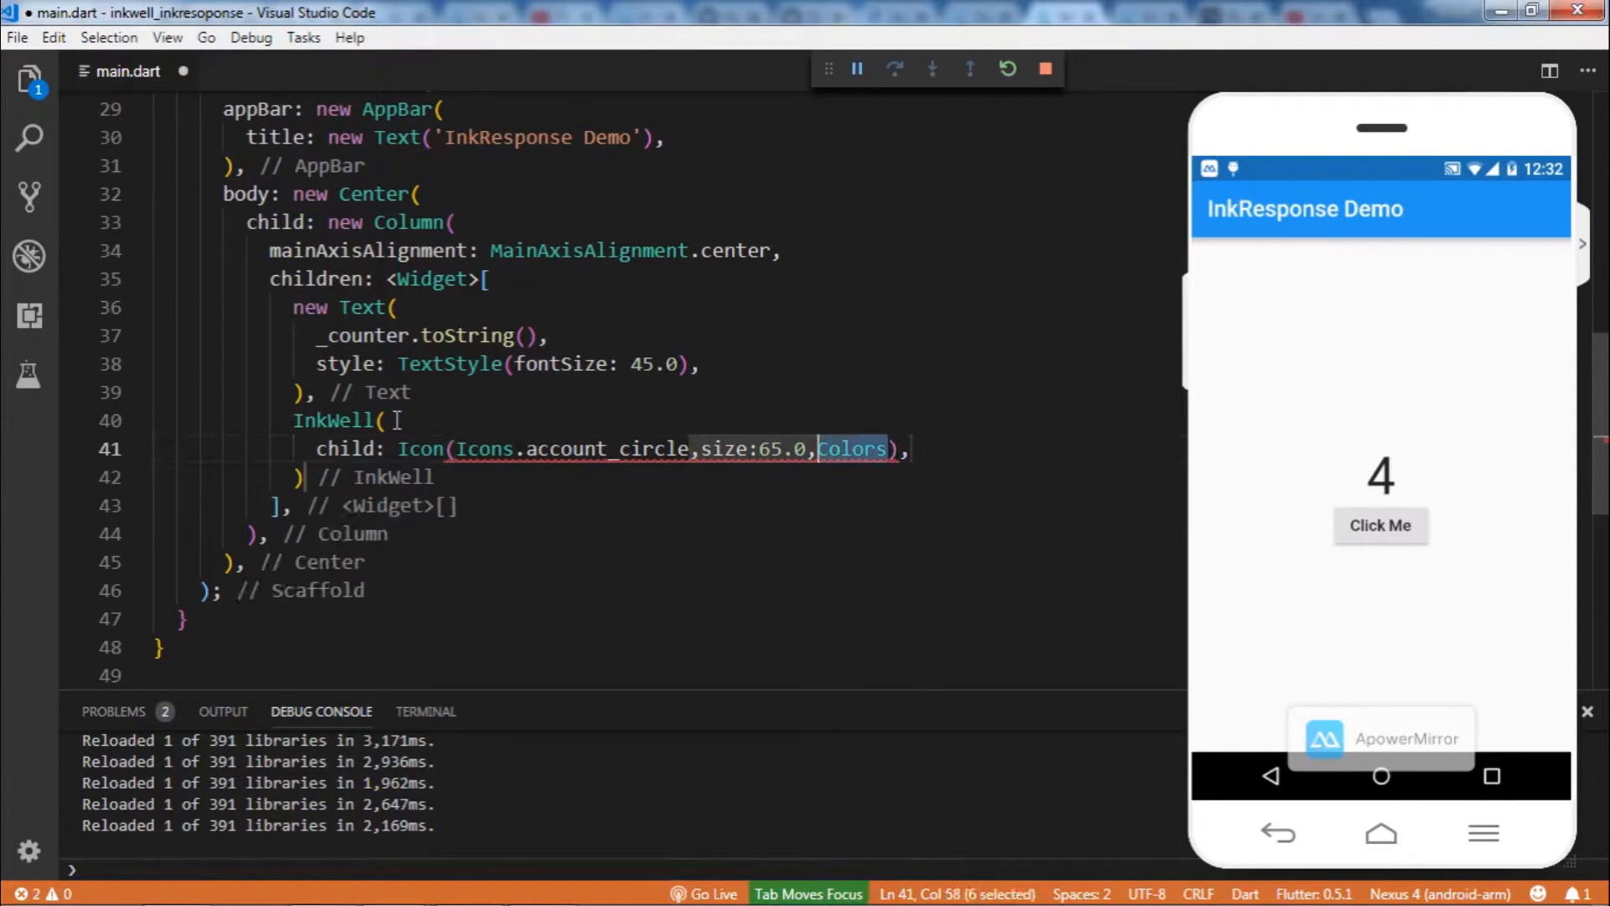
{"action": "type", "text": "color"}
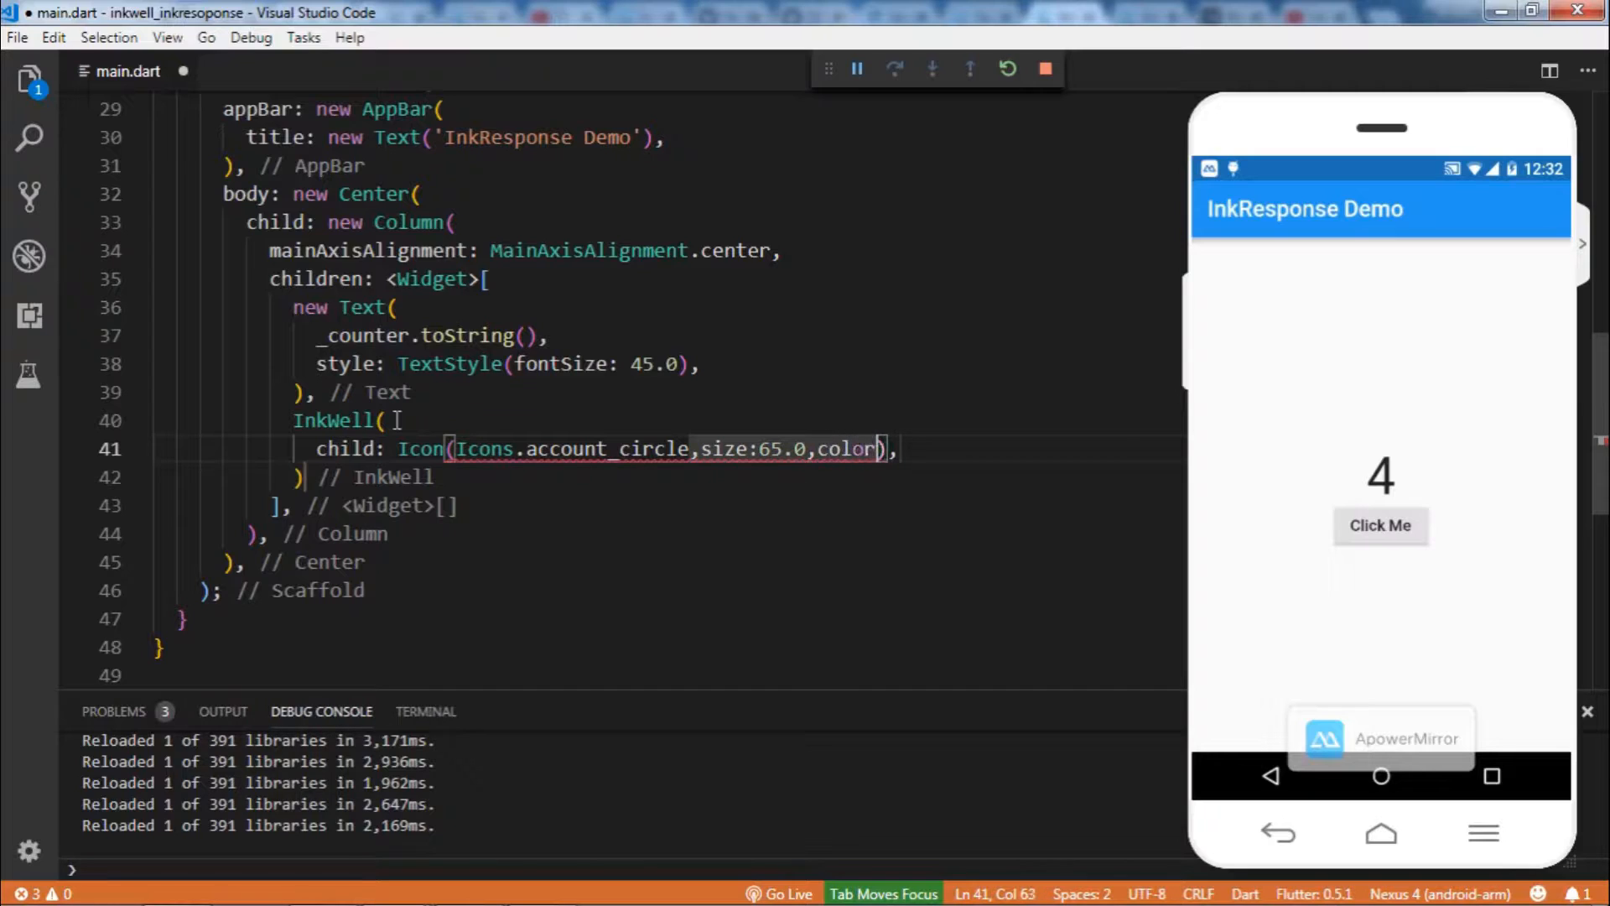
{"action": "type", "text": ":"}
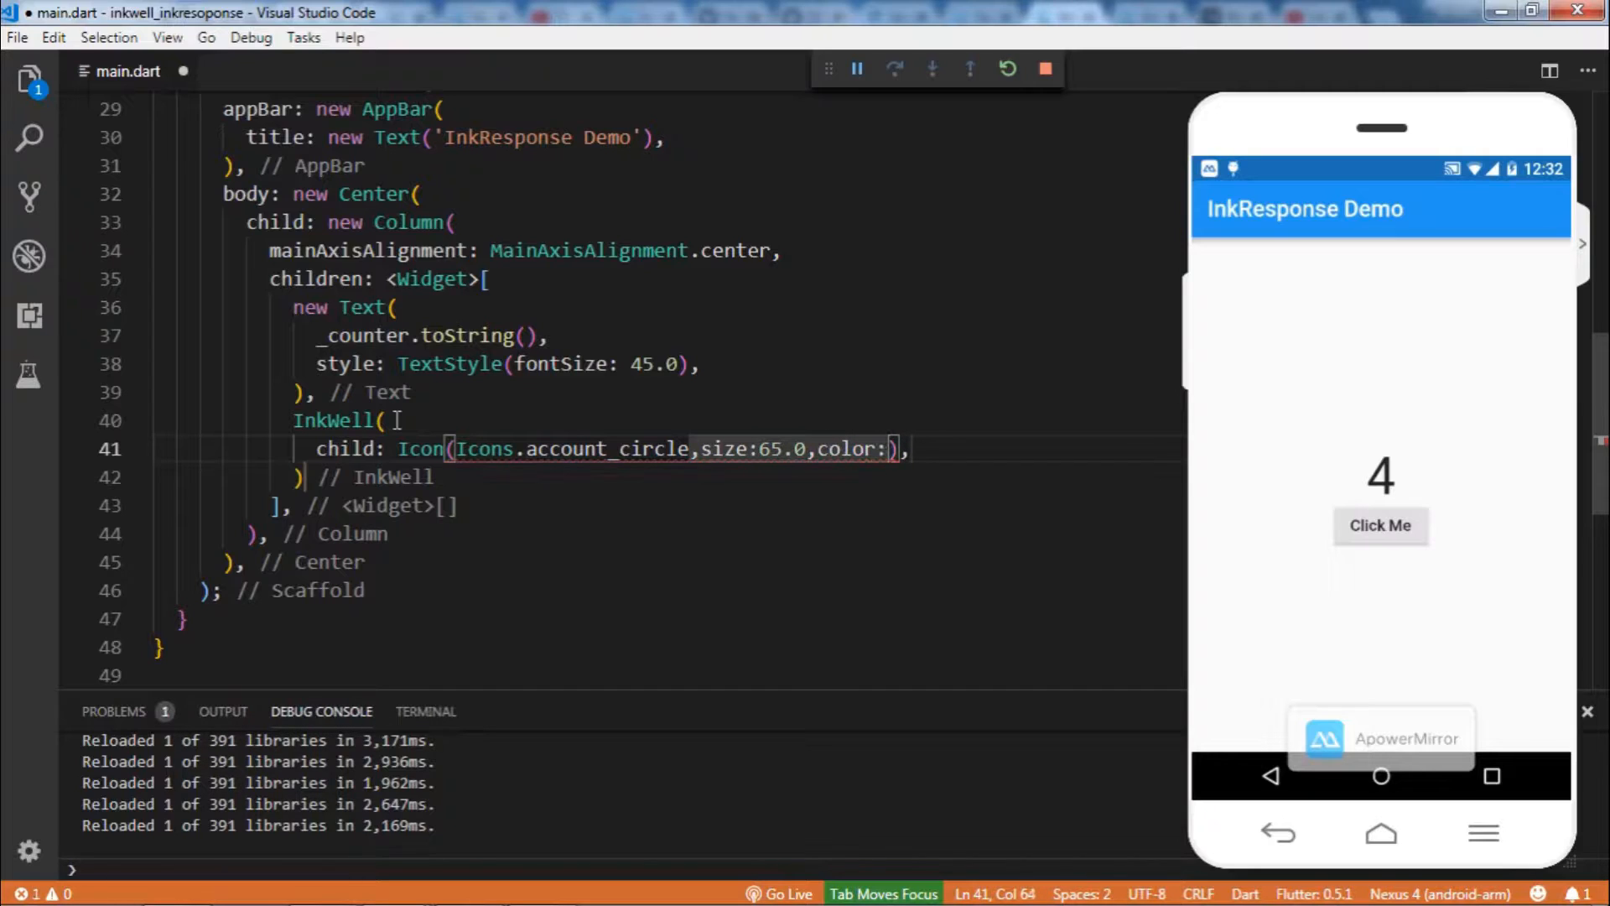
{"action": "type", "text": "Colors"}
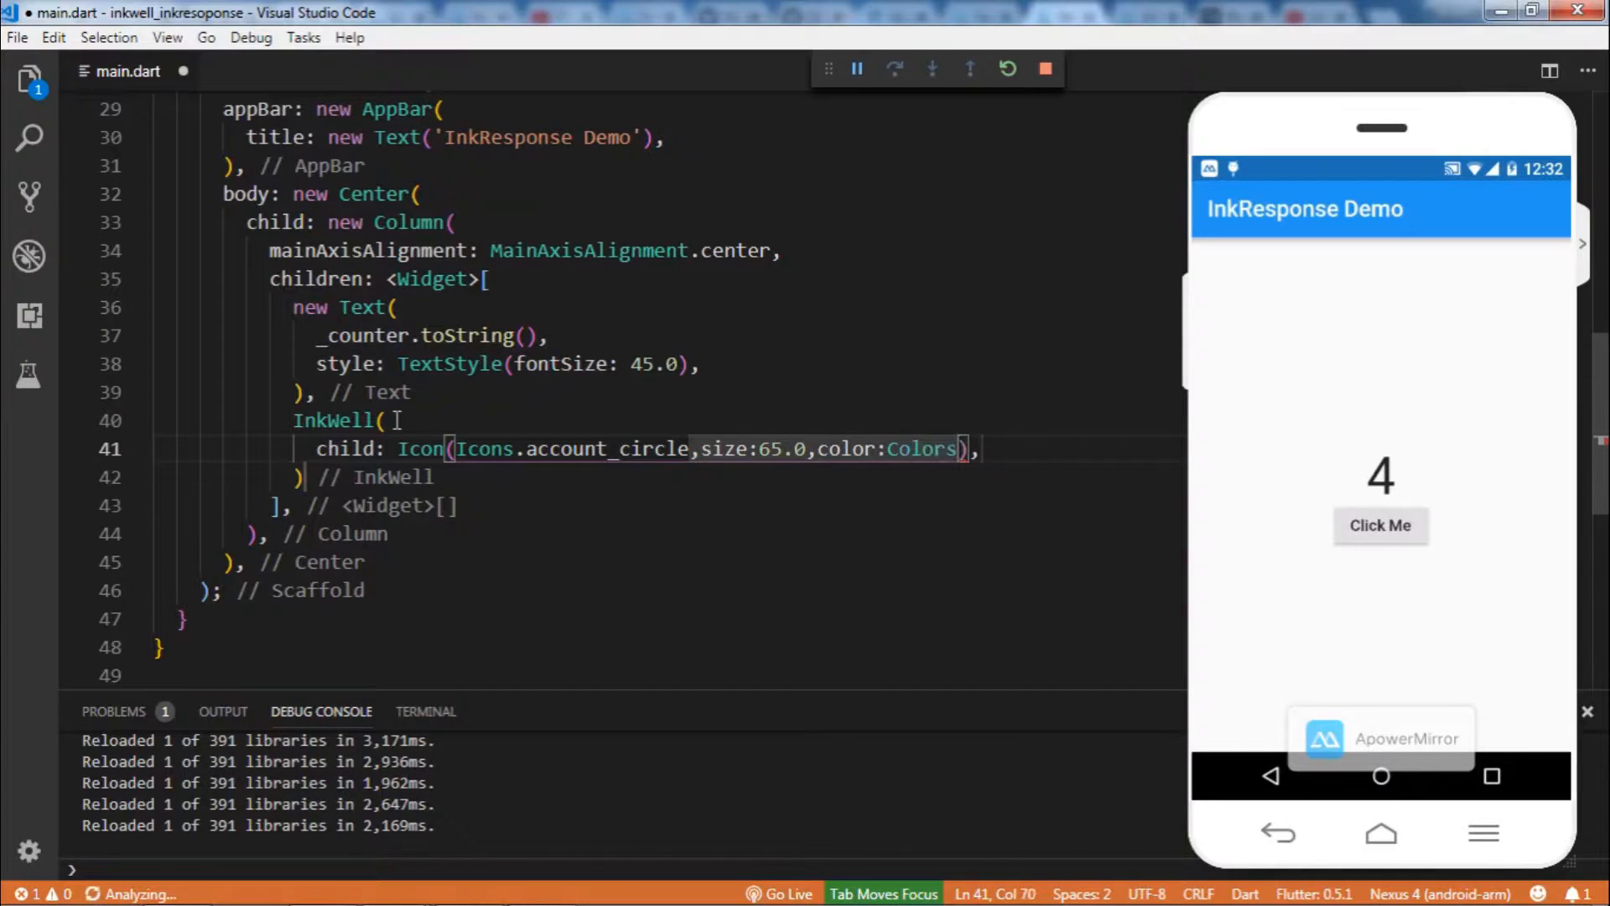
{"action": "type", "text": "."}
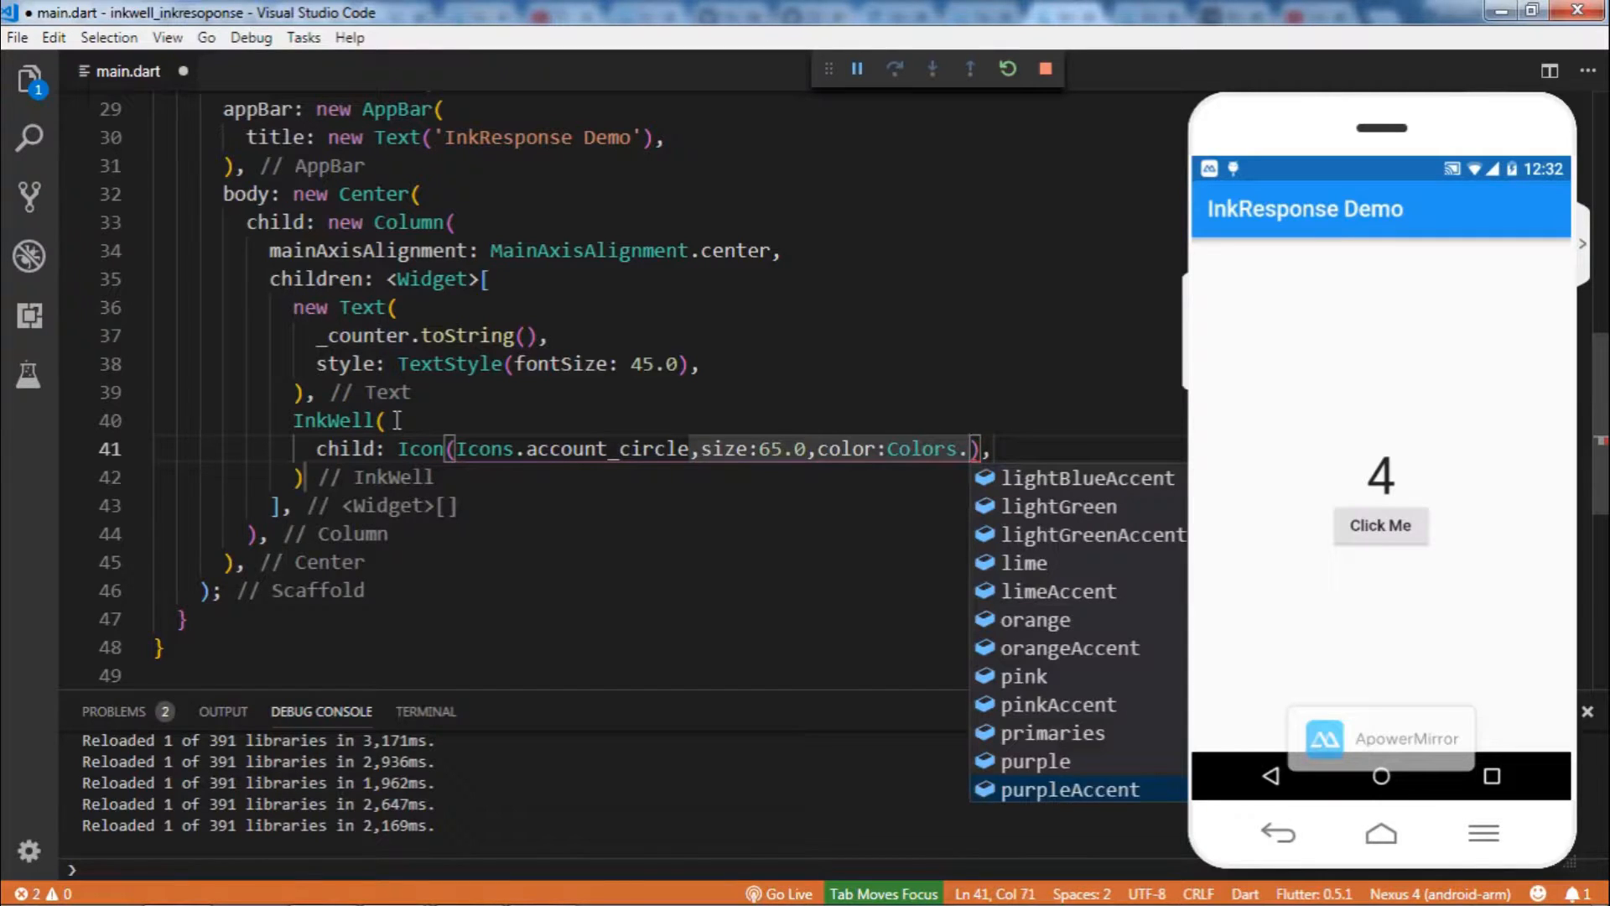
{"action": "left_click", "coordinate": [1056, 704]}
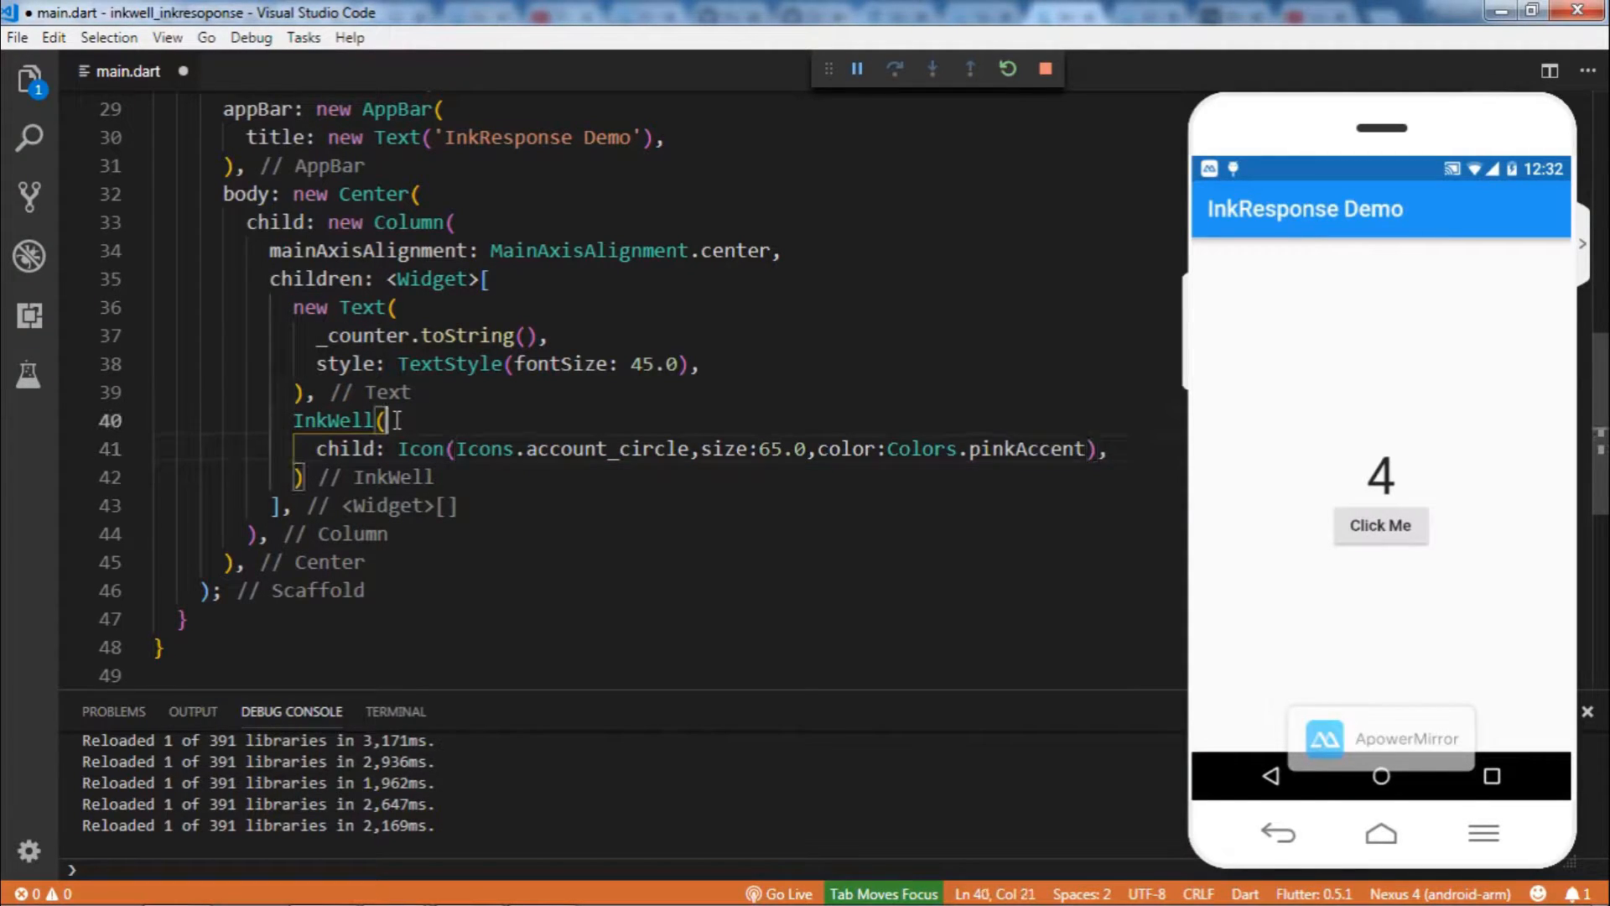
Add an InkWell onTap handler that increments _counter and calls setState, fixing the variable typo
{"action": "key", "text": "Enter"}
{"action": "type", "text": "onTap: ,"}
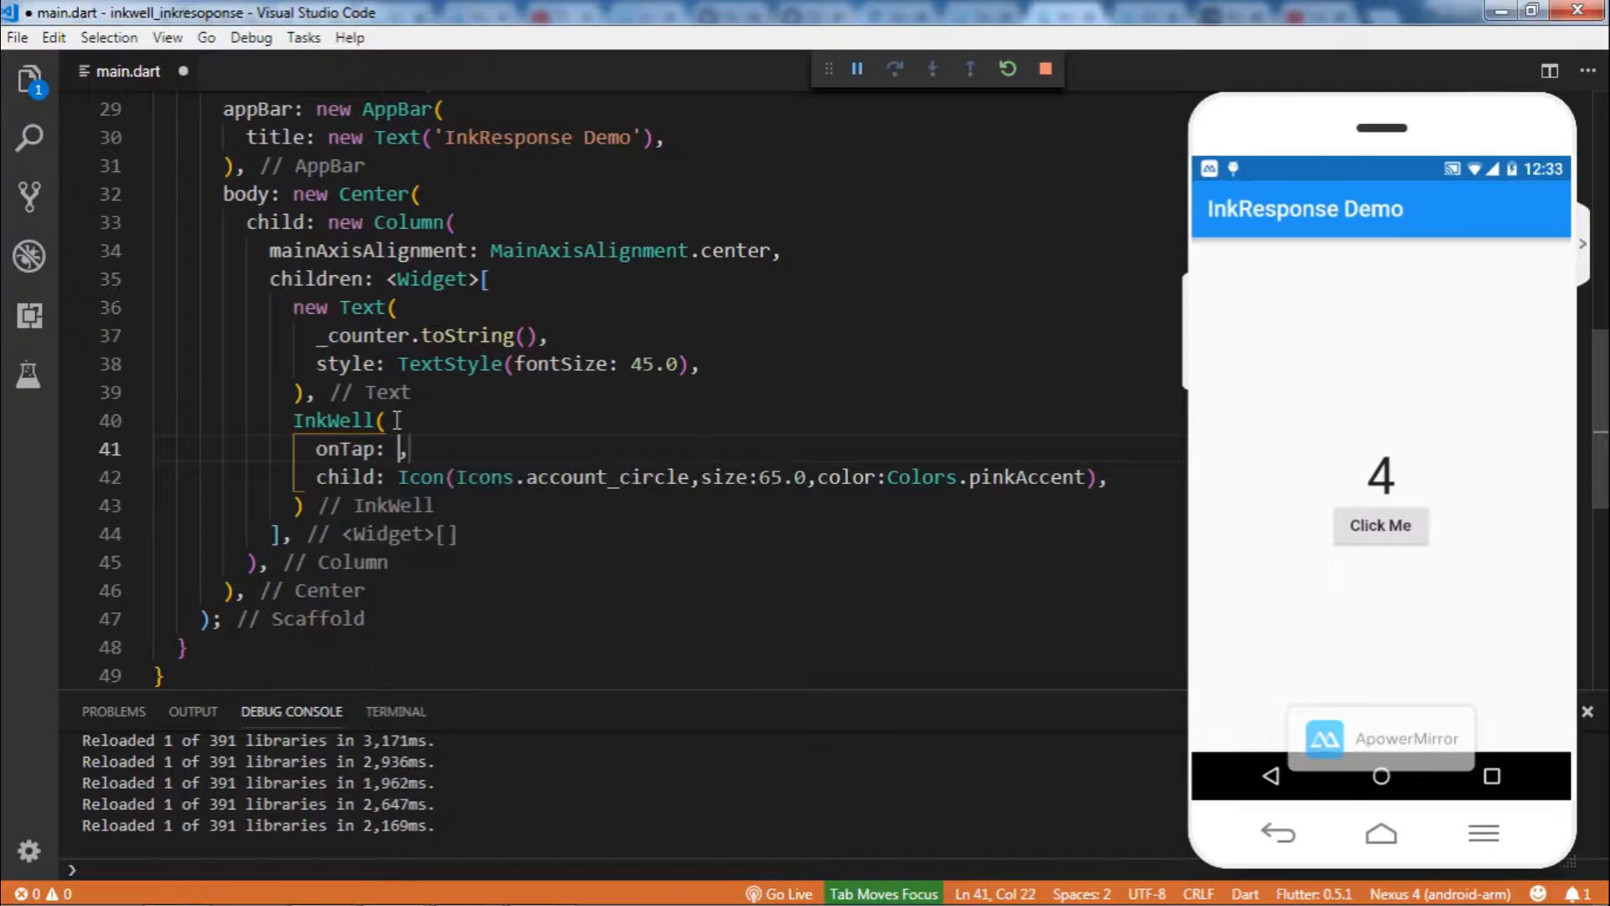
{"action": "type", "text": "(){"}
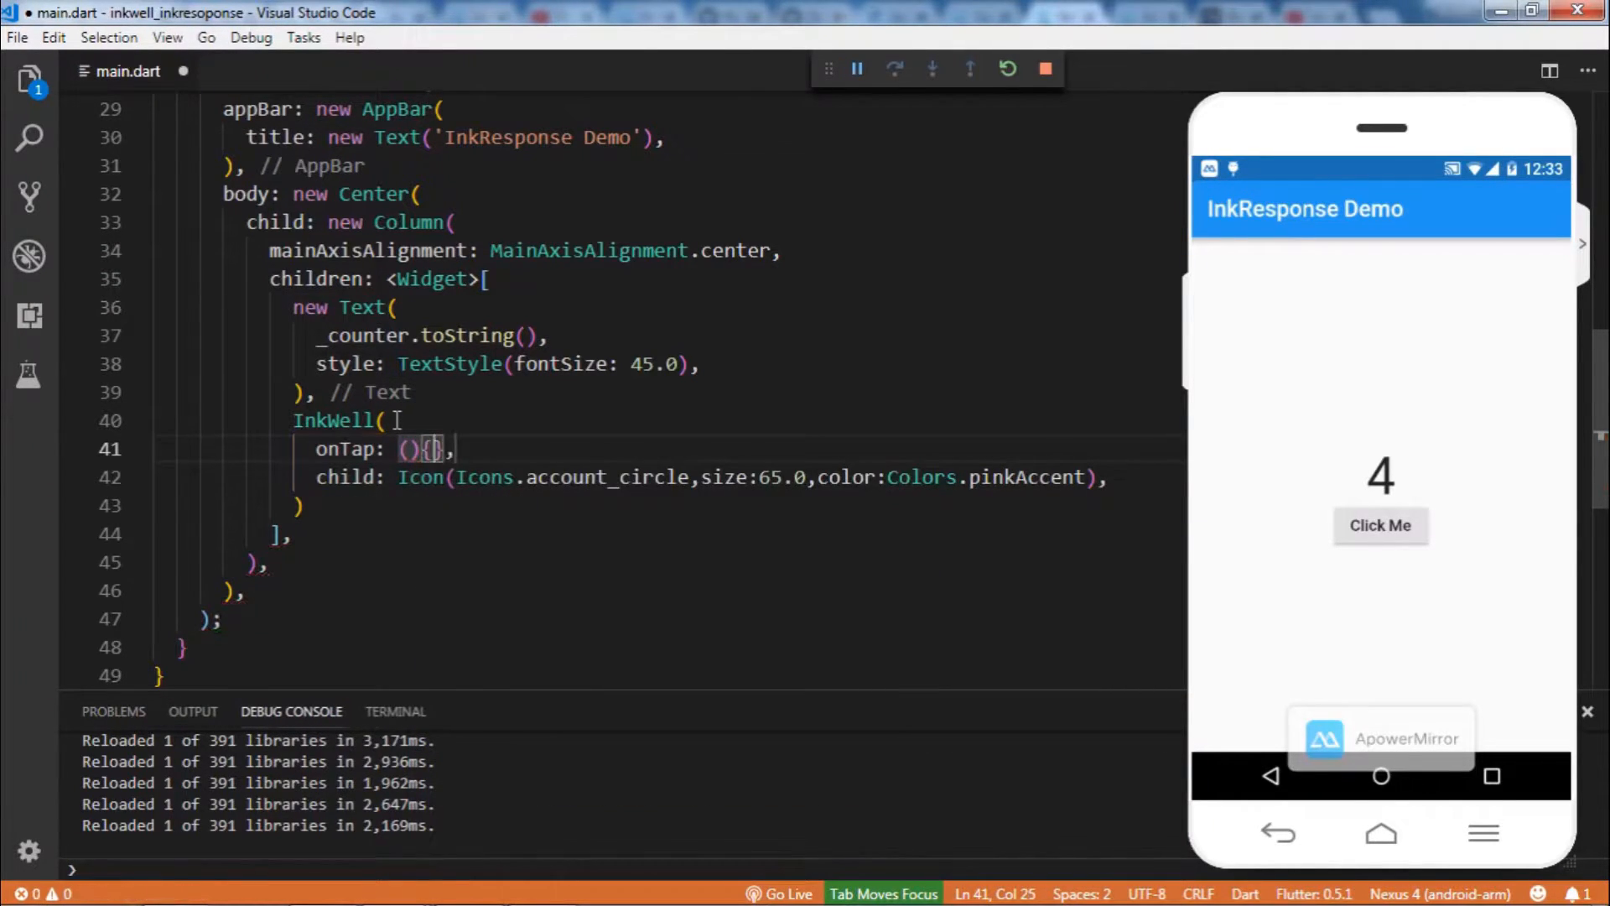
{"action": "key", "text": "Enter"}
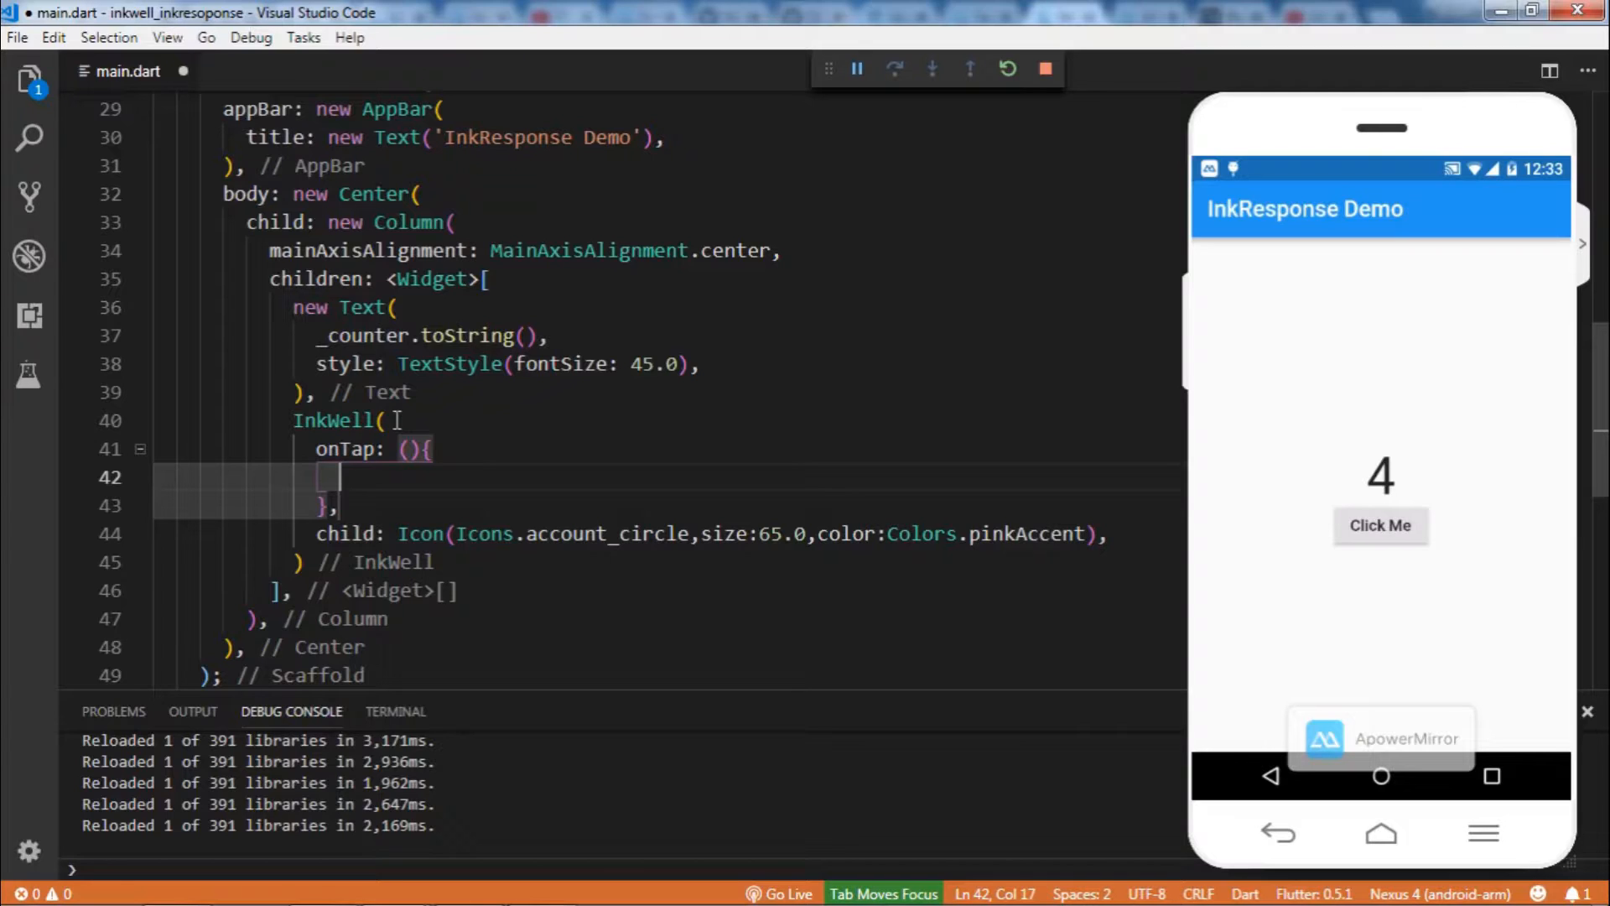
{"action": "type", "text": "_cou"}
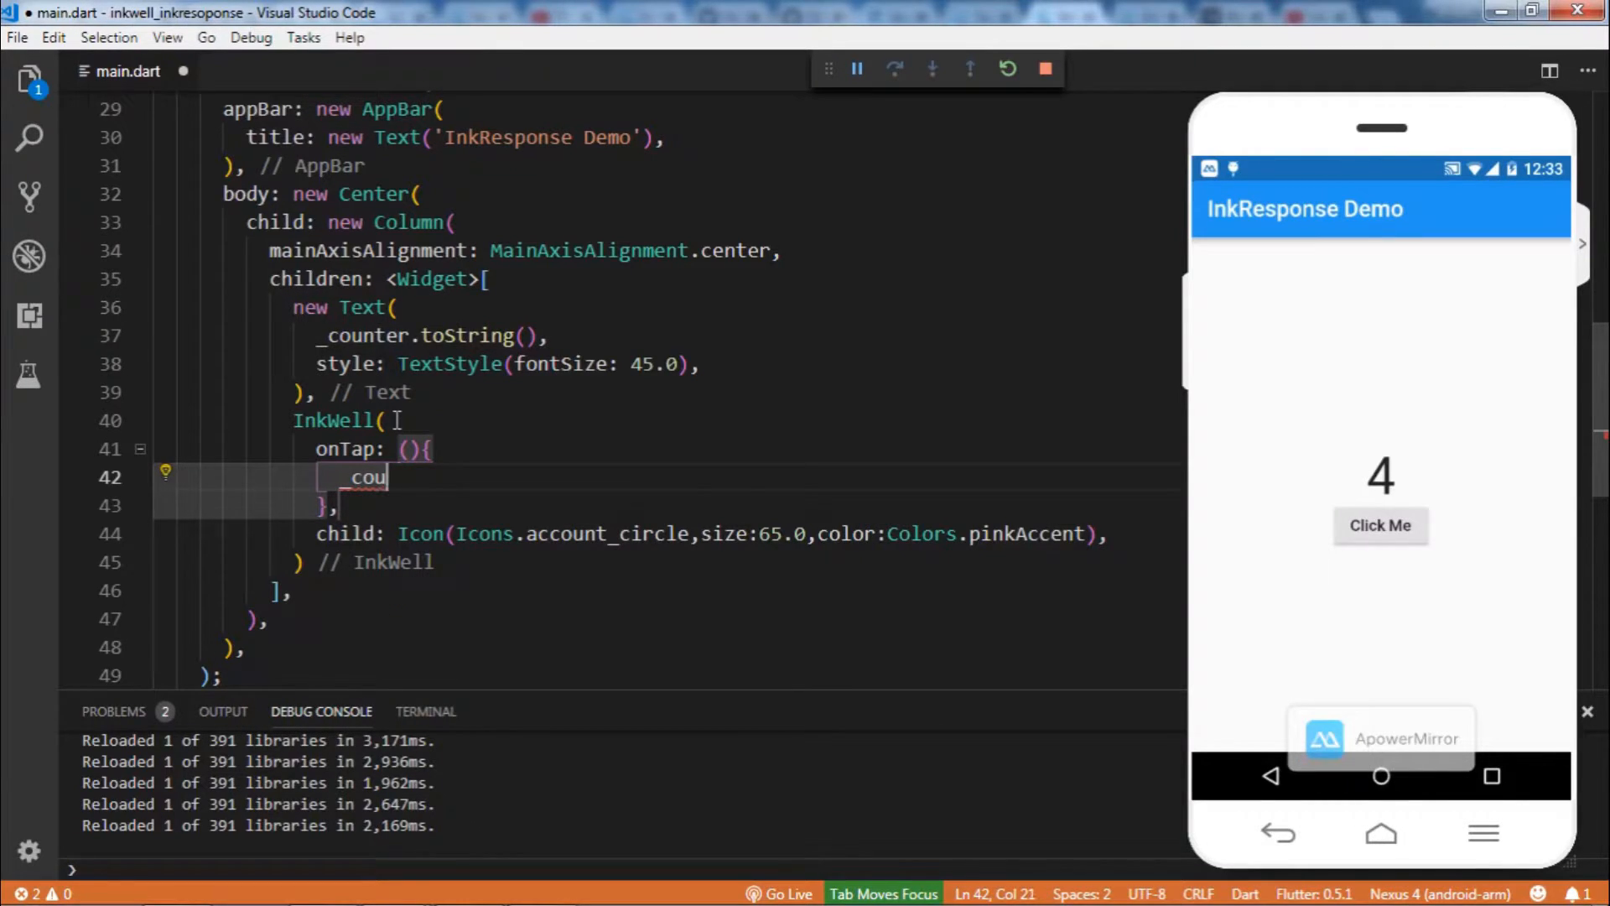
{"action": "type", "text": "ter"}
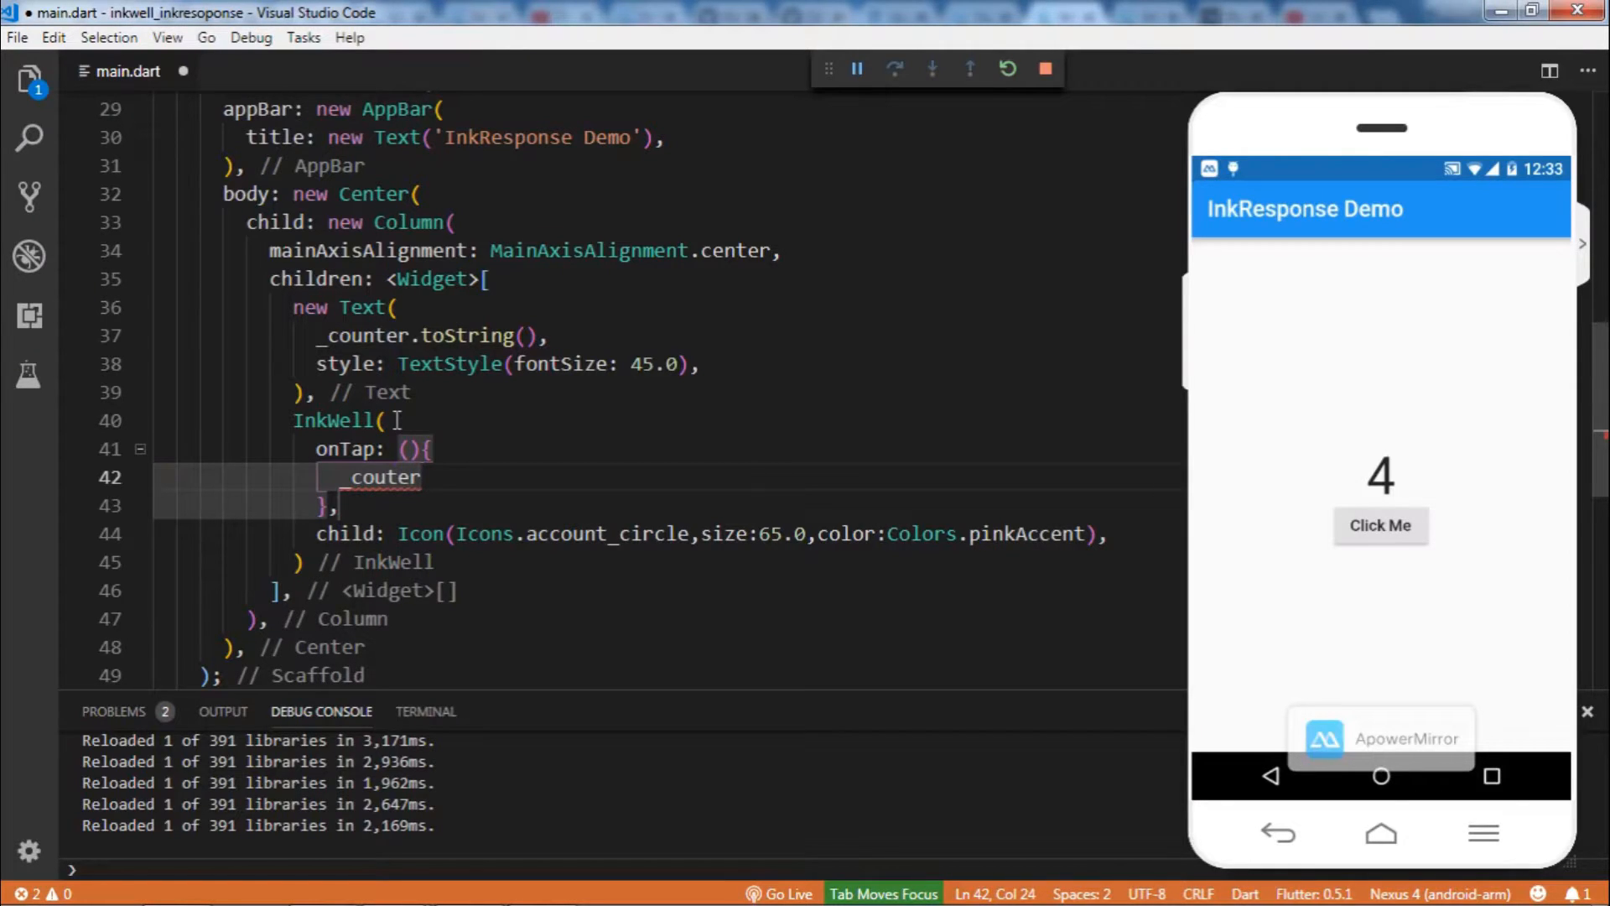
{"action": "type", "text": "++"}
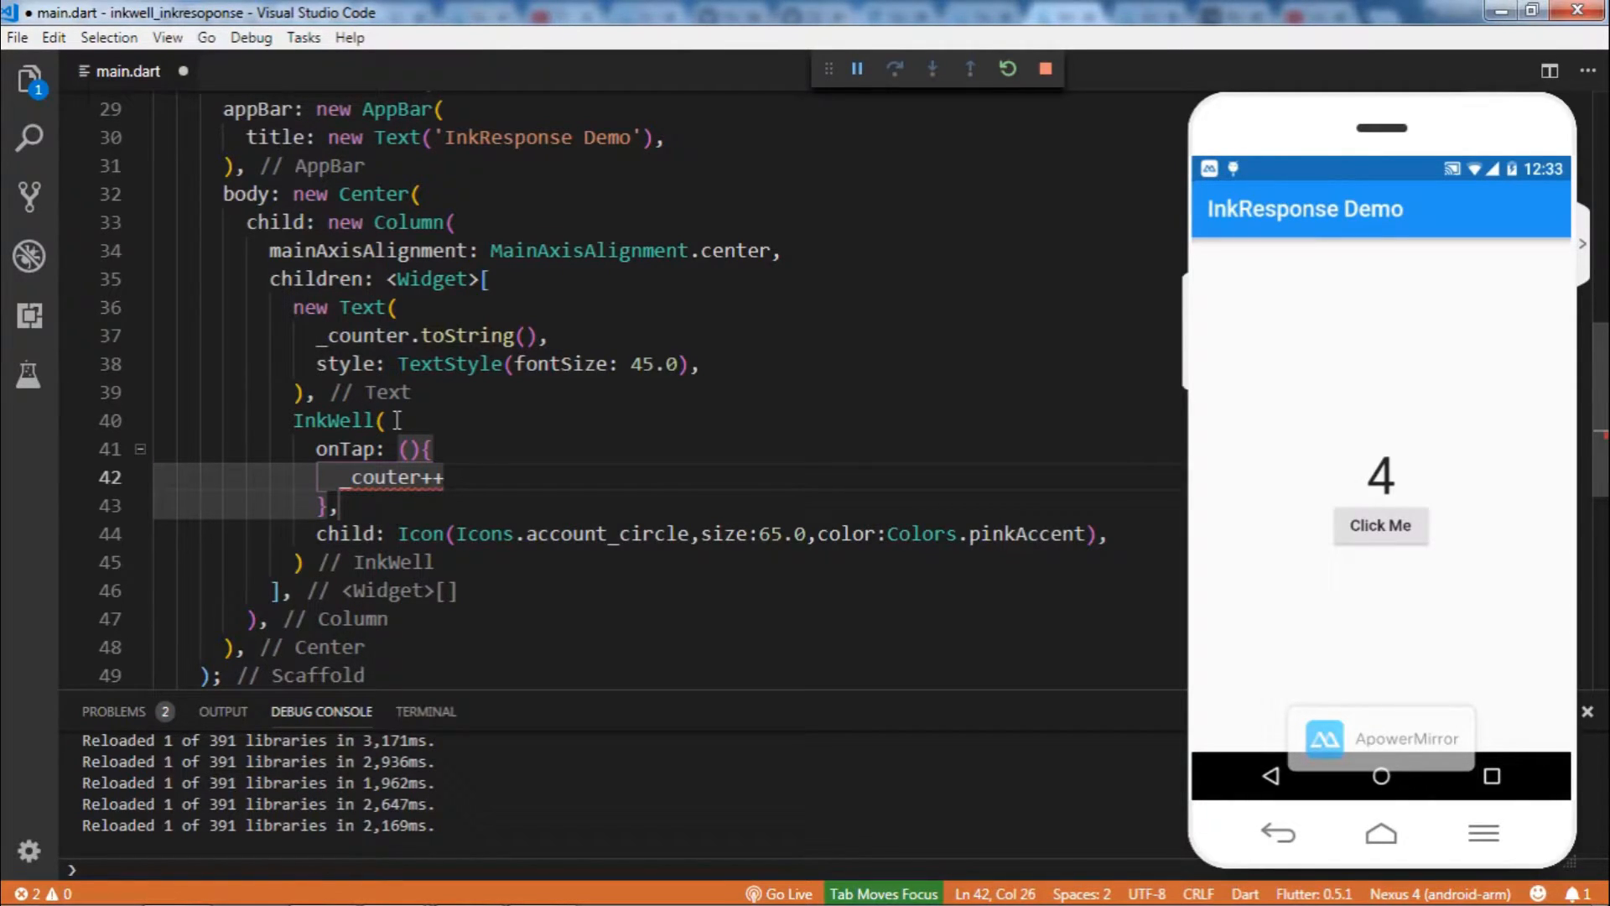
{"action": "key", "text": "Enter"}
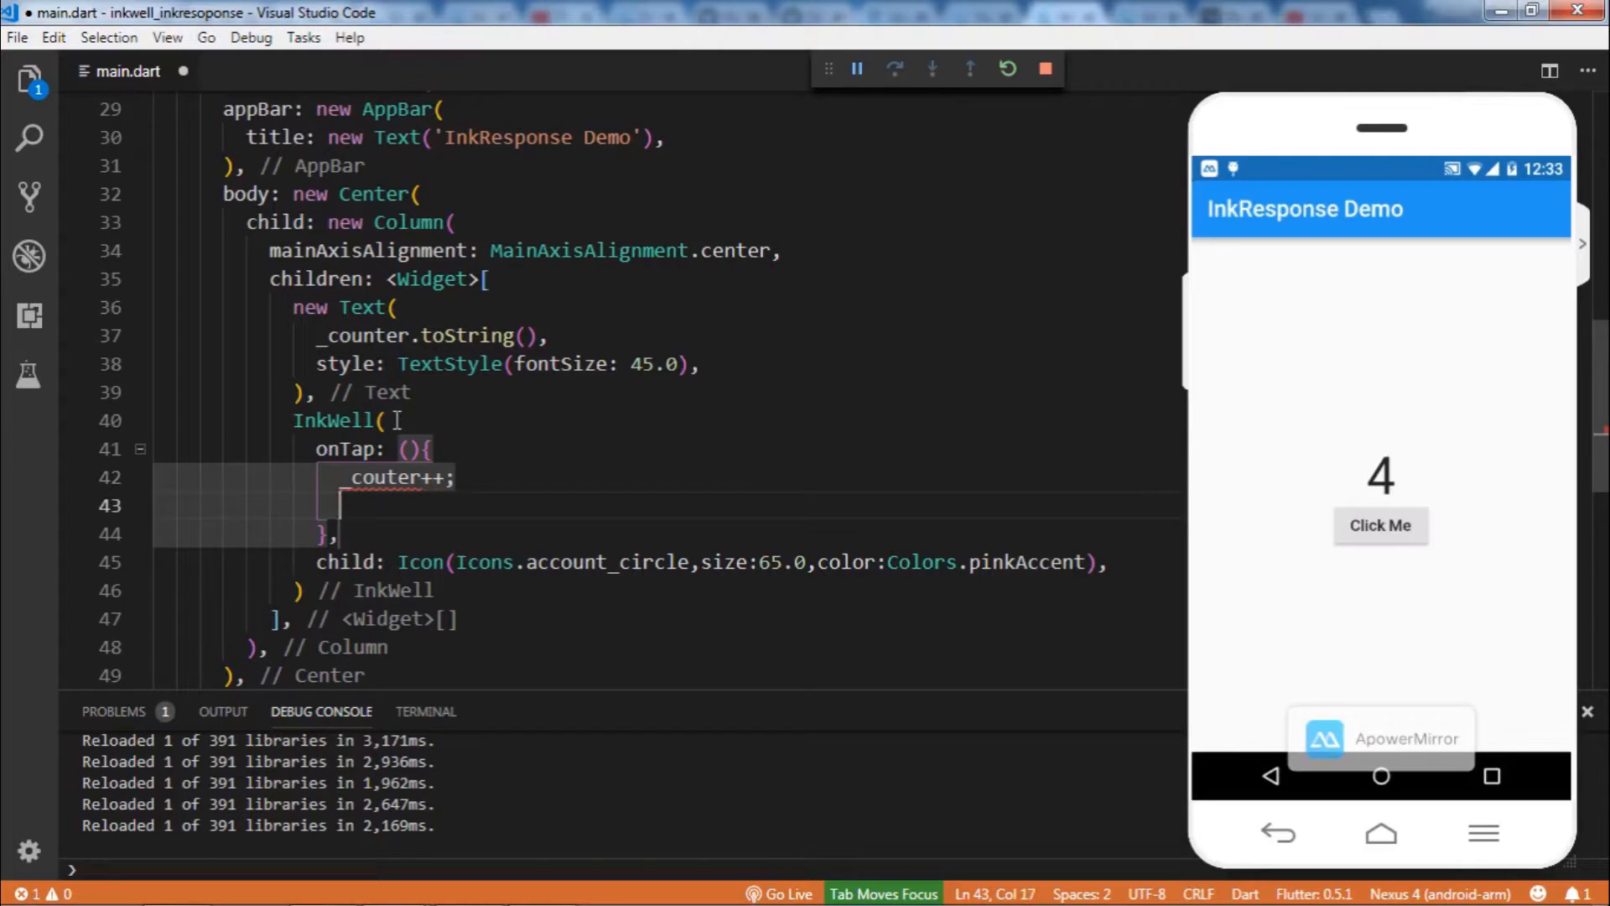
{"action": "type", "text": "setS"}
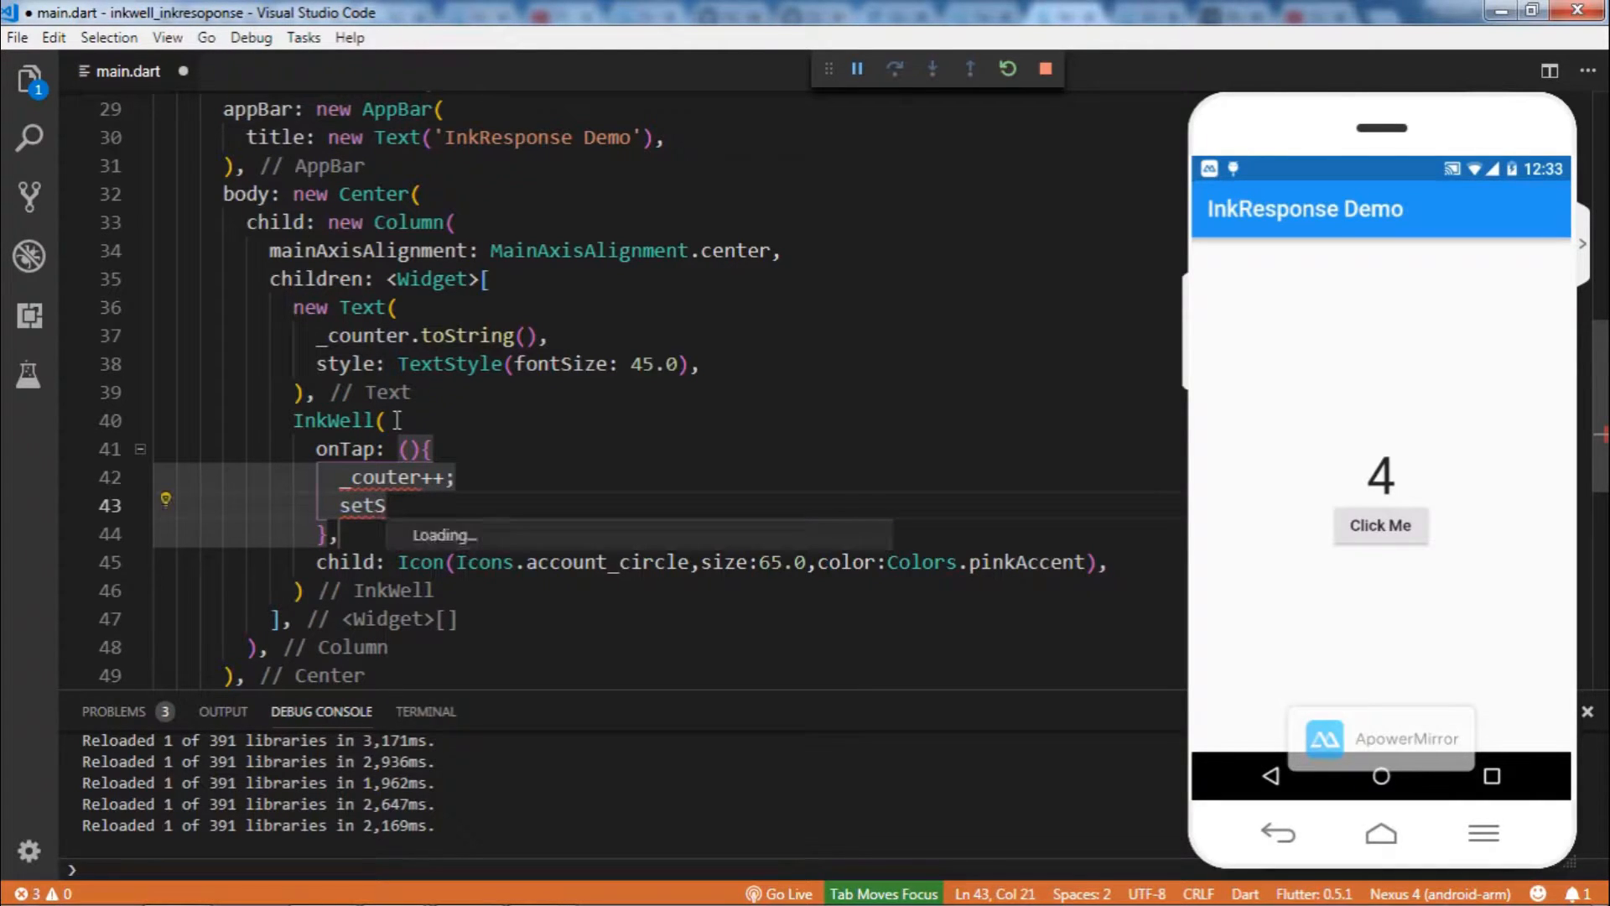
{"action": "type", "text": "setS"}
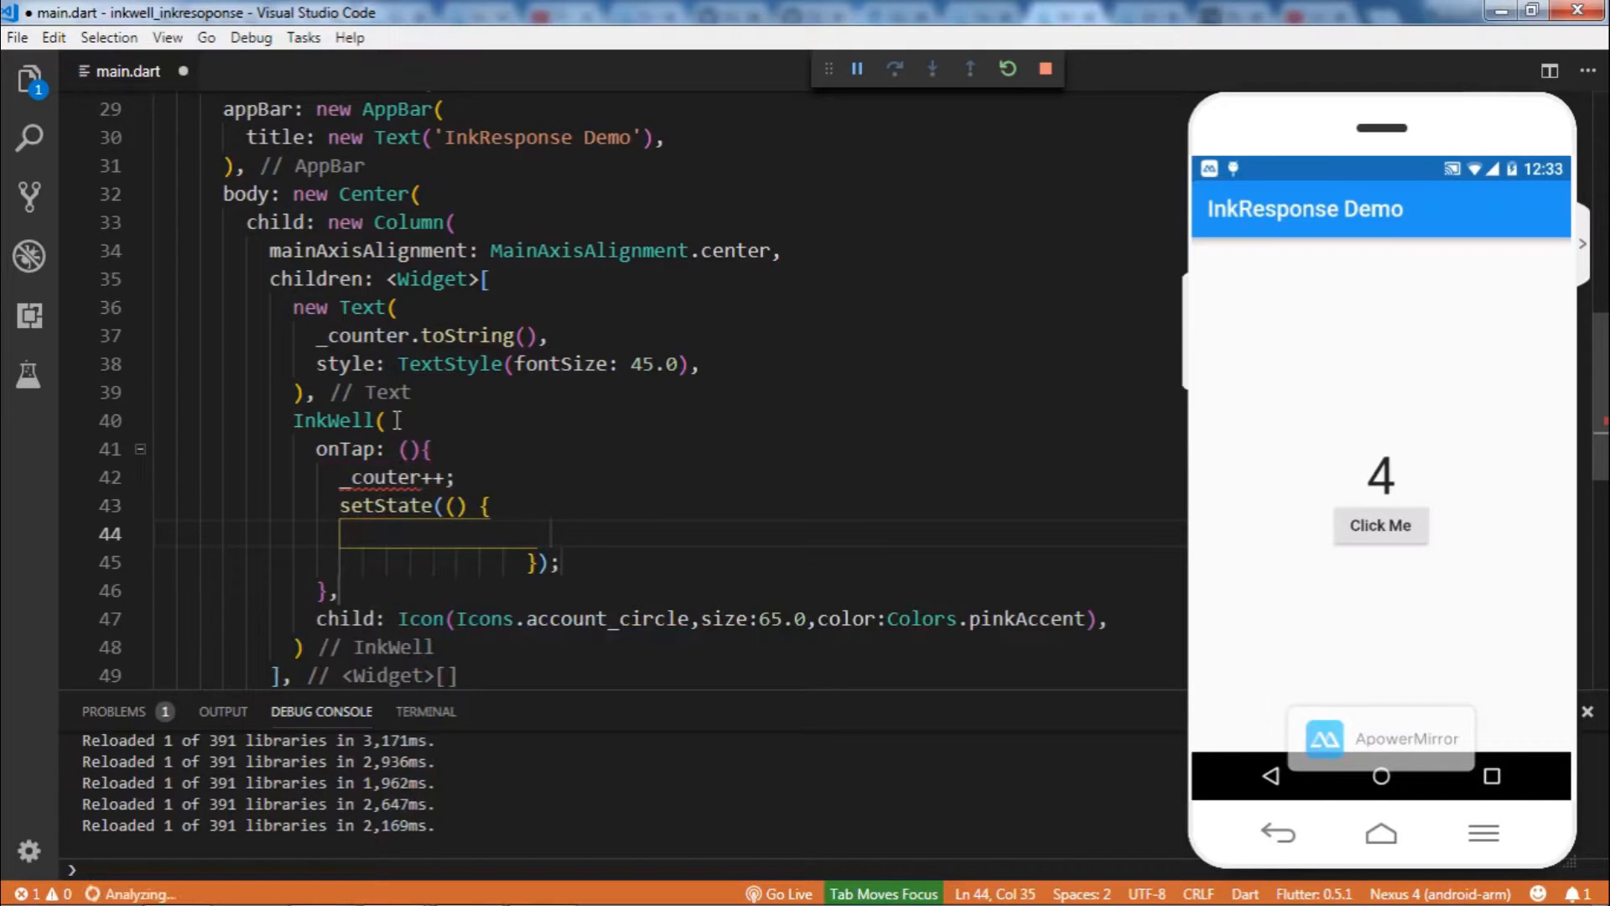
{"action": "key", "text": "ctrl+space"}
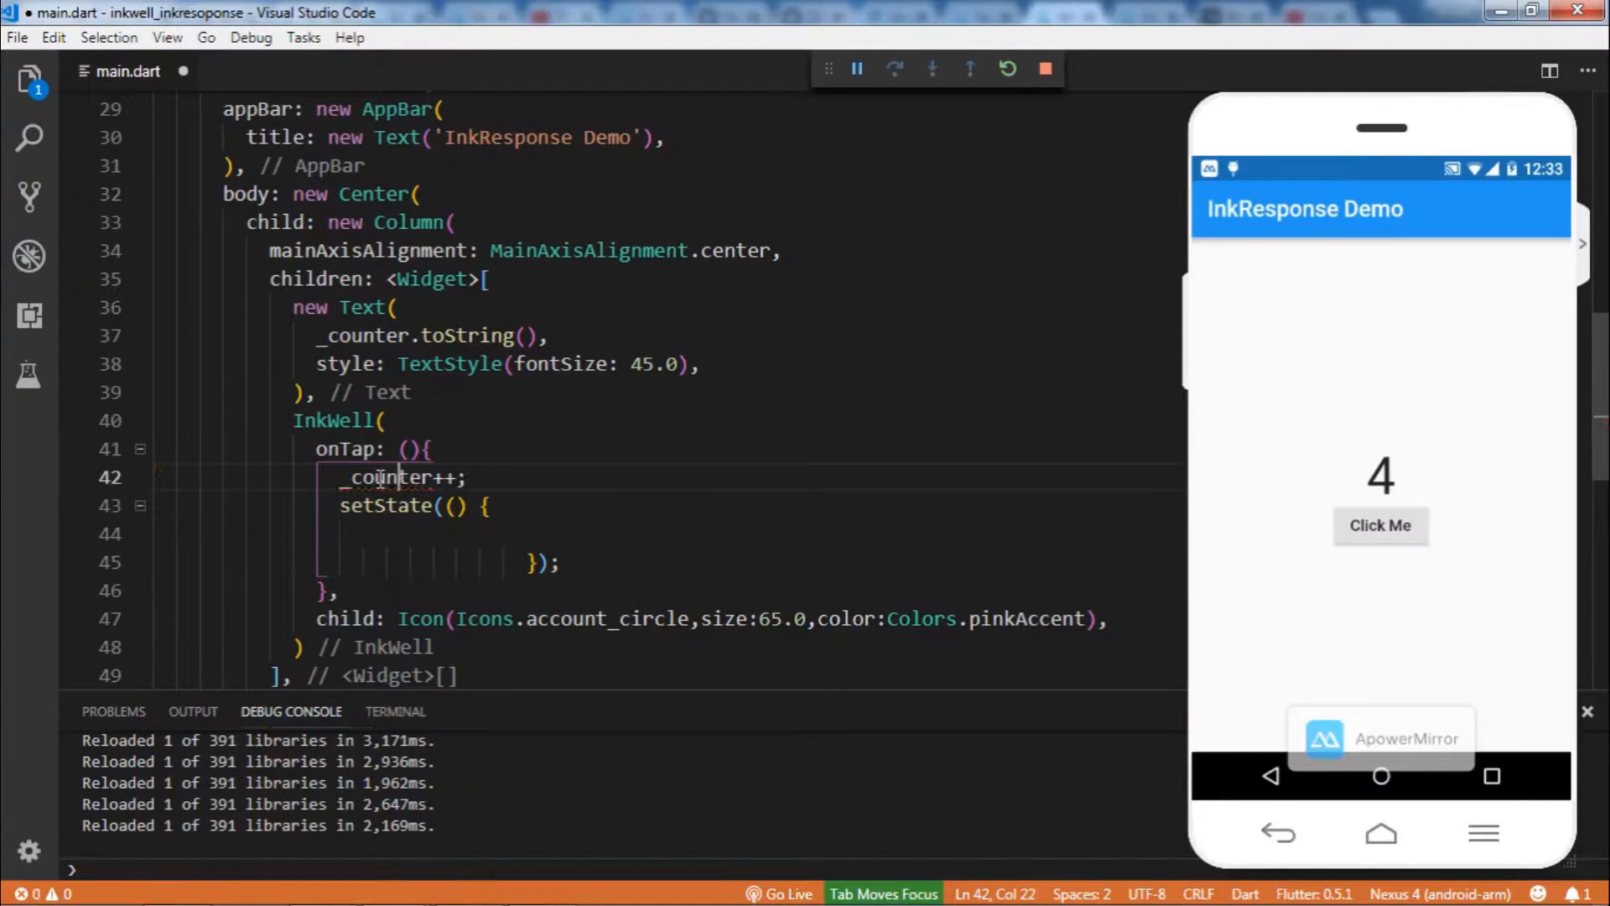
{"action": "double_click", "coordinate": [389, 477]}
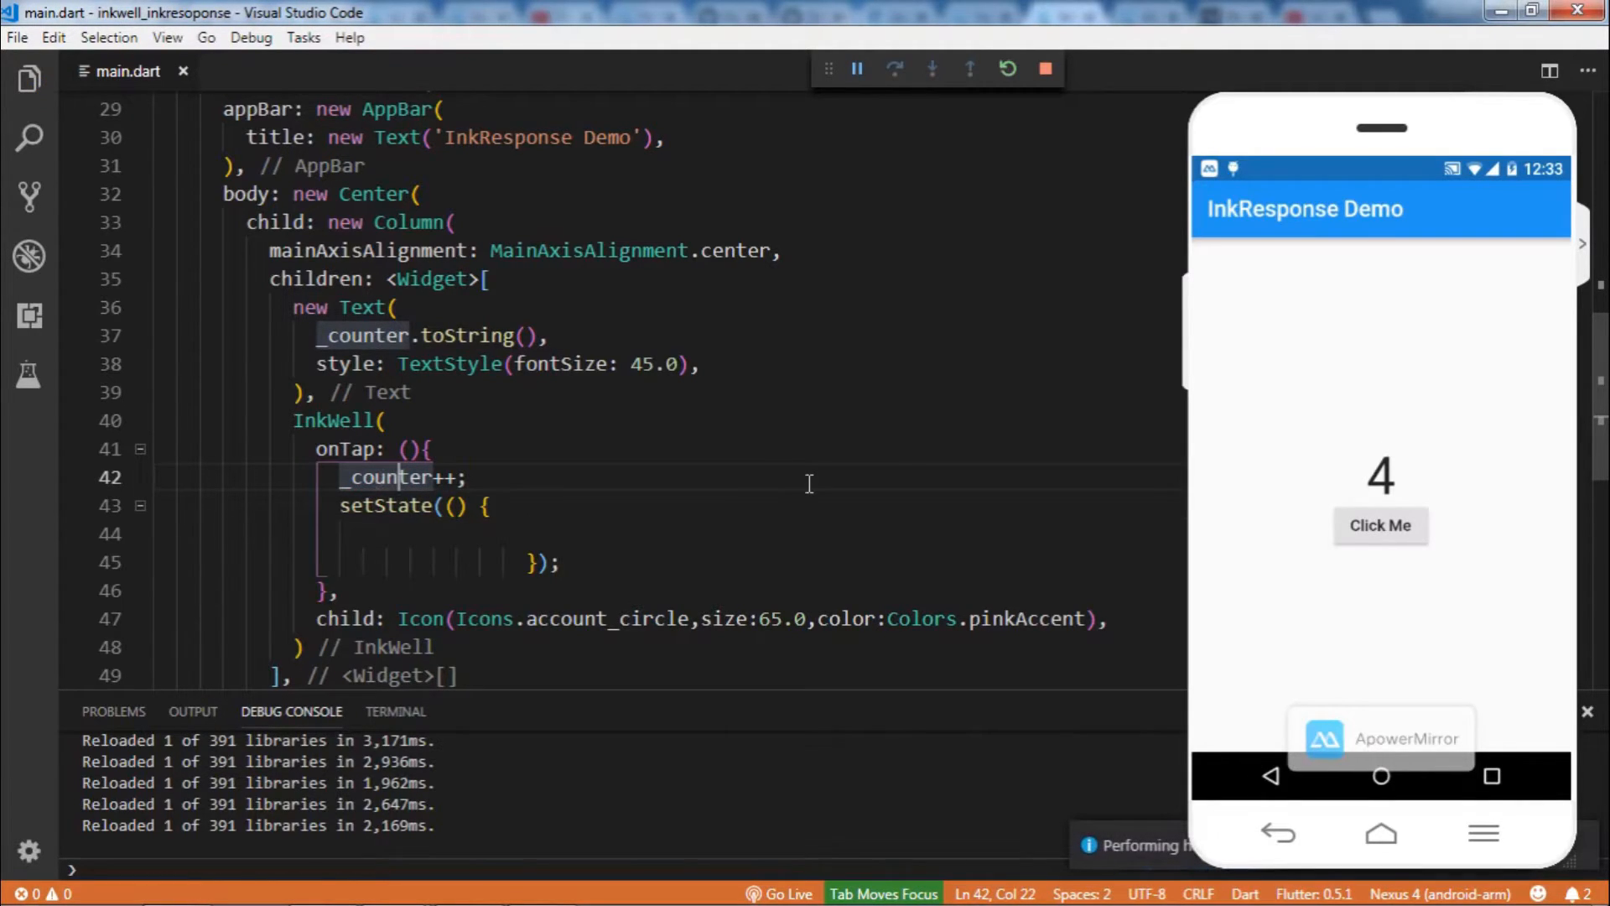
Tap the pink icon in the running app repeatedly until the counter reads 7
{"action": "left_click", "coordinate": [1381, 525]}
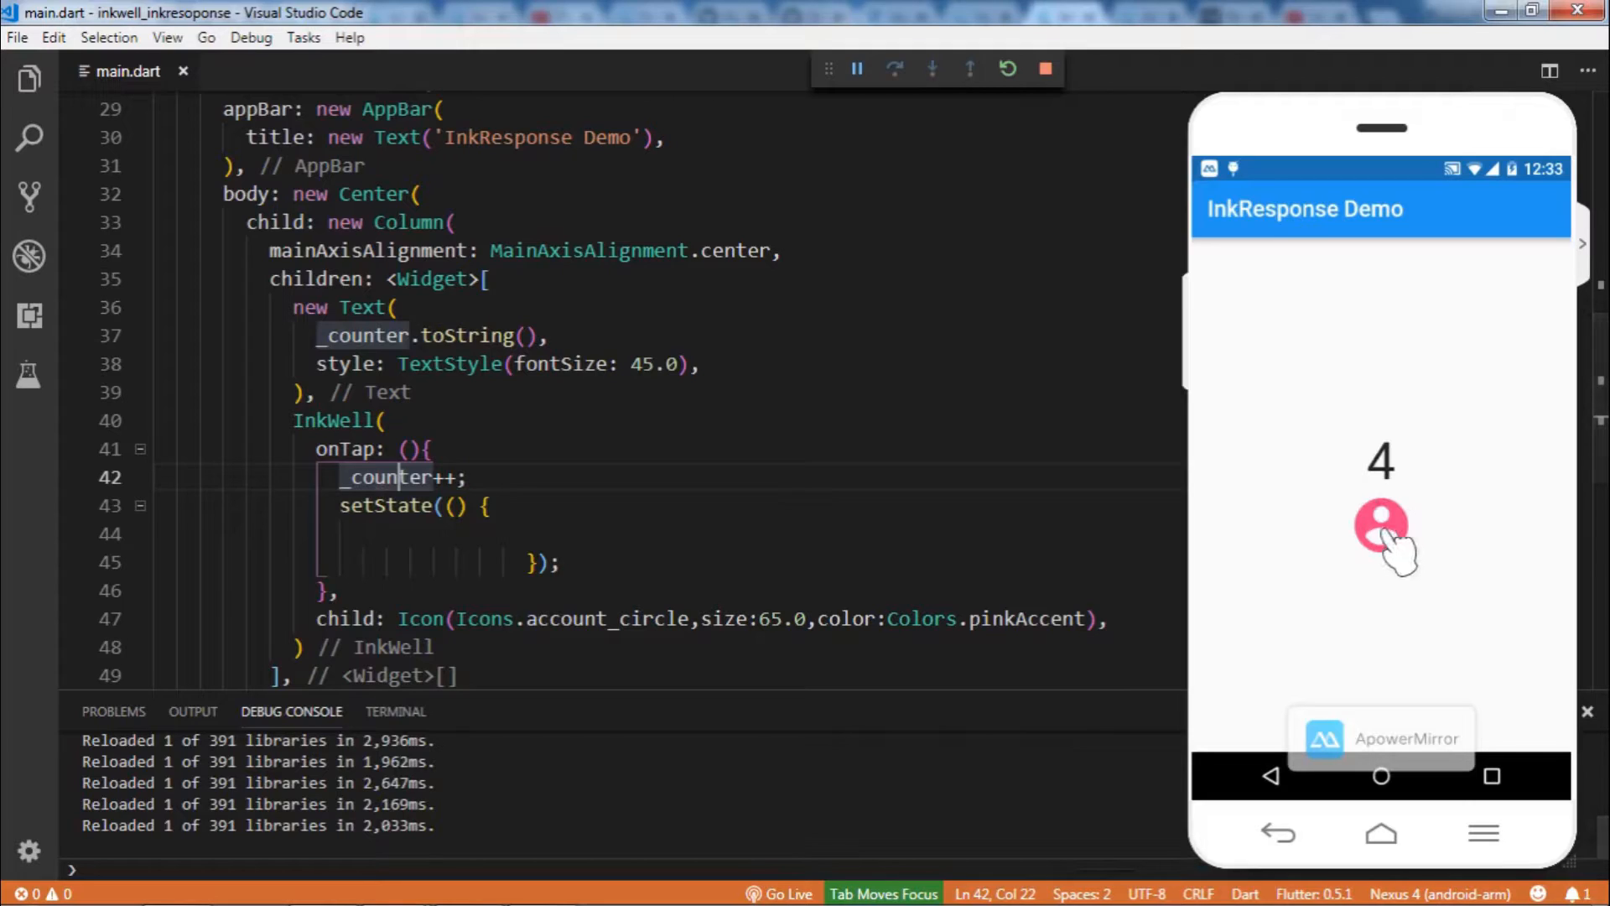
{"action": "left_click", "coordinate": [1380, 523]}
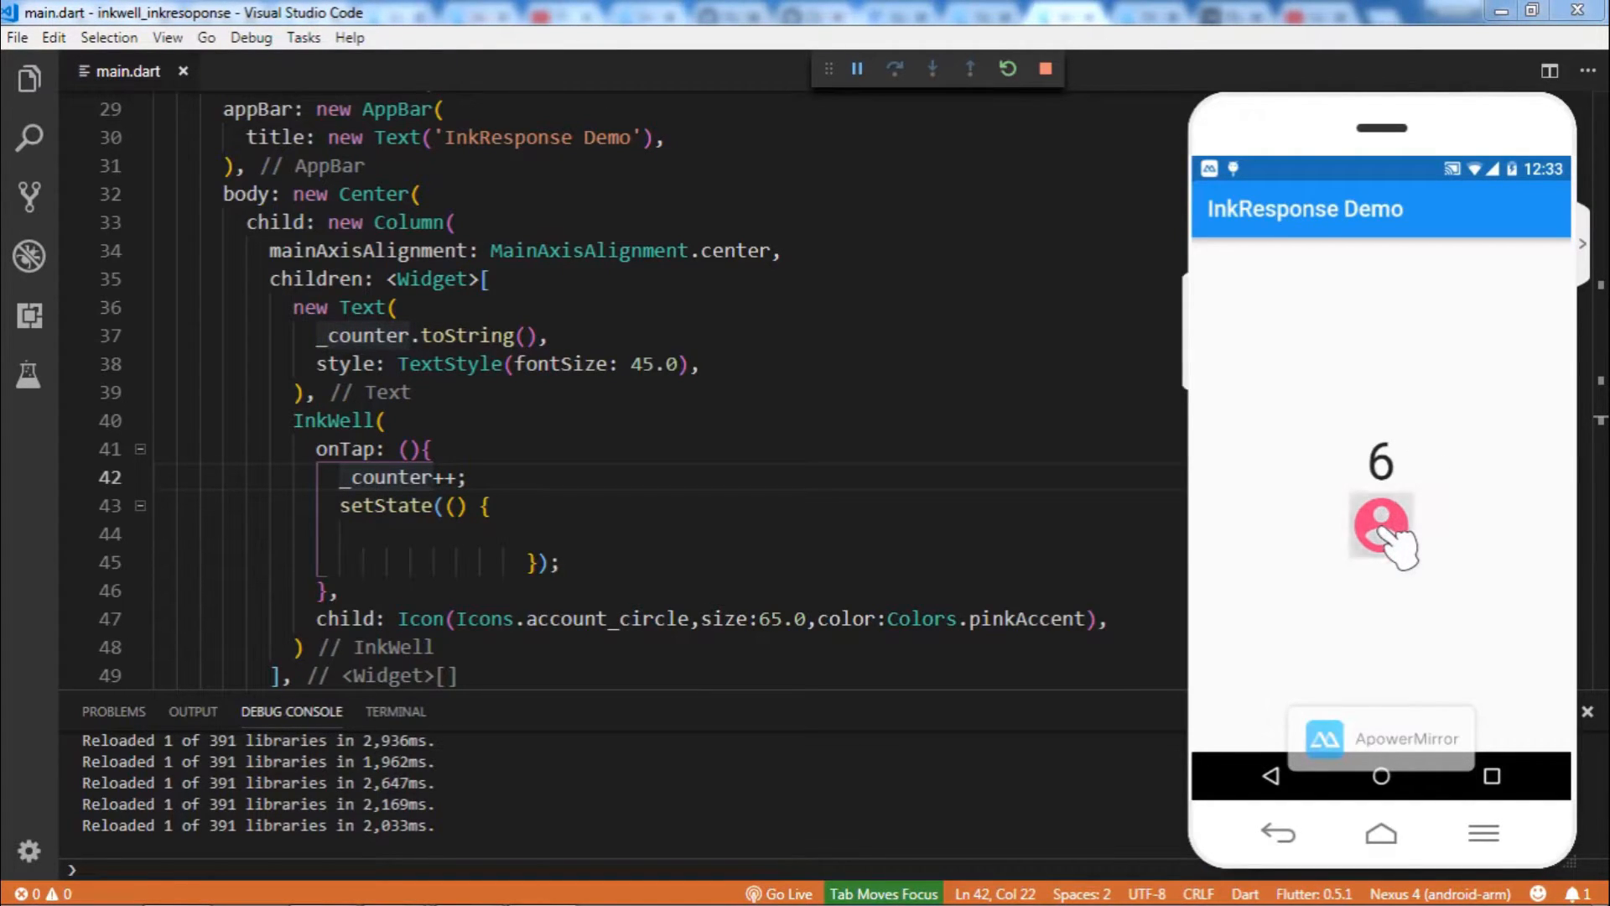
{"action": "mouse_move", "coordinate": [1428, 513]}
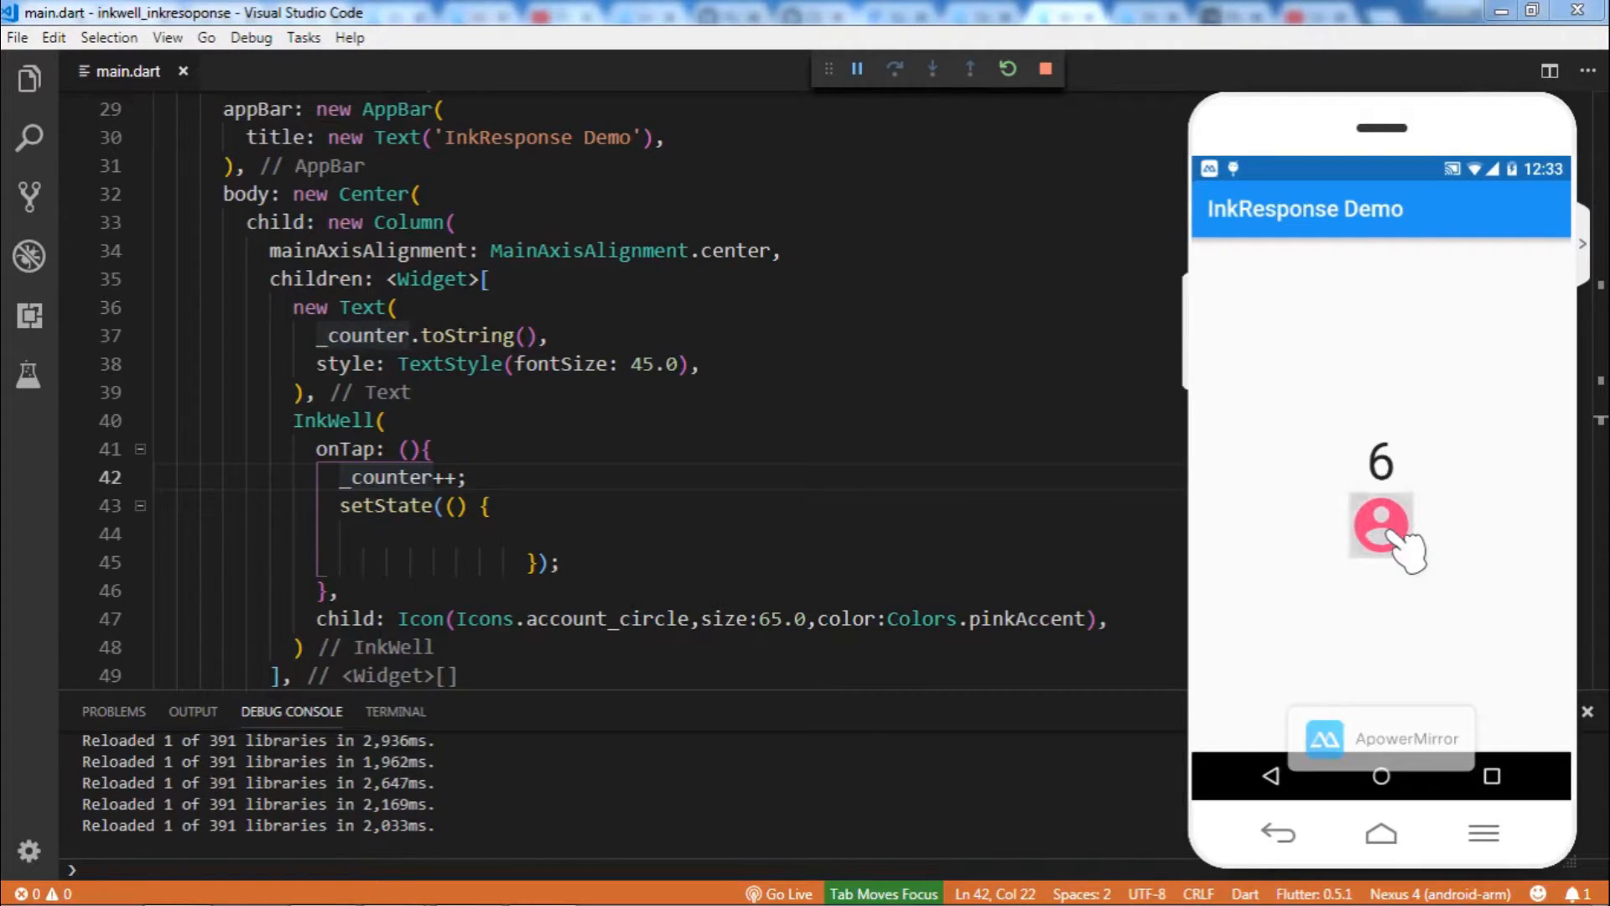
{"action": "left_click", "coordinate": [1382, 526]}
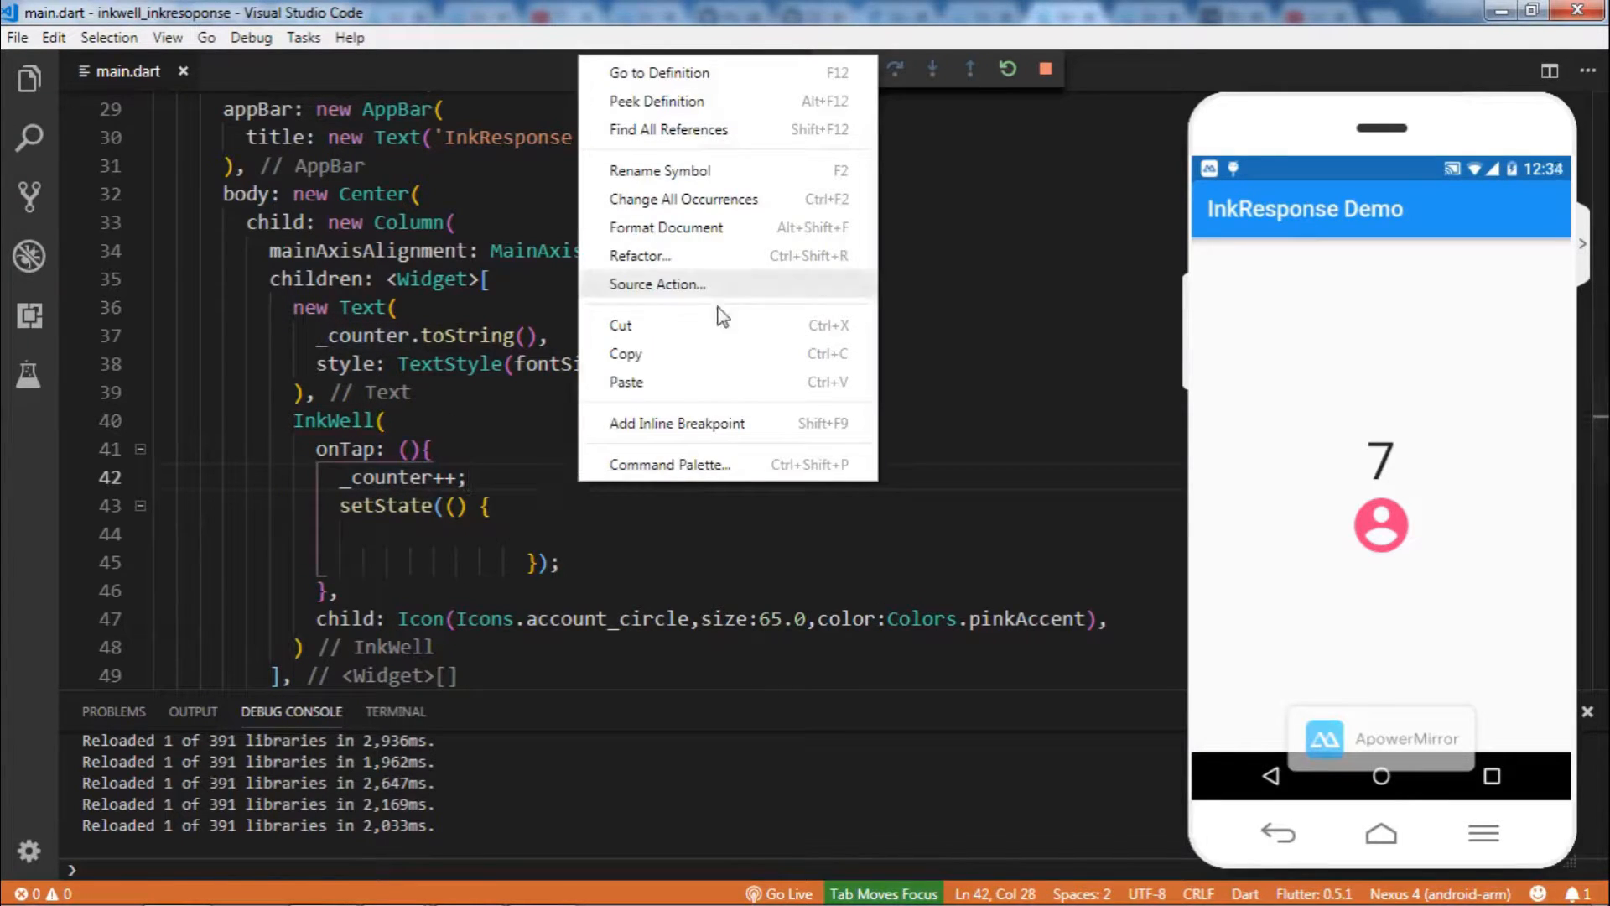
Reformat main.dart and open a new empty line at the start of the InkWell's arguments
{"action": "left_click", "coordinate": [665, 227]}
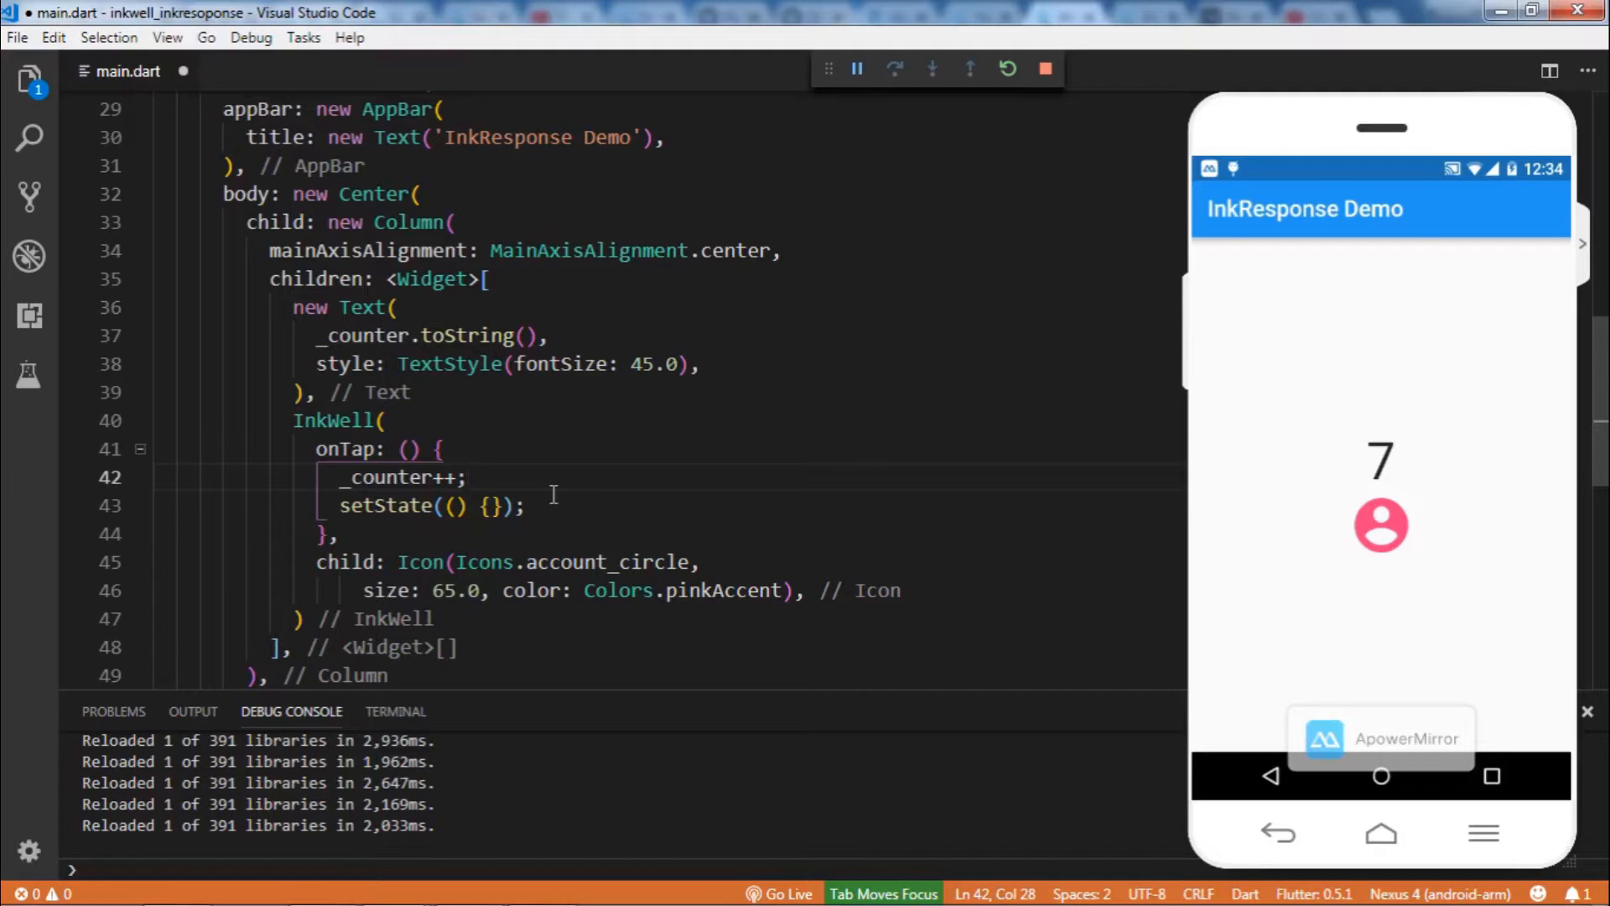
{"action": "left_click", "coordinate": [468, 505]}
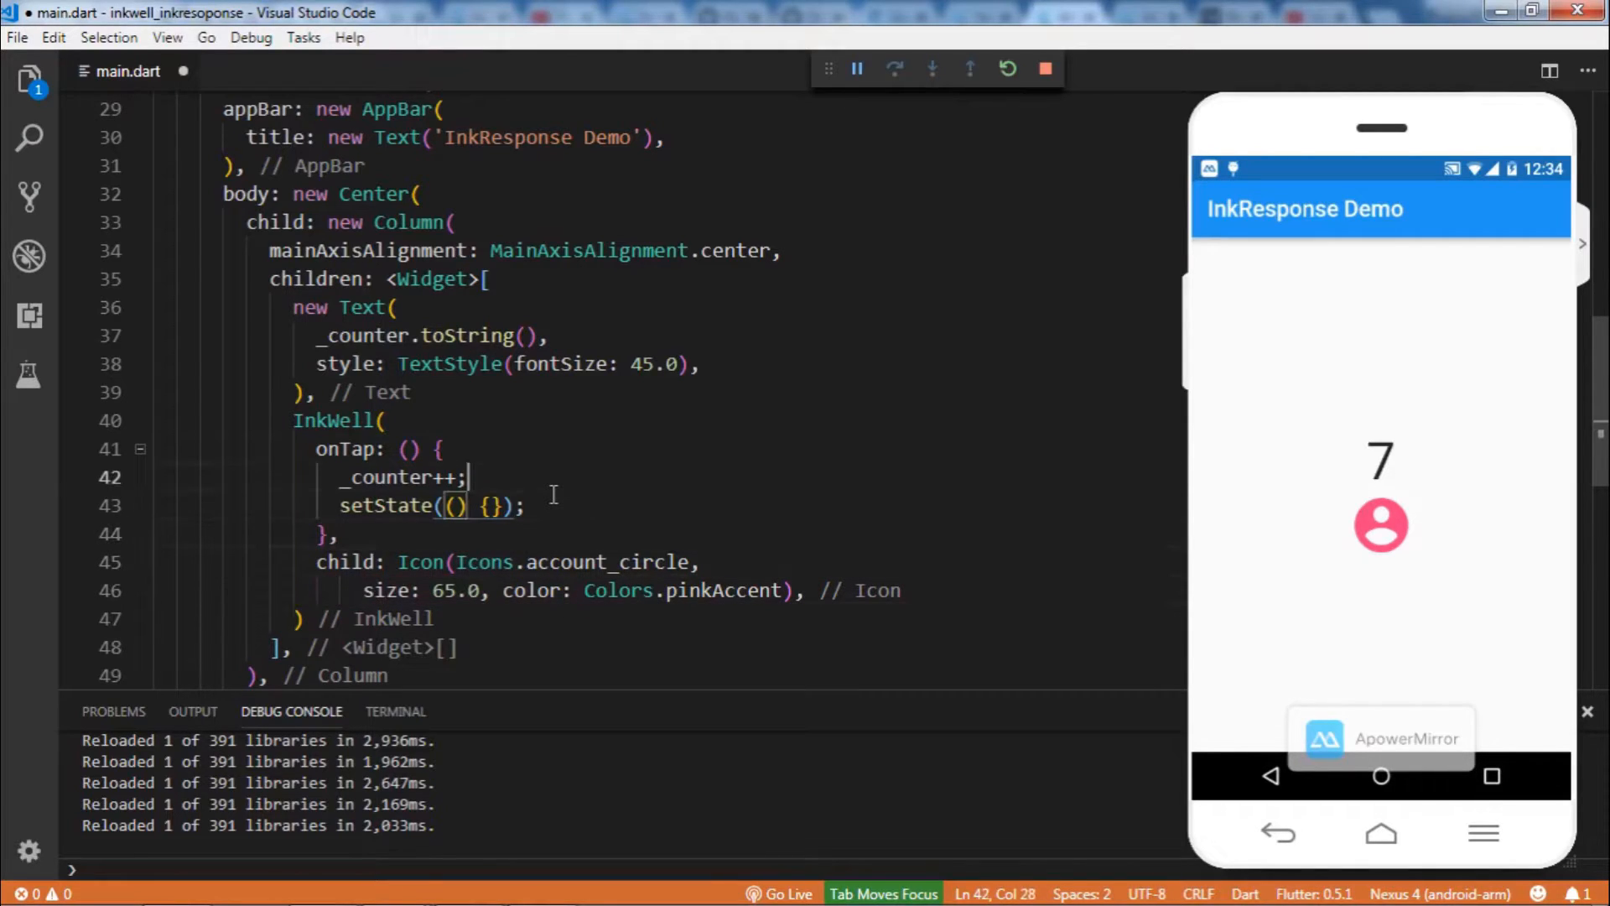
{"action": "left_click", "coordinate": [464, 562]}
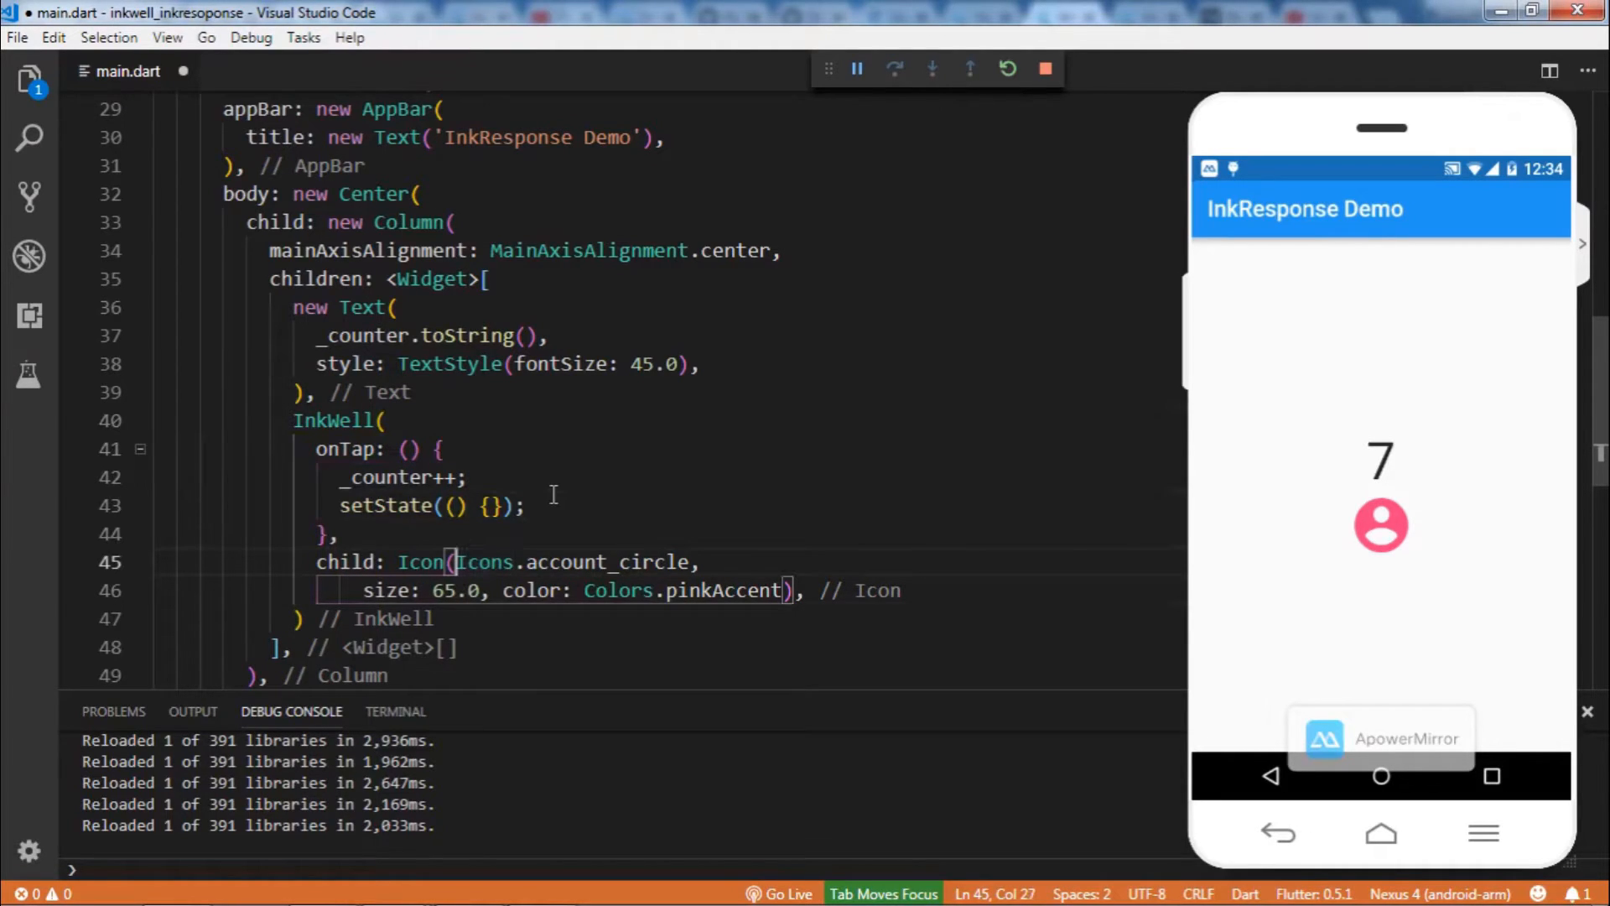
{"action": "left_click", "coordinate": [765, 590]}
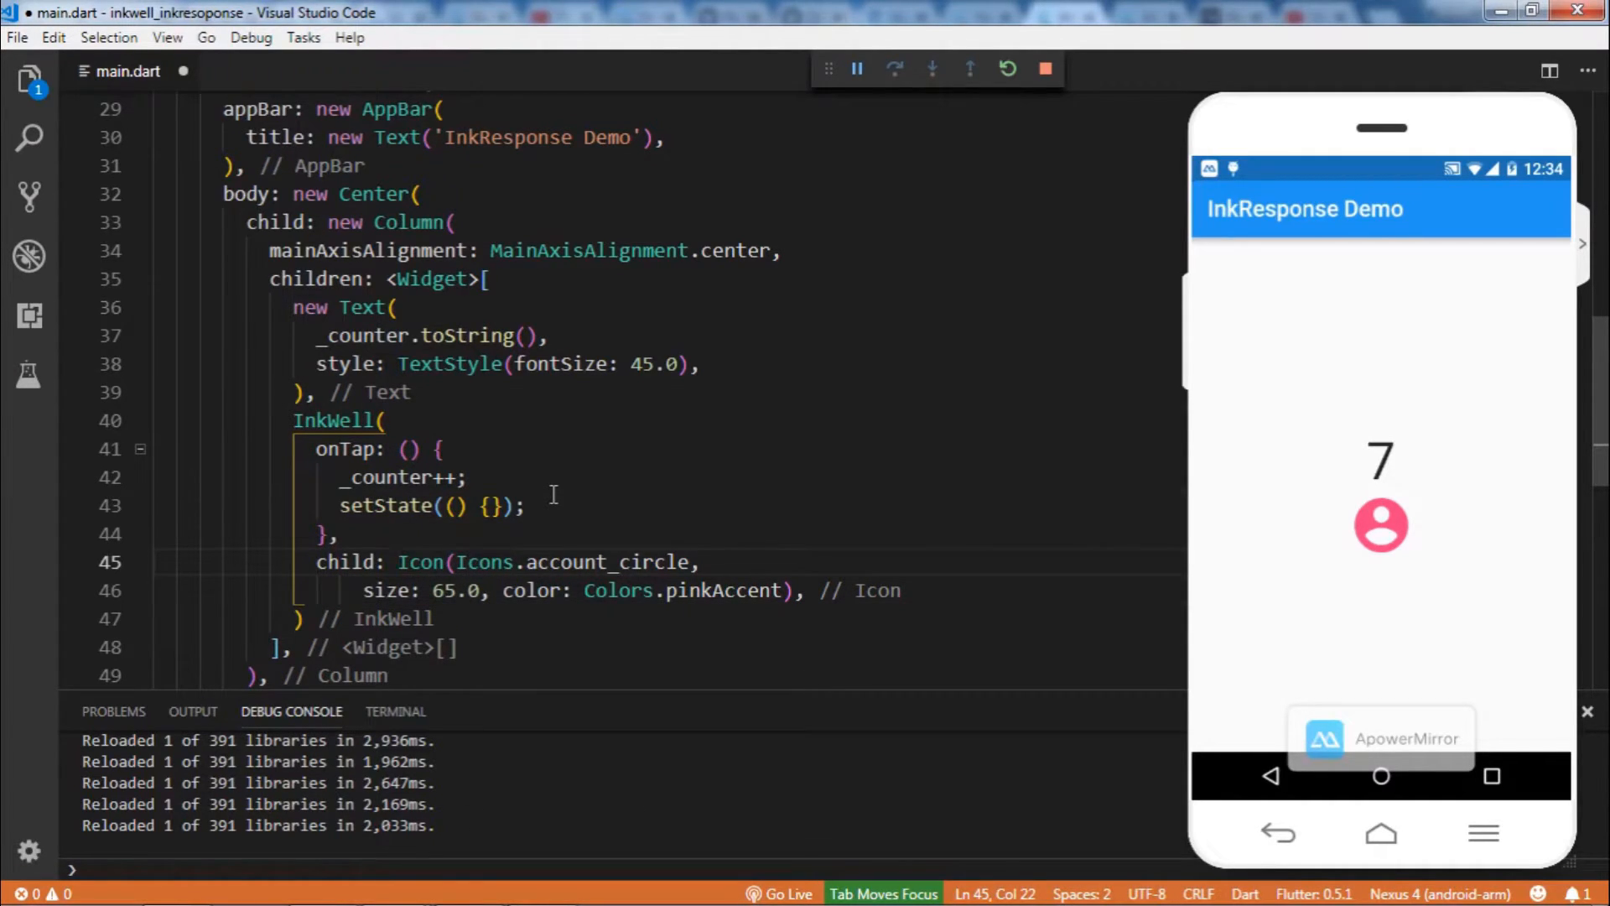
{"action": "left_click_drag", "start_coordinate": [401, 561], "coordinate": [806, 590]}
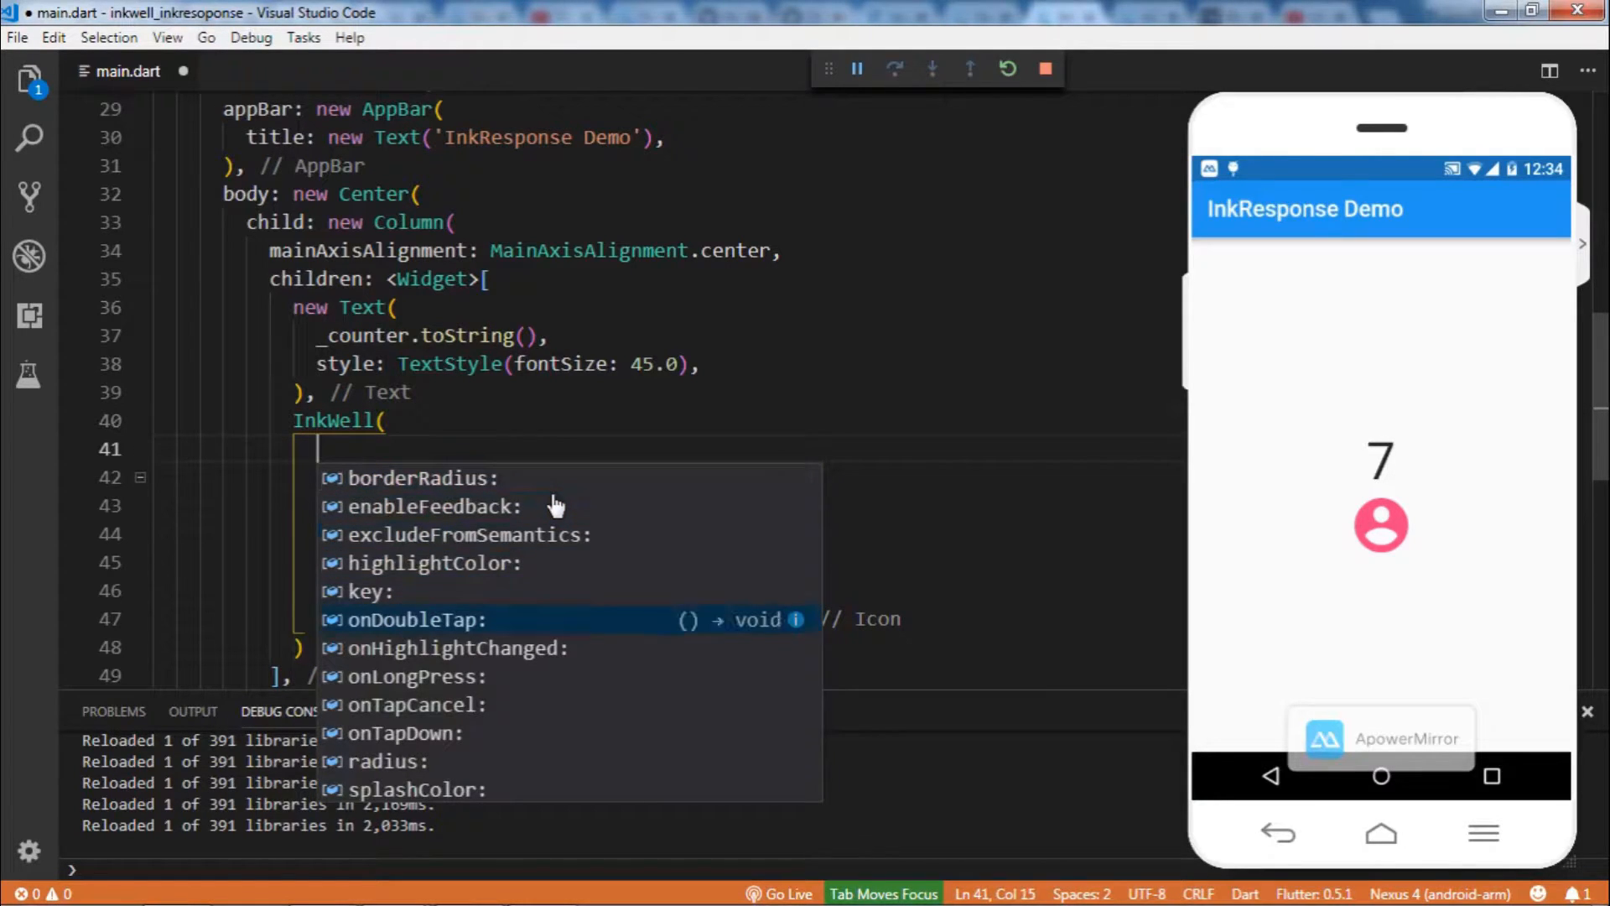
Set the InkWell splashColor to Colors.lightGreenAccent
{"action": "key", "text": "Down"}
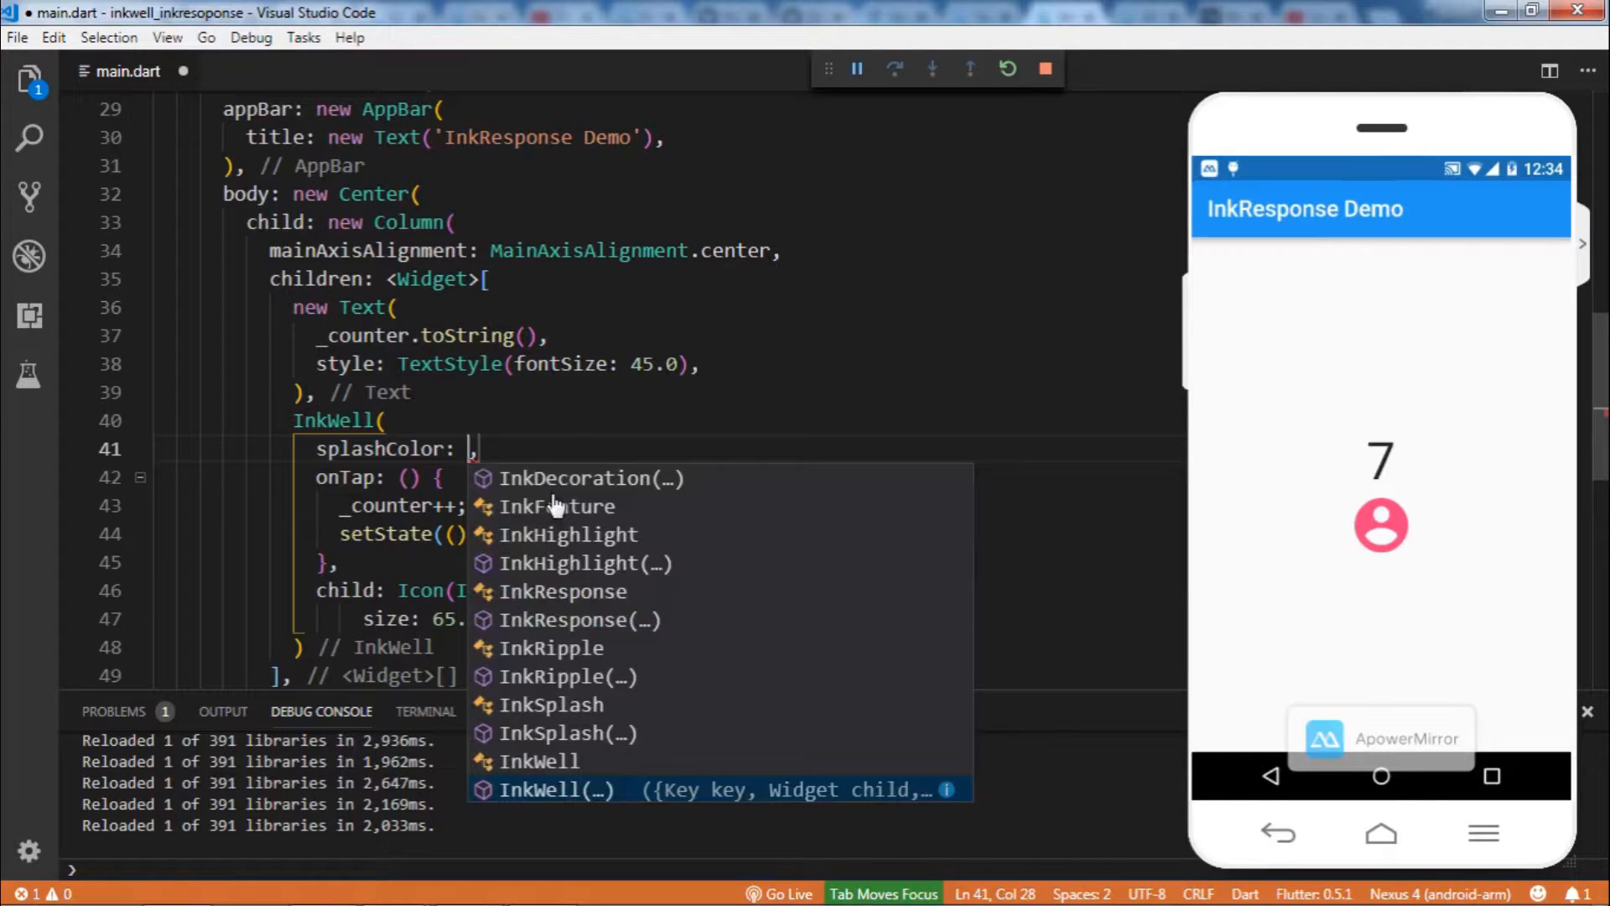
{"action": "type", "text": "Cool"}
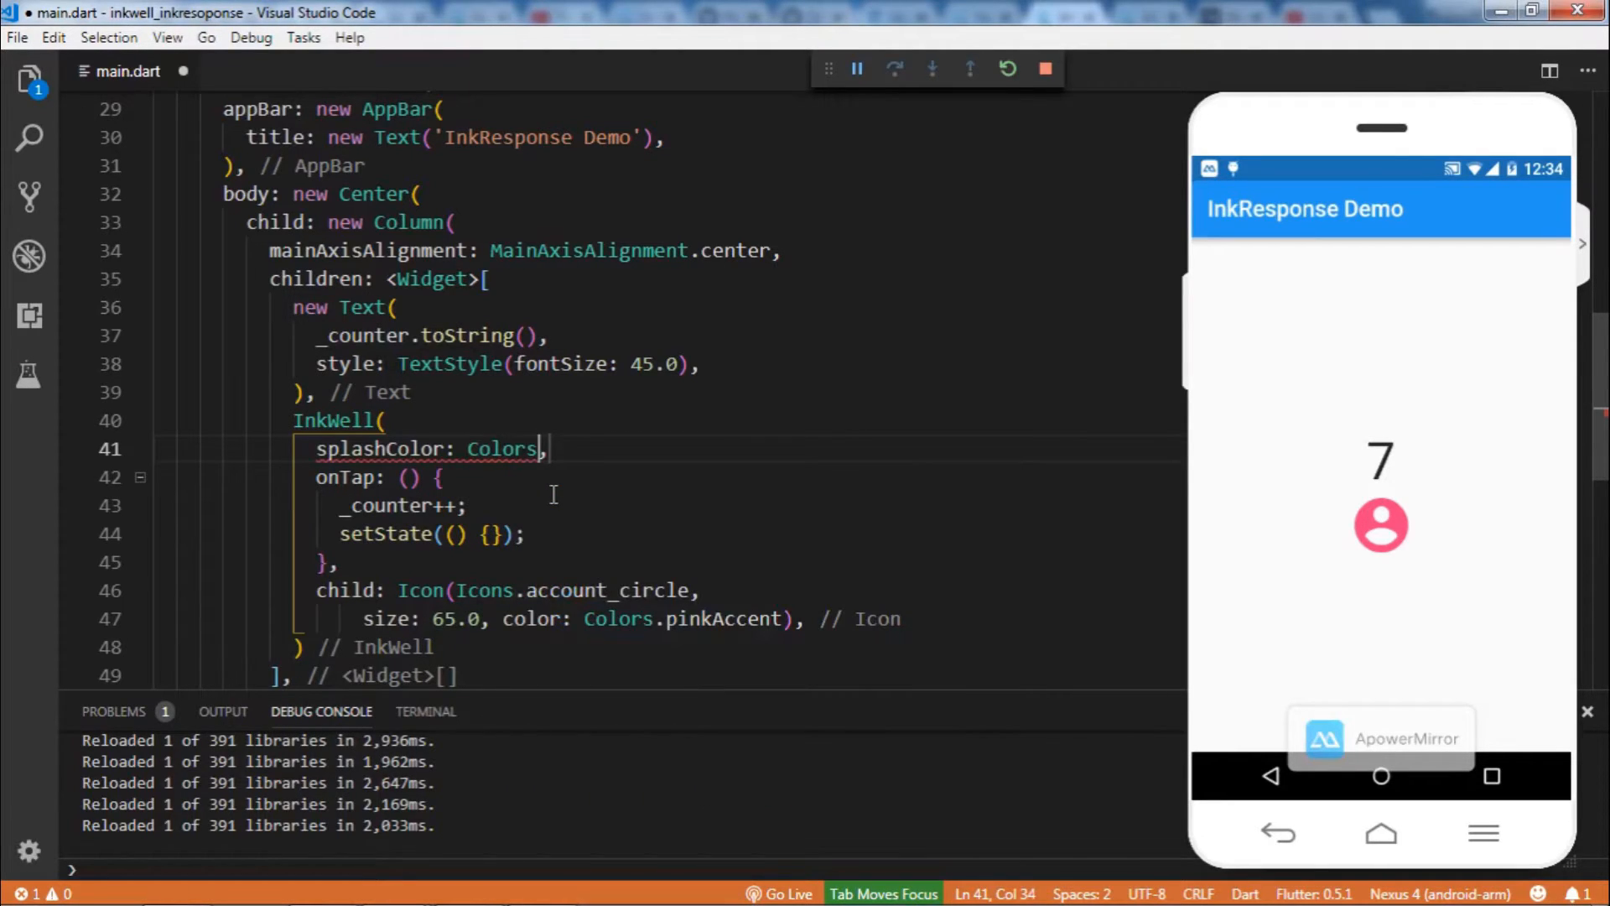
{"action": "type", "text": "C"}
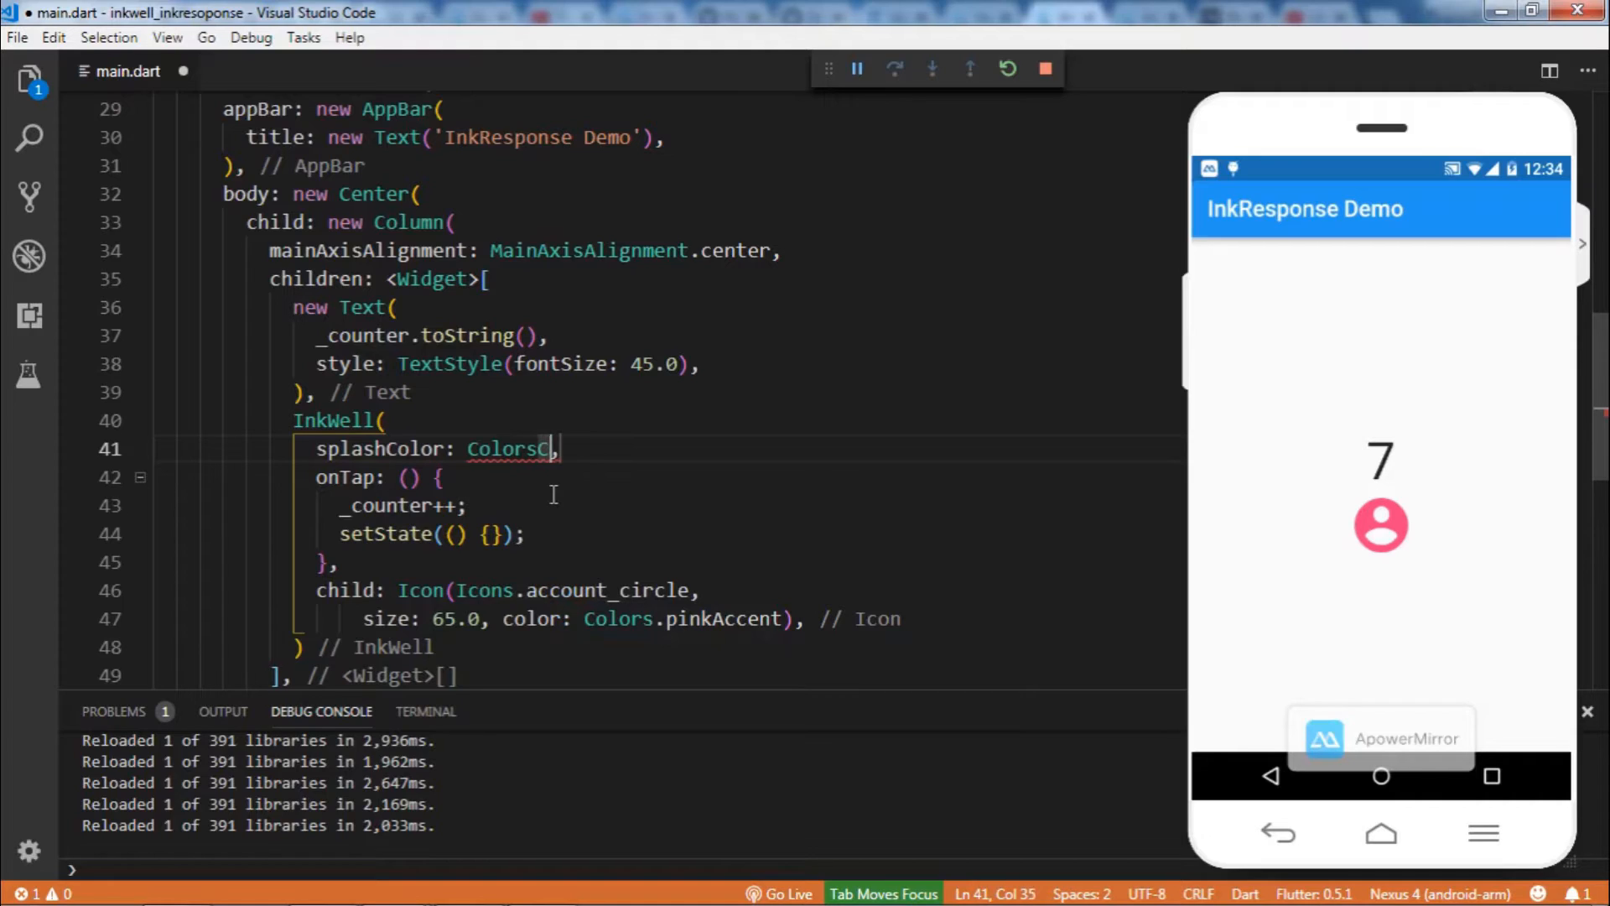
{"action": "type", "text": "."}
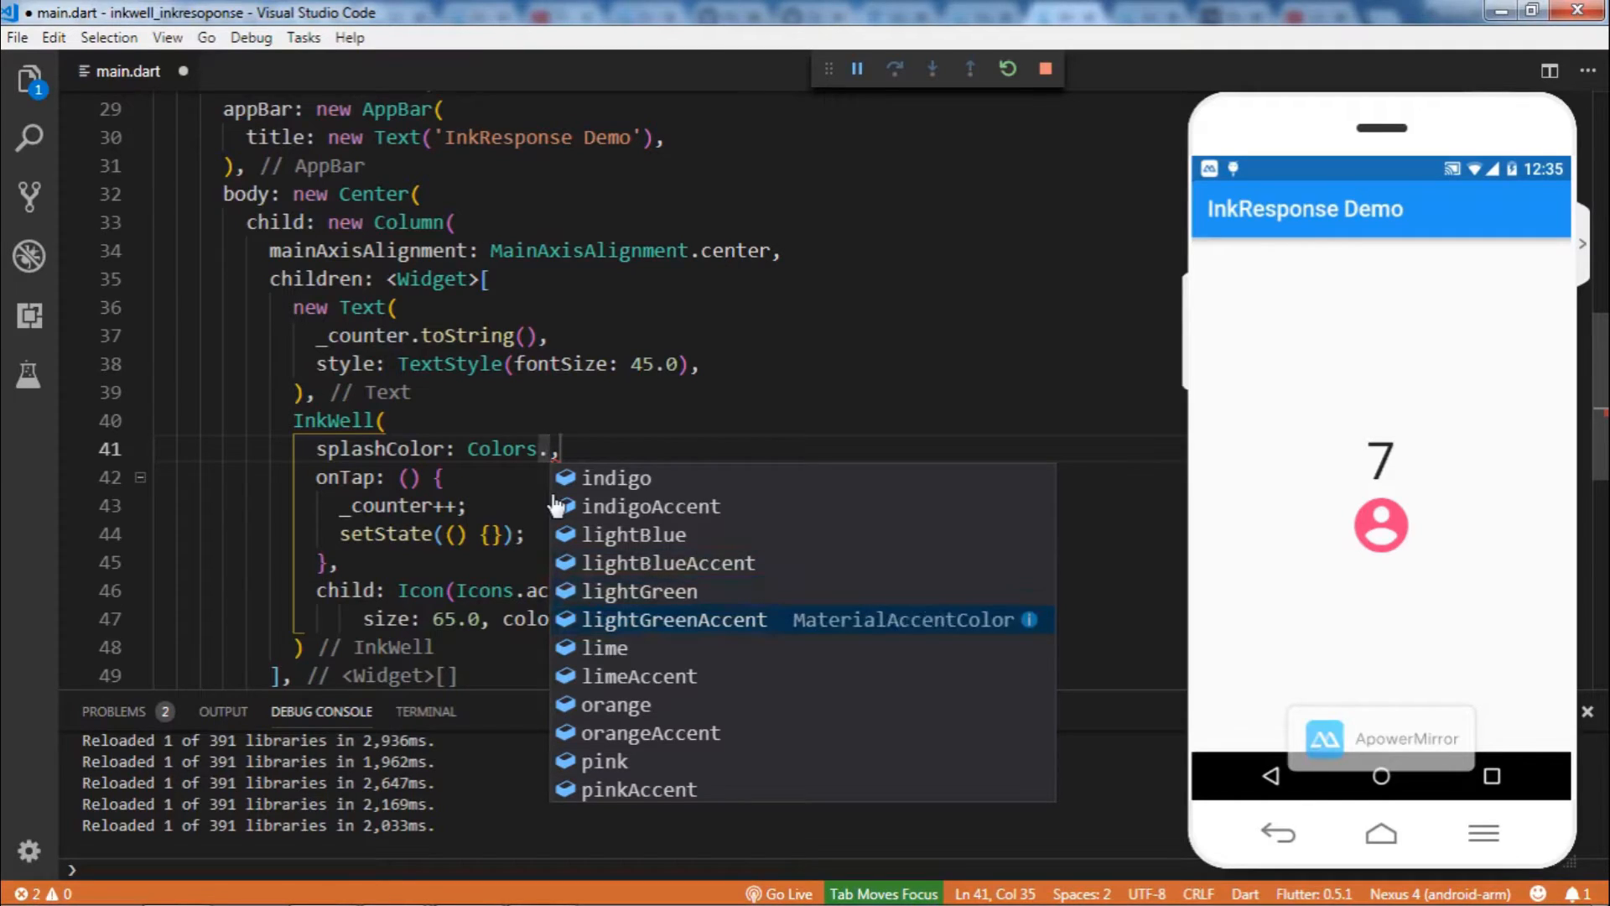
{"action": "double_click", "coordinate": [674, 618]}
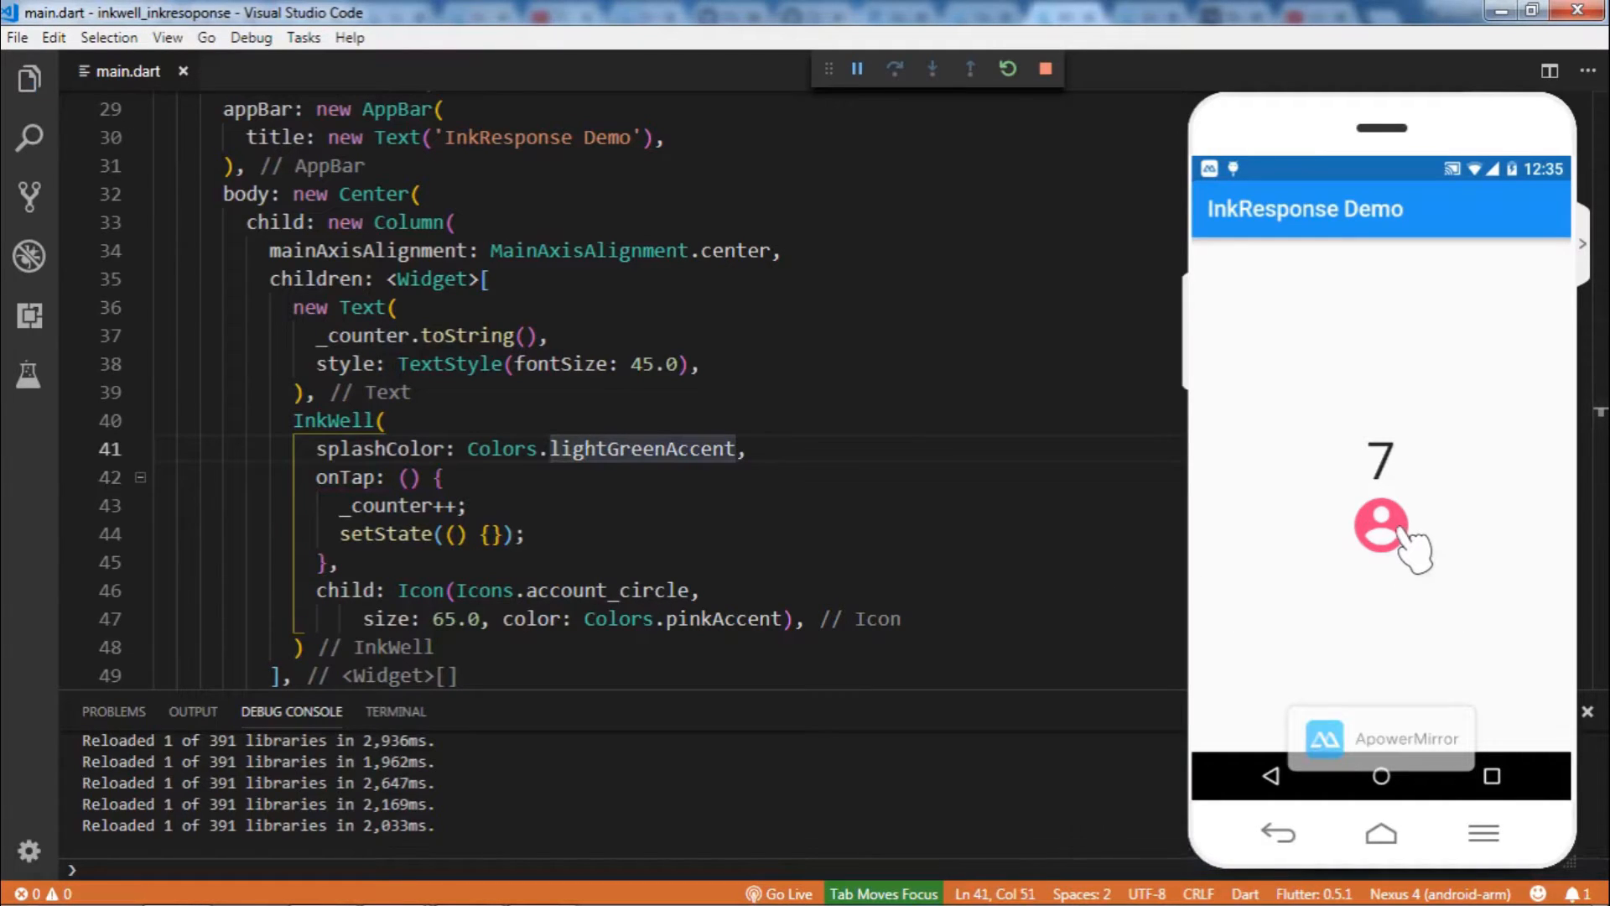
Tap the pink icon repeatedly to see the green splash, raising the counter to 15
{"action": "left_click", "coordinate": [1380, 526]}
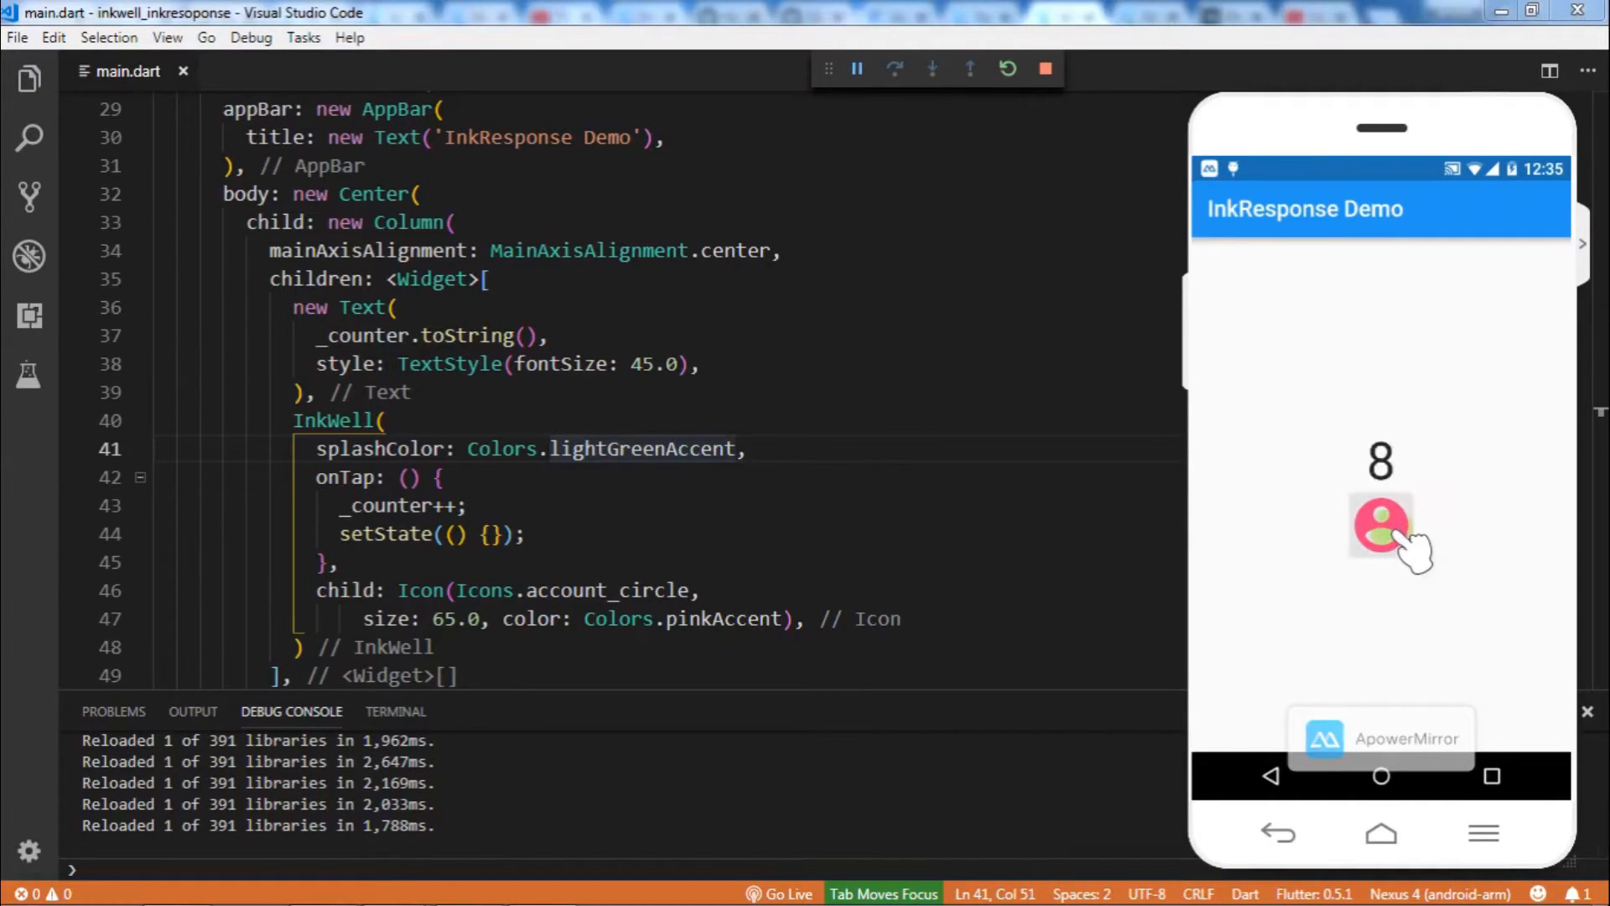
{"action": "left_click", "coordinate": [1380, 527]}
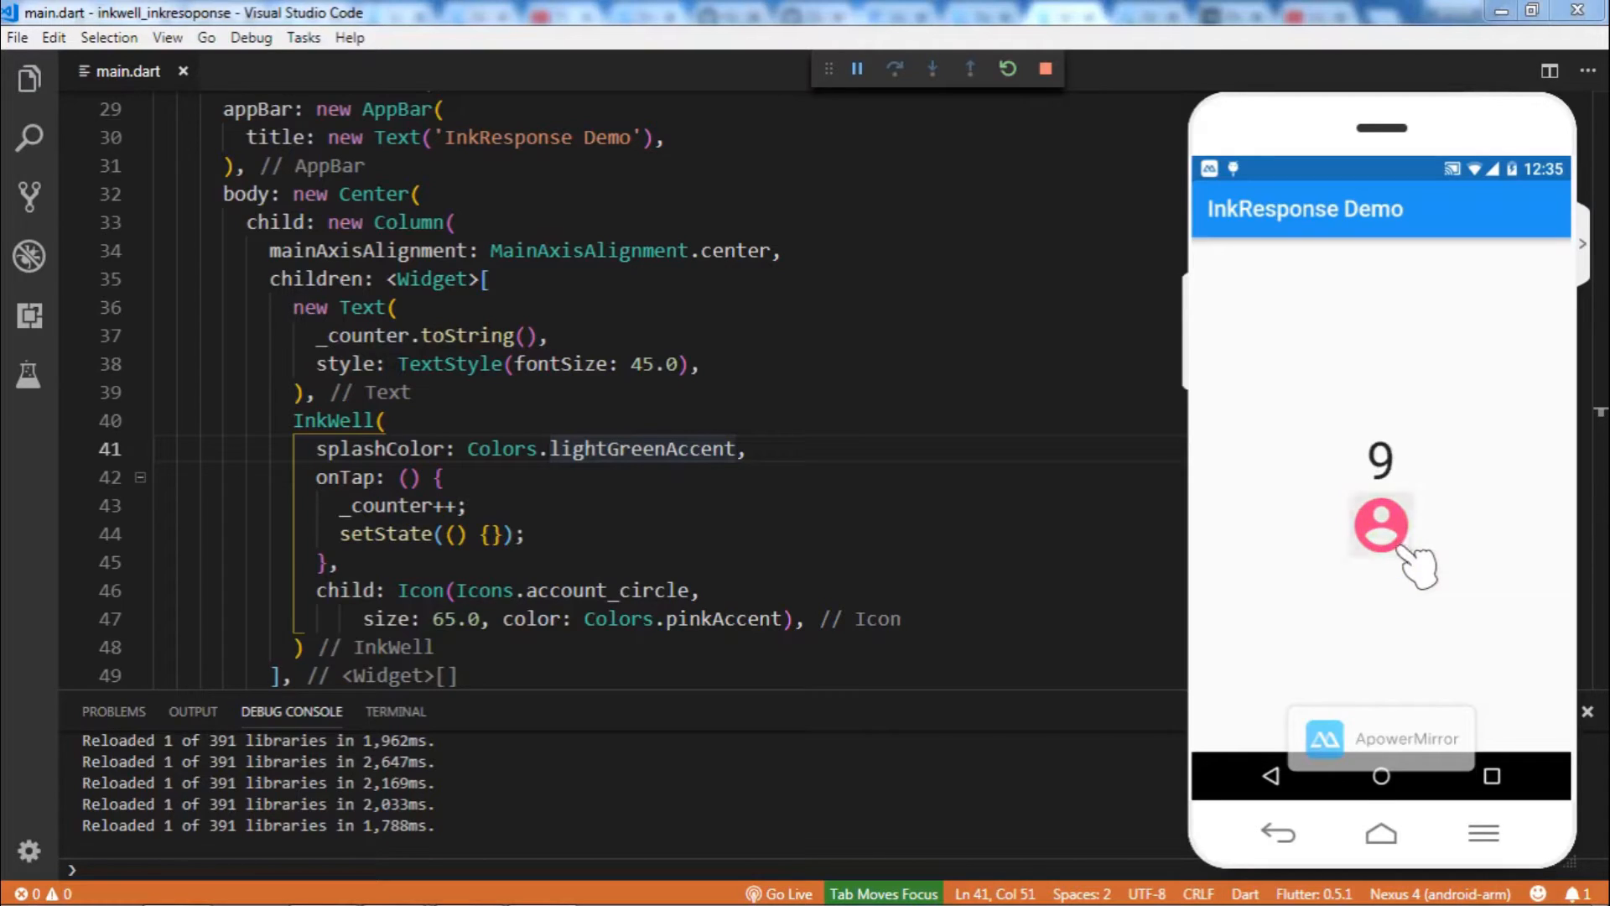
{"action": "left_click", "coordinate": [1380, 526]}
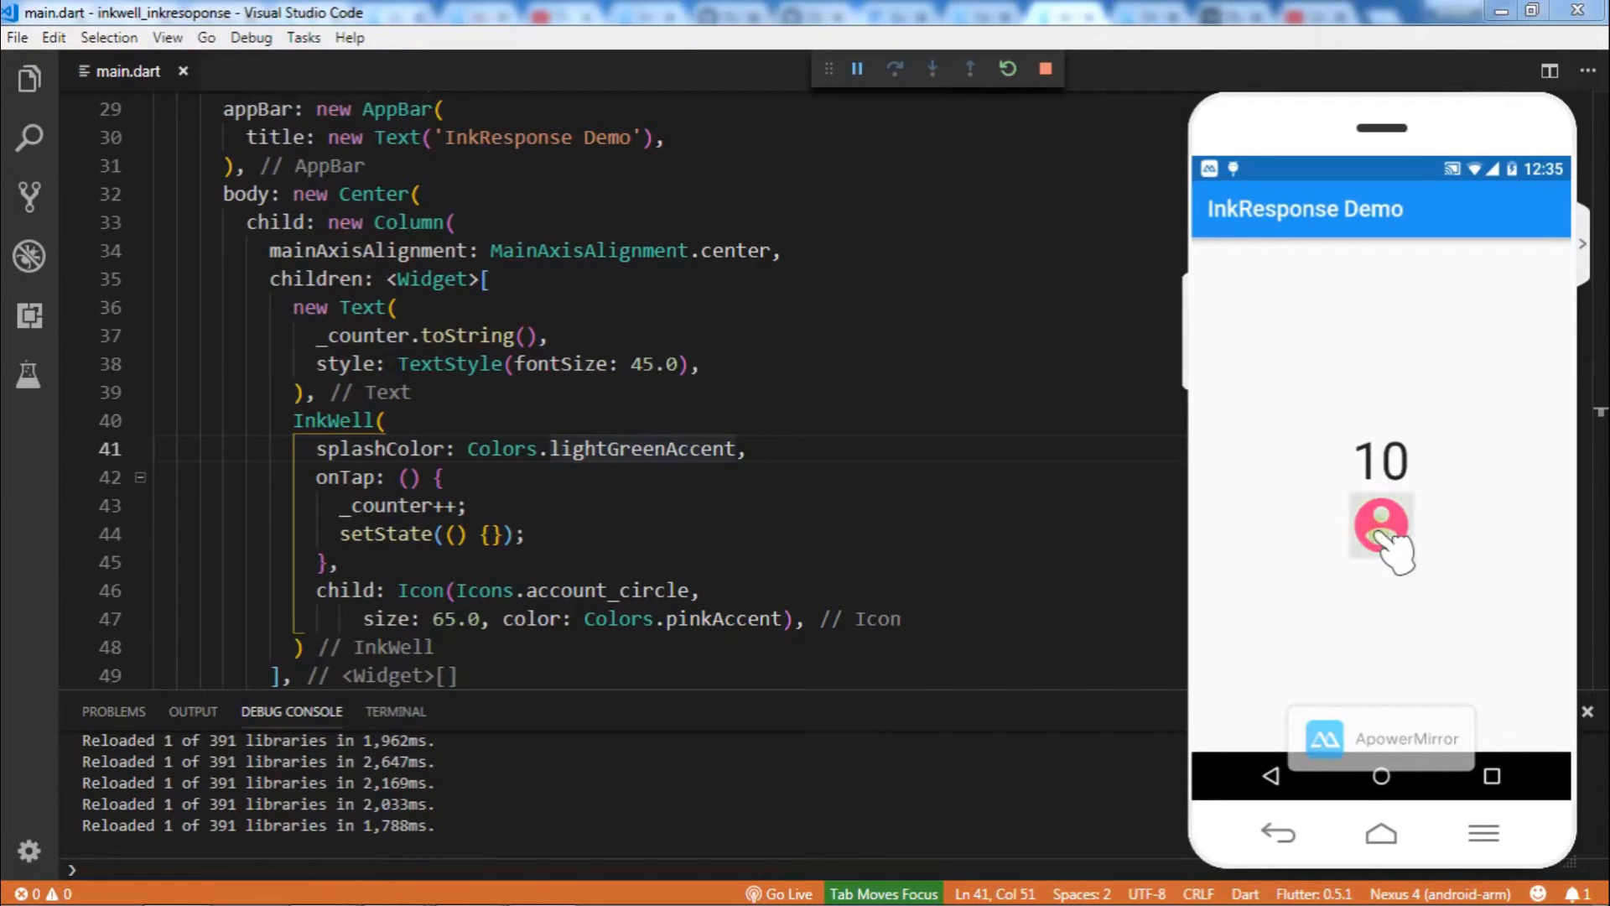
{"action": "left_click", "coordinate": [1381, 526]}
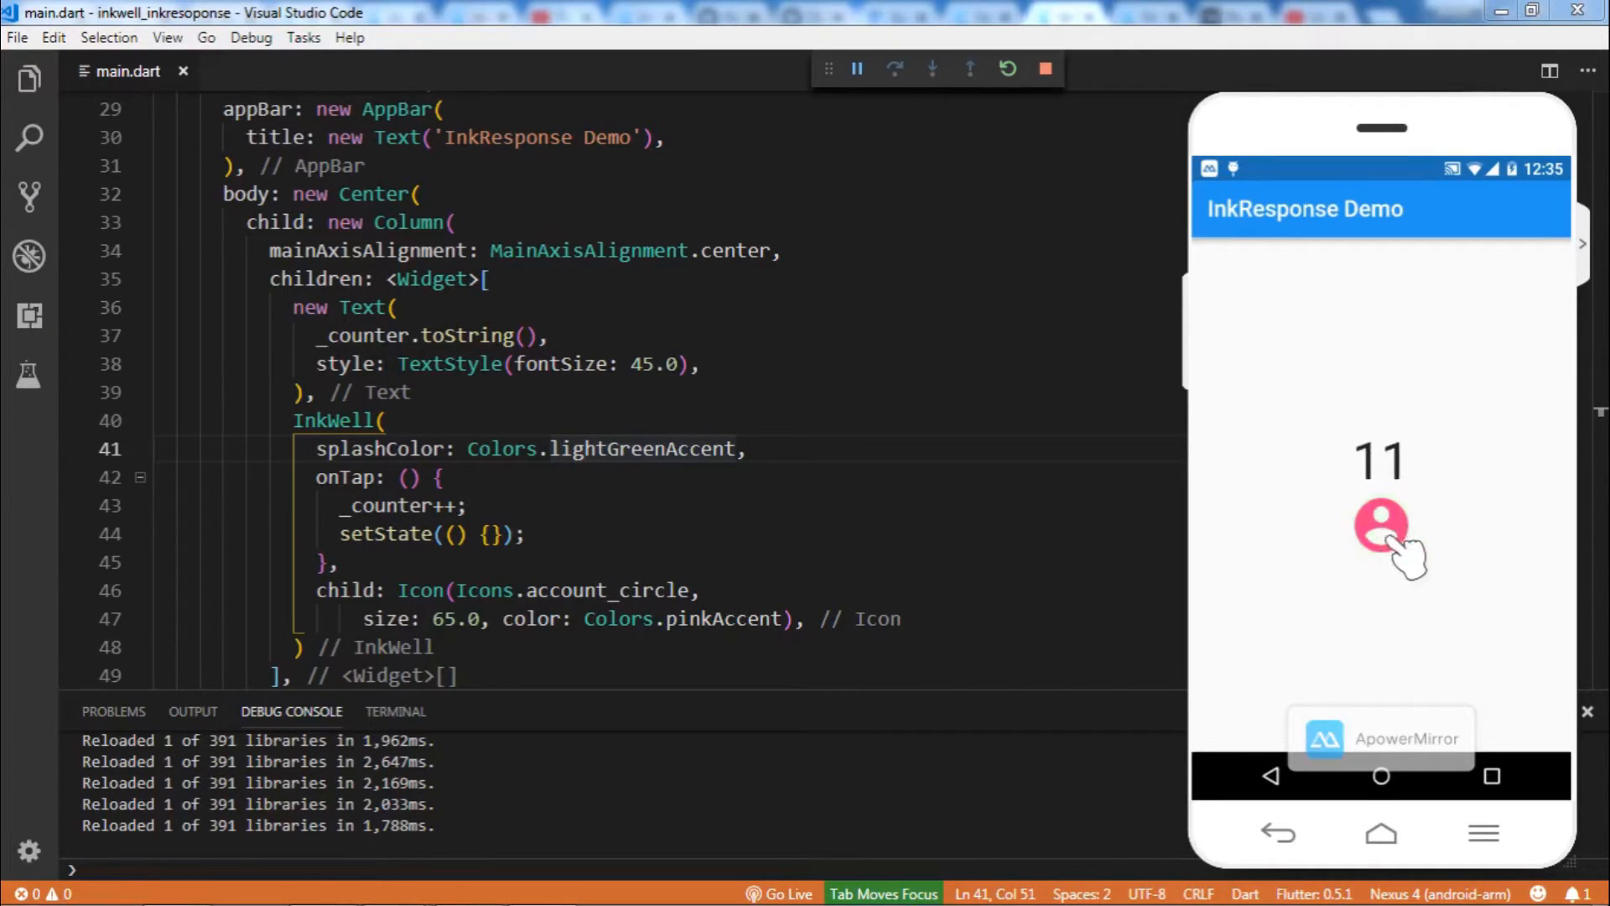
{"action": "left_click", "coordinate": [1380, 523]}
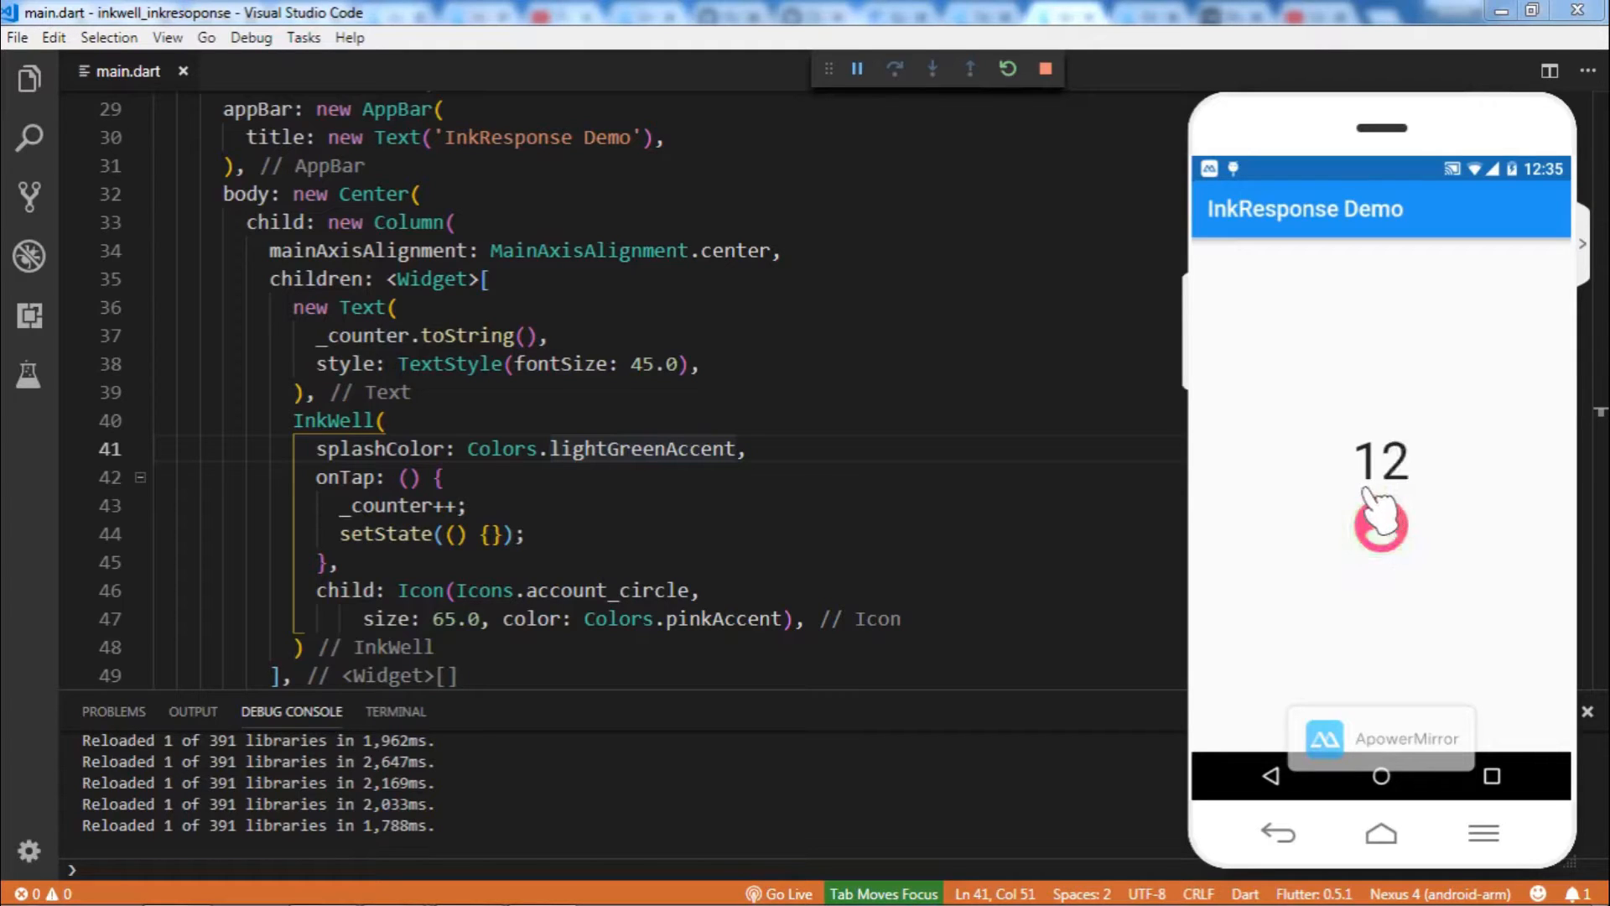
{"action": "left_click", "coordinate": [1381, 526]}
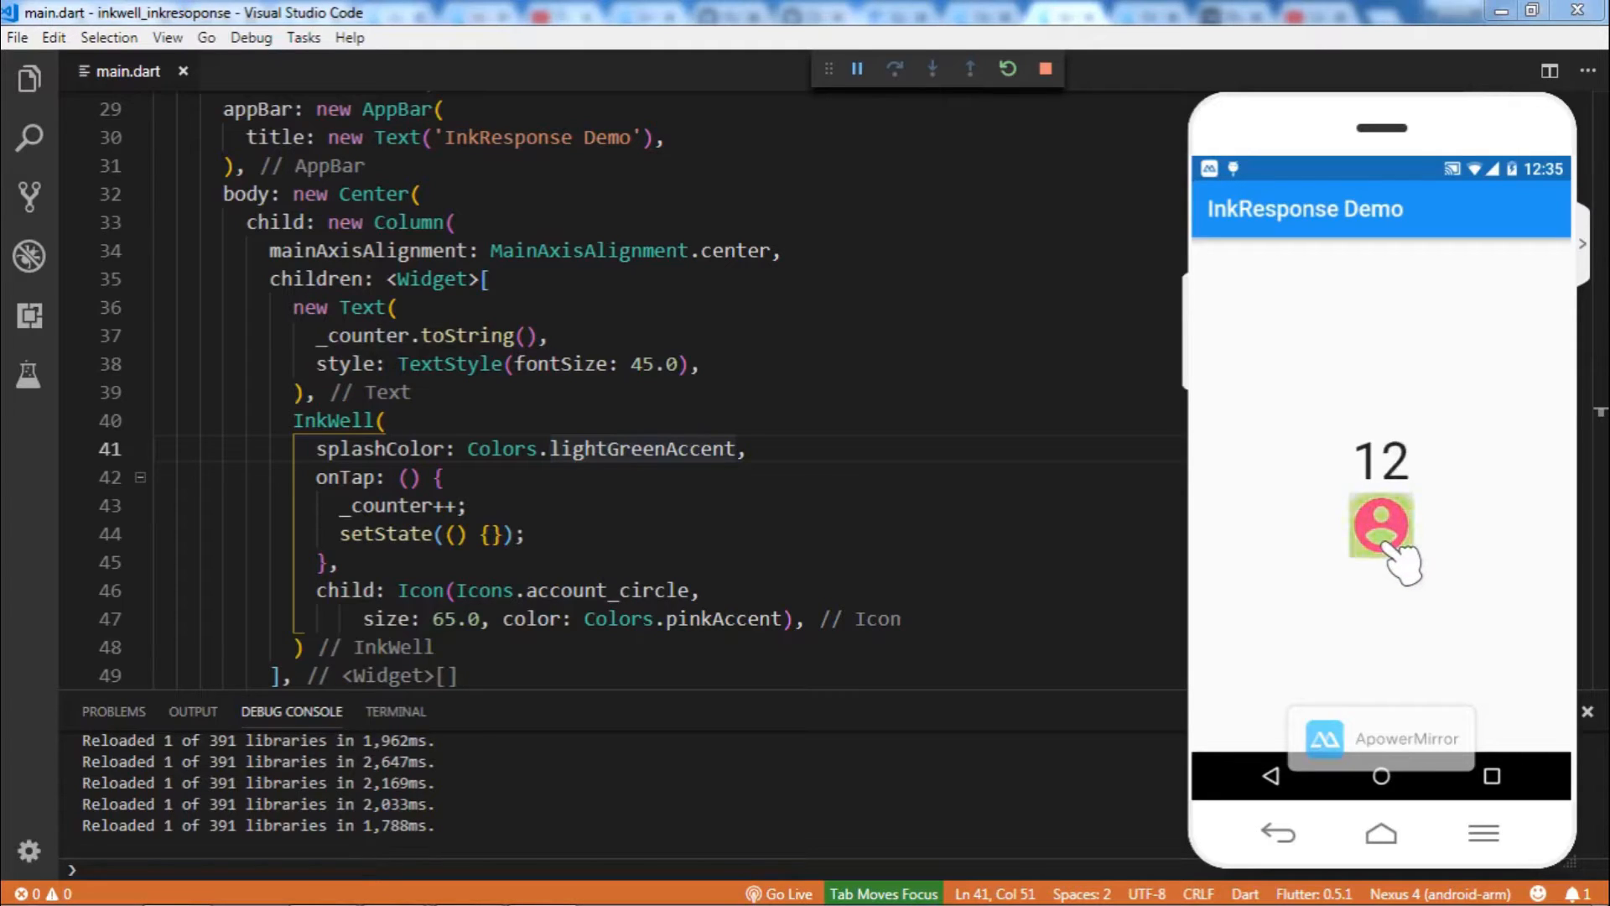
{"action": "left_click", "coordinate": [1381, 526]}
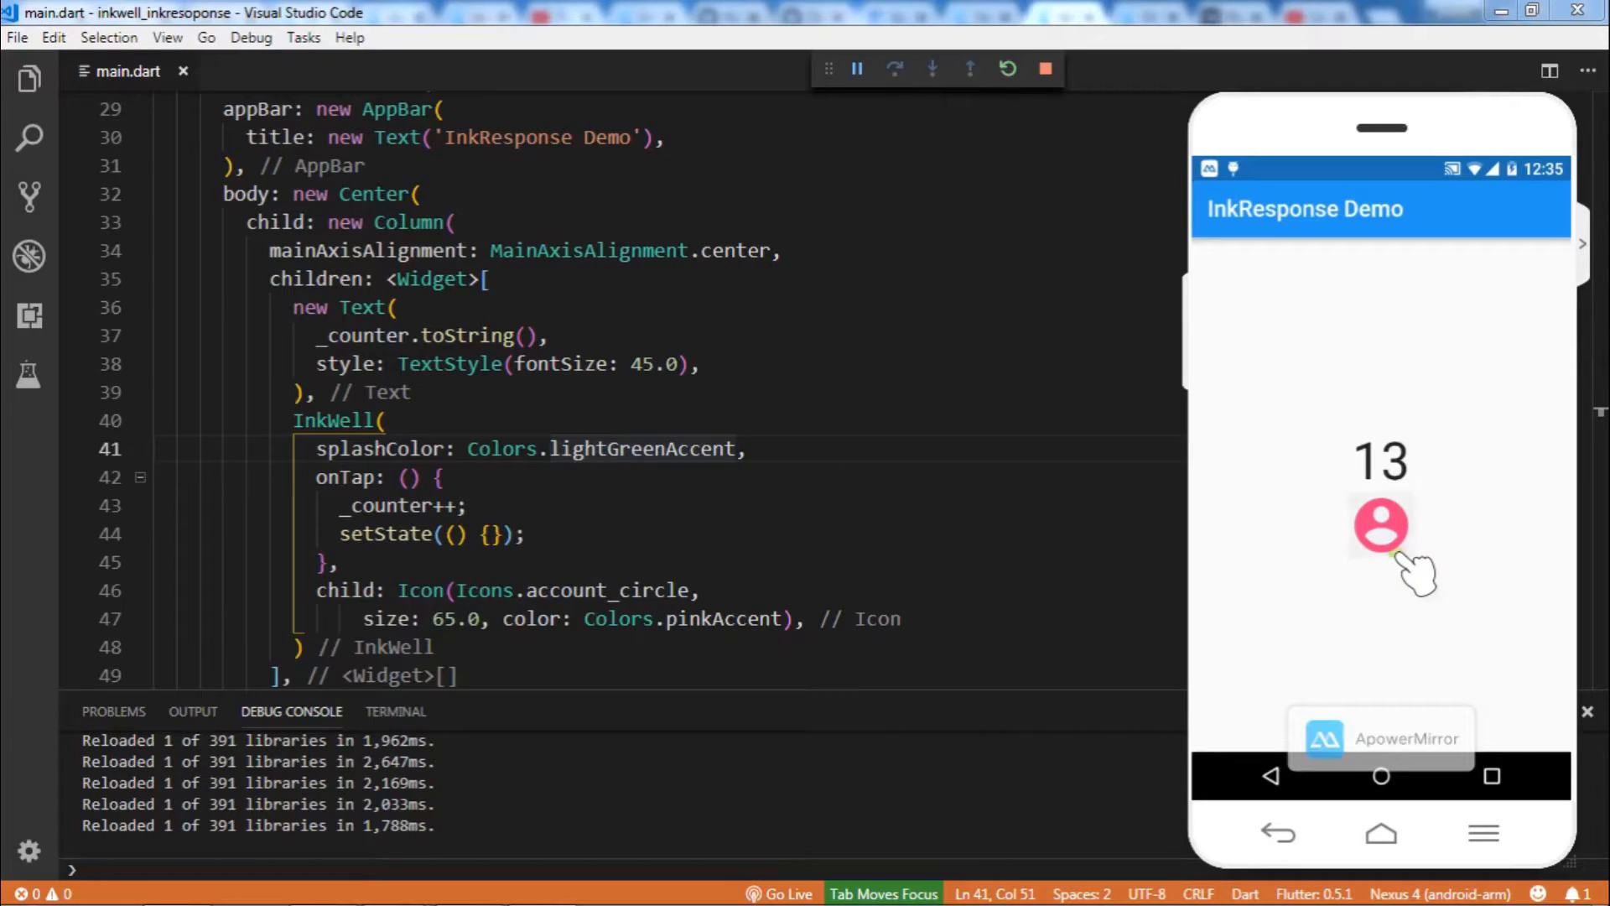
{"action": "left_click", "coordinate": [1381, 525]}
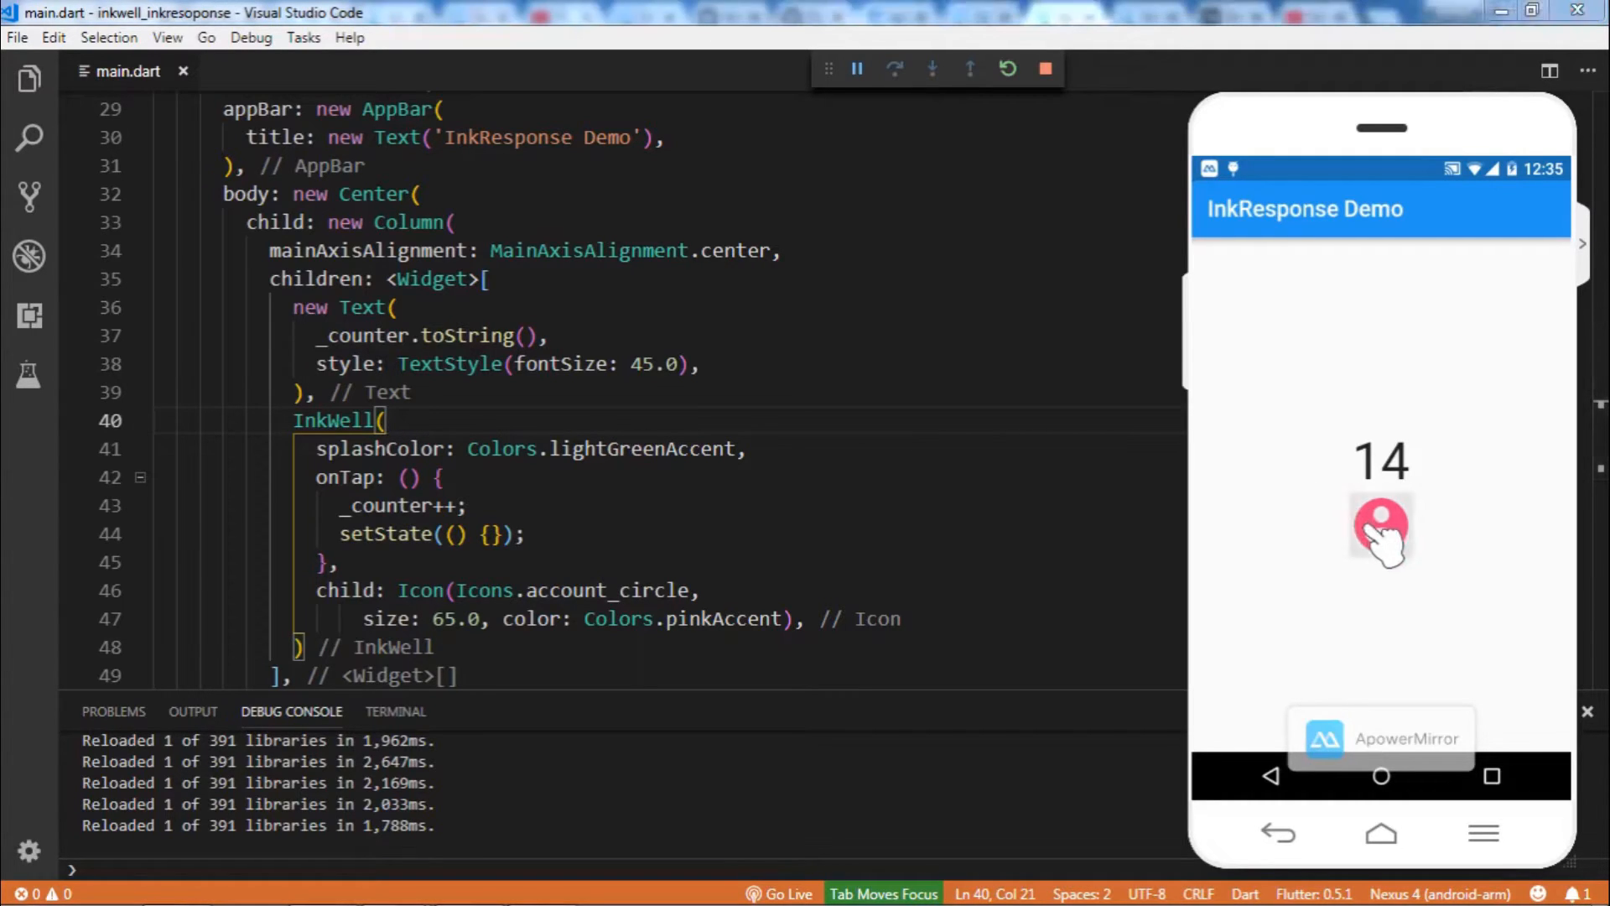
{"action": "left_click", "coordinate": [1381, 526]}
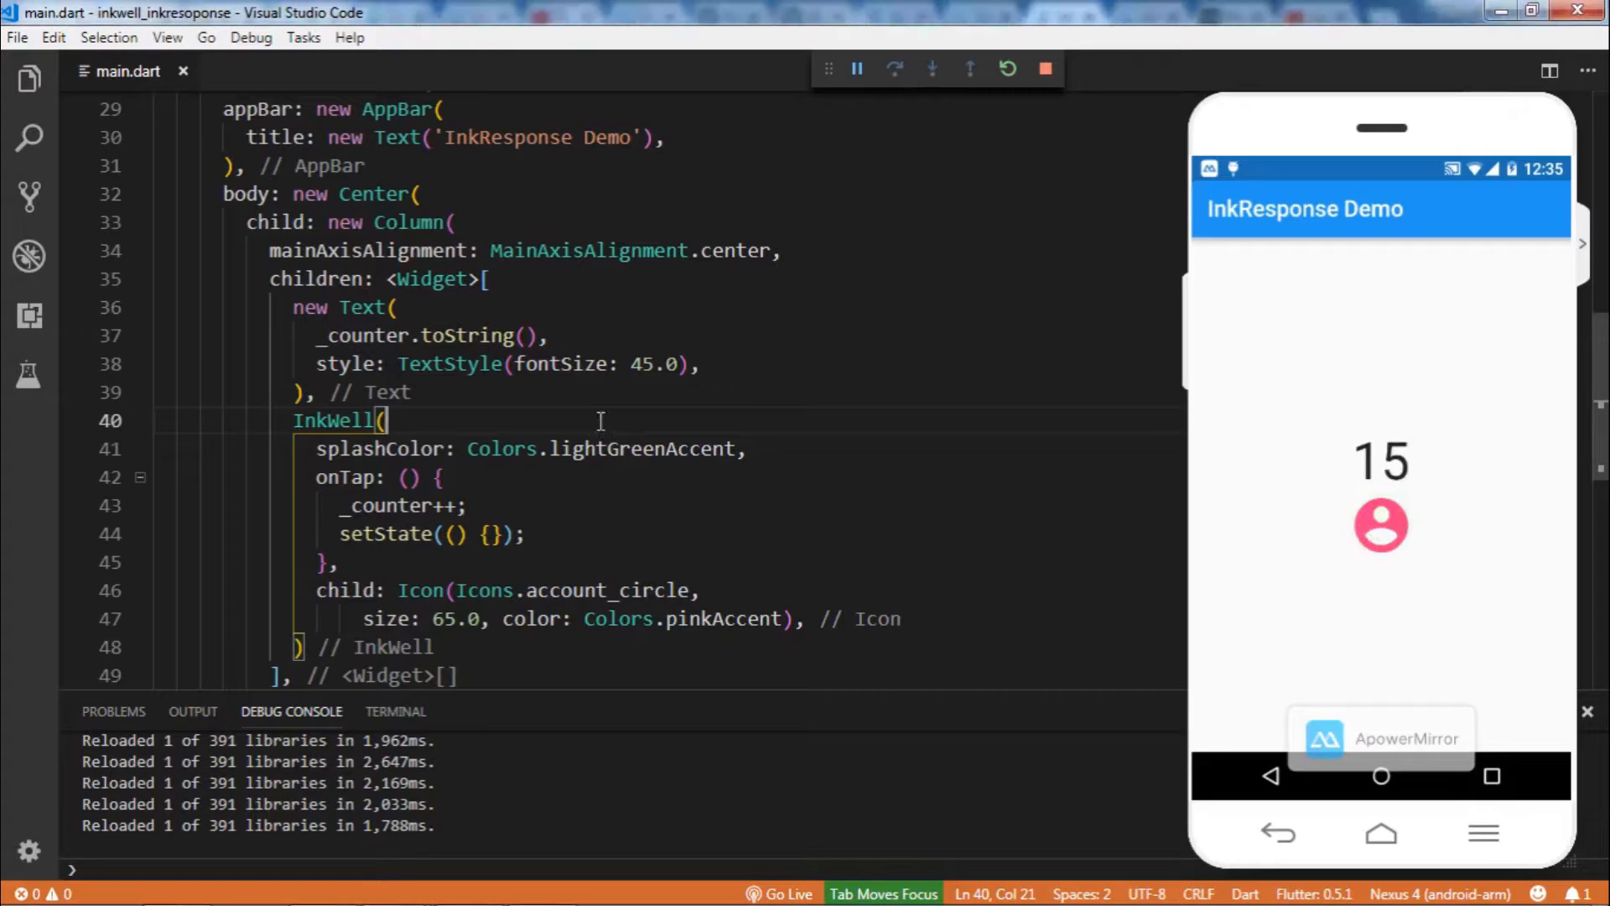
Set the InkWell highlightColor to Colors.deepPurple and tap the icon to see the purple highlight
{"action": "key", "text": "Enter"}
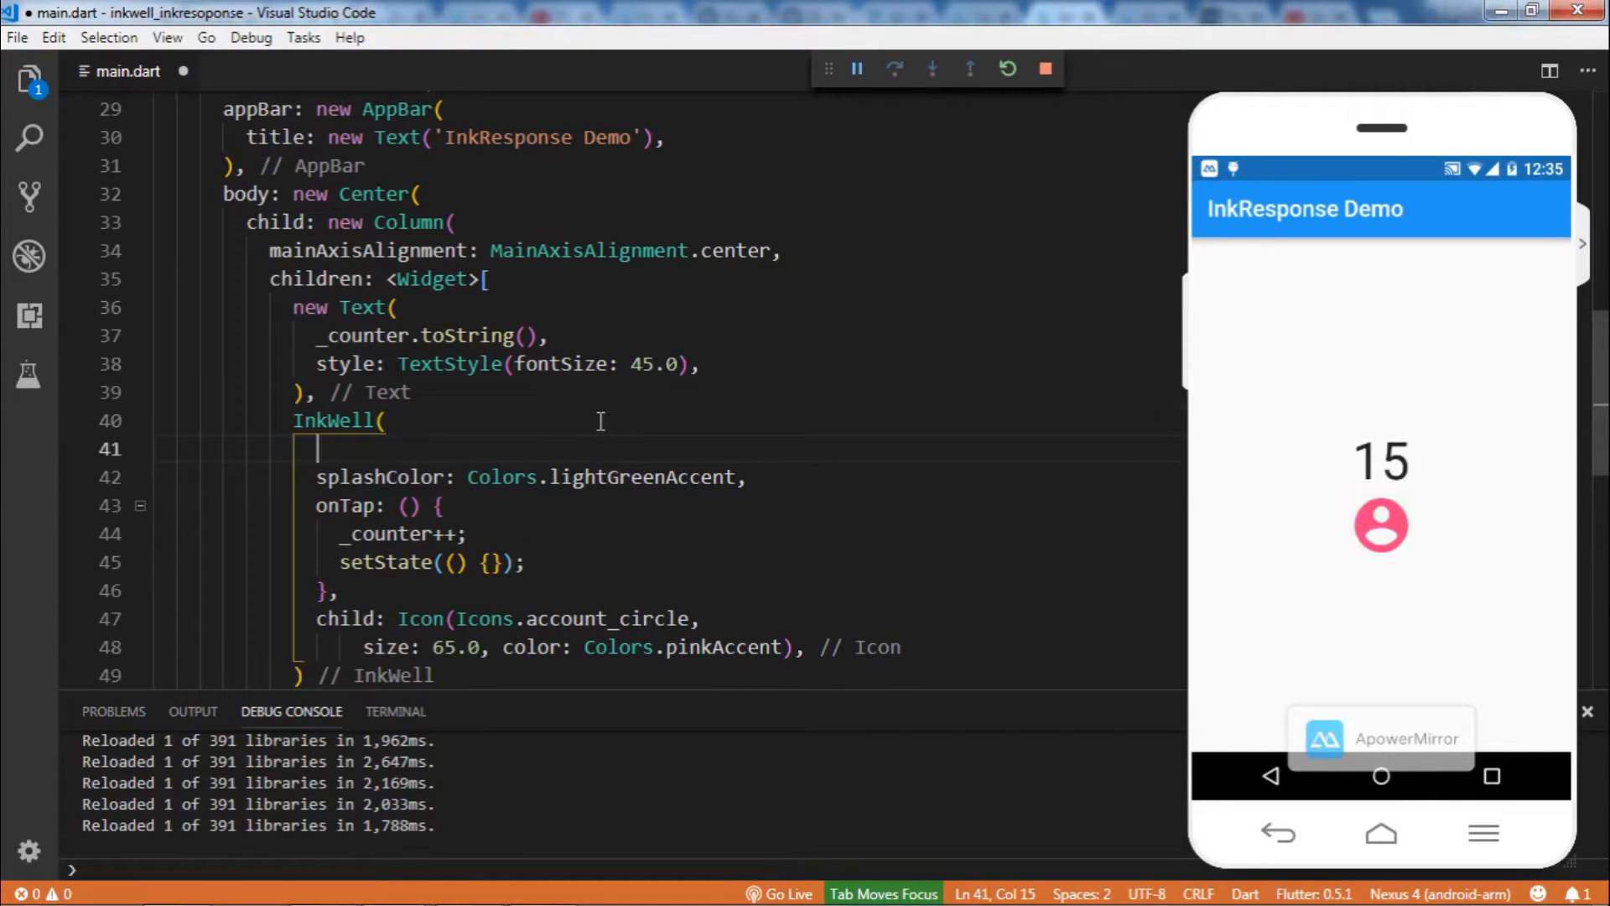
{"action": "type", "text": "he"}
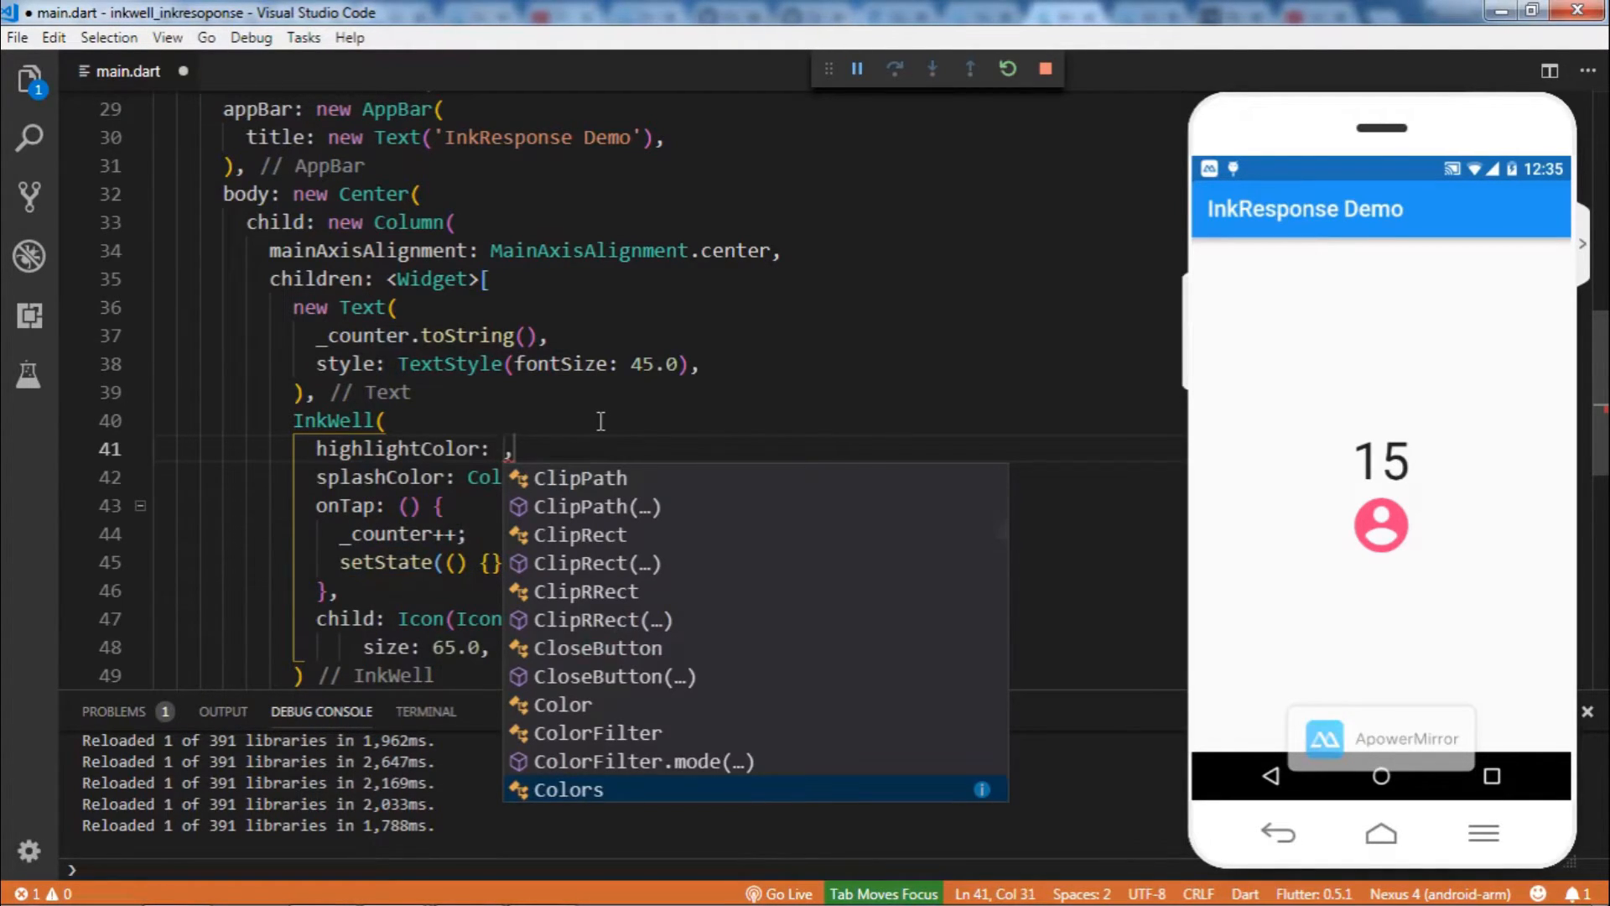
{"action": "type", "text": "Colo"}
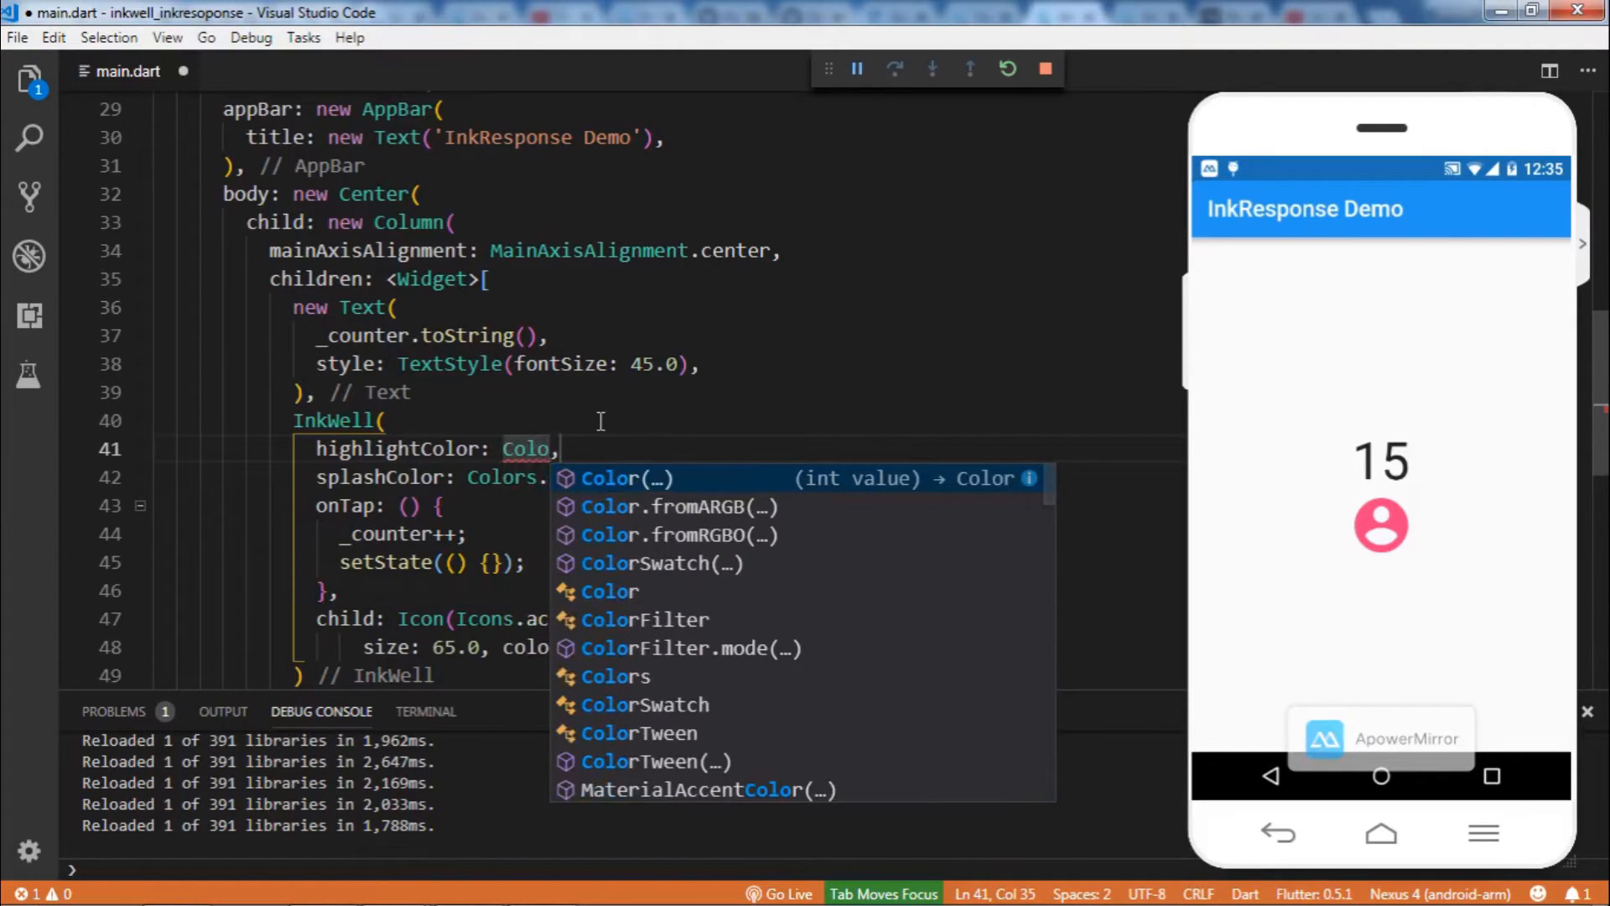
{"action": "type", "text": "rs"}
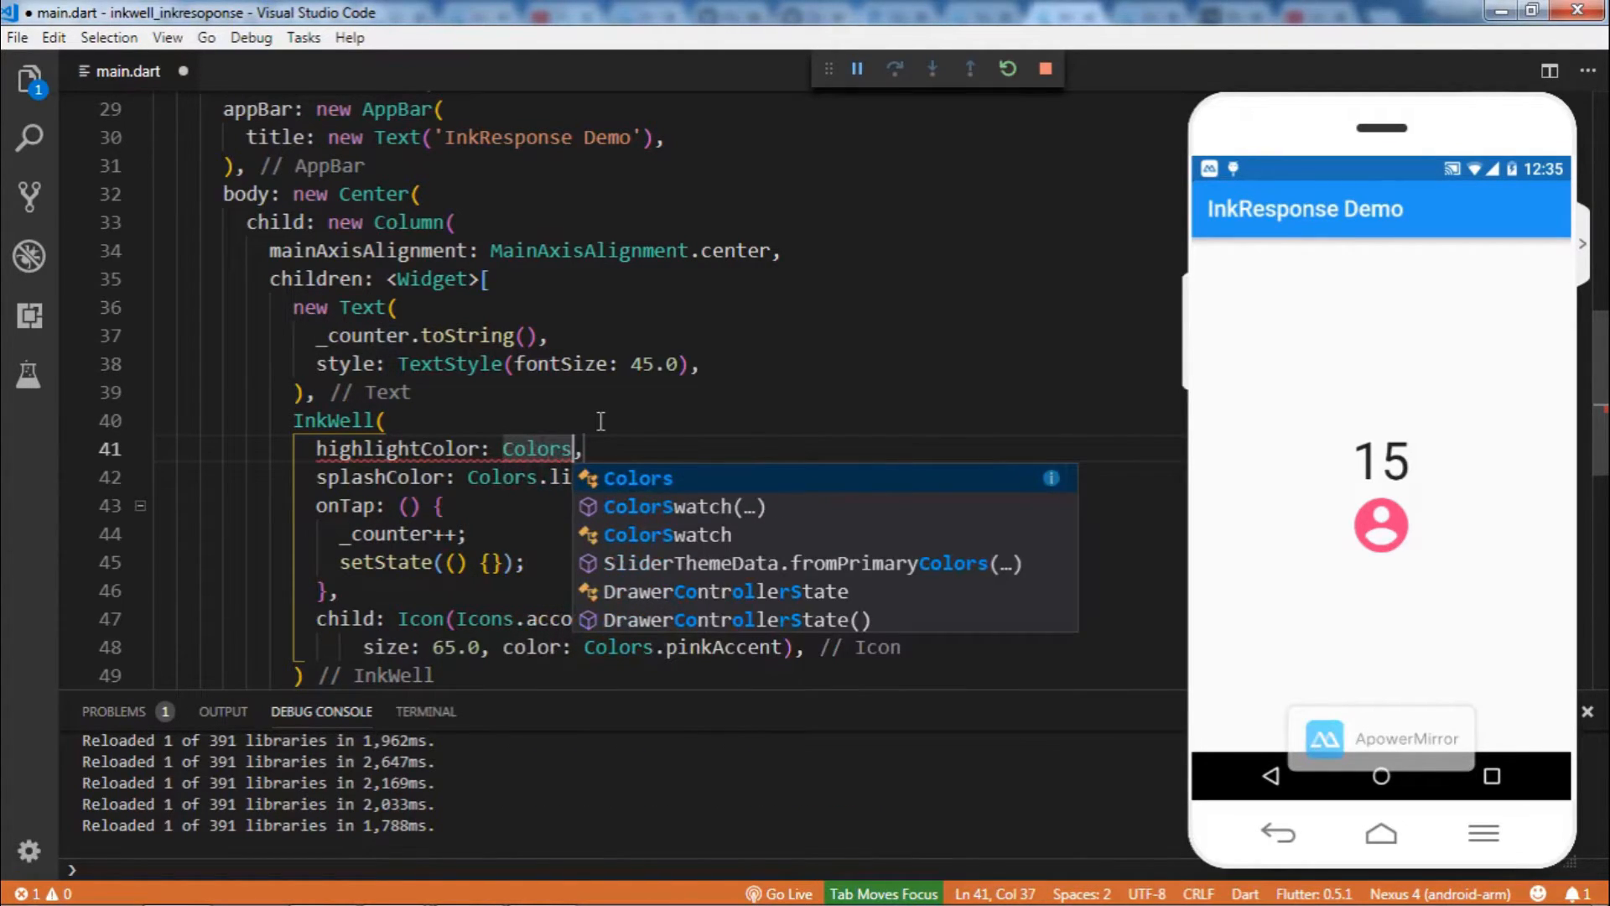
{"action": "type", "text": "."}
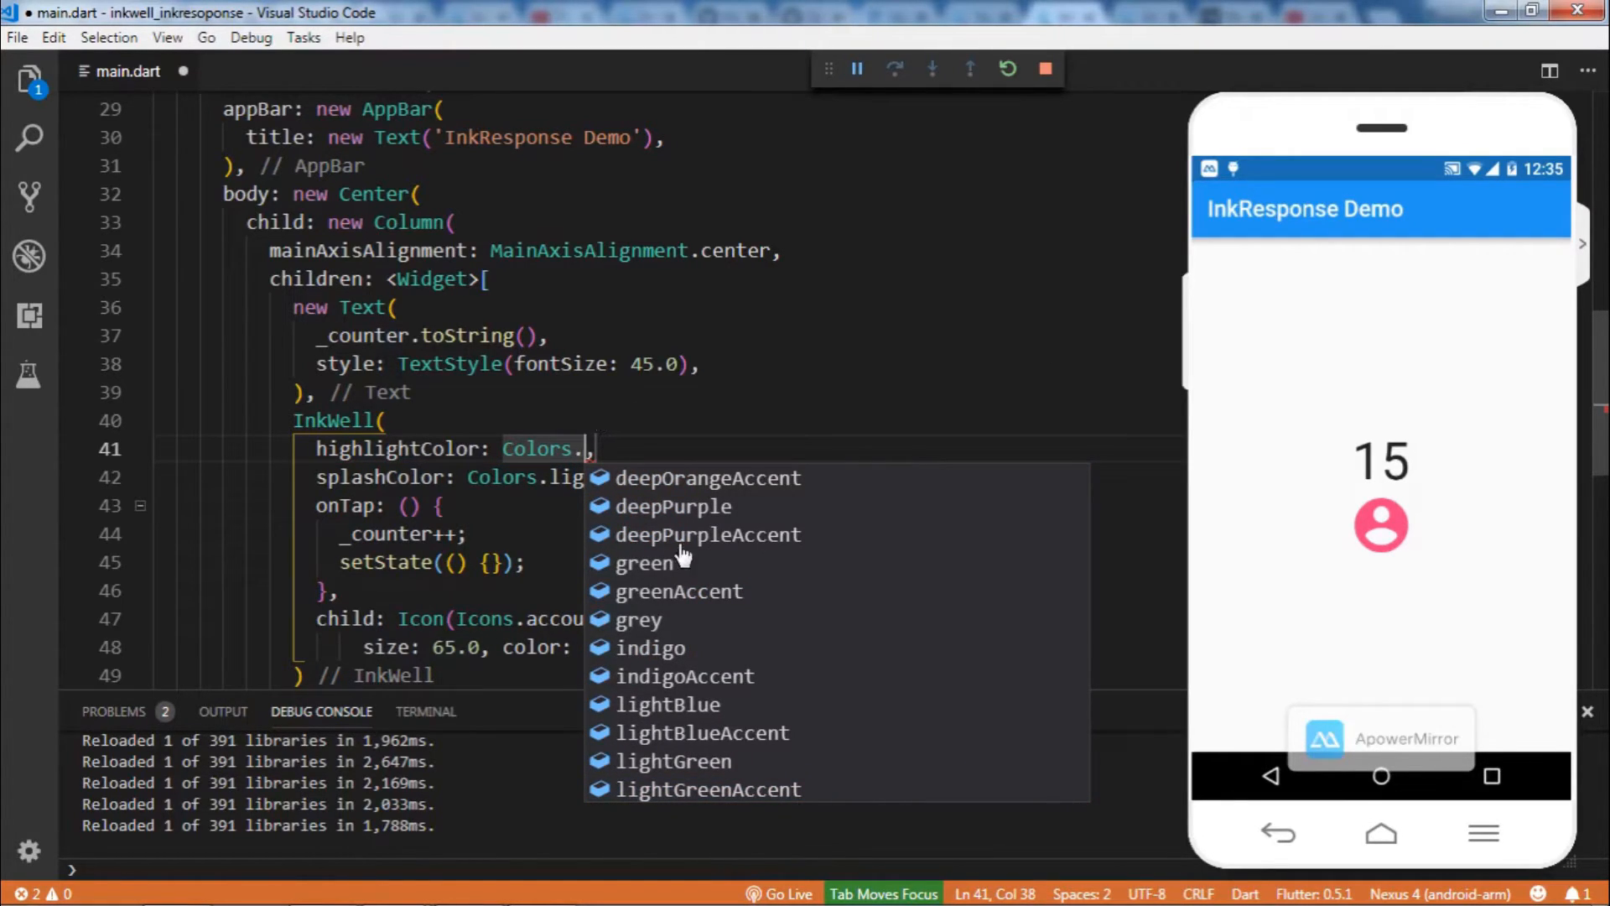
{"action": "left_click", "coordinate": [674, 505]}
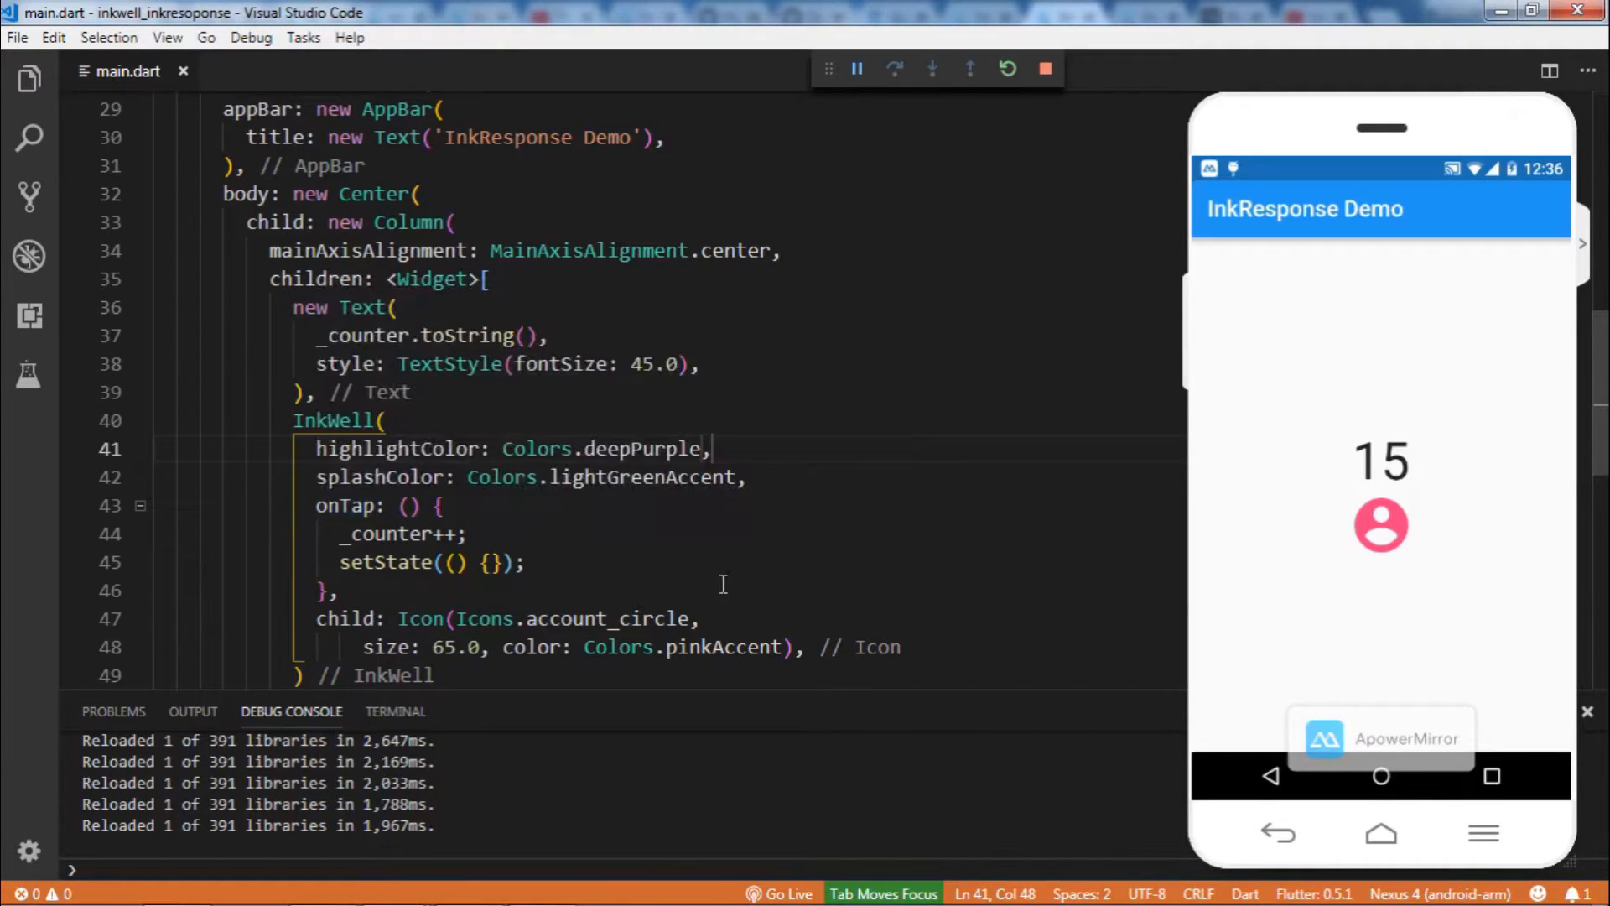
{"action": "left_click", "coordinate": [1381, 526]}
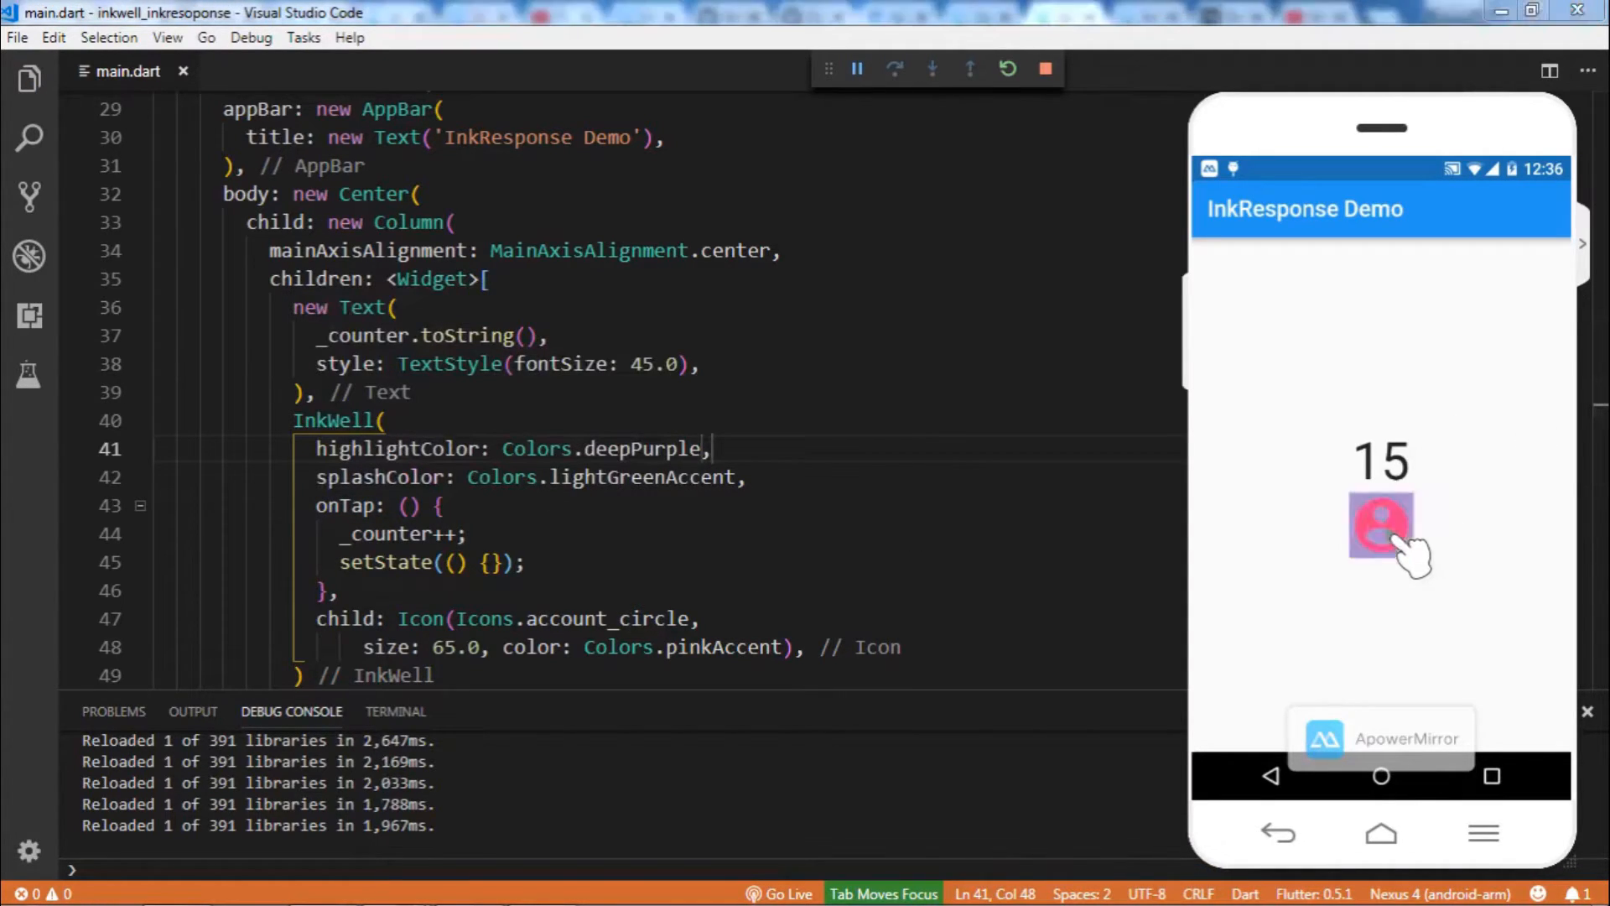
{"action": "left_click", "coordinate": [1381, 526]}
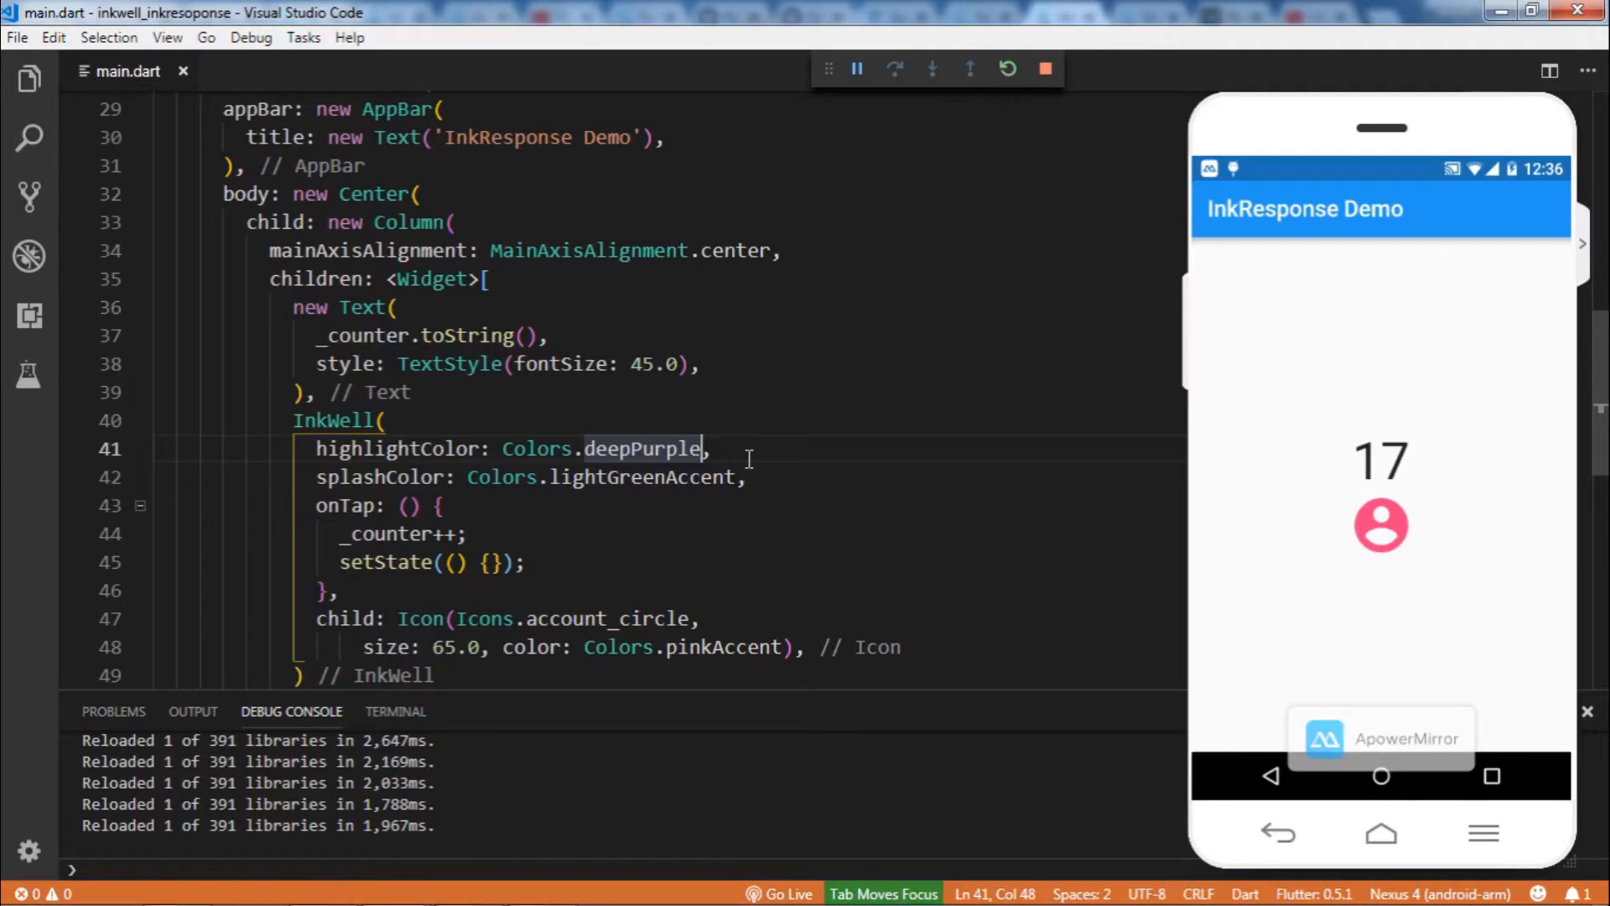
Change the highlight to Colors.deepPurple.withOpacity(0.5) and tap the icon to check the softer highlight
{"action": "type", "text": ".wi"}
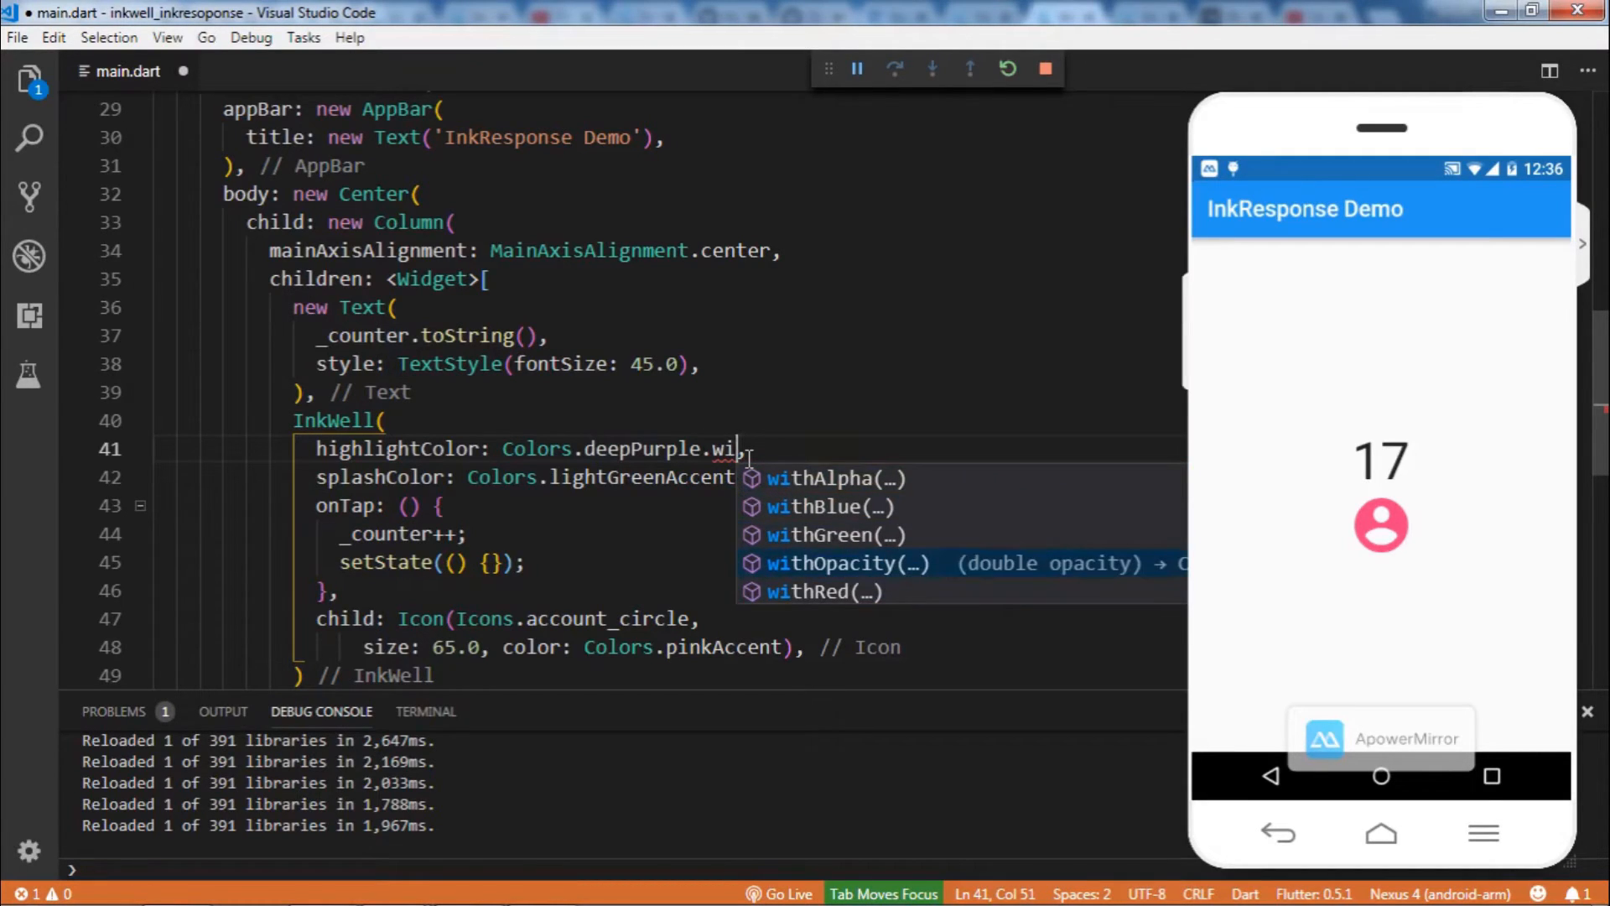
{"action": "left_click", "coordinate": [832, 563]}
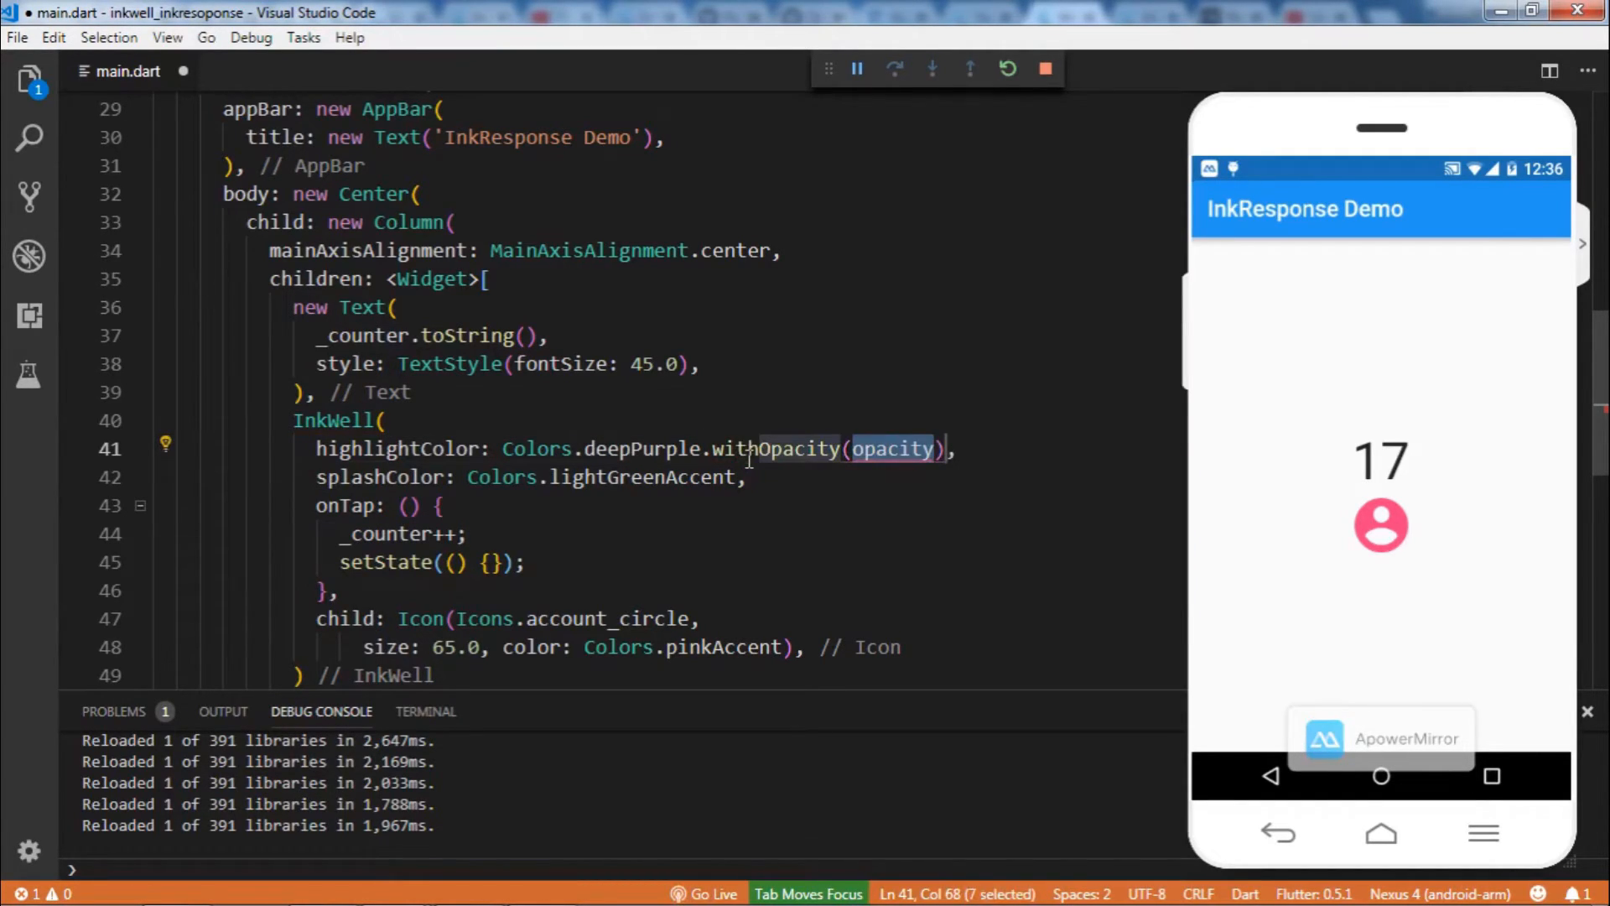
{"action": "type", "text": "0."}
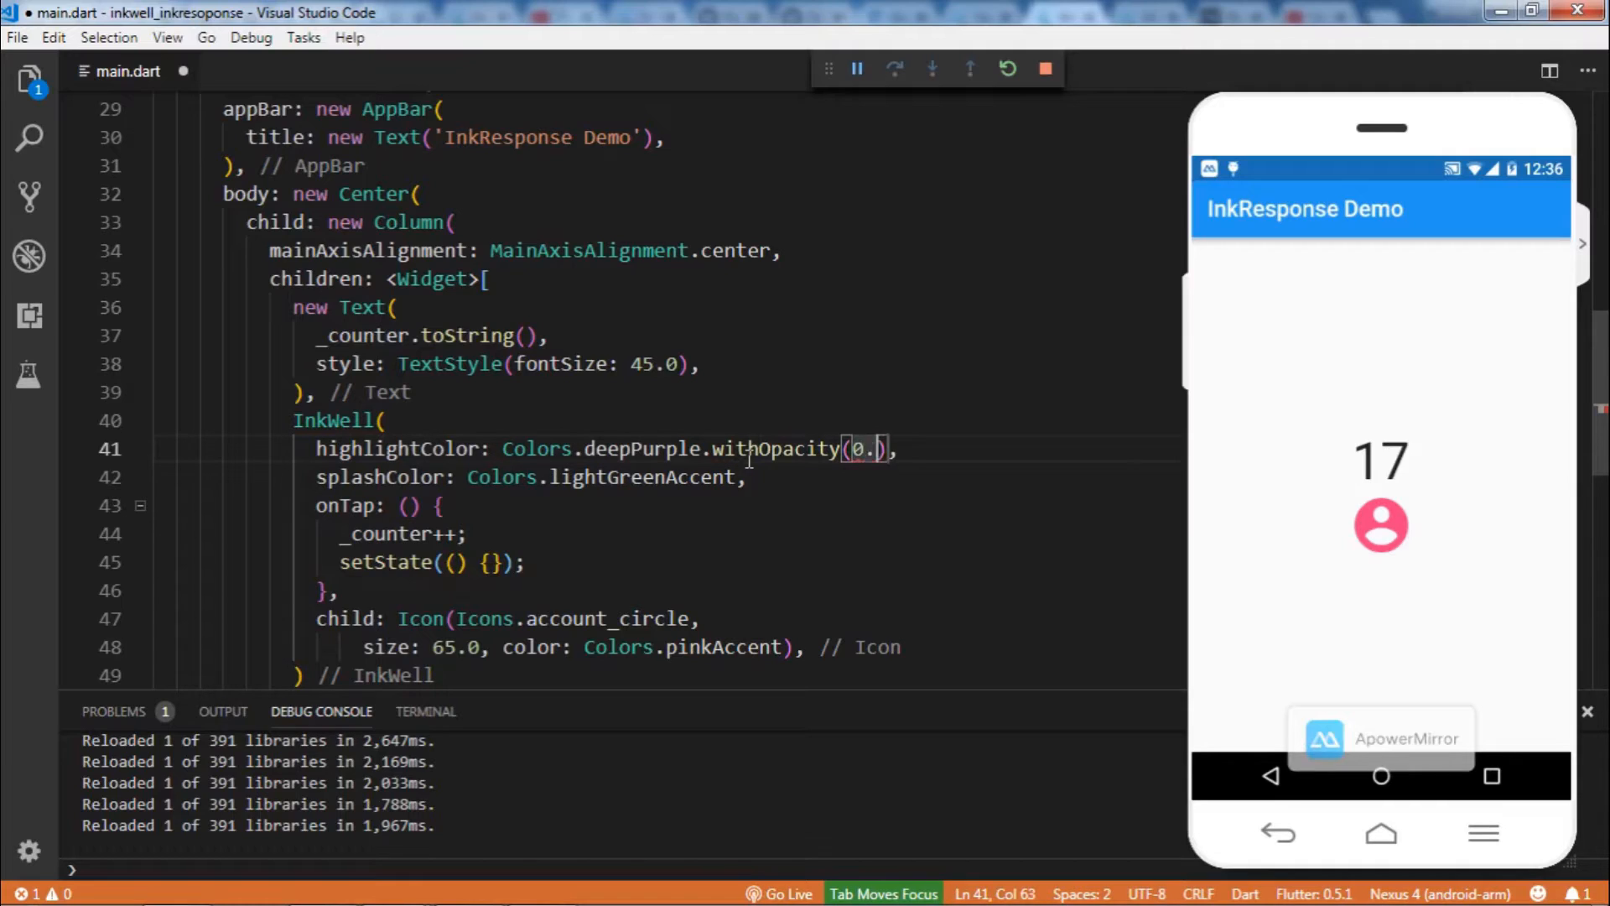
{"action": "type", "text": "5"}
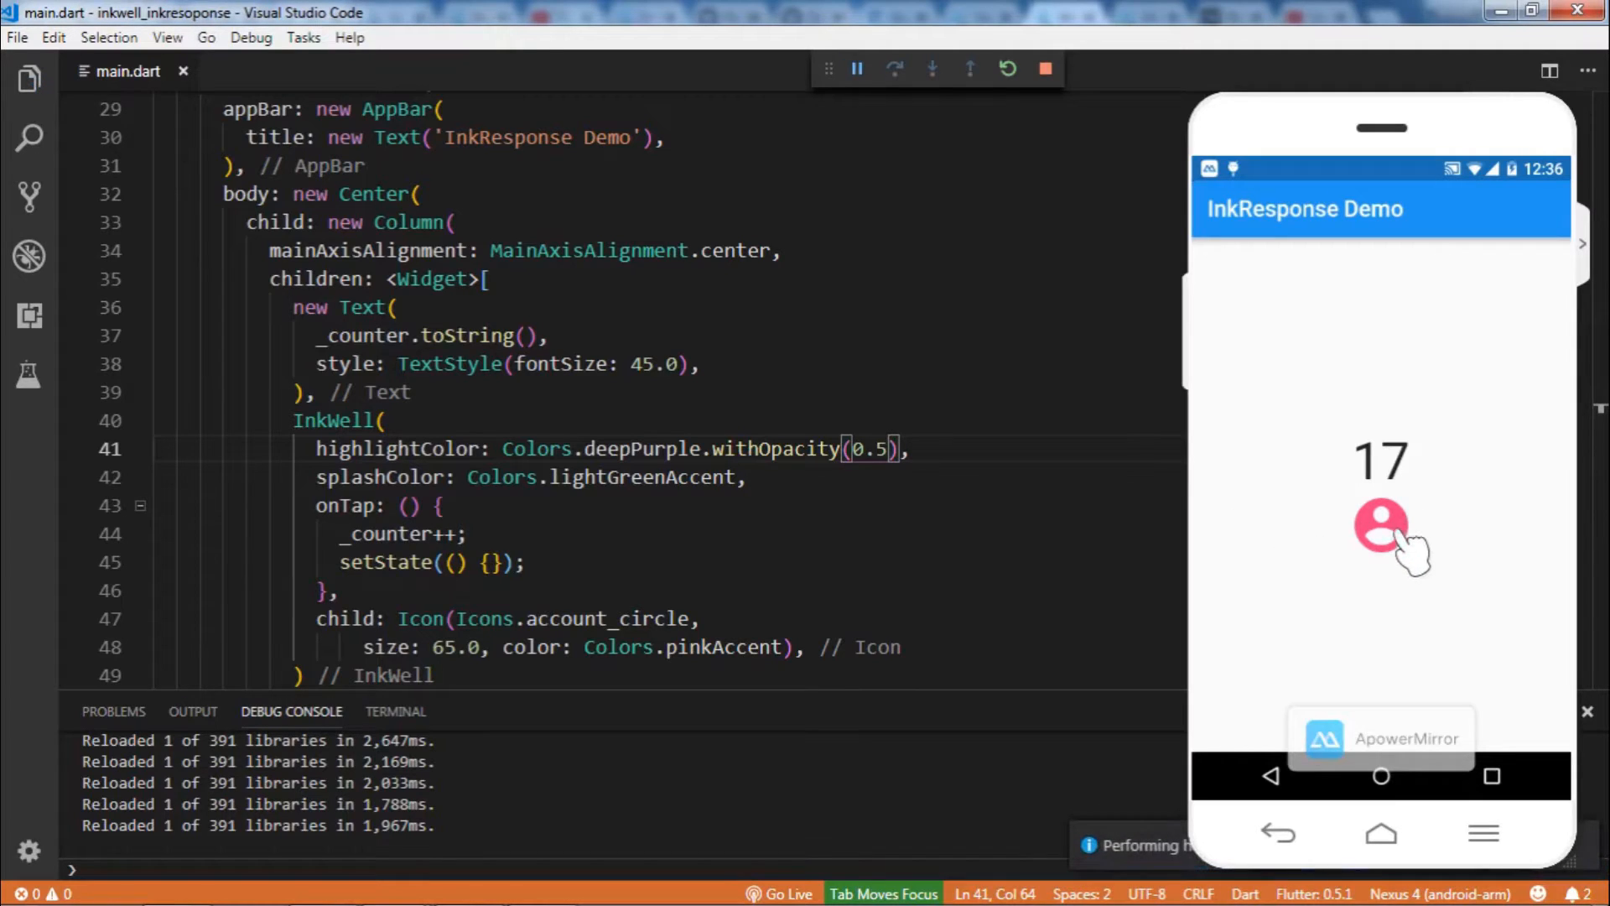
{"action": "left_click", "coordinate": [1381, 527]}
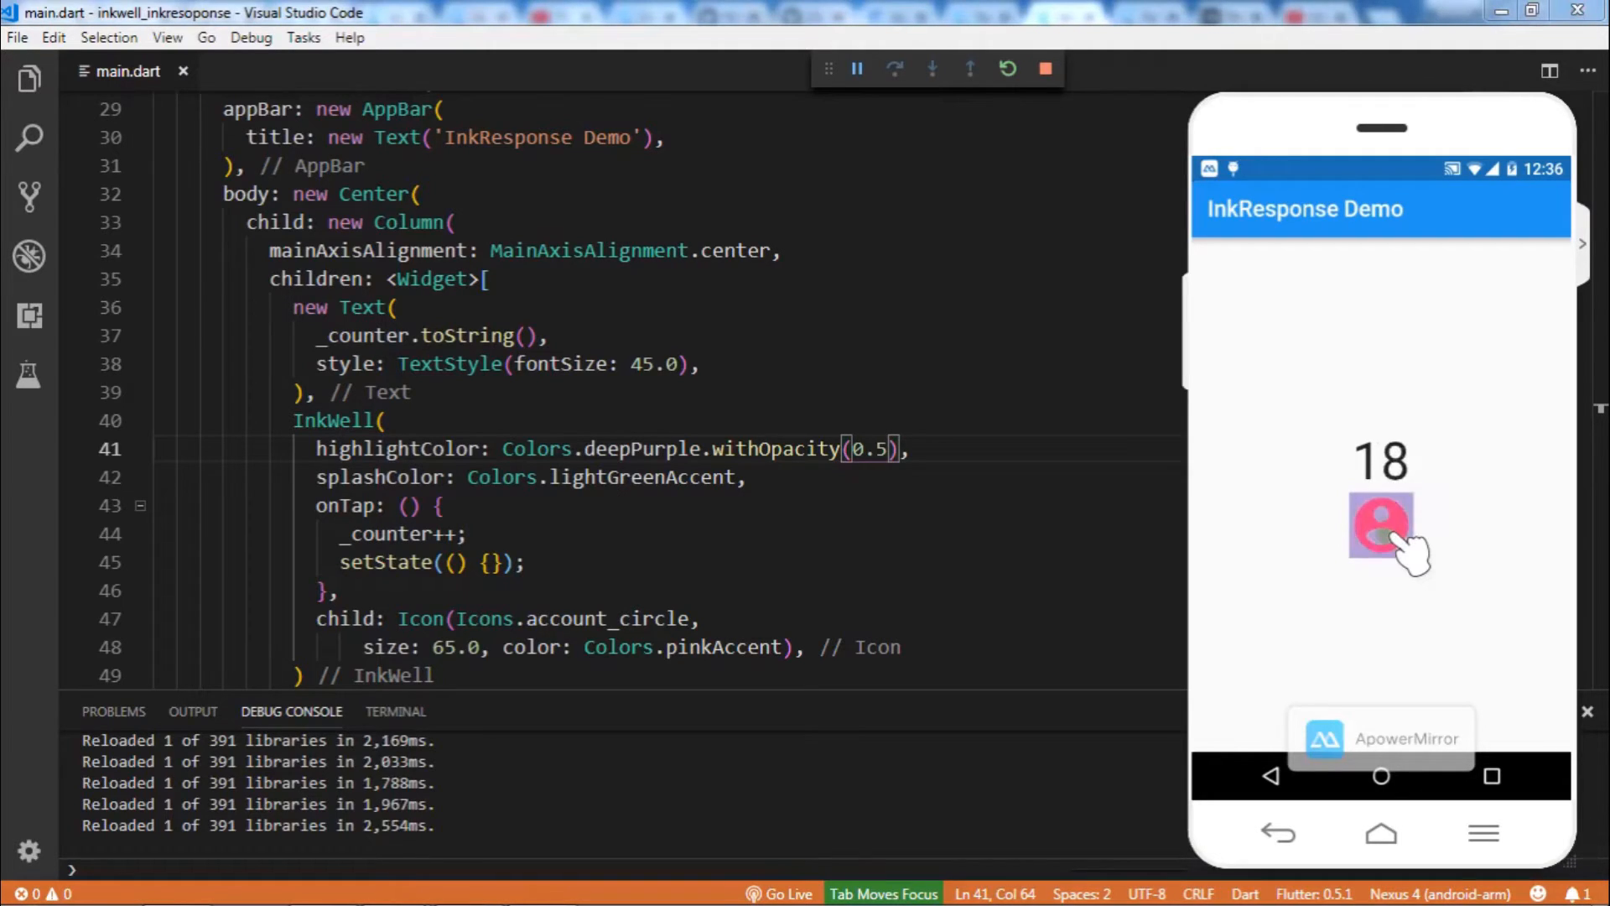
{"action": "left_click", "coordinate": [1381, 527]}
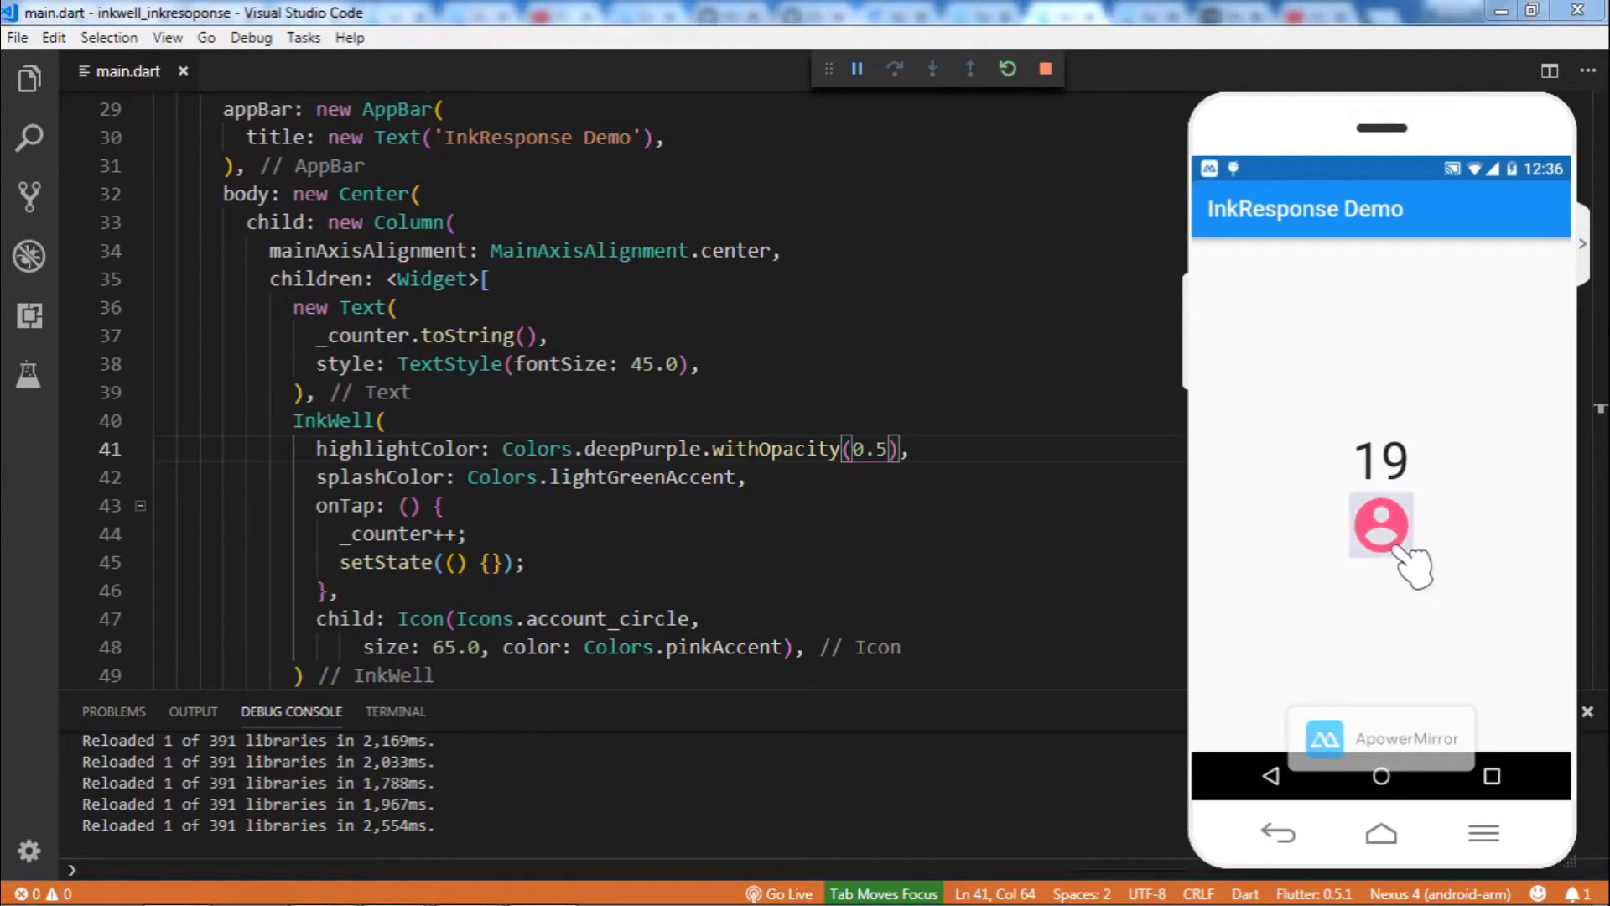
{"action": "left_click", "coordinate": [1381, 525]}
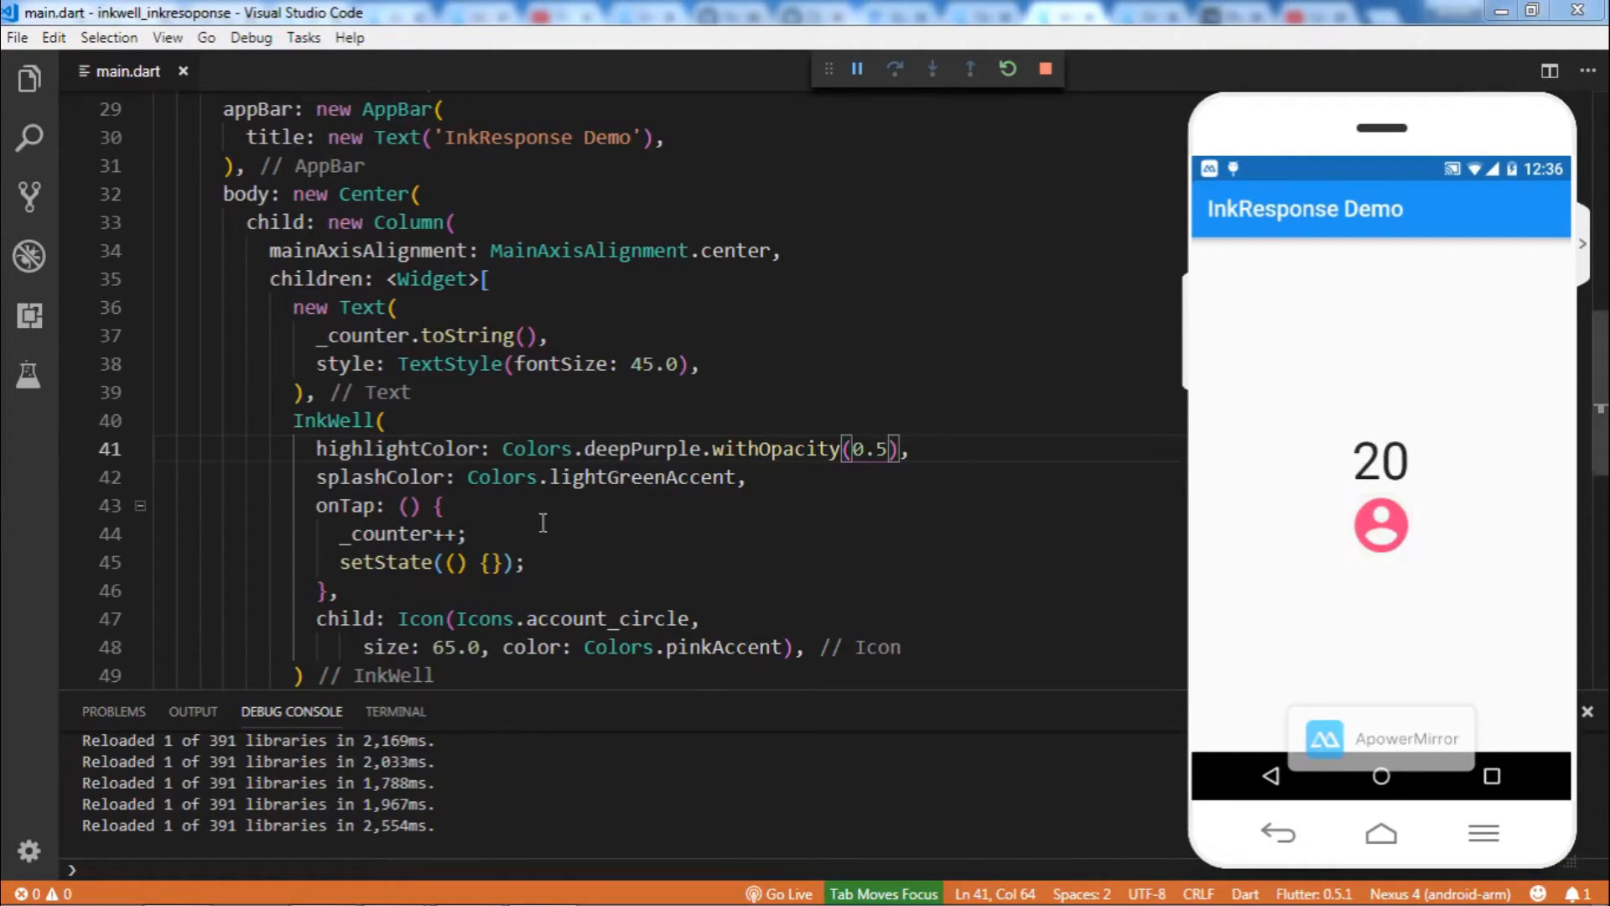
{"action": "left_click", "coordinate": [778, 476]}
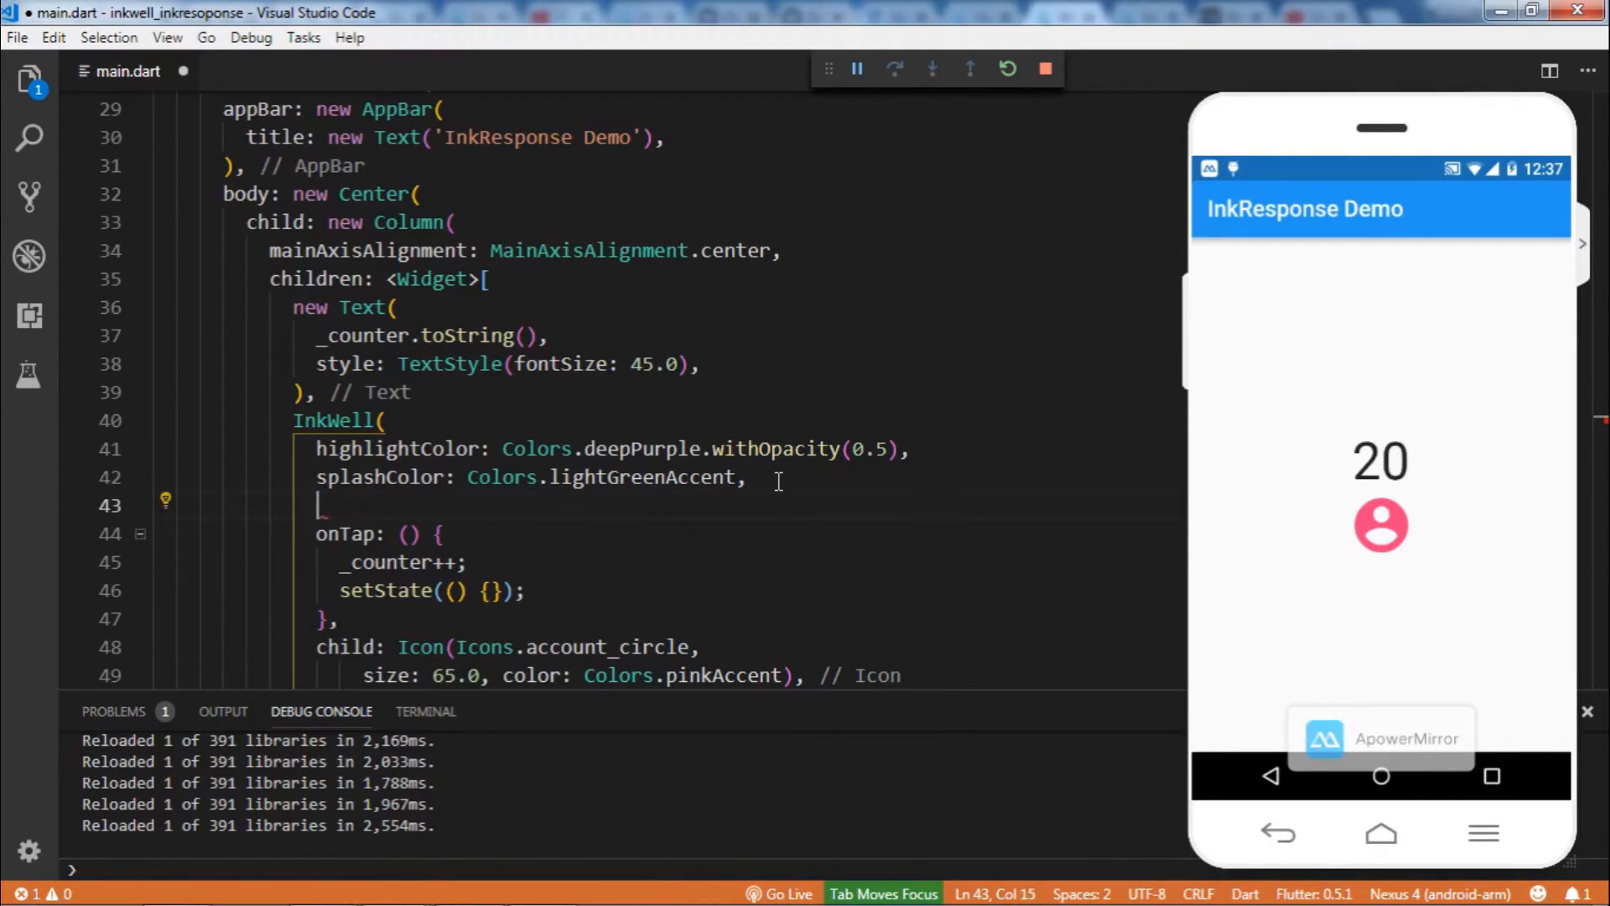
Add a radius of 5.0 to the InkWell
{"action": "type", "text": "re"}
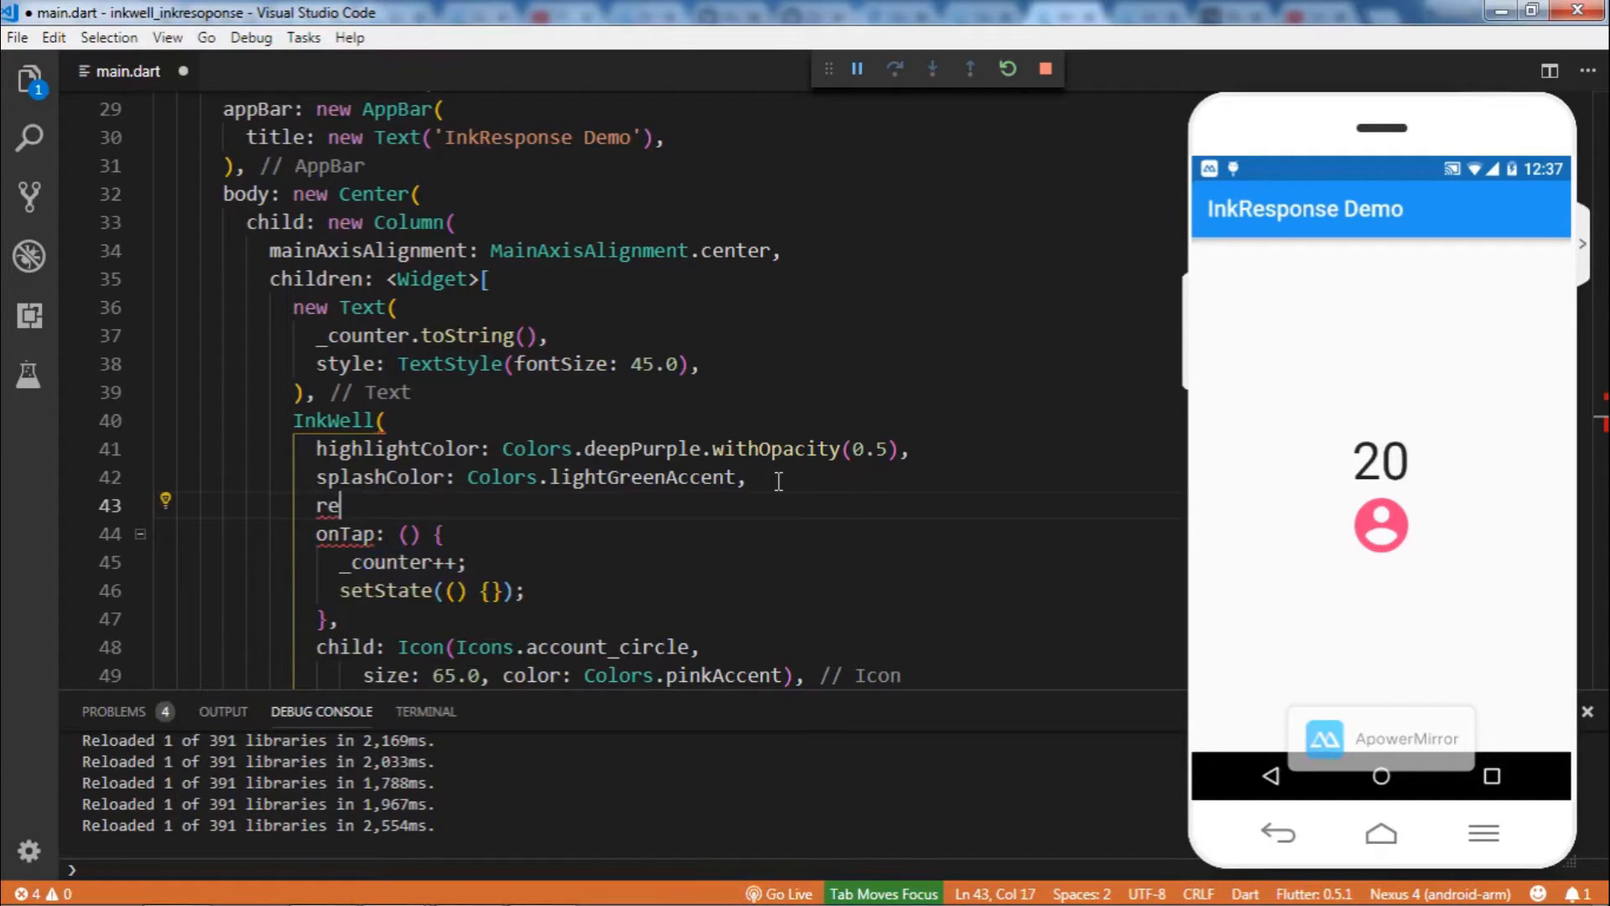
{"action": "type", "text": "adius: ,"}
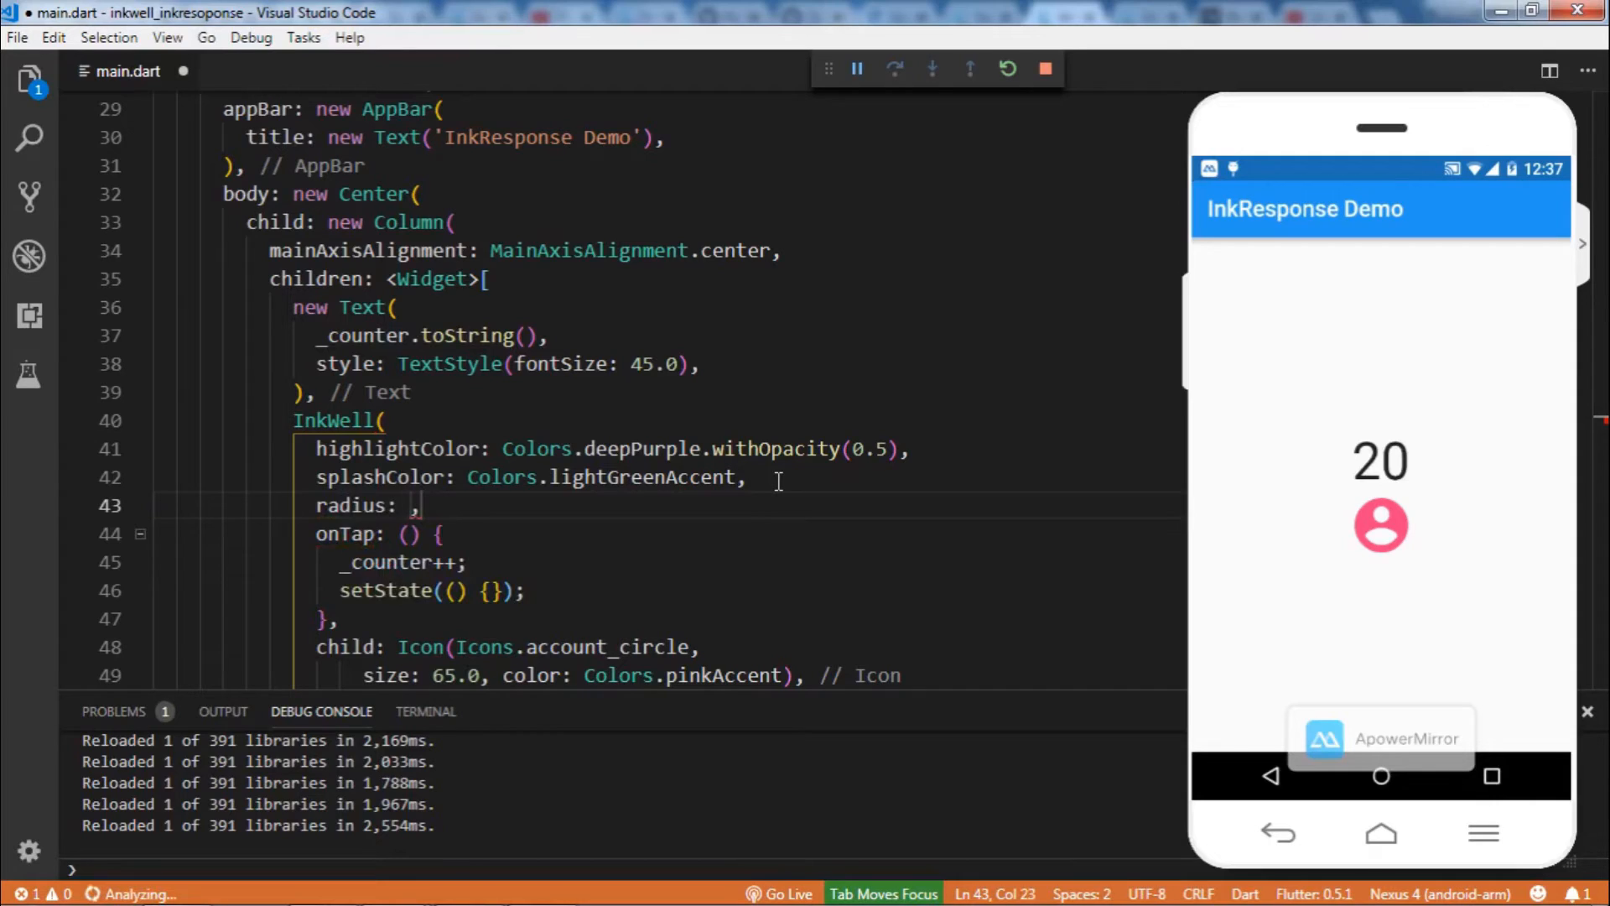
{"action": "type", "text": "C"}
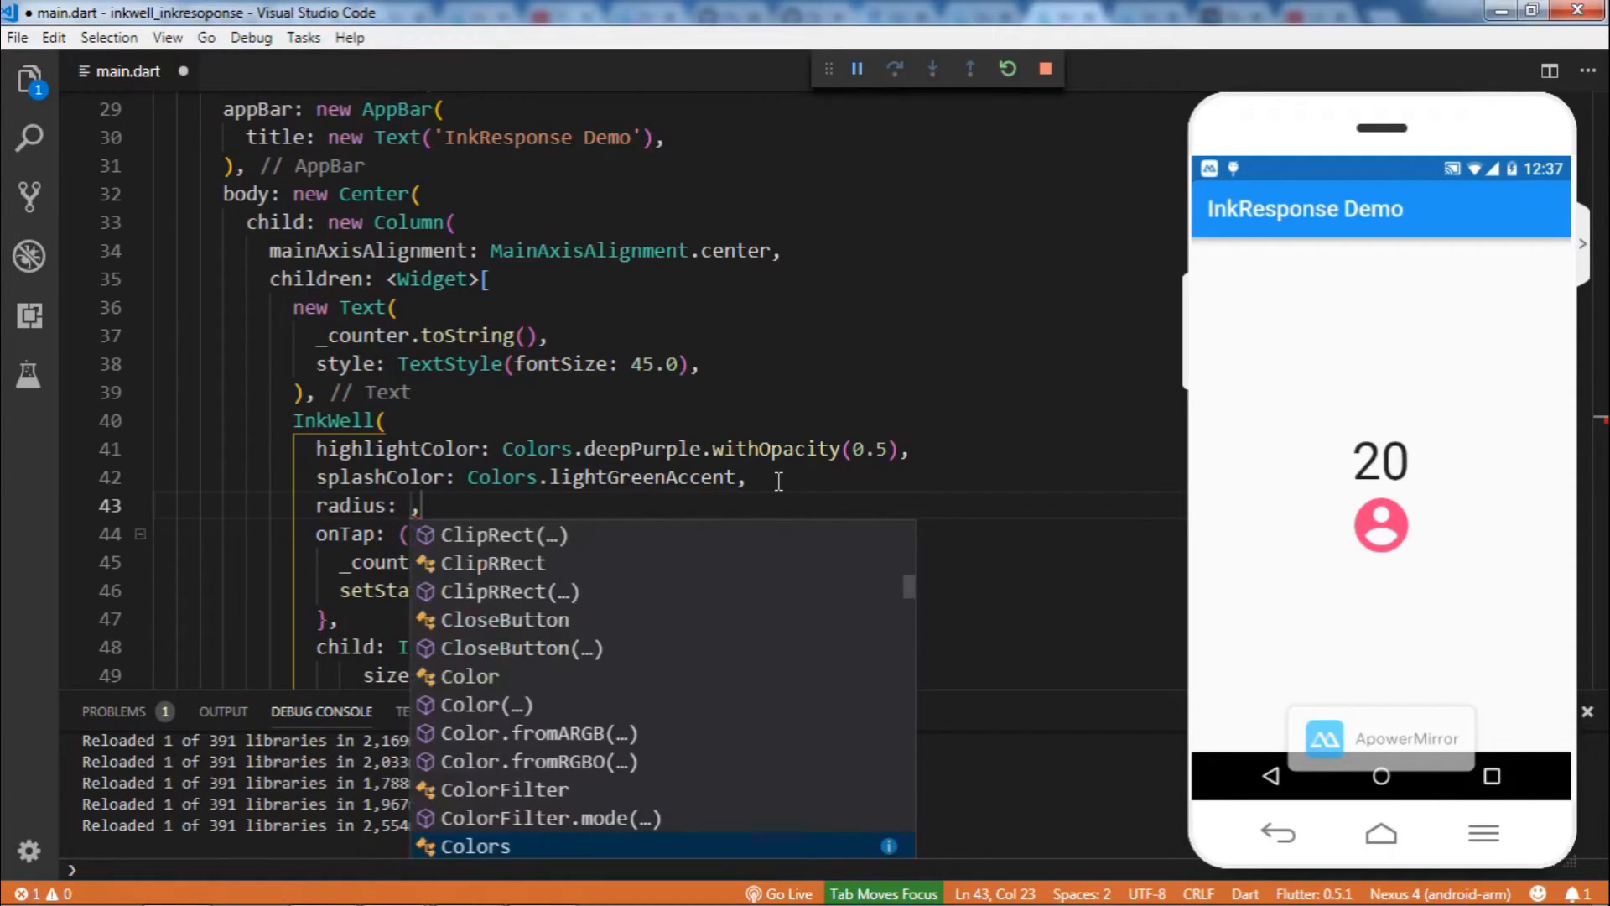
{"action": "type", "text": "5.0"}
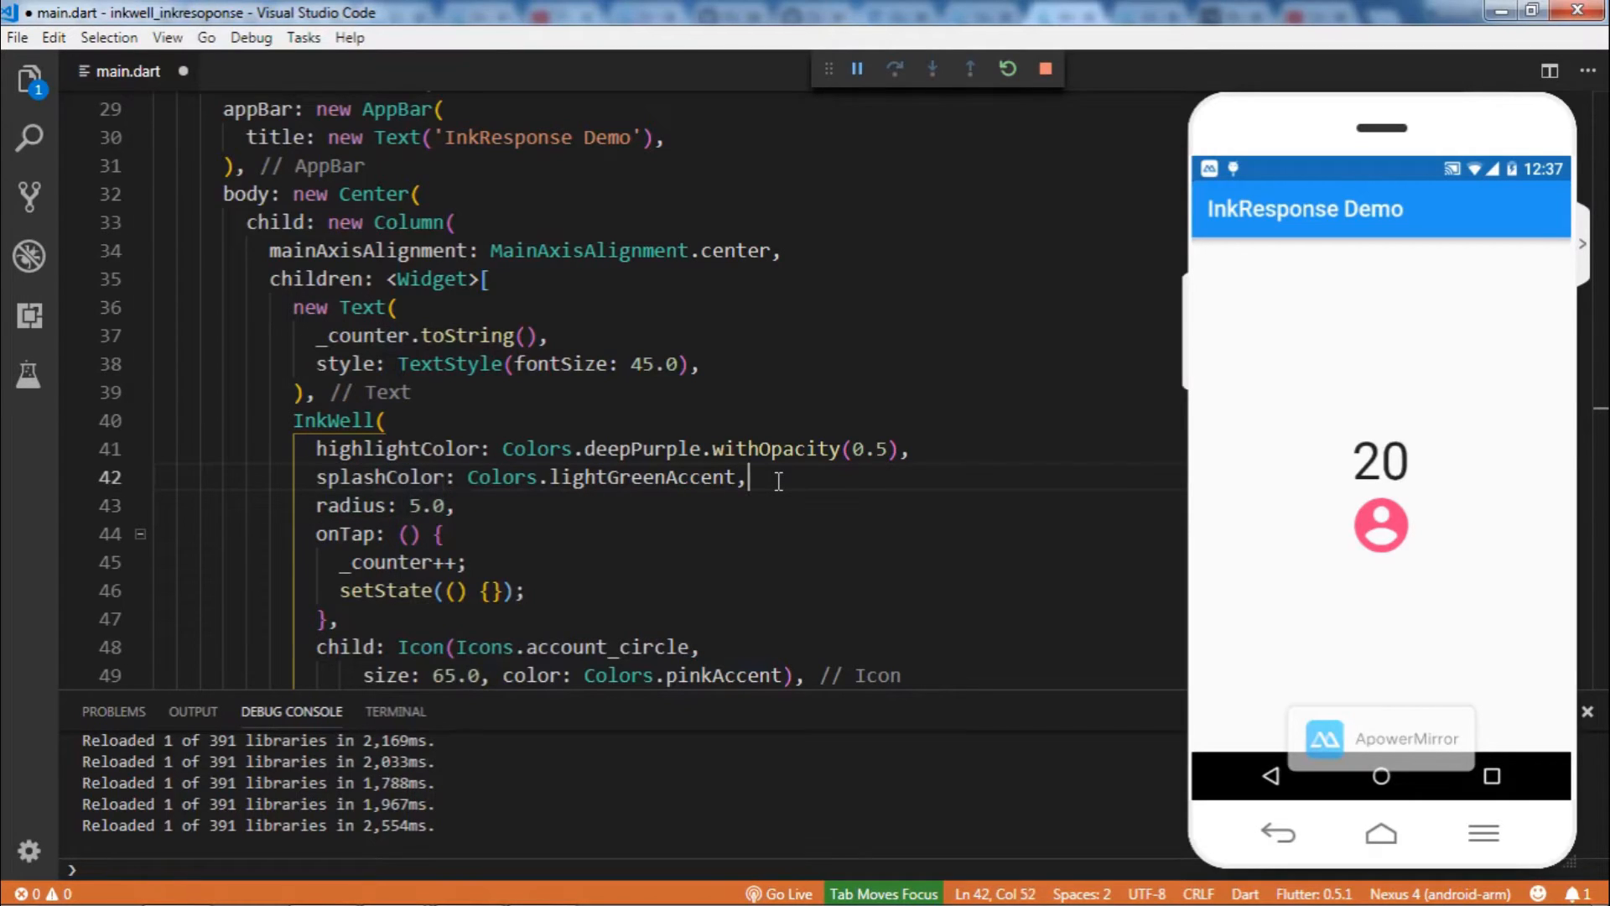
Set highlightColor to pinkAccent.withOpacity(0.5) and splashColor to indigo, then save to hot reload
{"action": "double_click", "coordinate": [643, 476]}
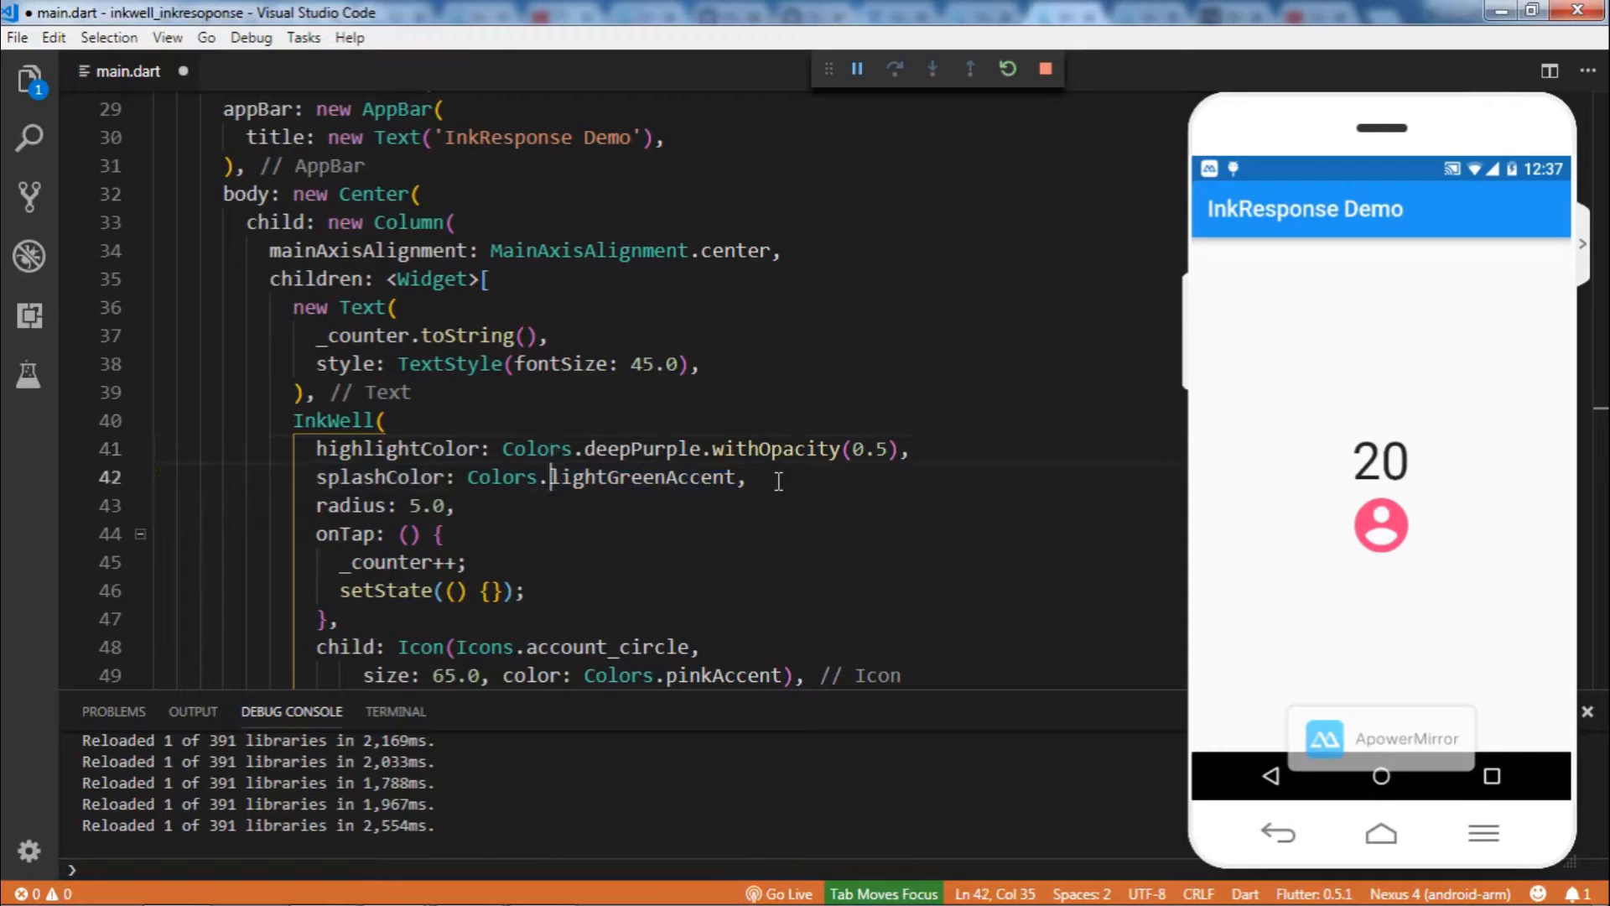
{"action": "left_click", "coordinate": [591, 449]}
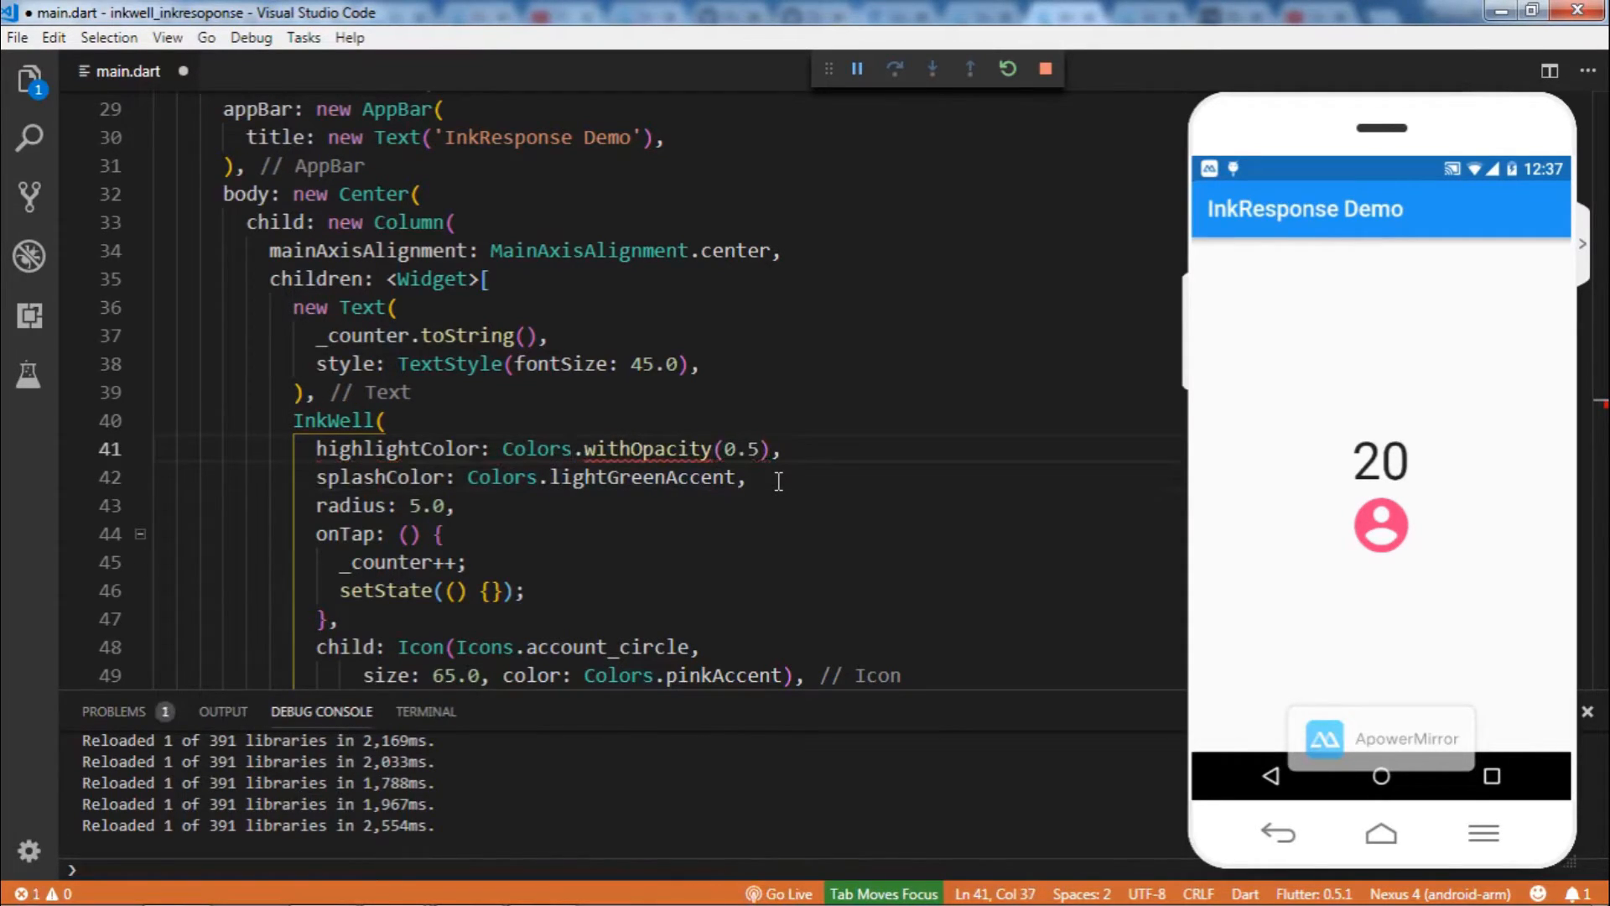
{"action": "type", "text": "pinkAccent."}
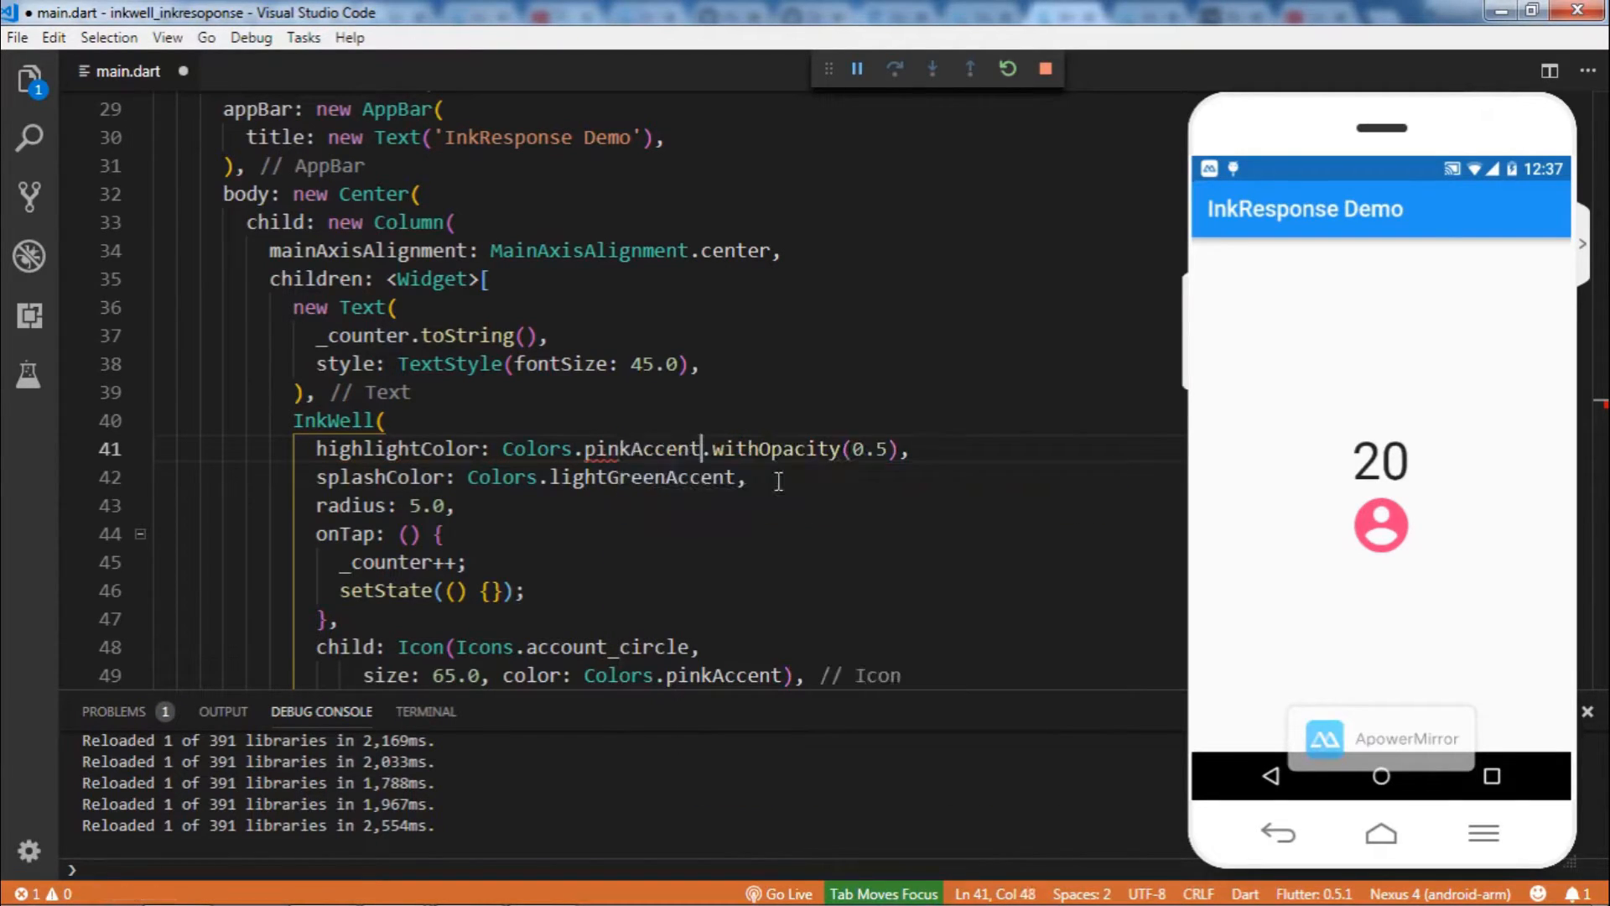
{"action": "double_click", "coordinate": [641, 448]}
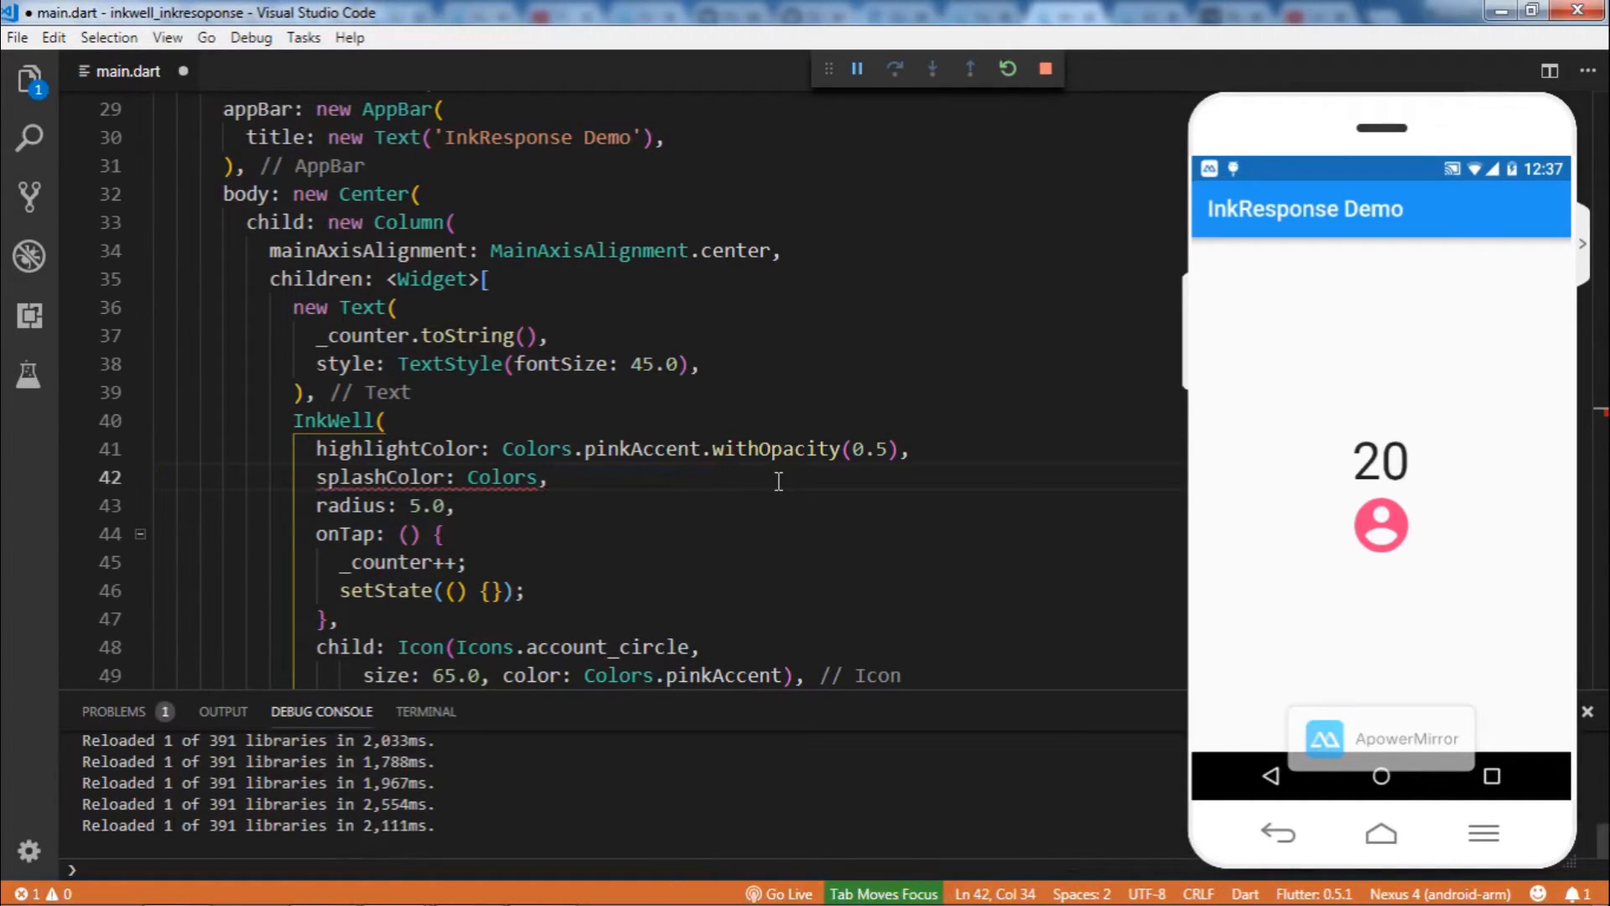
{"action": "type", "text": ".indigo"}
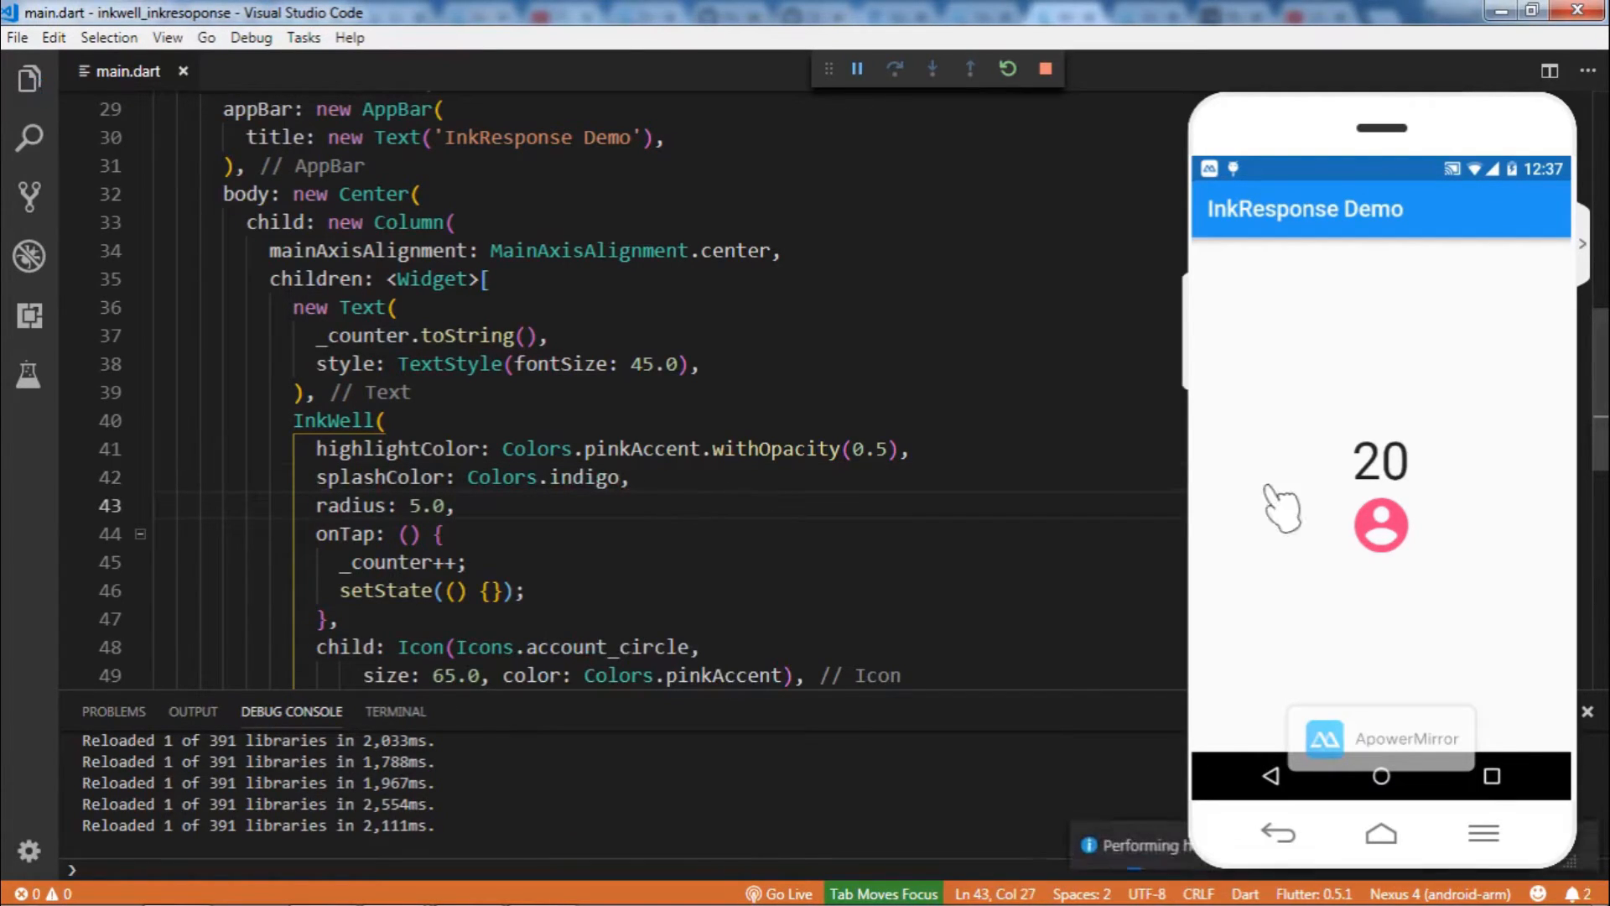
Tap the account icon repeatedly to watch the pink highlight and indigo splash, counter rising to 25
{"action": "left_click", "coordinate": [1381, 526]}
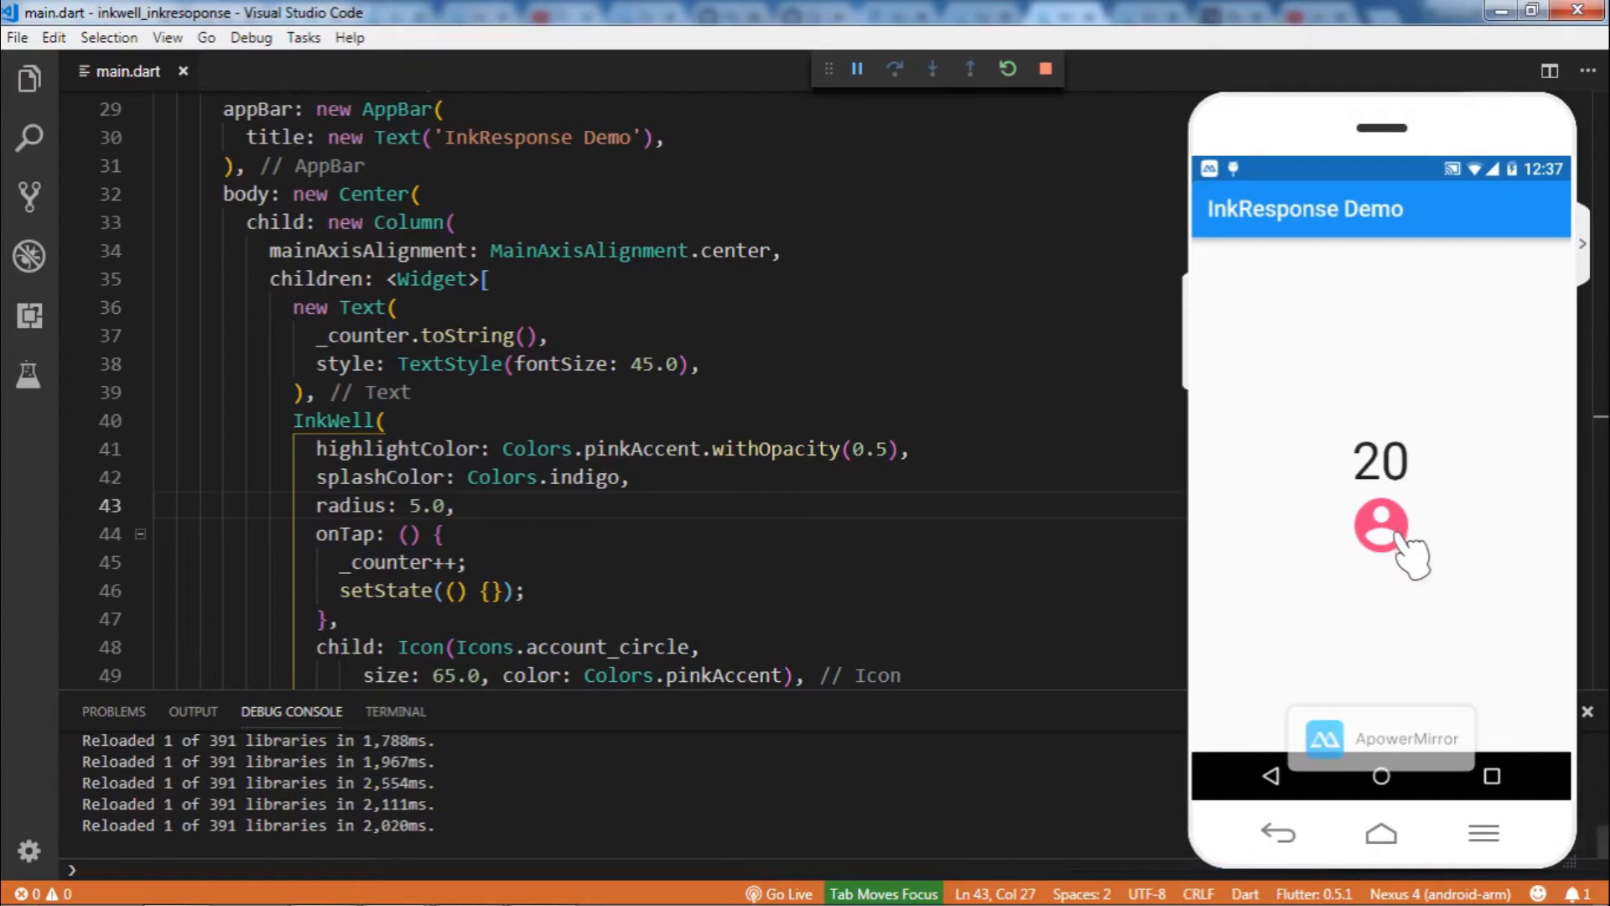
{"action": "left_click", "coordinate": [1382, 526]}
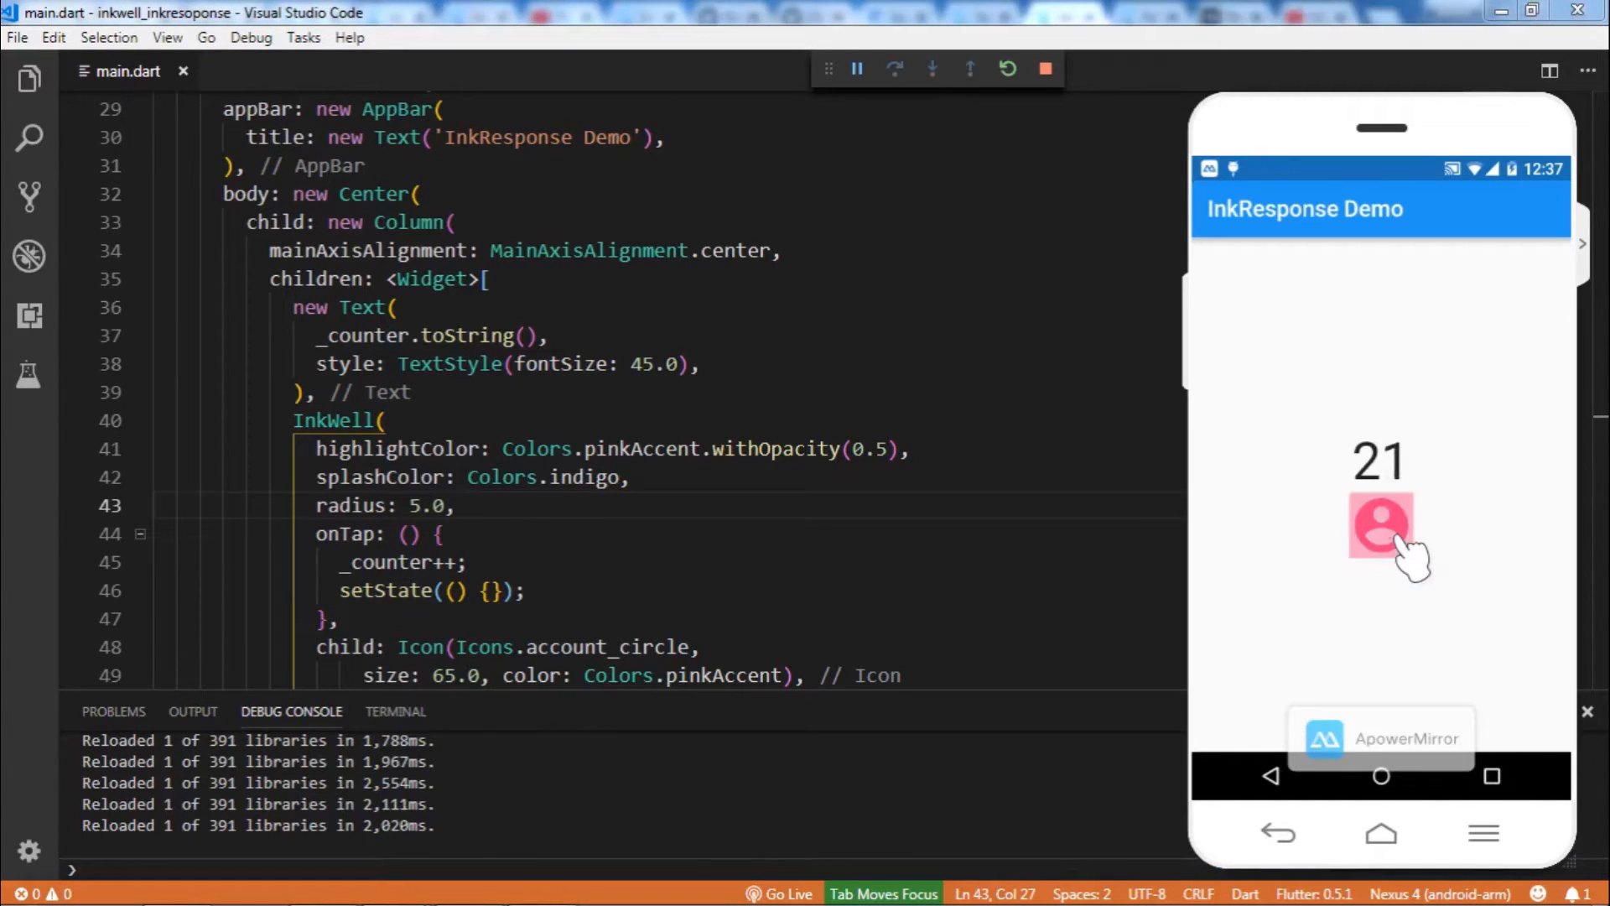
{"action": "left_click", "coordinate": [1382, 527]}
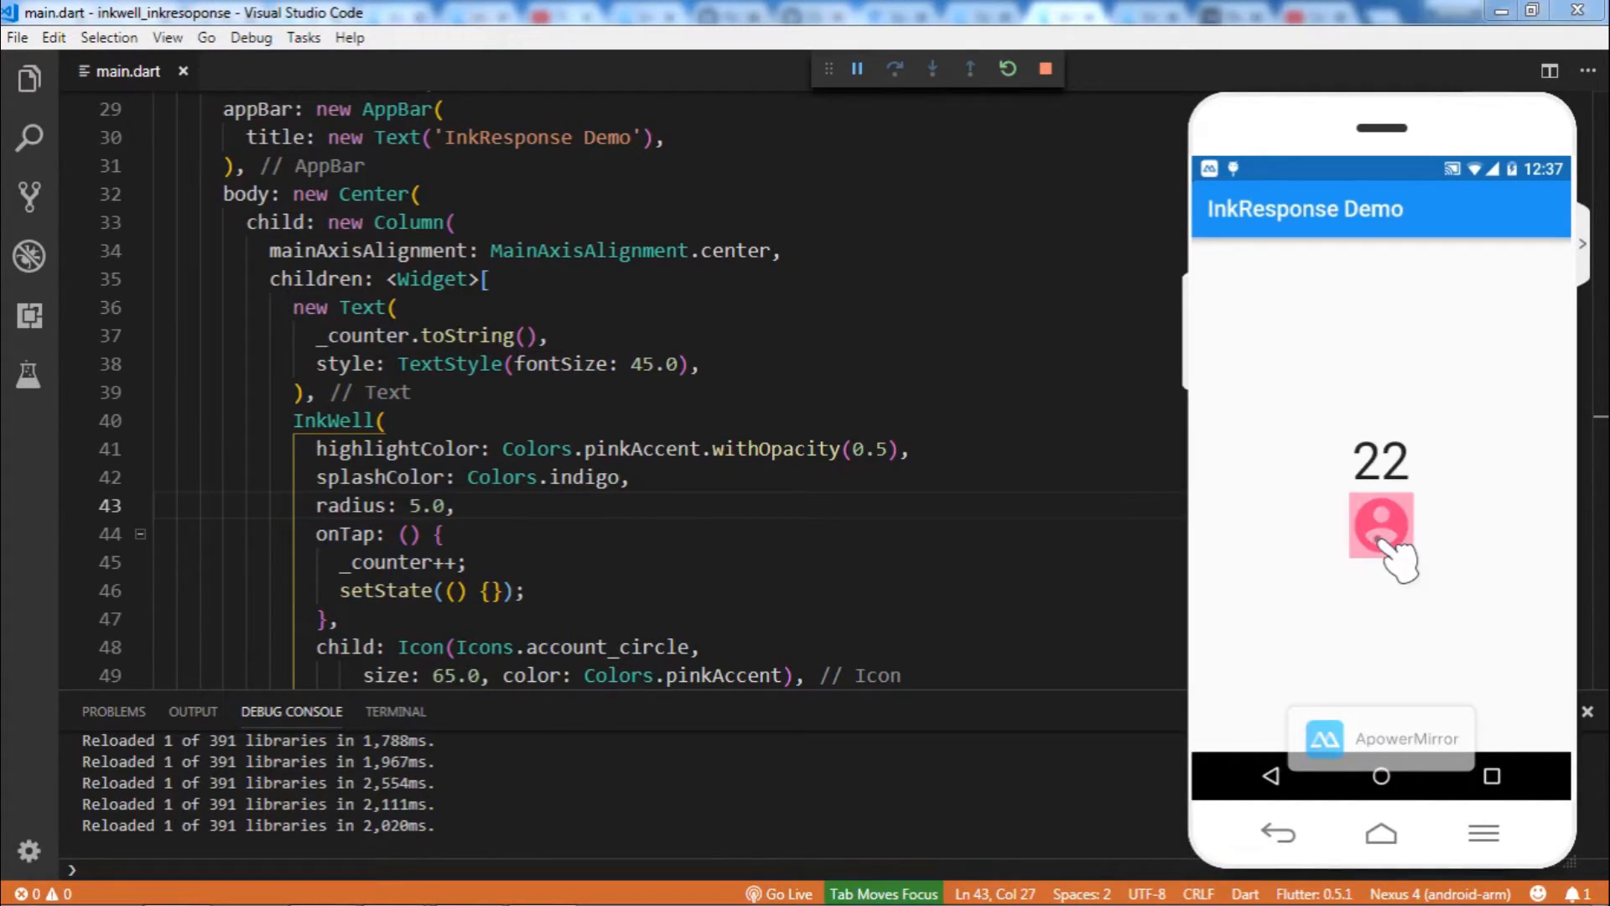
{"action": "left_click", "coordinate": [1381, 526]}
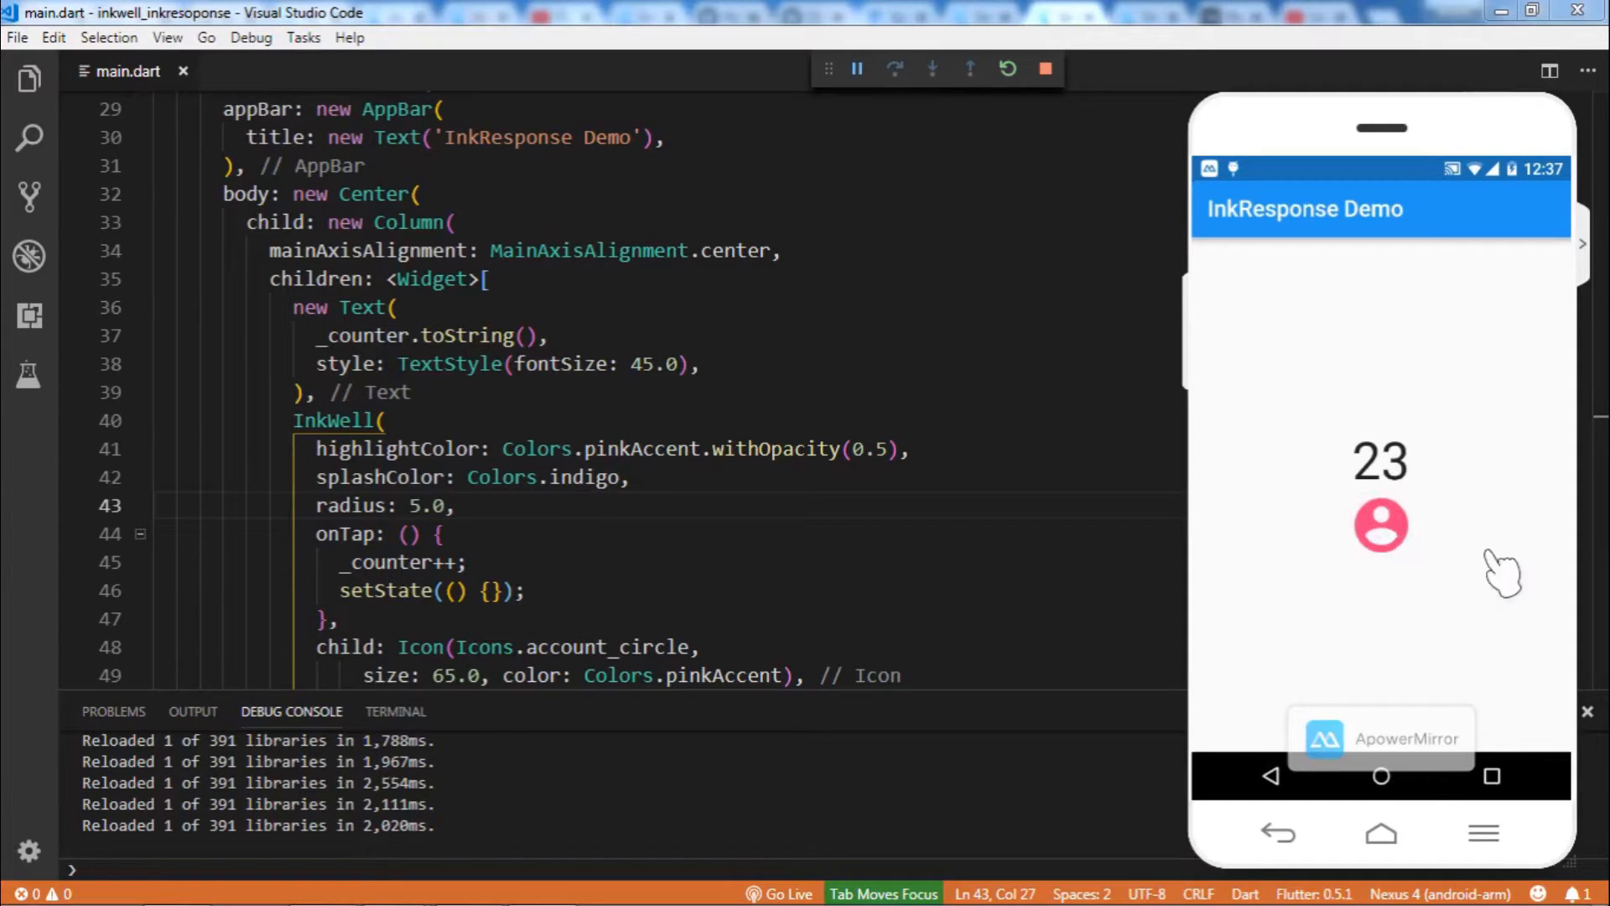
{"action": "left_click", "coordinate": [1381, 525]}
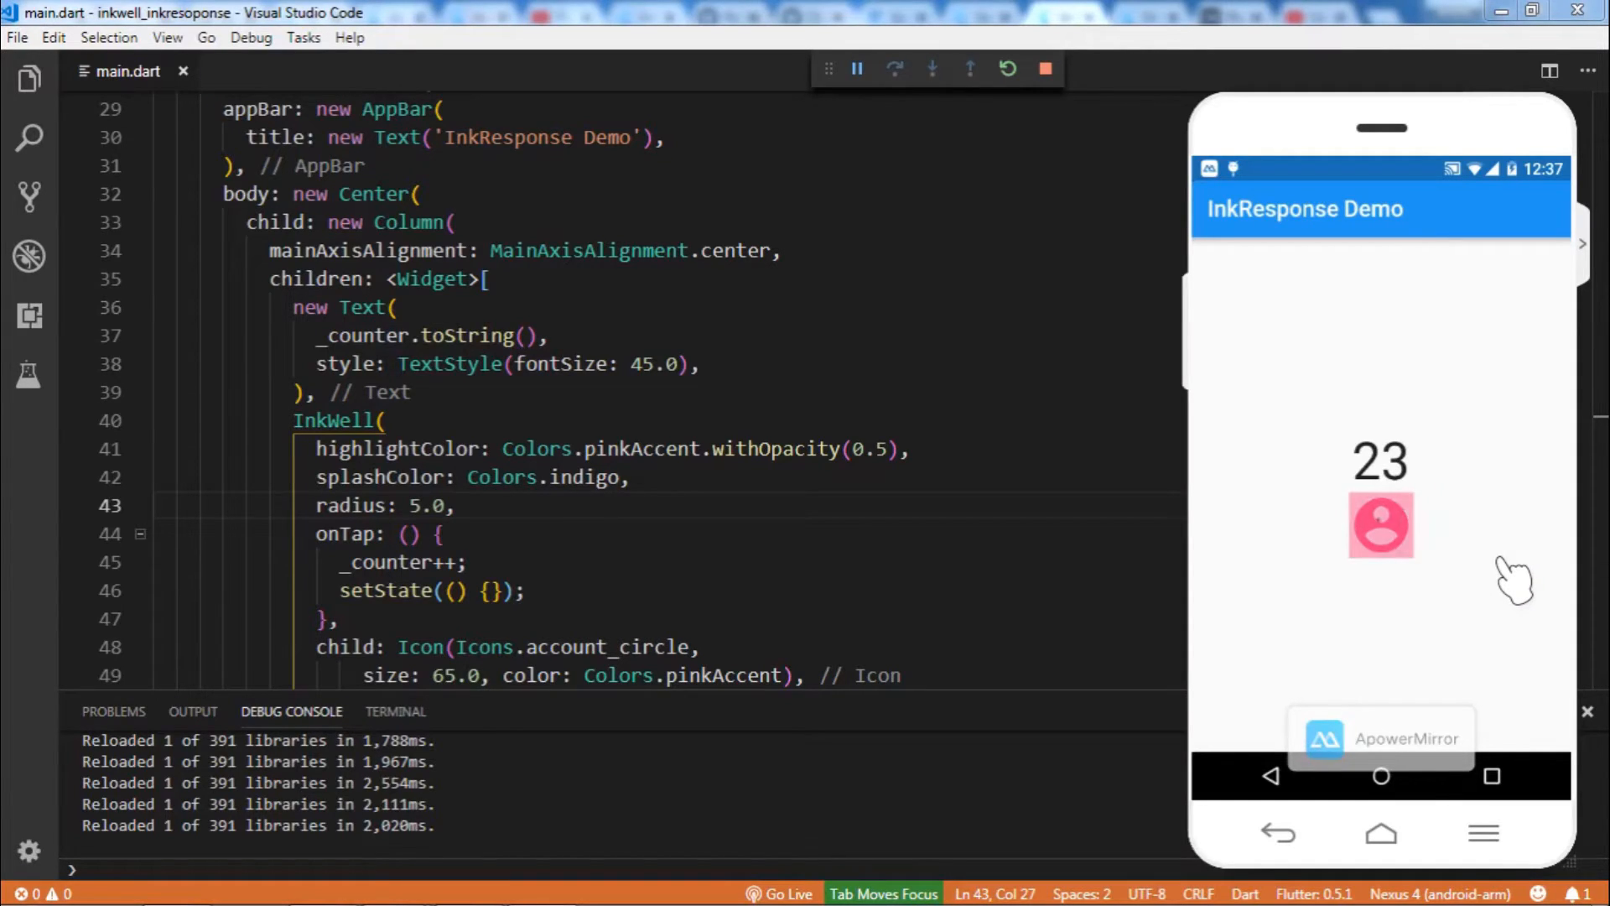
{"action": "left_click", "coordinate": [1380, 525]}
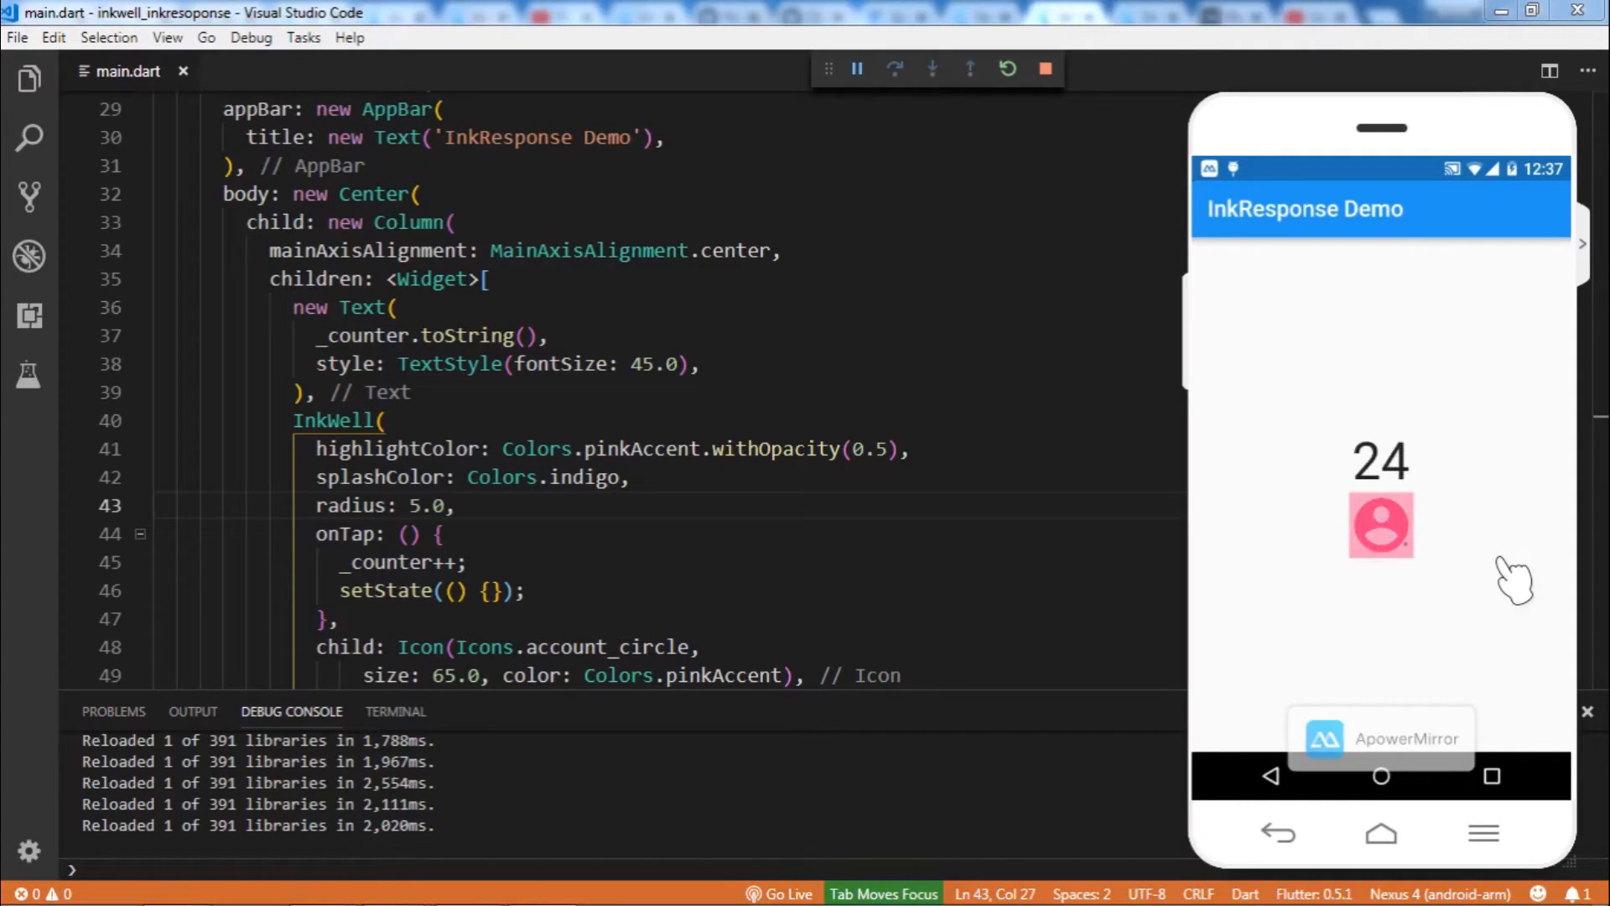
{"action": "left_click", "coordinate": [1381, 525]}
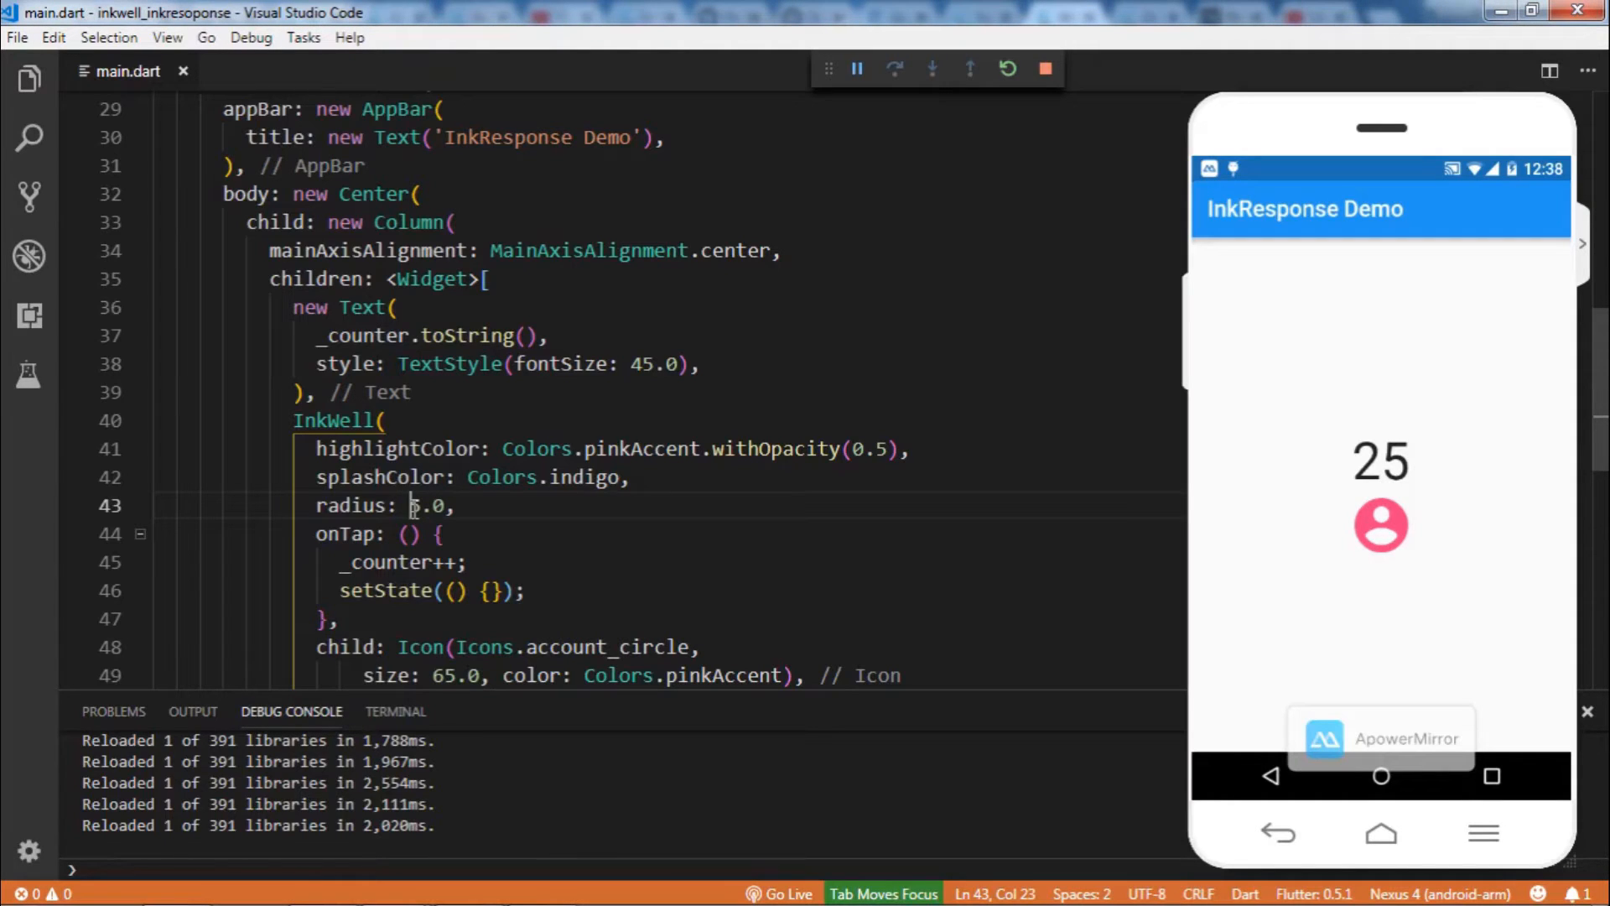
Change the InkWell radius to 35.0 and tap the icon to see the wider splash, counter reaching 28
{"action": "type", "text": "3"}
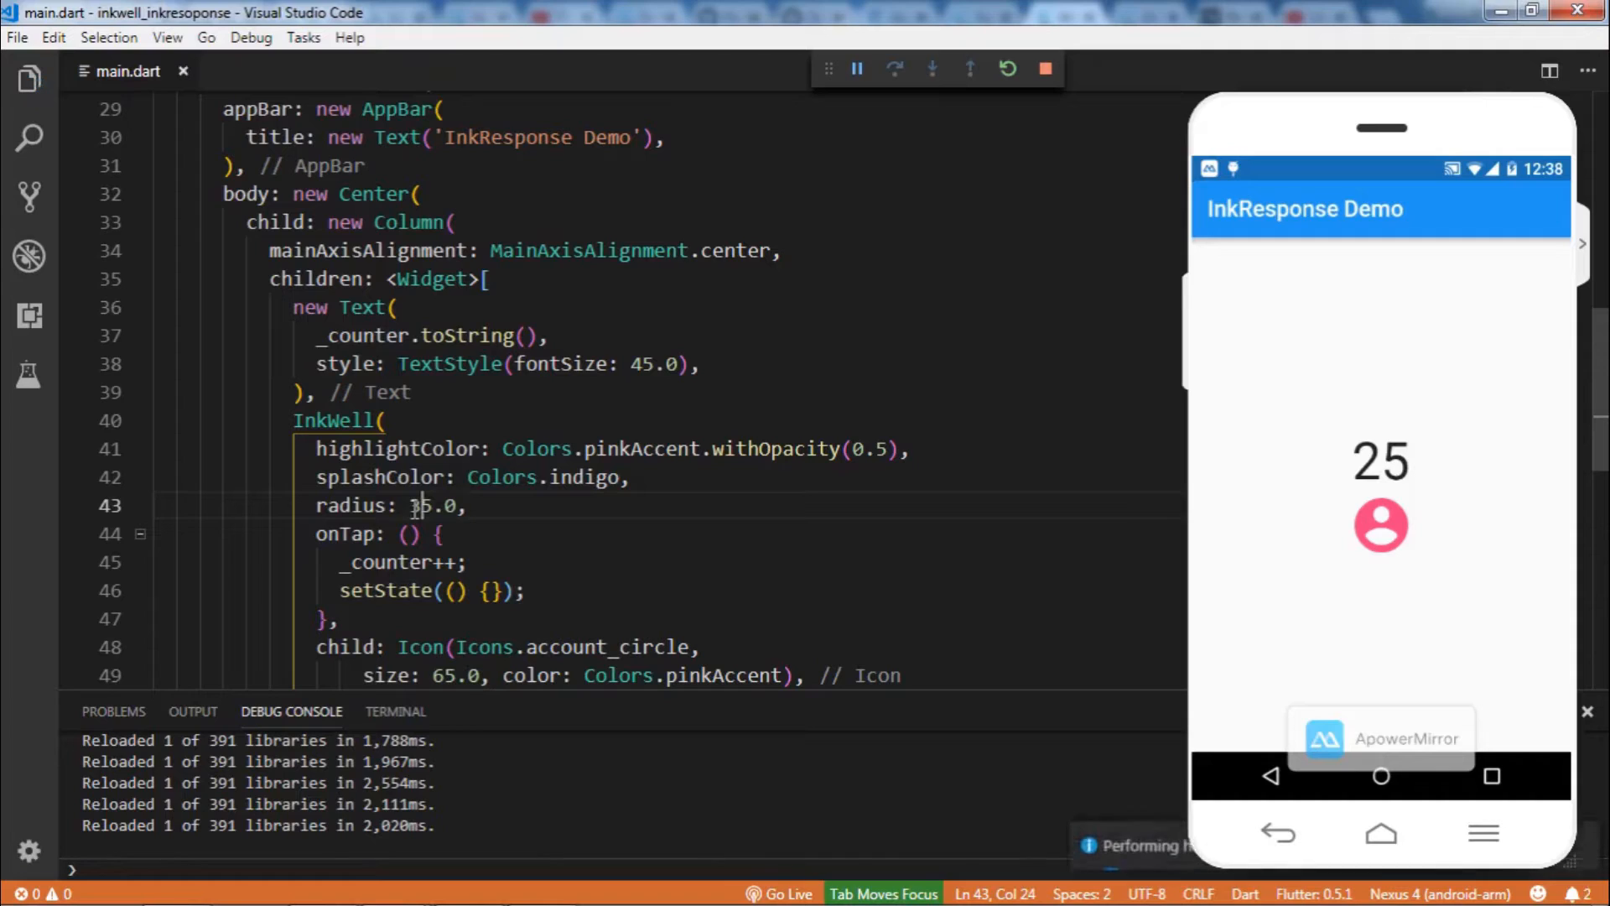
{"action": "left_click", "coordinate": [1381, 525]}
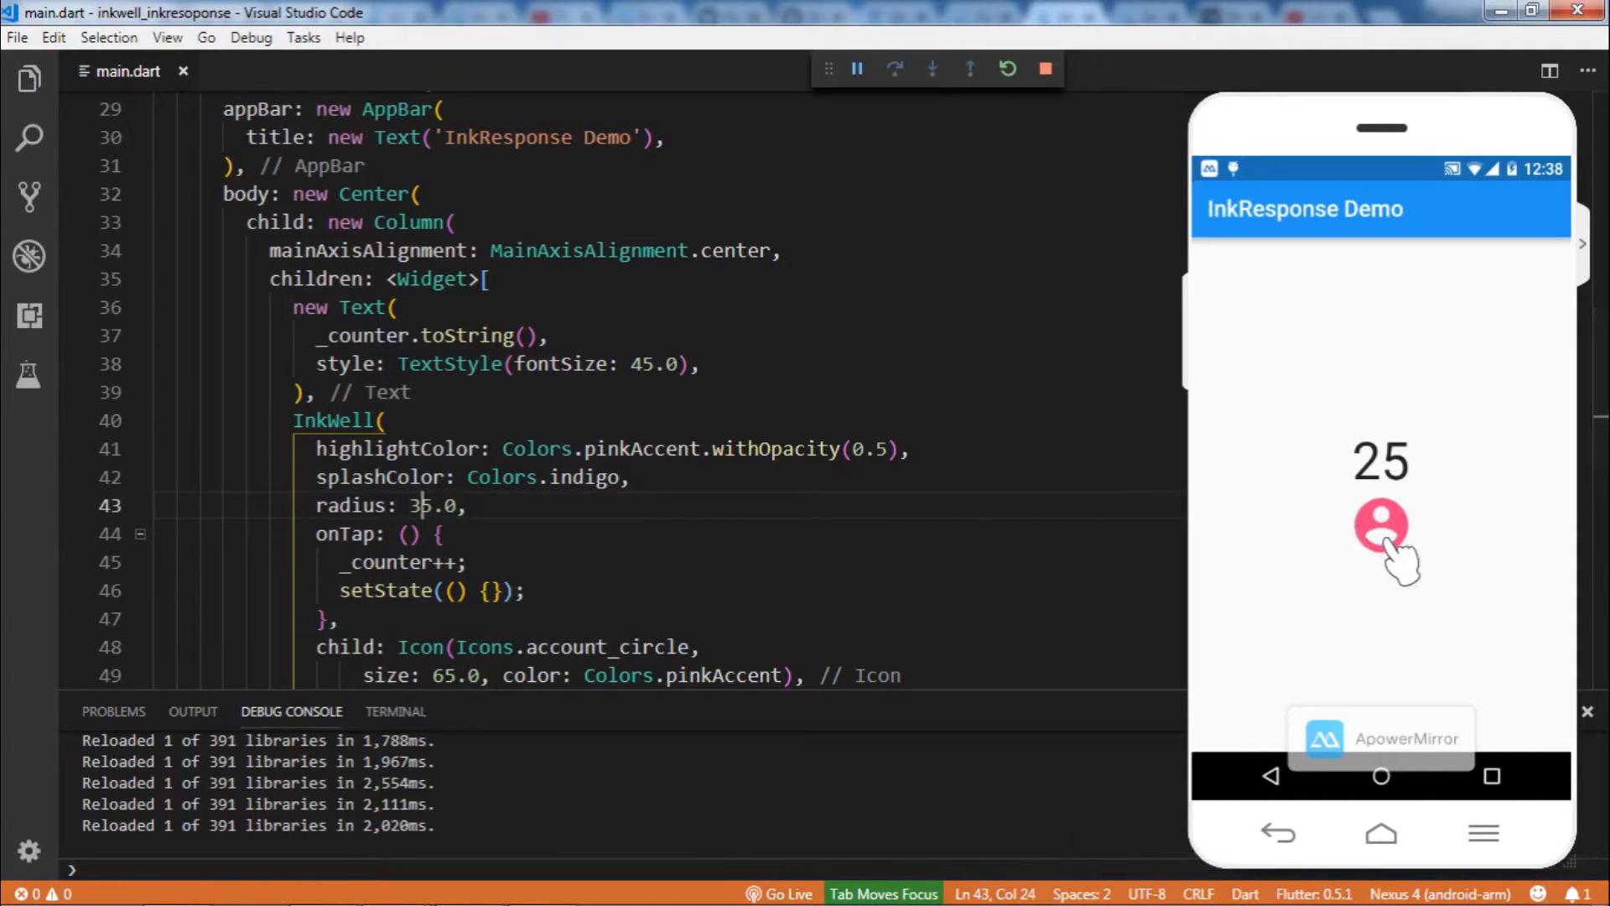
{"action": "left_click", "coordinate": [1380, 526]}
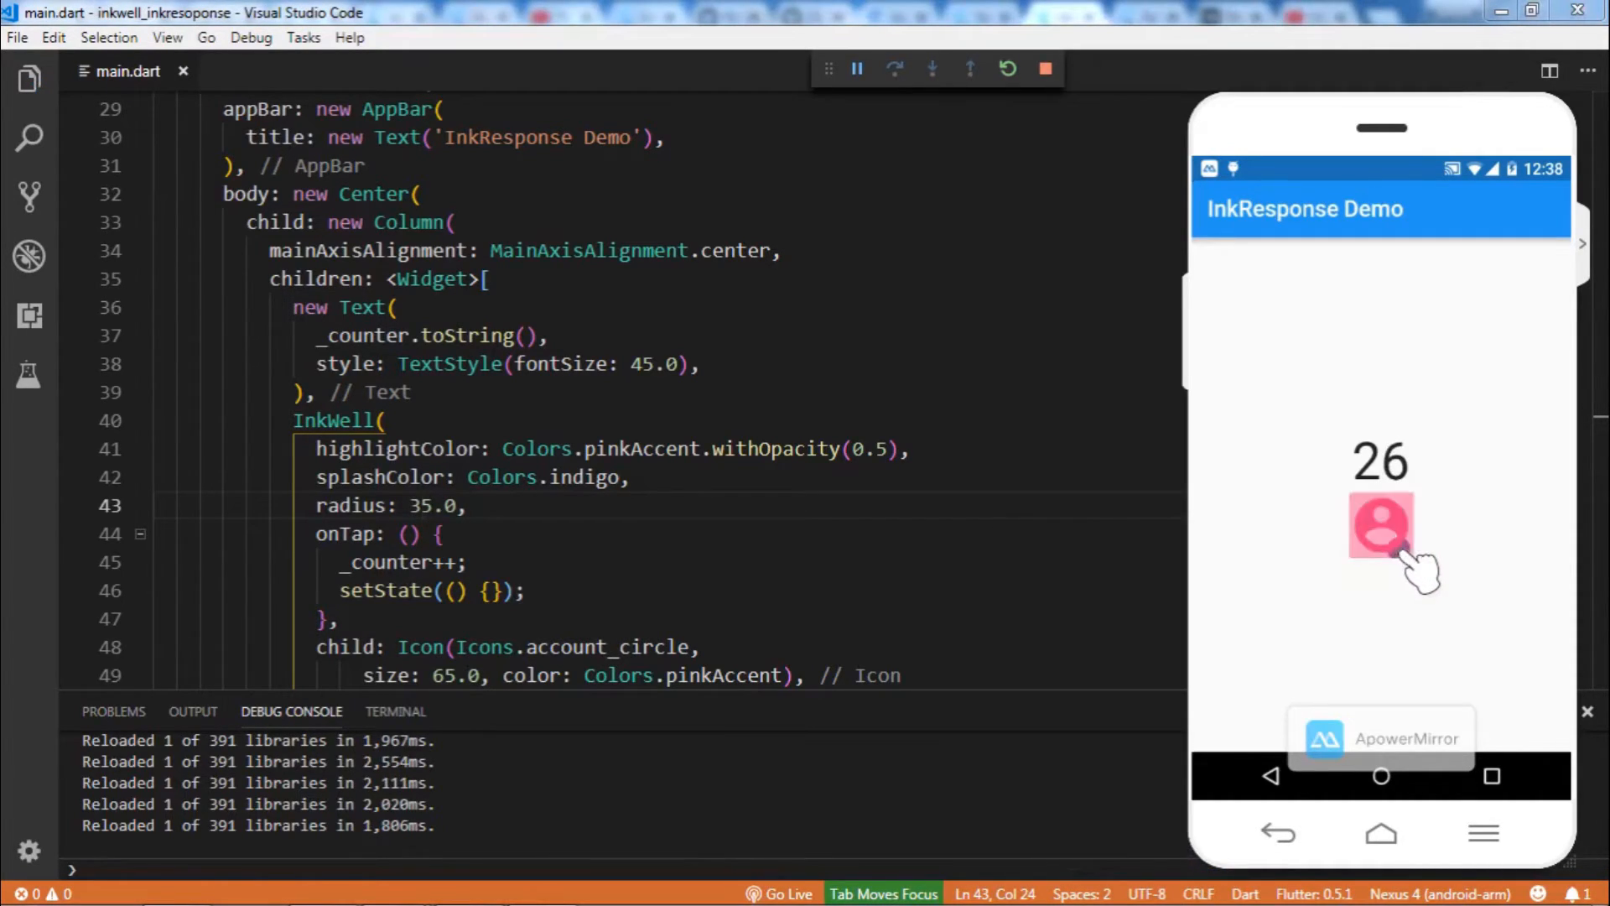
{"action": "left_click", "coordinate": [1380, 525]}
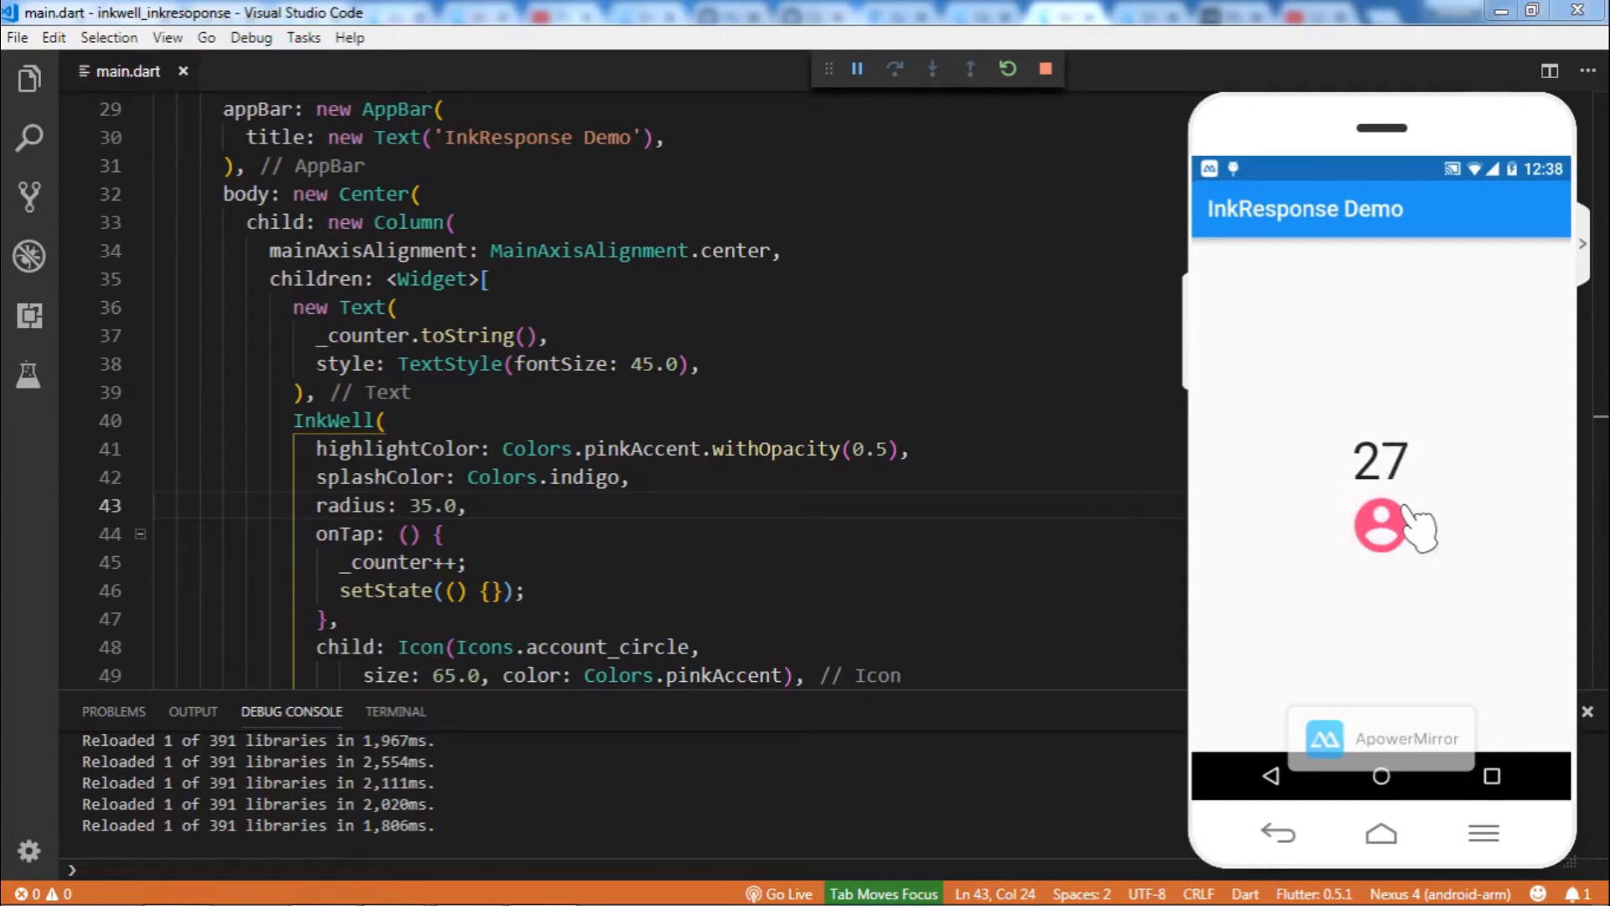
{"action": "left_click", "coordinate": [1382, 526]}
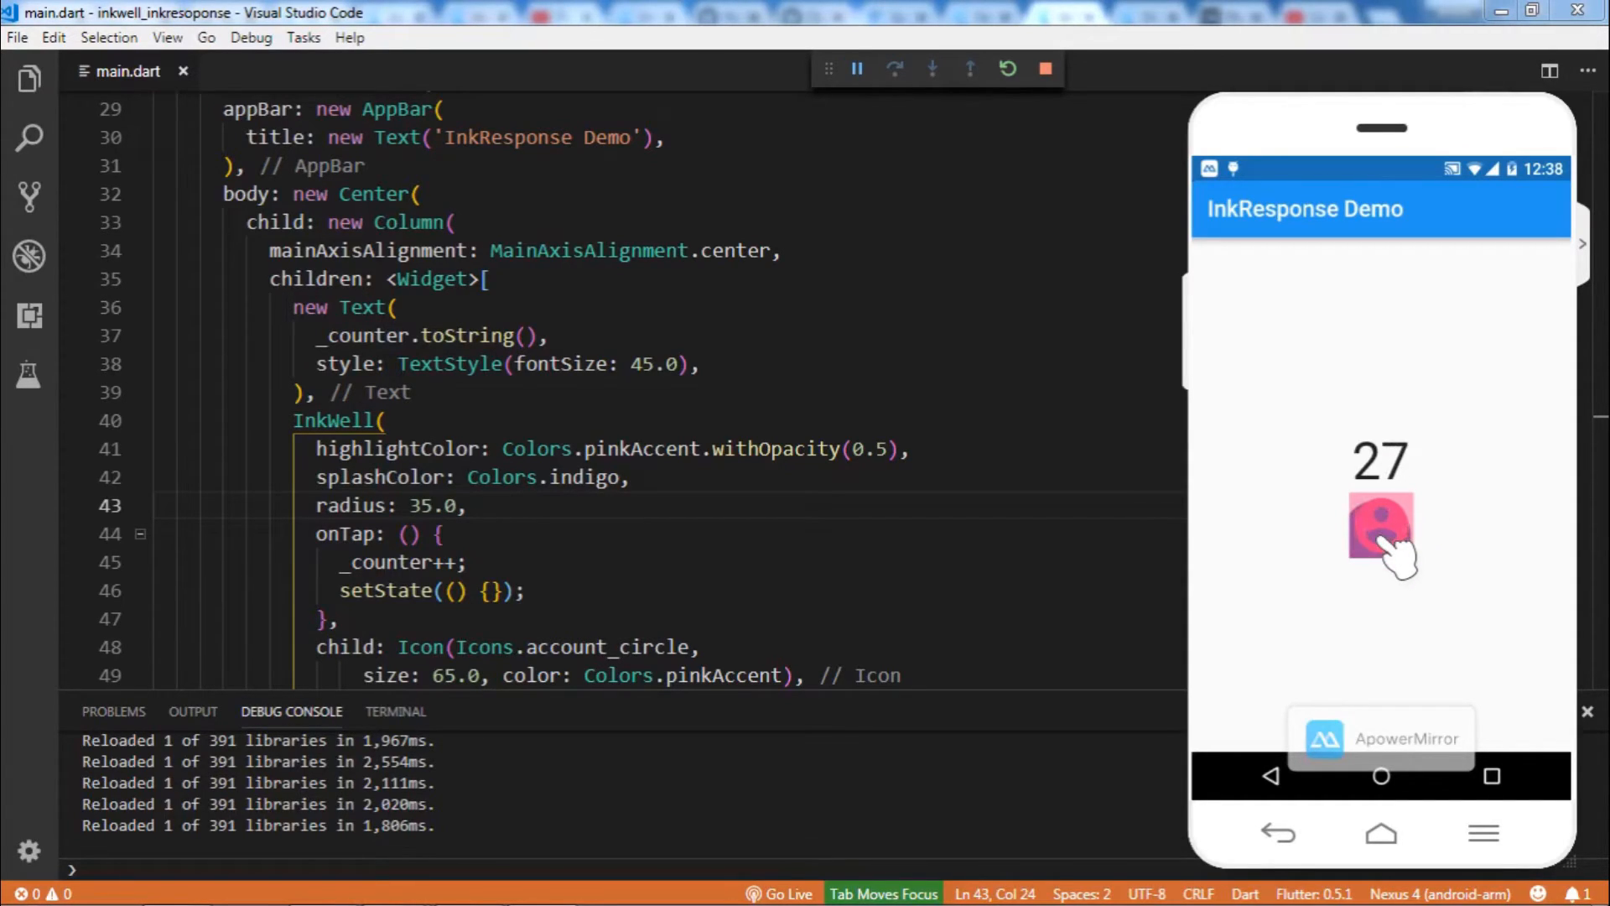
{"action": "left_click", "coordinate": [1381, 526]}
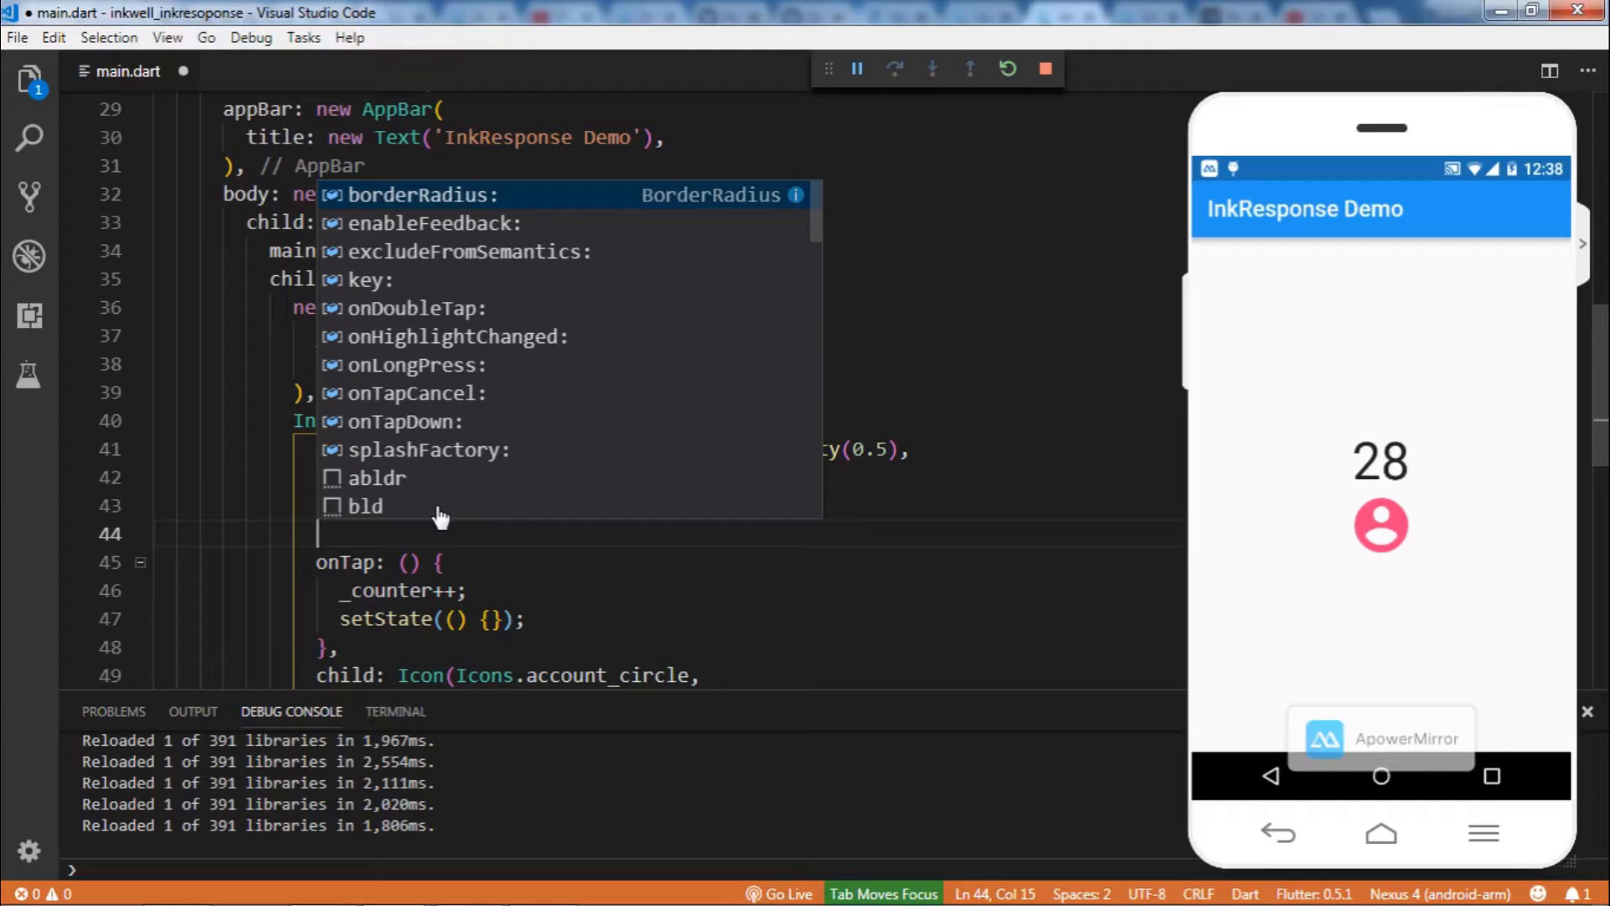
Add borderRadius: BorderRadius.circular(45.0) to the InkWell
{"action": "type", "text": "borderRadius: ,"}
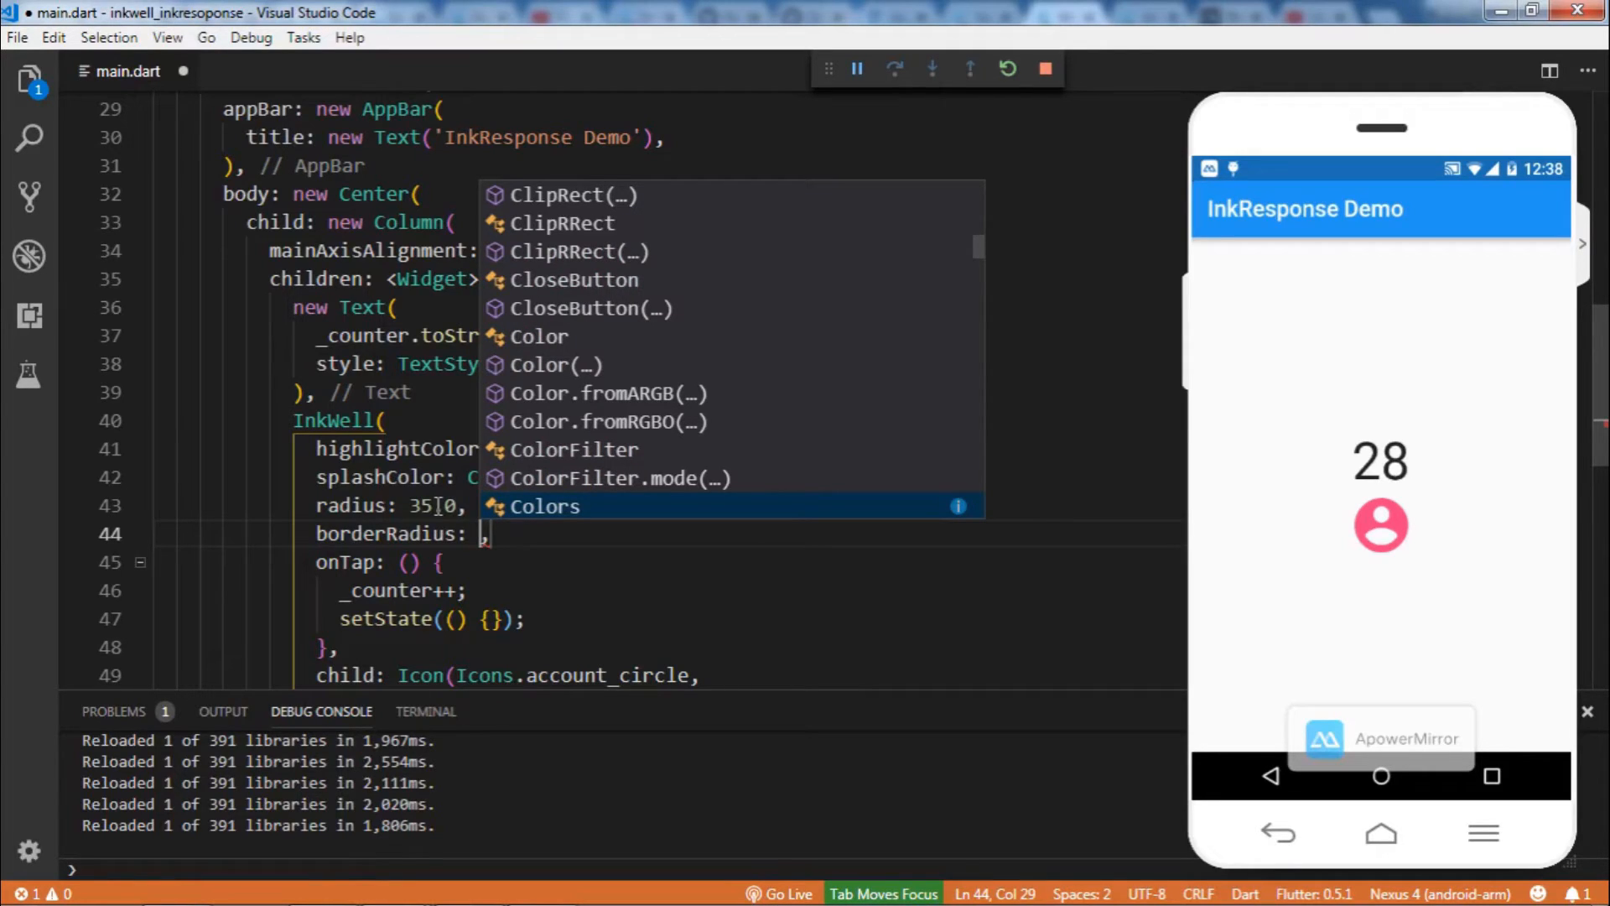
{"action": "type", "text": "BorderRadius.circular(radius"}
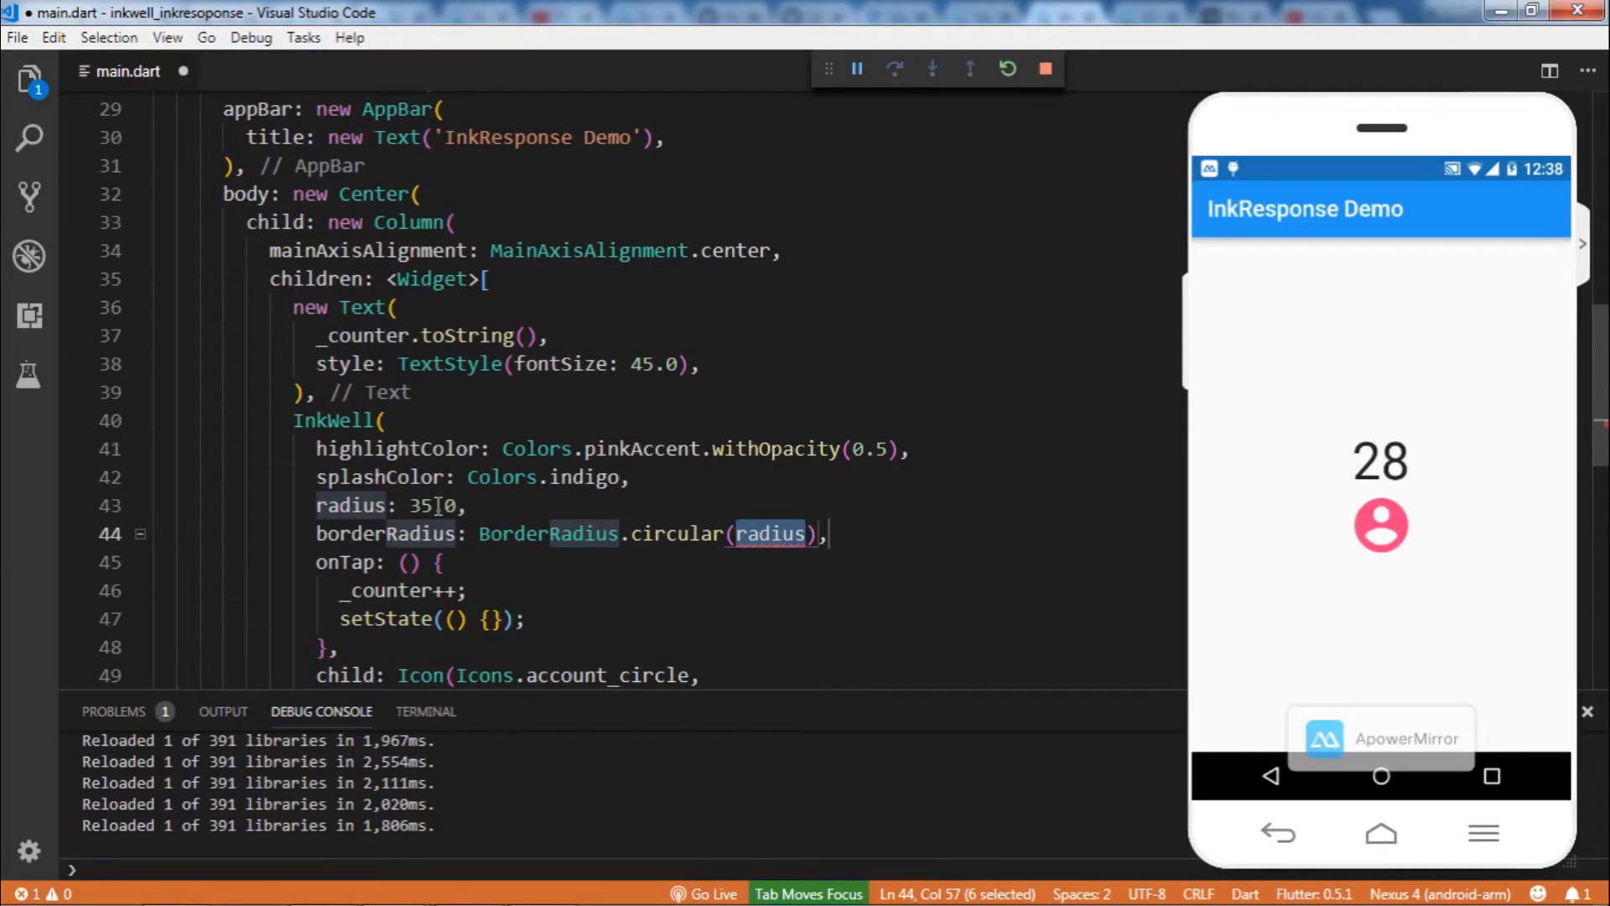
{"action": "type", "text": "45"}
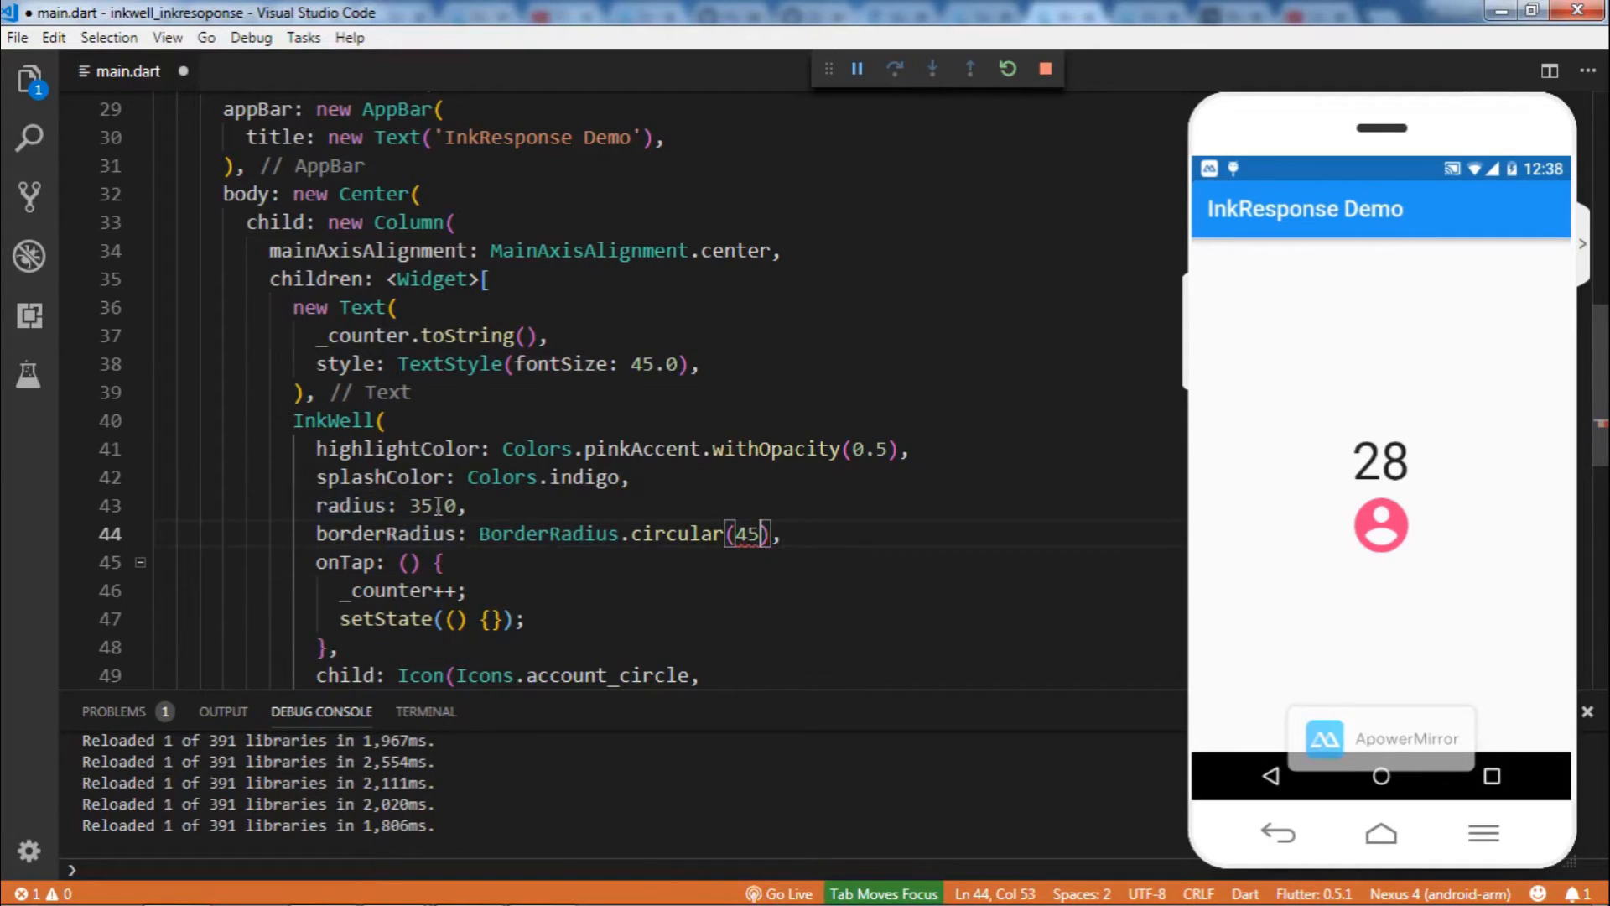
{"action": "type", "text": ".0"}
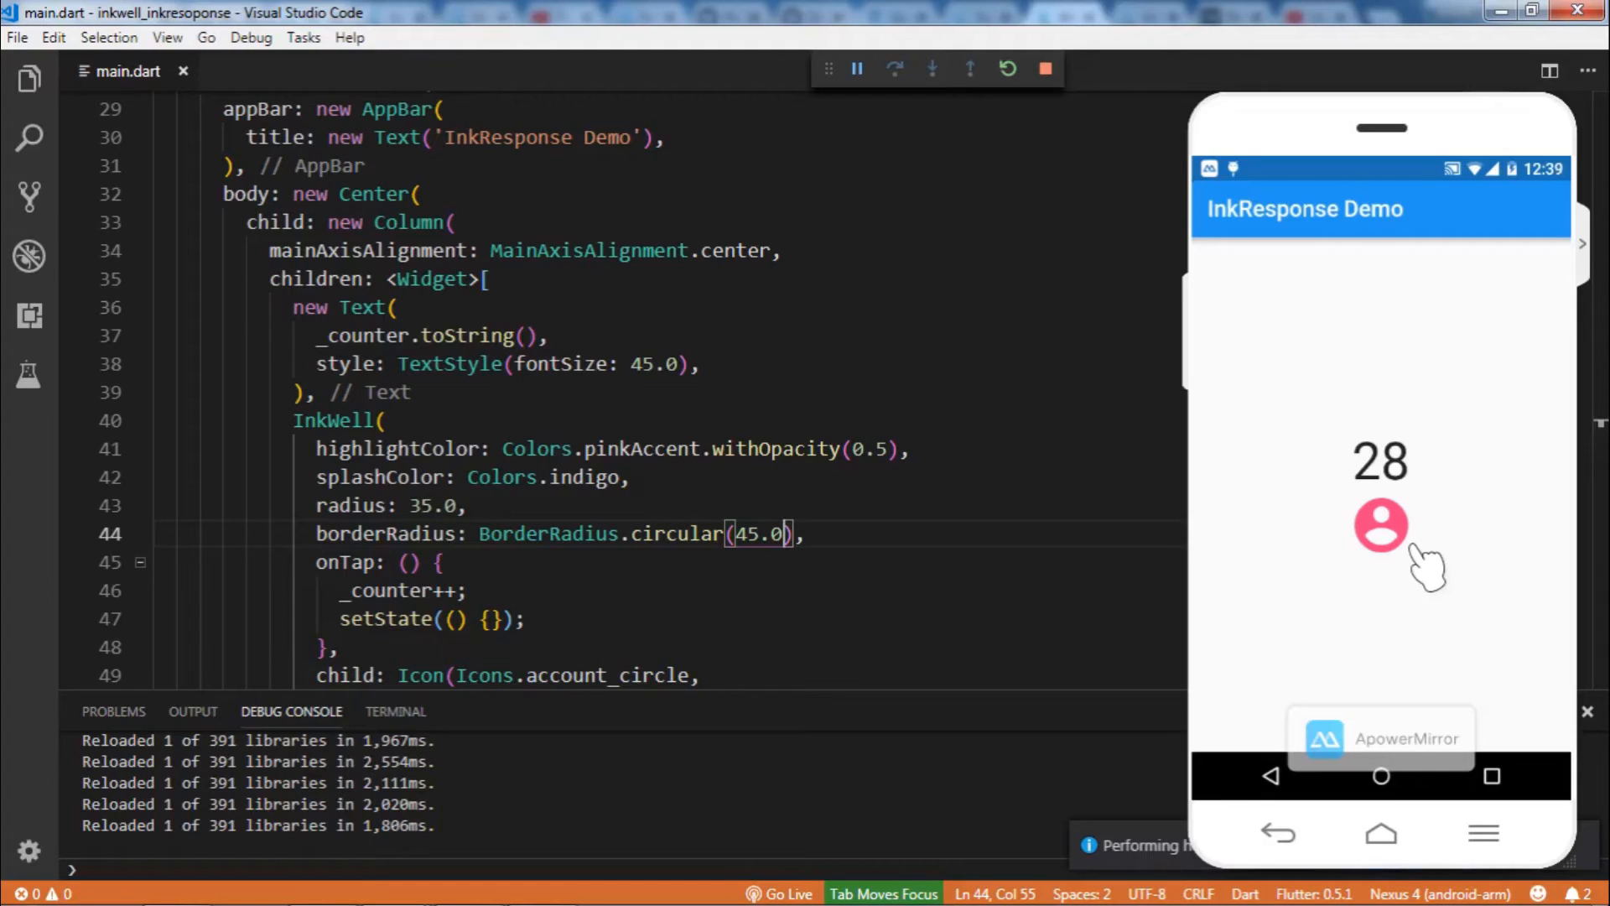
Tap the account icon repeatedly to see the rounded splash, raising the counter to 38
{"action": "left_click", "coordinate": [1381, 530]}
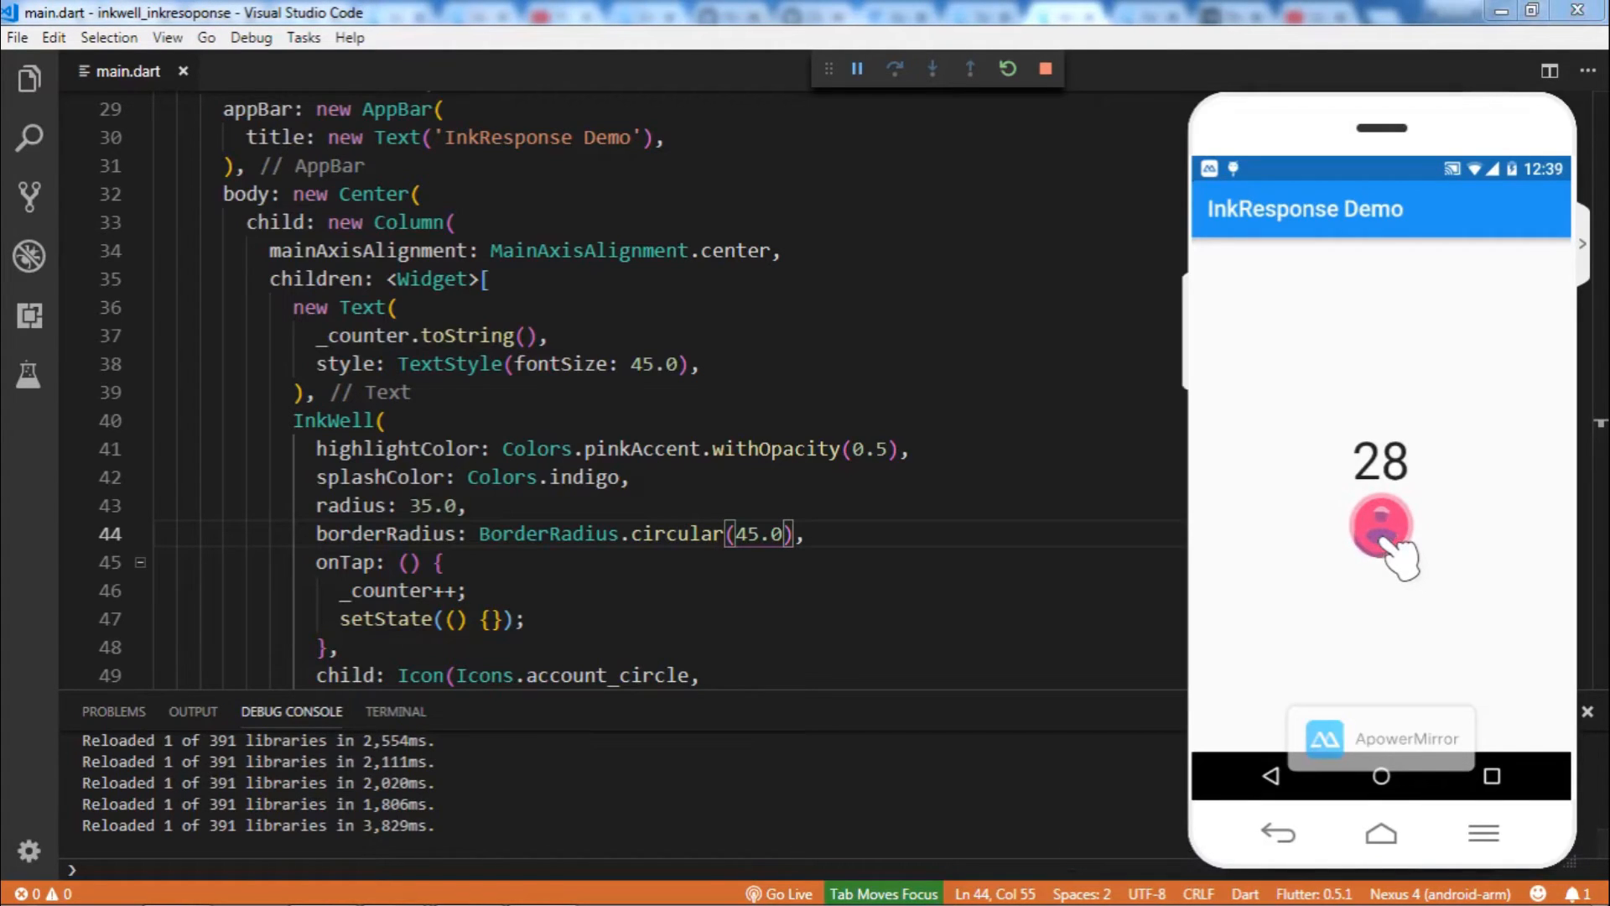
{"action": "left_click", "coordinate": [1381, 527]}
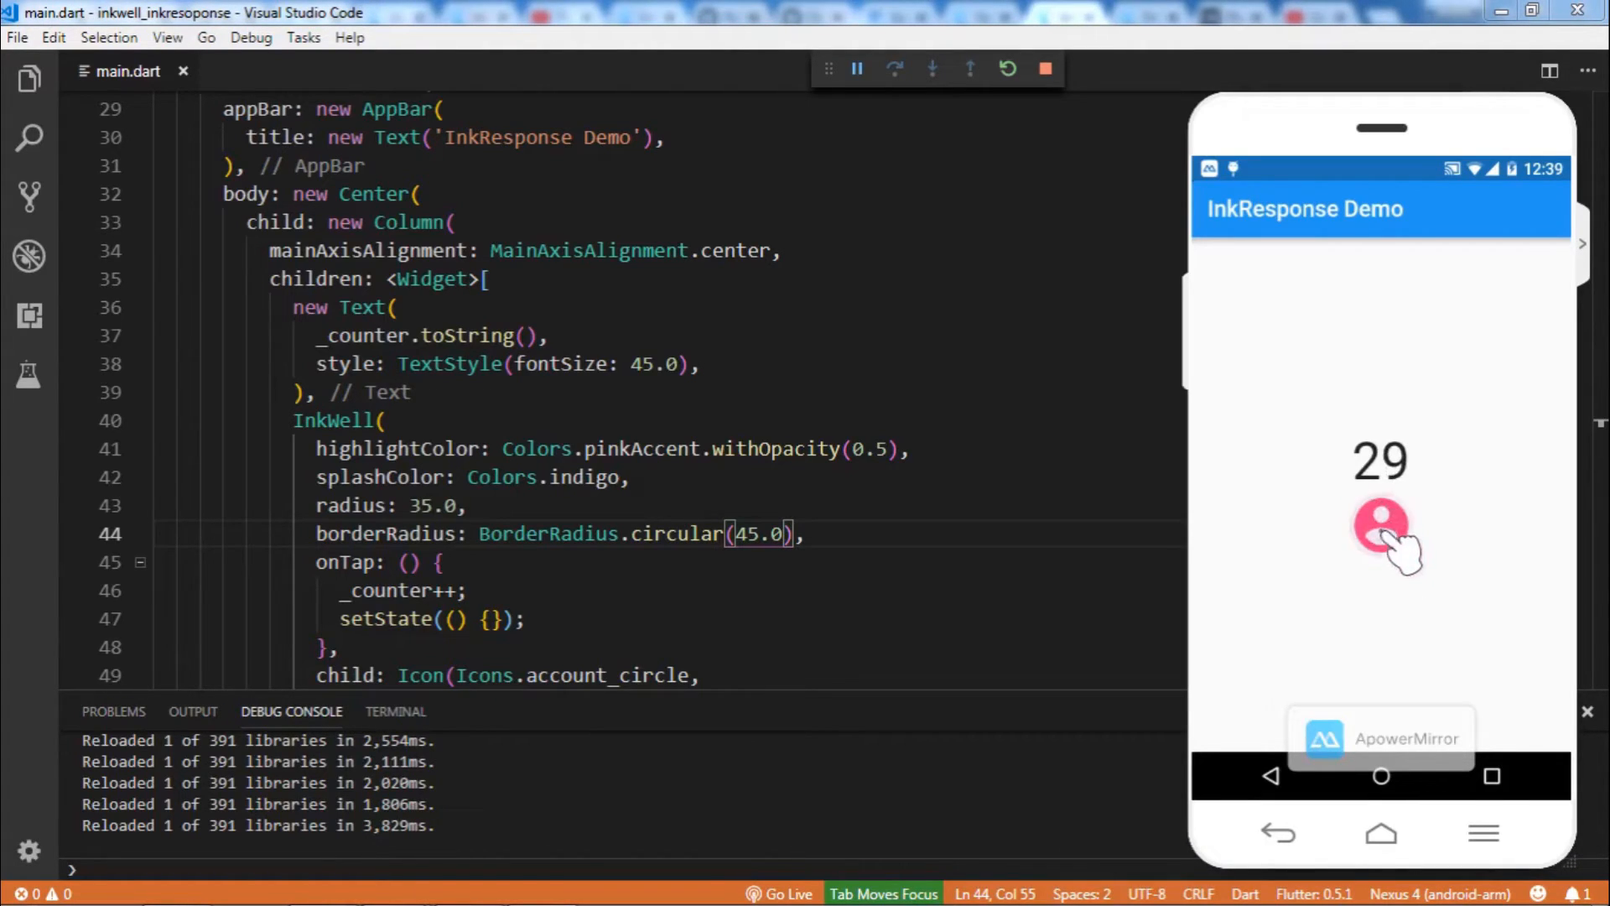
{"action": "left_click", "coordinate": [1380, 524]}
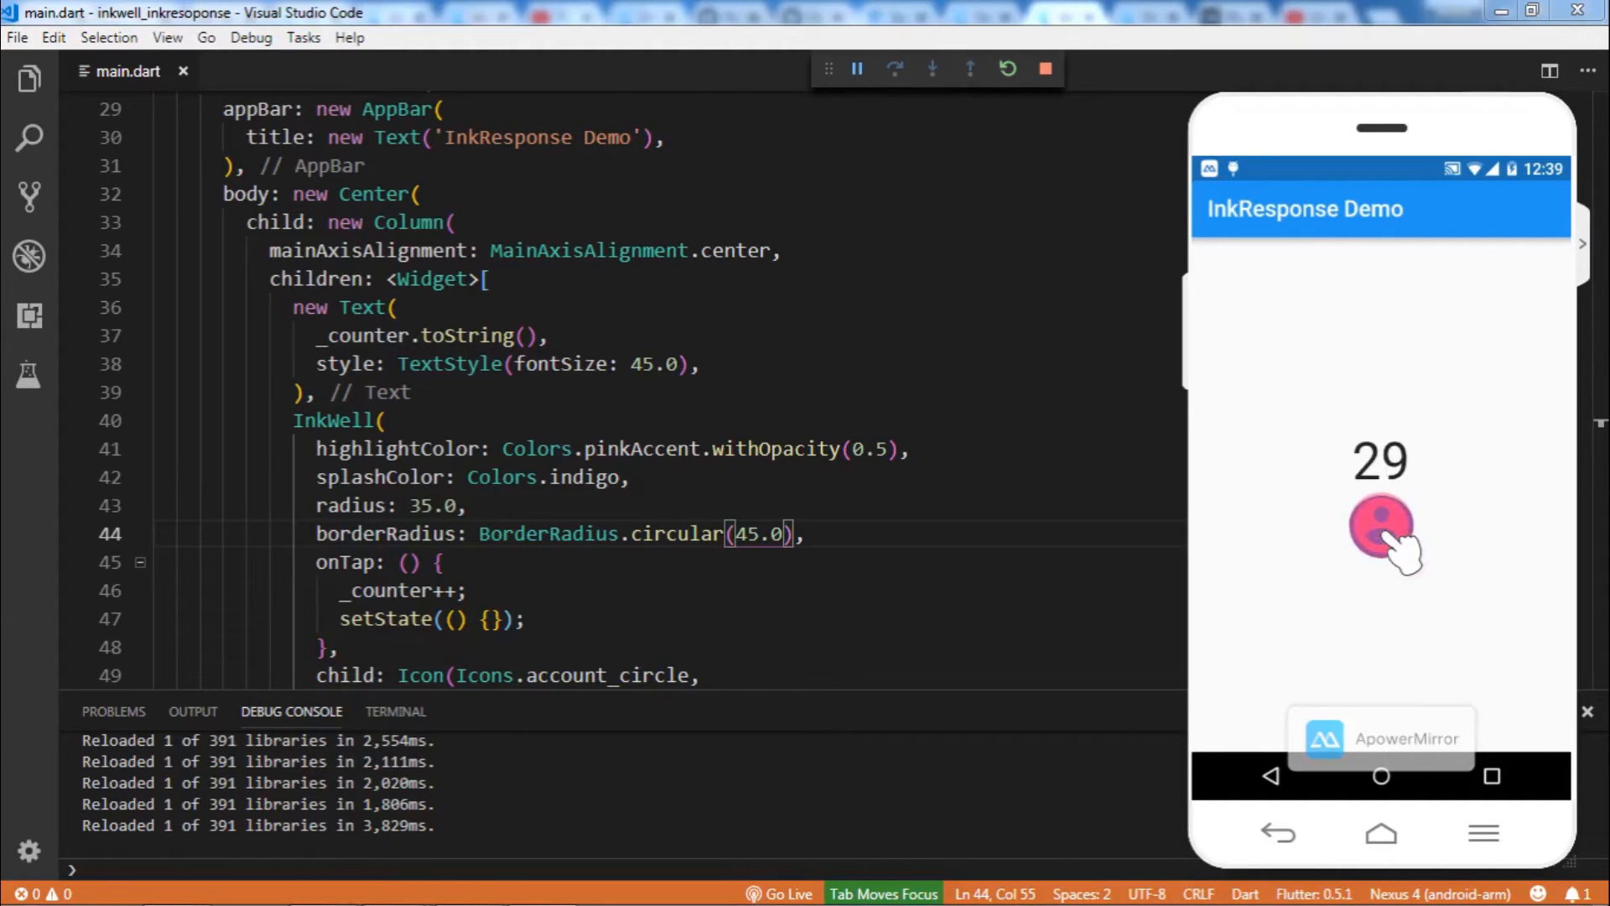
{"action": "left_click", "coordinate": [1381, 530]}
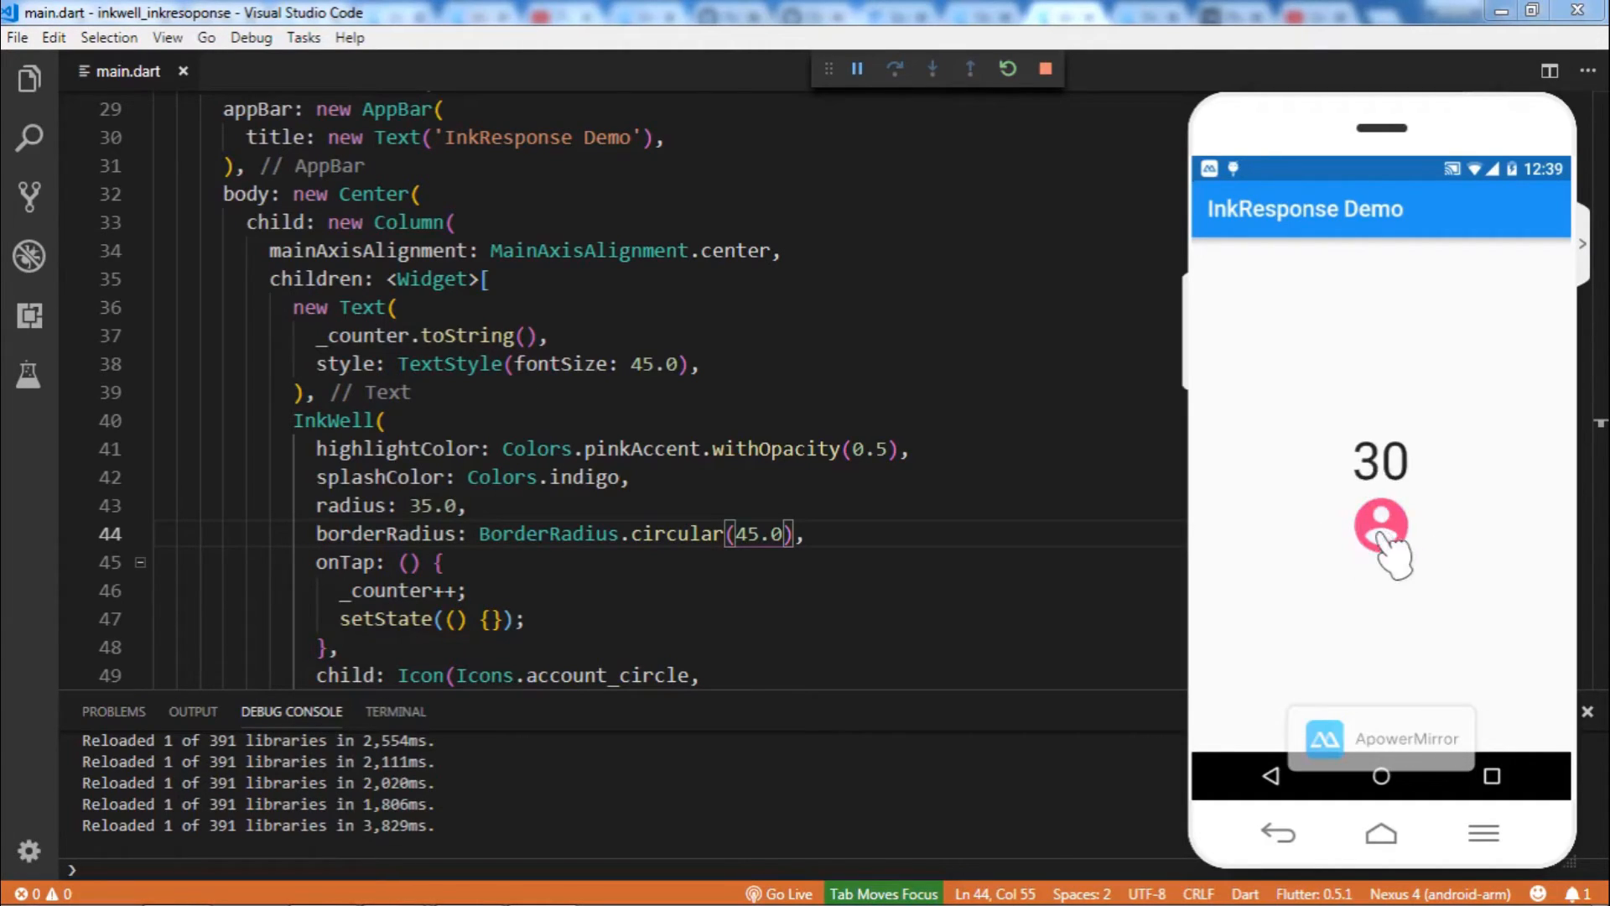
{"action": "mouse_move", "coordinate": [1432, 529]}
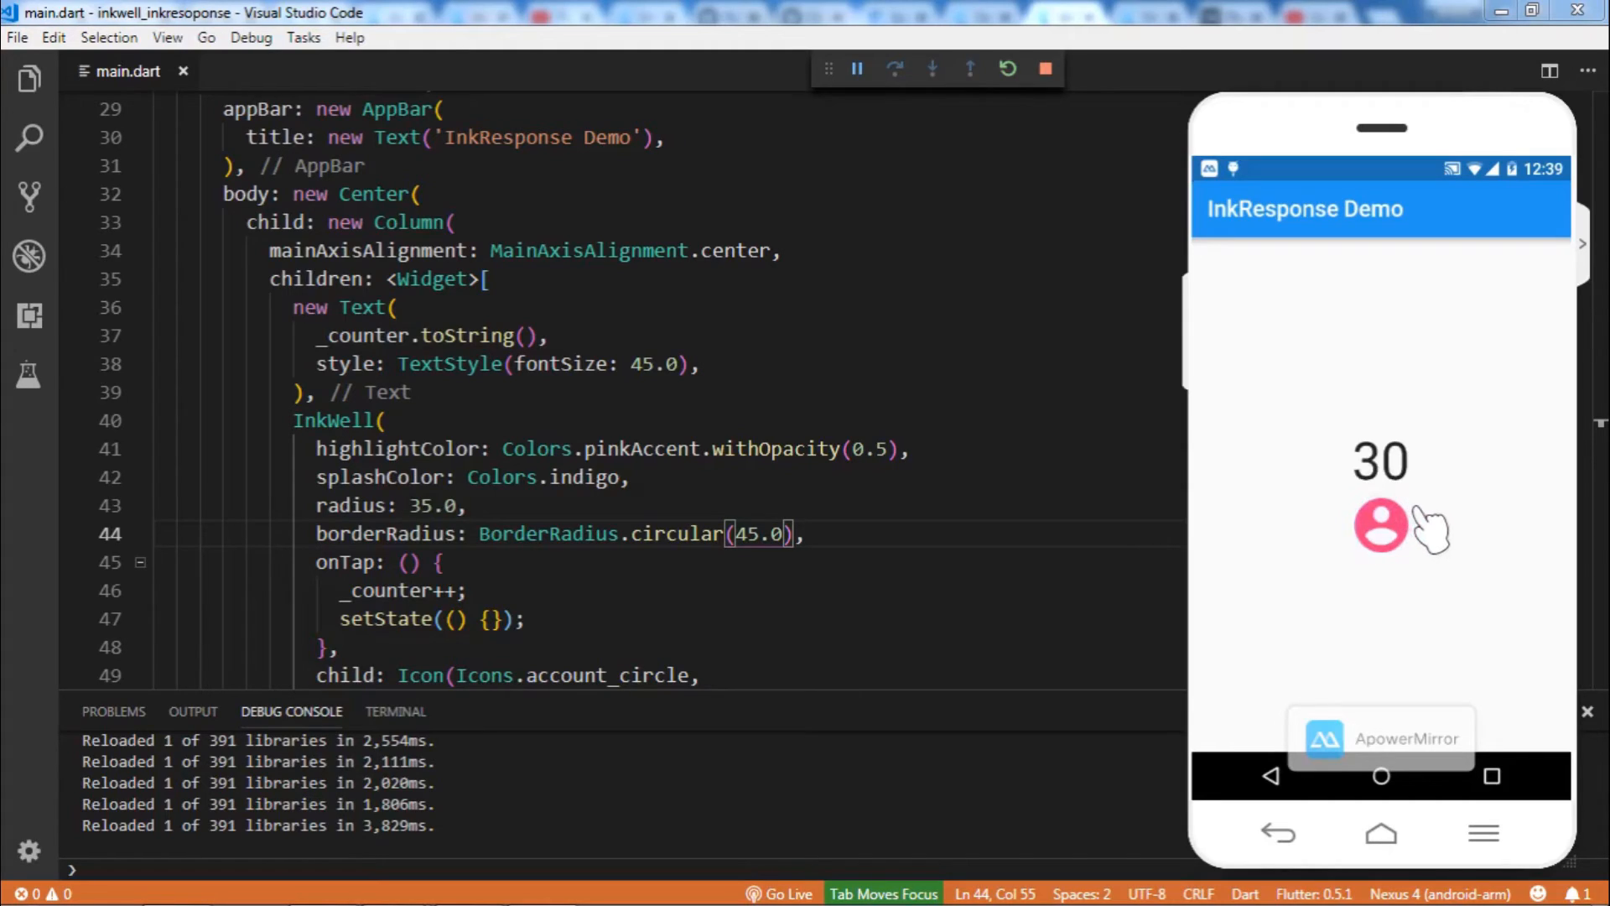
{"action": "left_click", "coordinate": [1381, 525]}
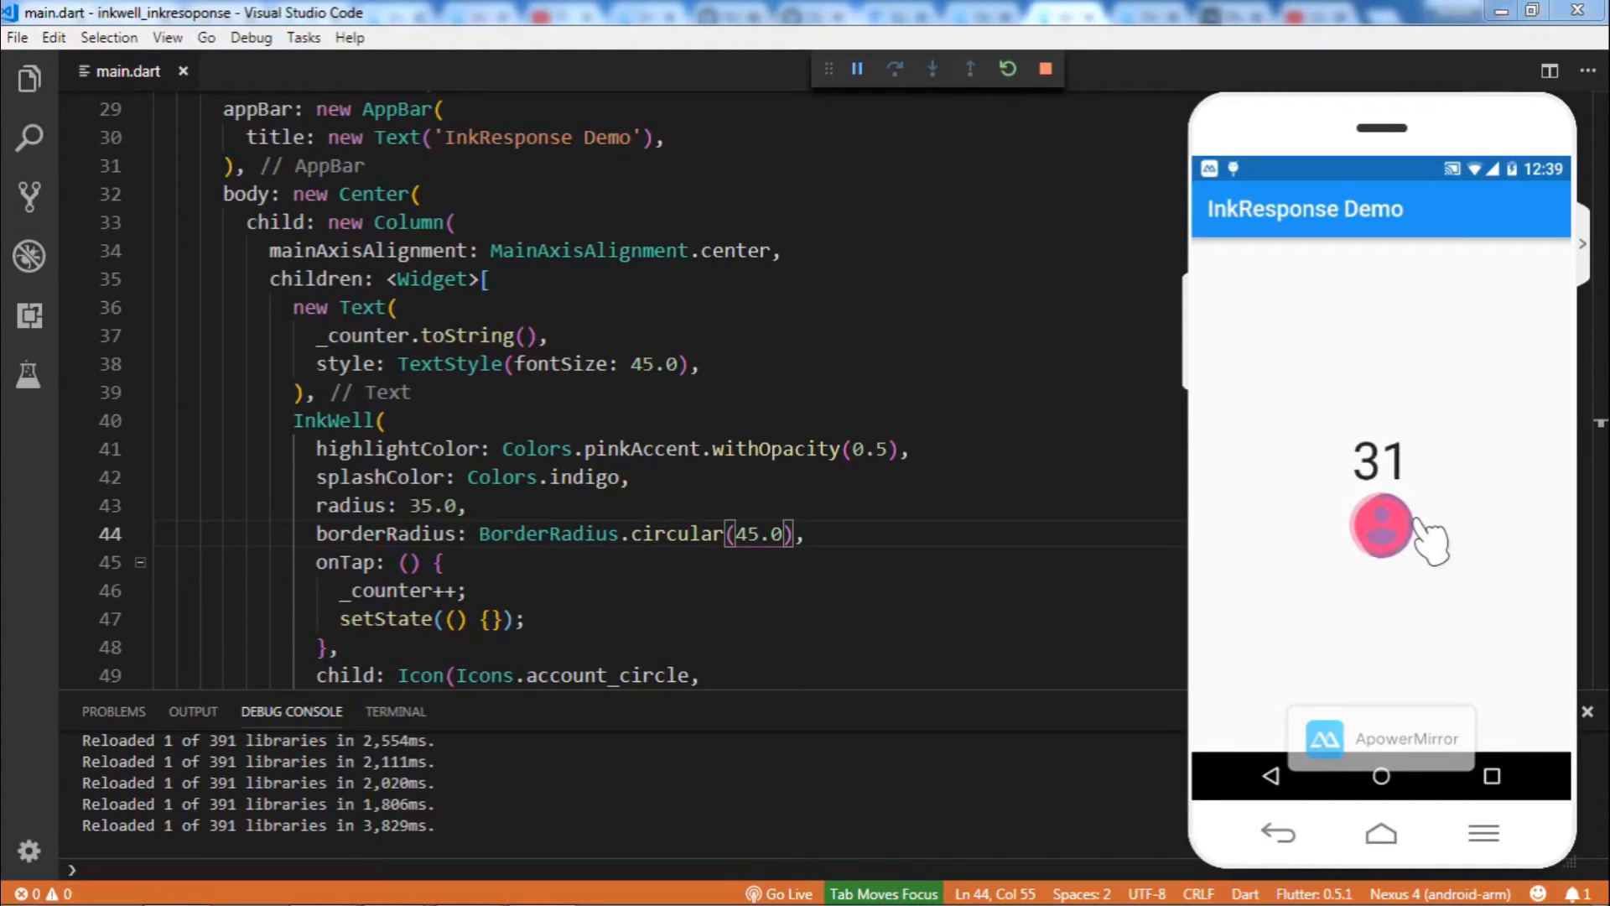
{"action": "left_click", "coordinate": [1381, 526]}
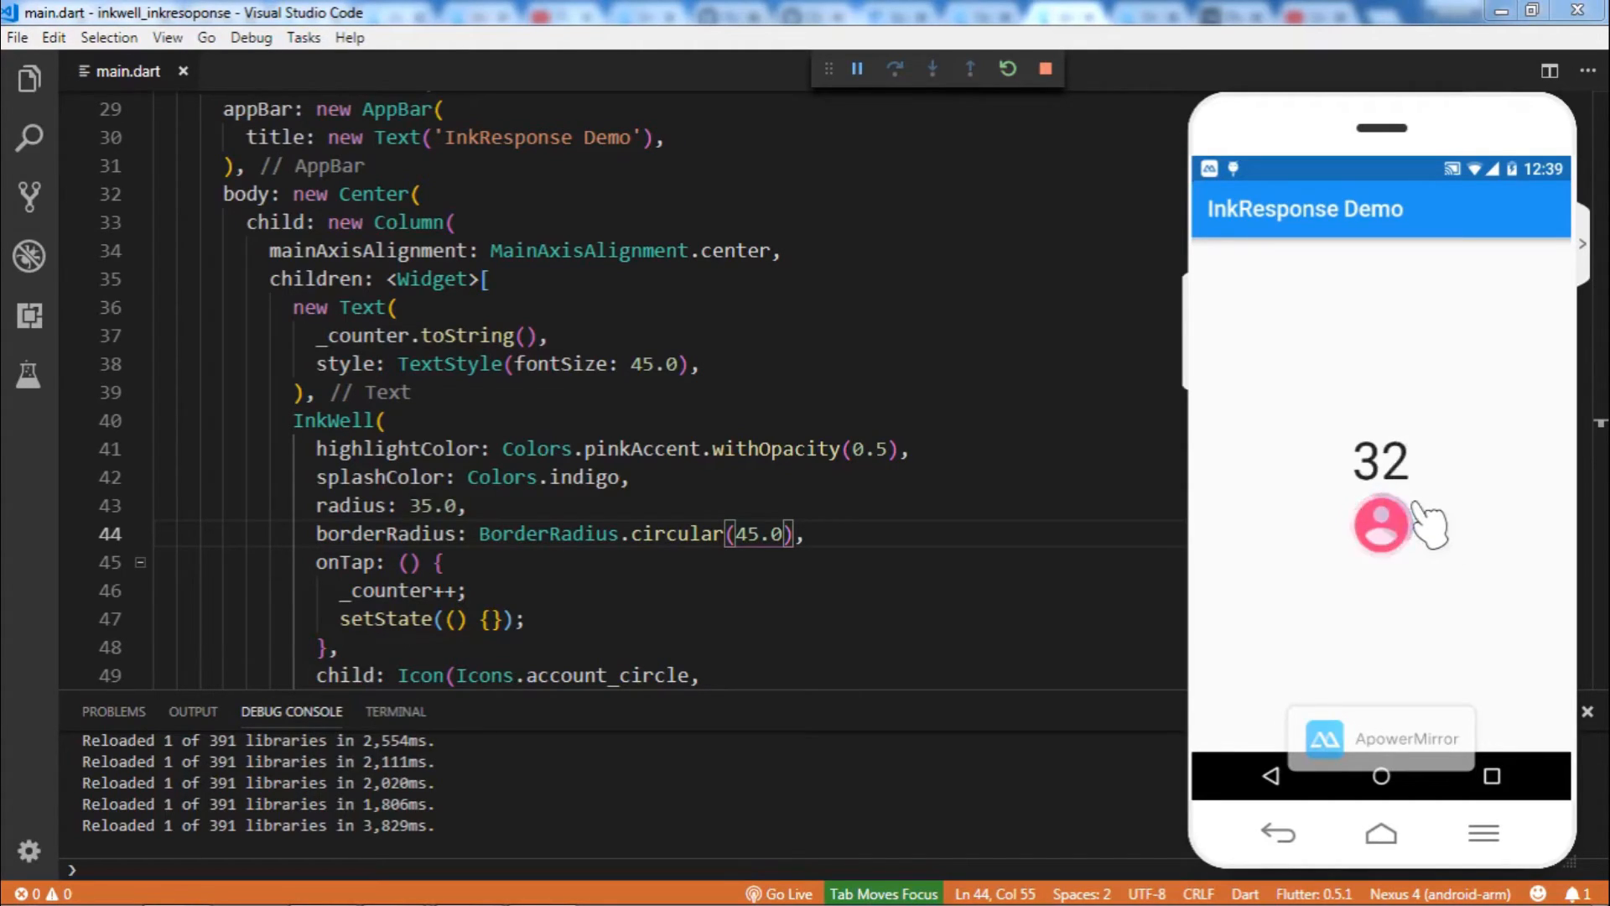
{"action": "left_click", "coordinate": [1381, 524]}
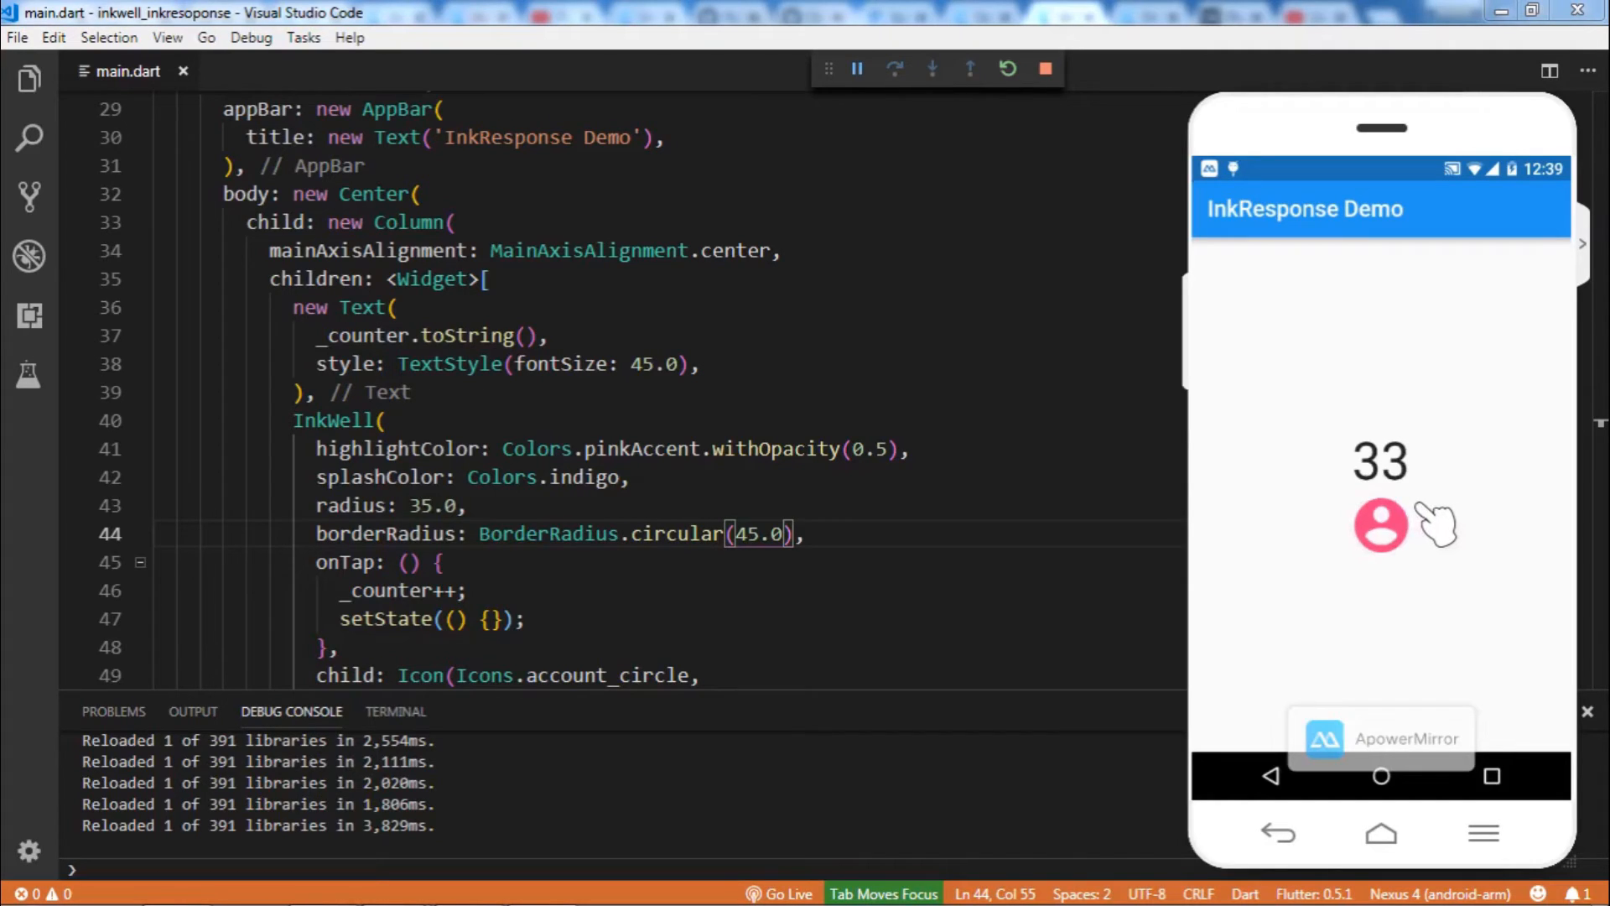
{"action": "left_click", "coordinate": [1380, 525]}
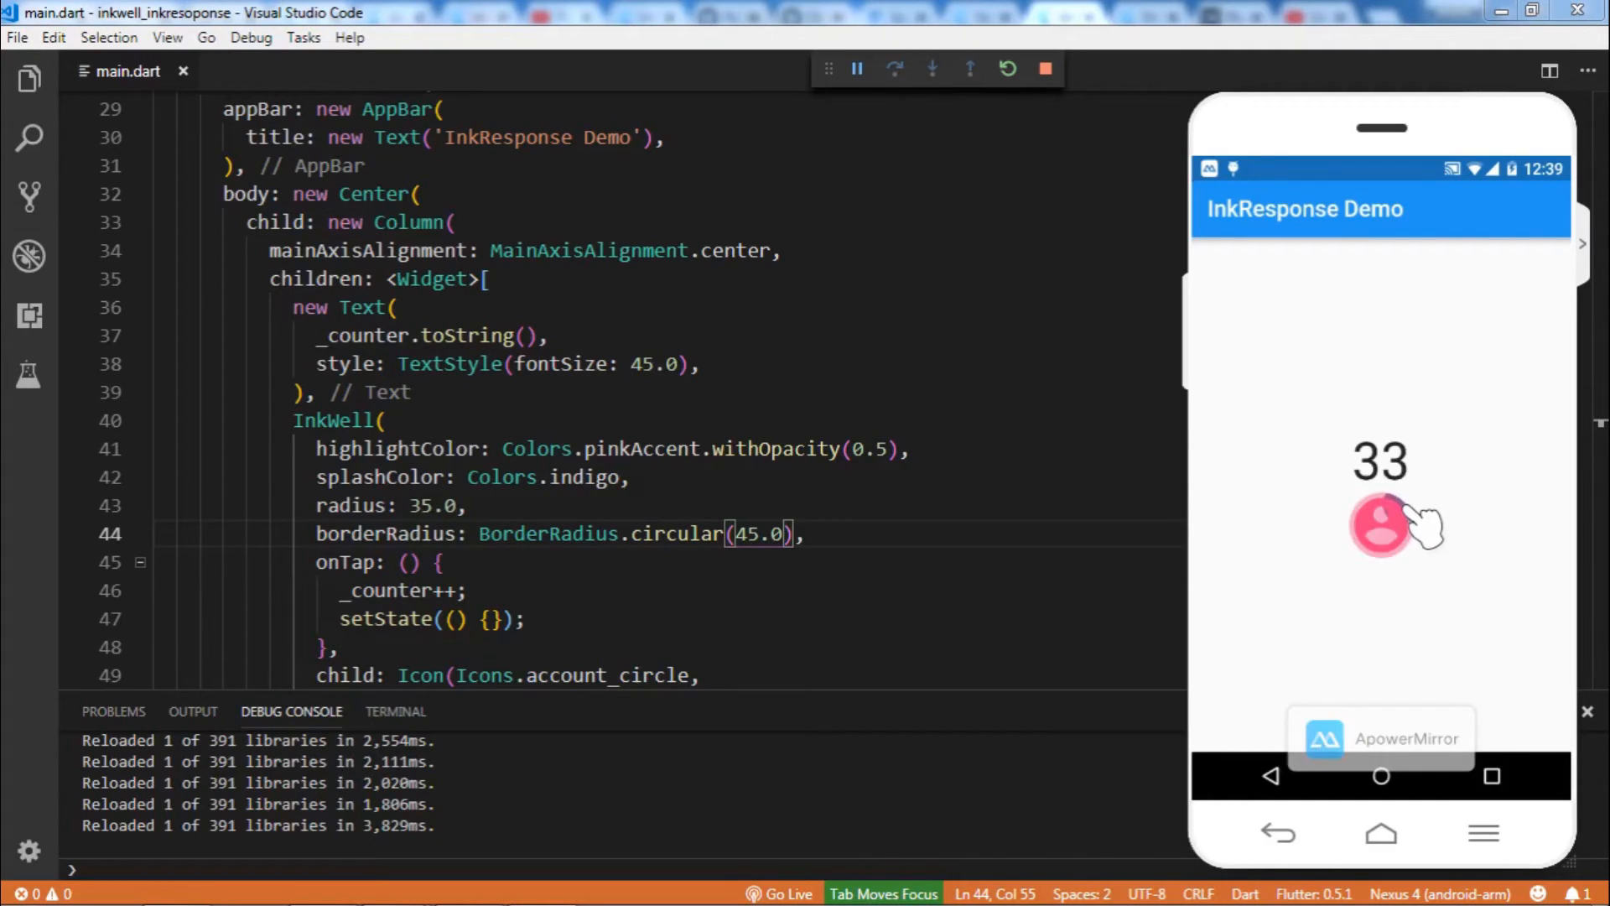
{"action": "left_click", "coordinate": [1381, 526]}
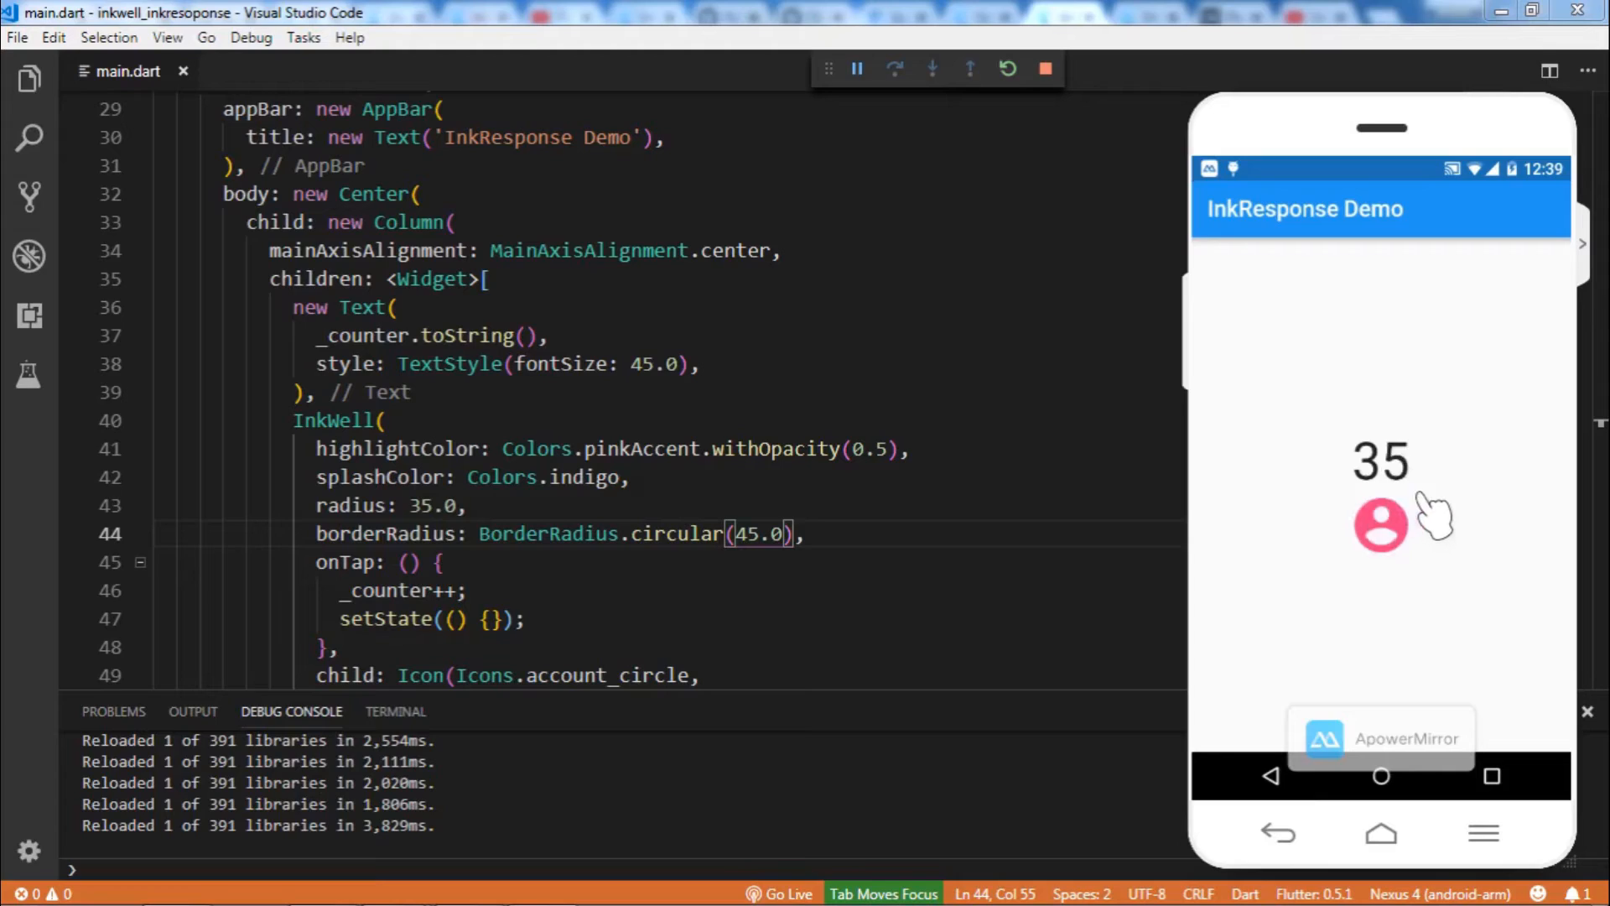
{"action": "left_click", "coordinate": [1380, 524]}
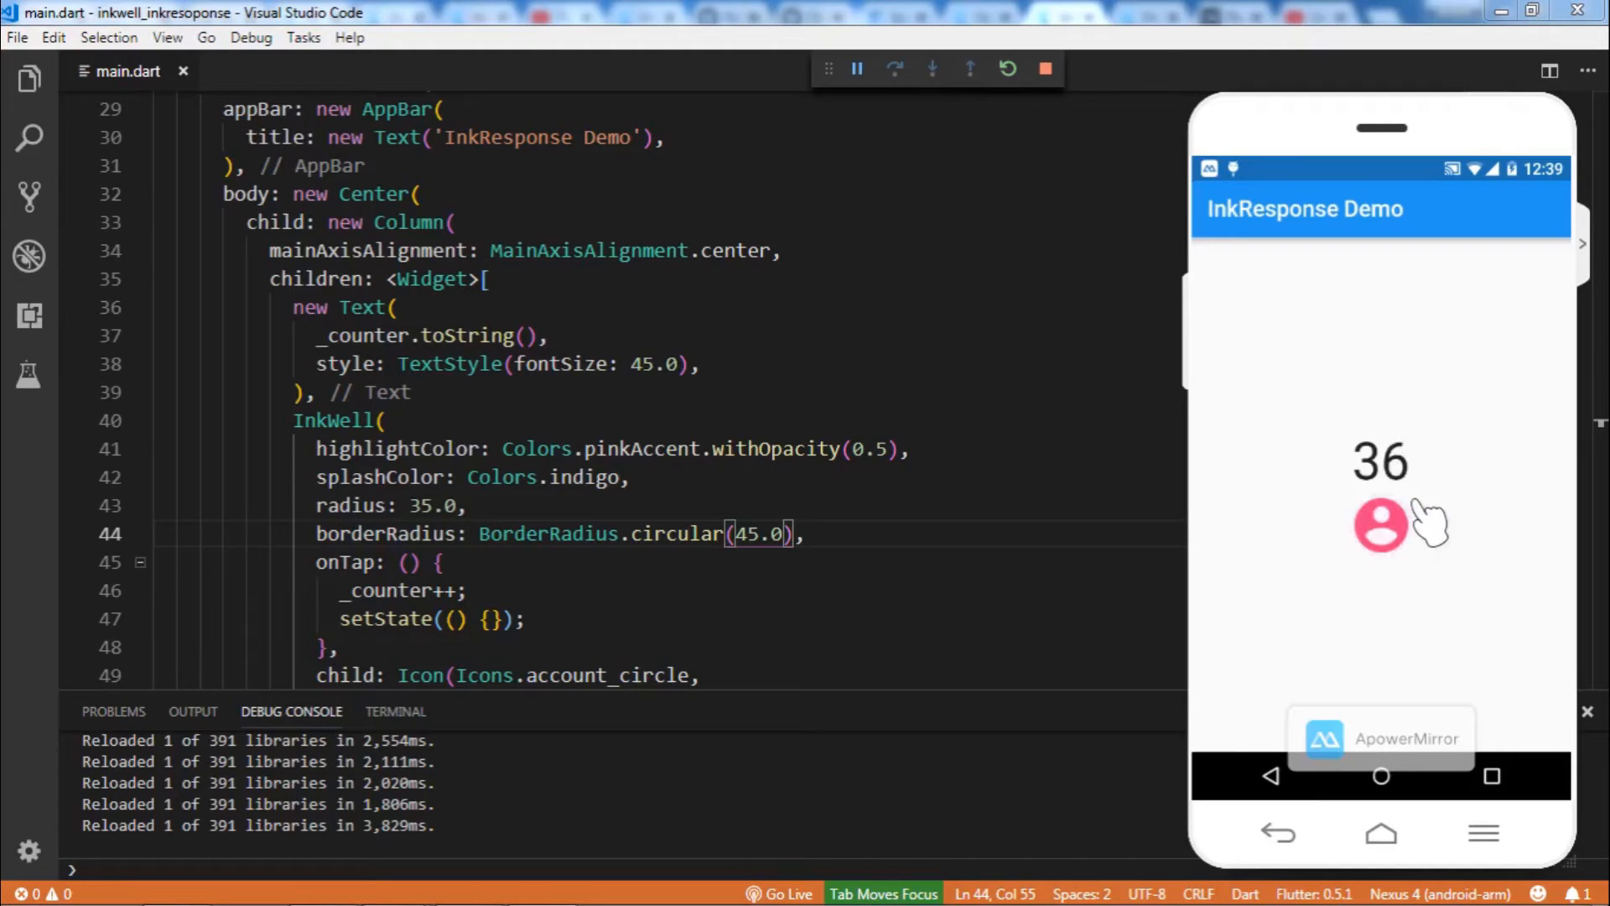
{"action": "left_click", "coordinate": [1382, 523]}
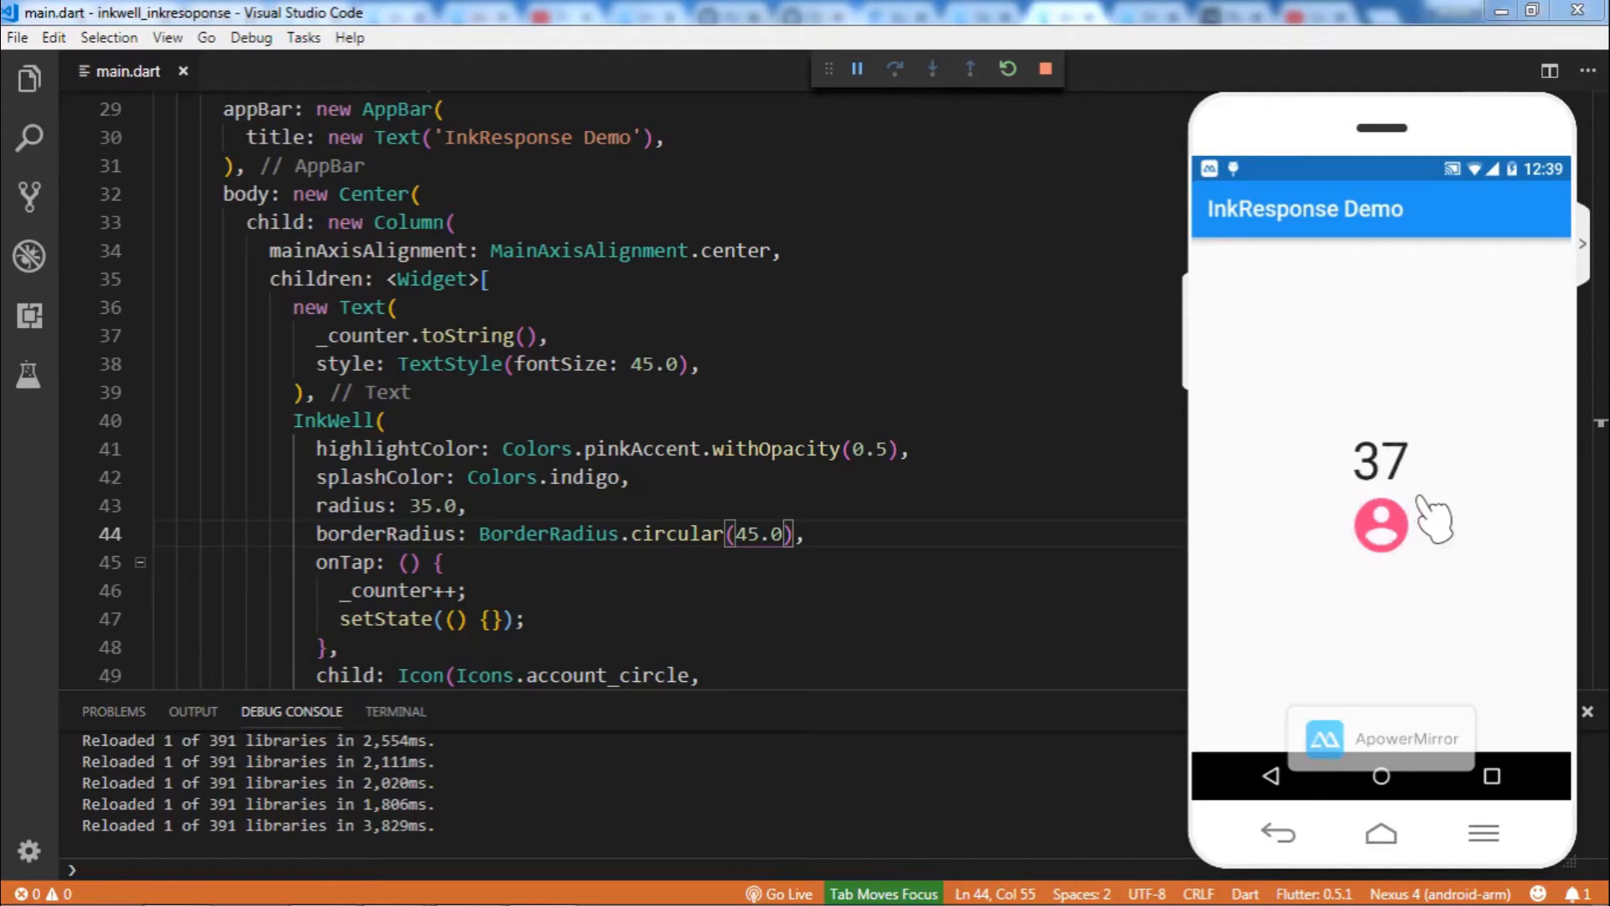
{"action": "left_click", "coordinate": [1380, 523]}
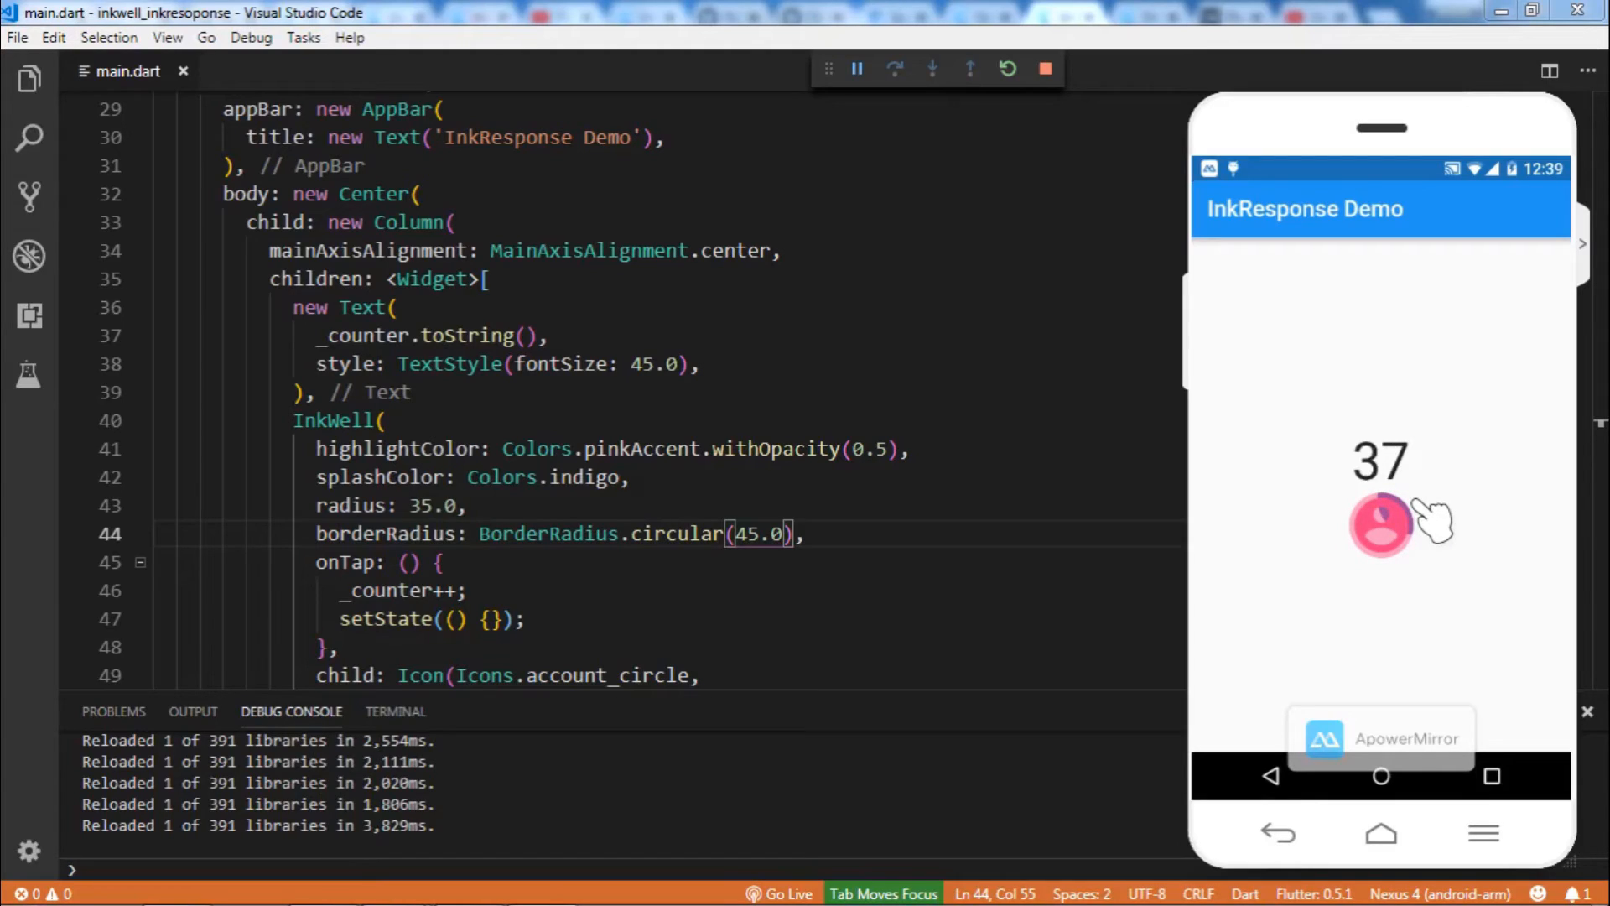
{"action": "left_click", "coordinate": [1381, 524]}
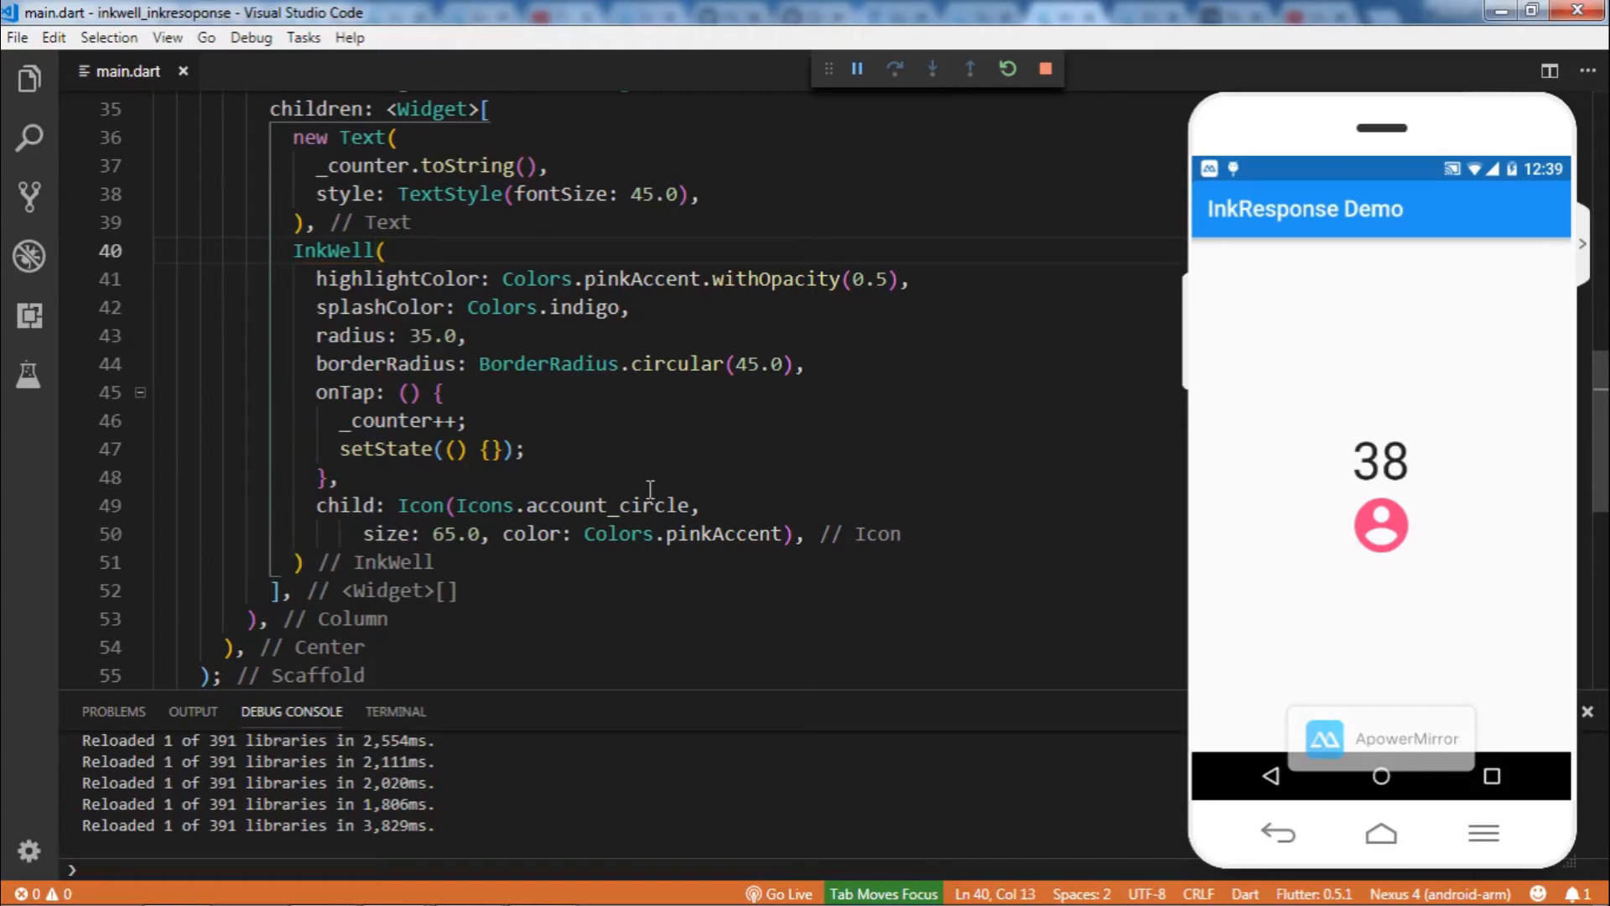
Rename InkWell to InkResponse and comment out its radius and borderRadius lines
{"action": "double_click", "coordinate": [332, 250]}
{"action": "type", "text": "R"}
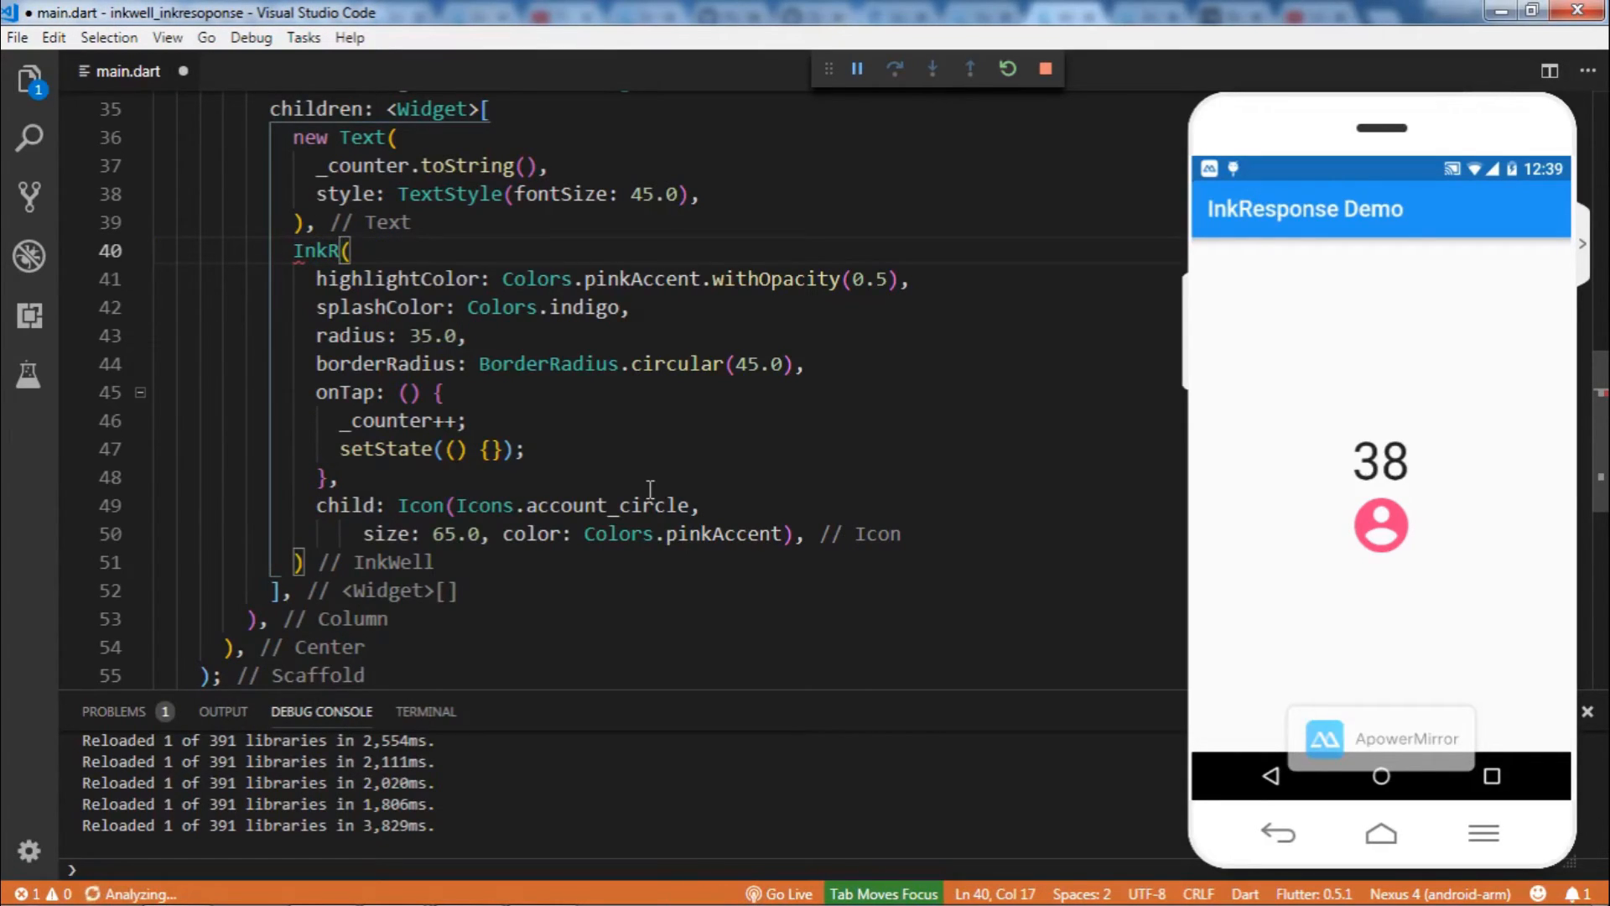
{"action": "type", "text": "esponse"}
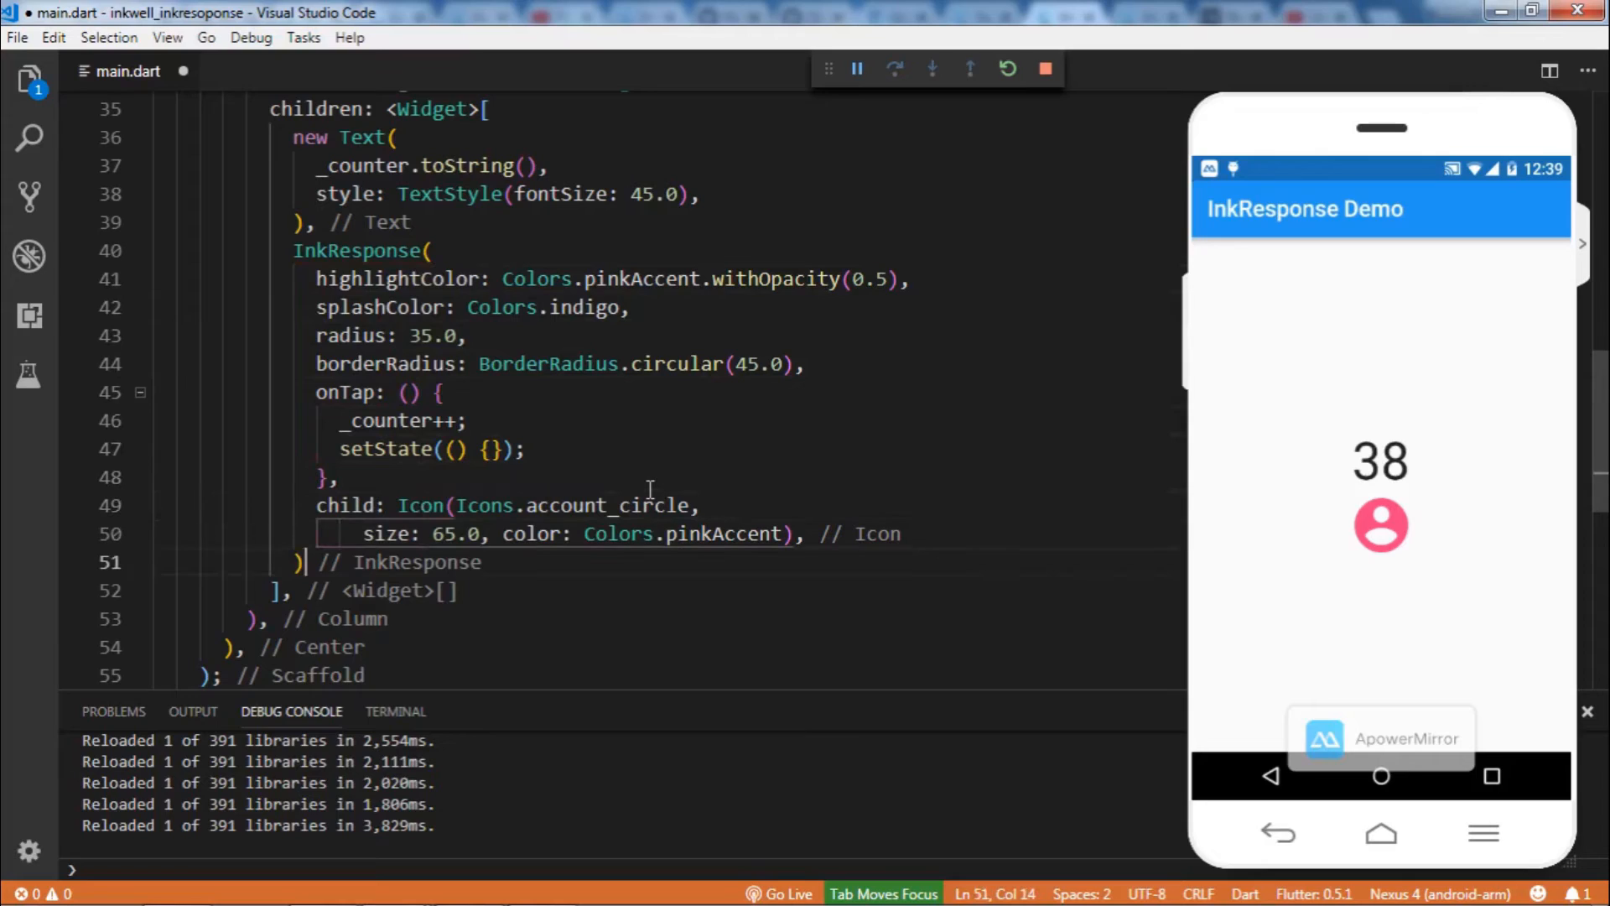
{"action": "left_click", "coordinate": [416, 392]}
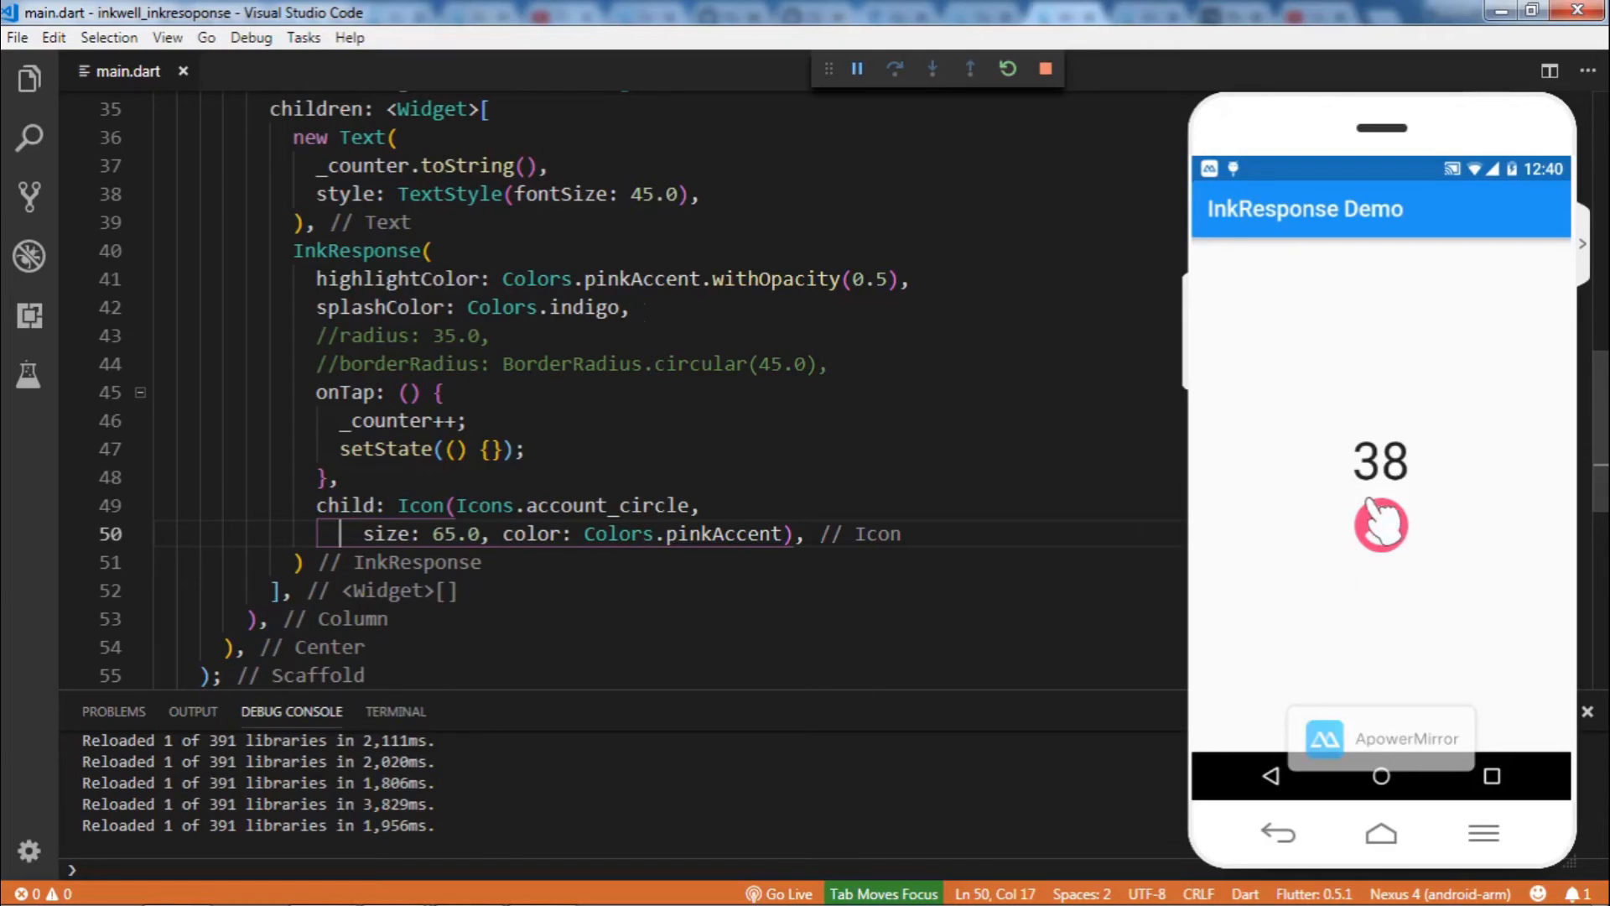
Tap the account icon to test the InkResponse ripple, counter going from 38 to 44
{"action": "left_click", "coordinate": [1380, 524]}
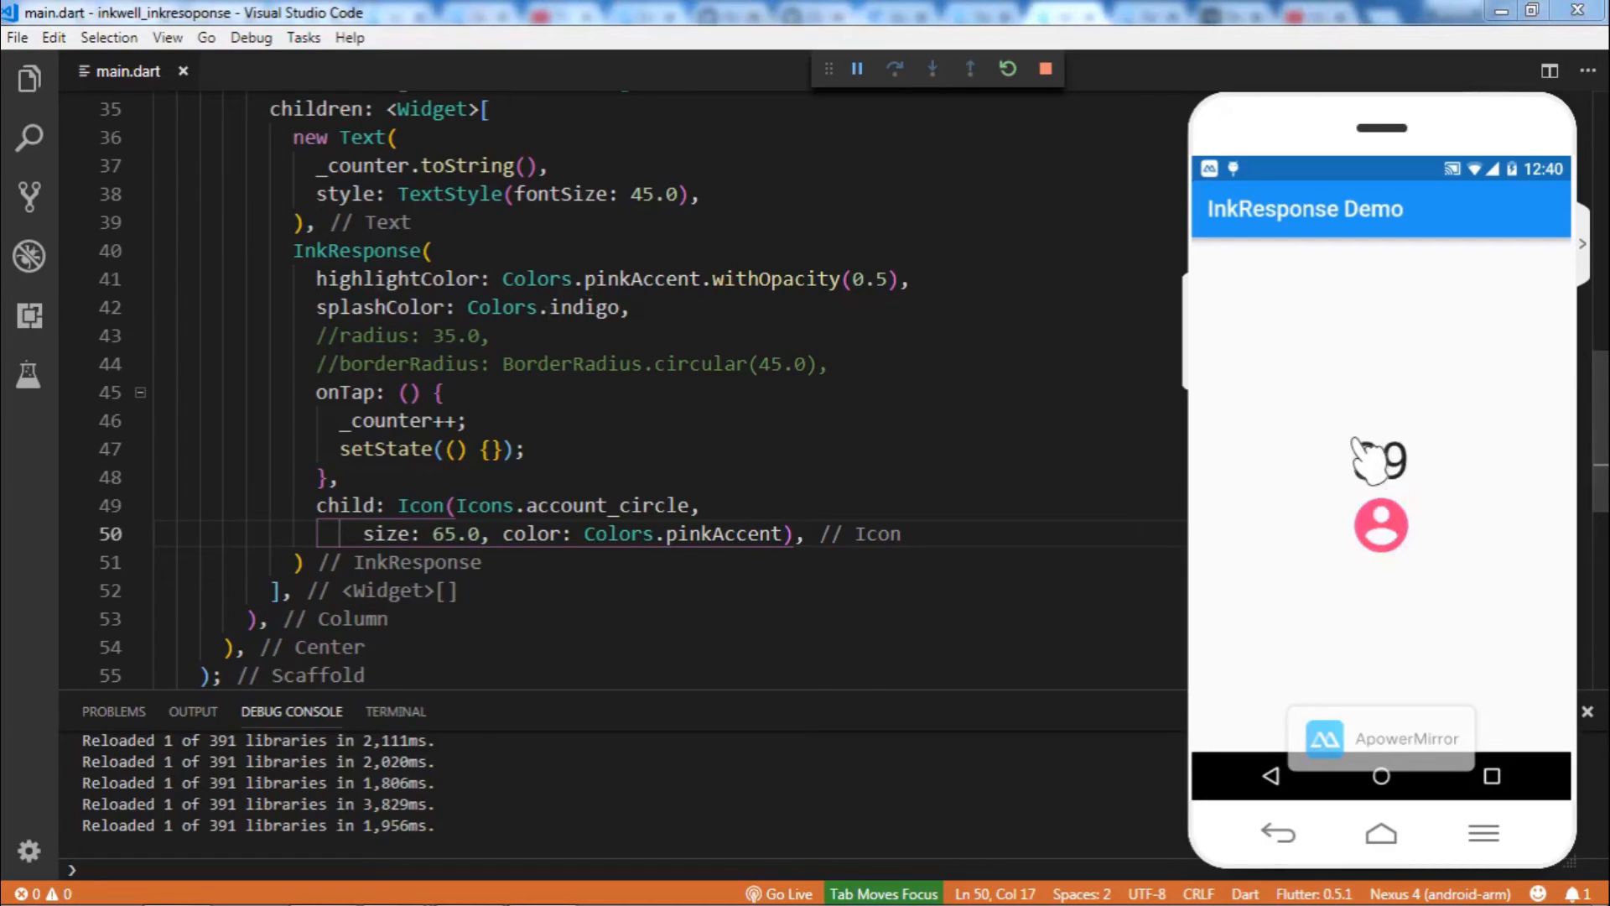
{"action": "left_click", "coordinate": [1381, 526]}
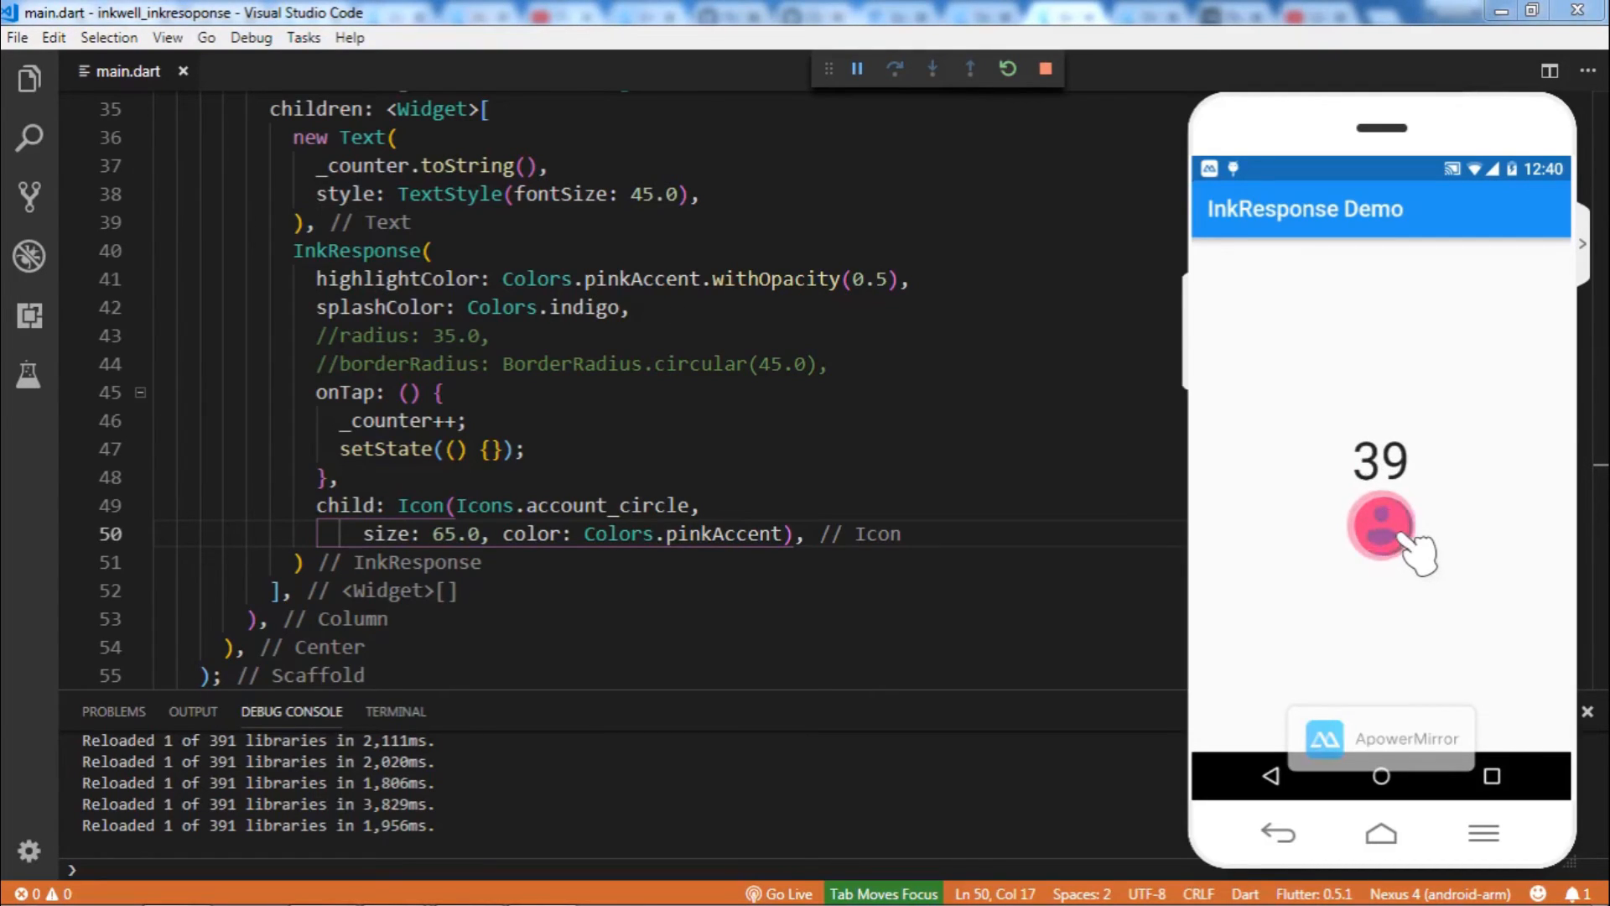
{"action": "left_click", "coordinate": [1381, 525]}
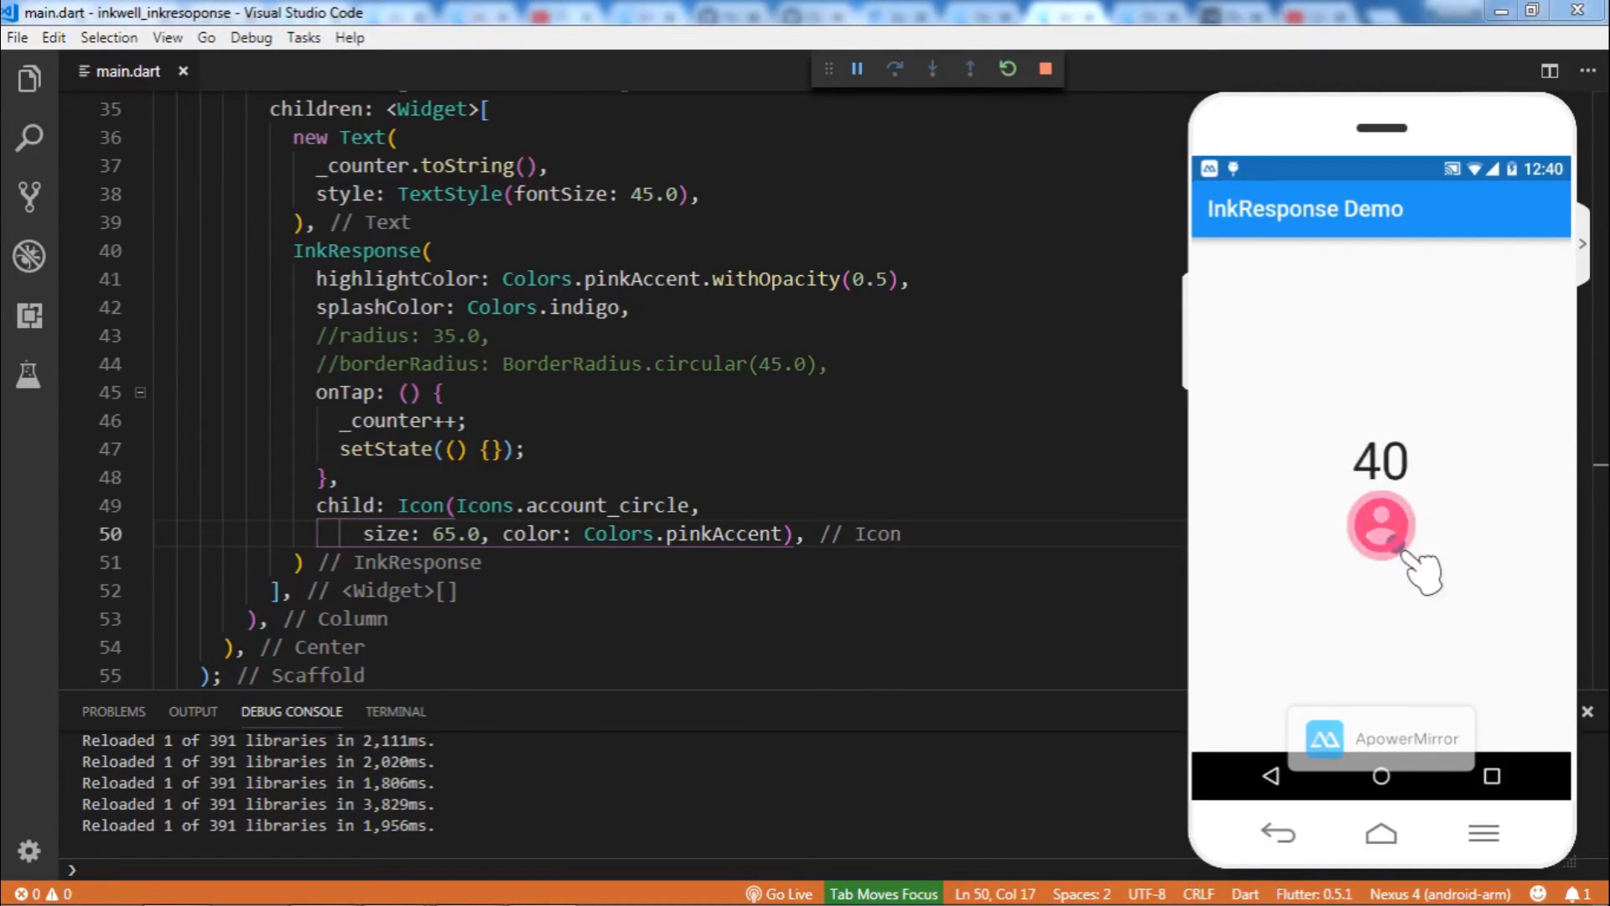
{"action": "left_click", "coordinate": [1380, 525]}
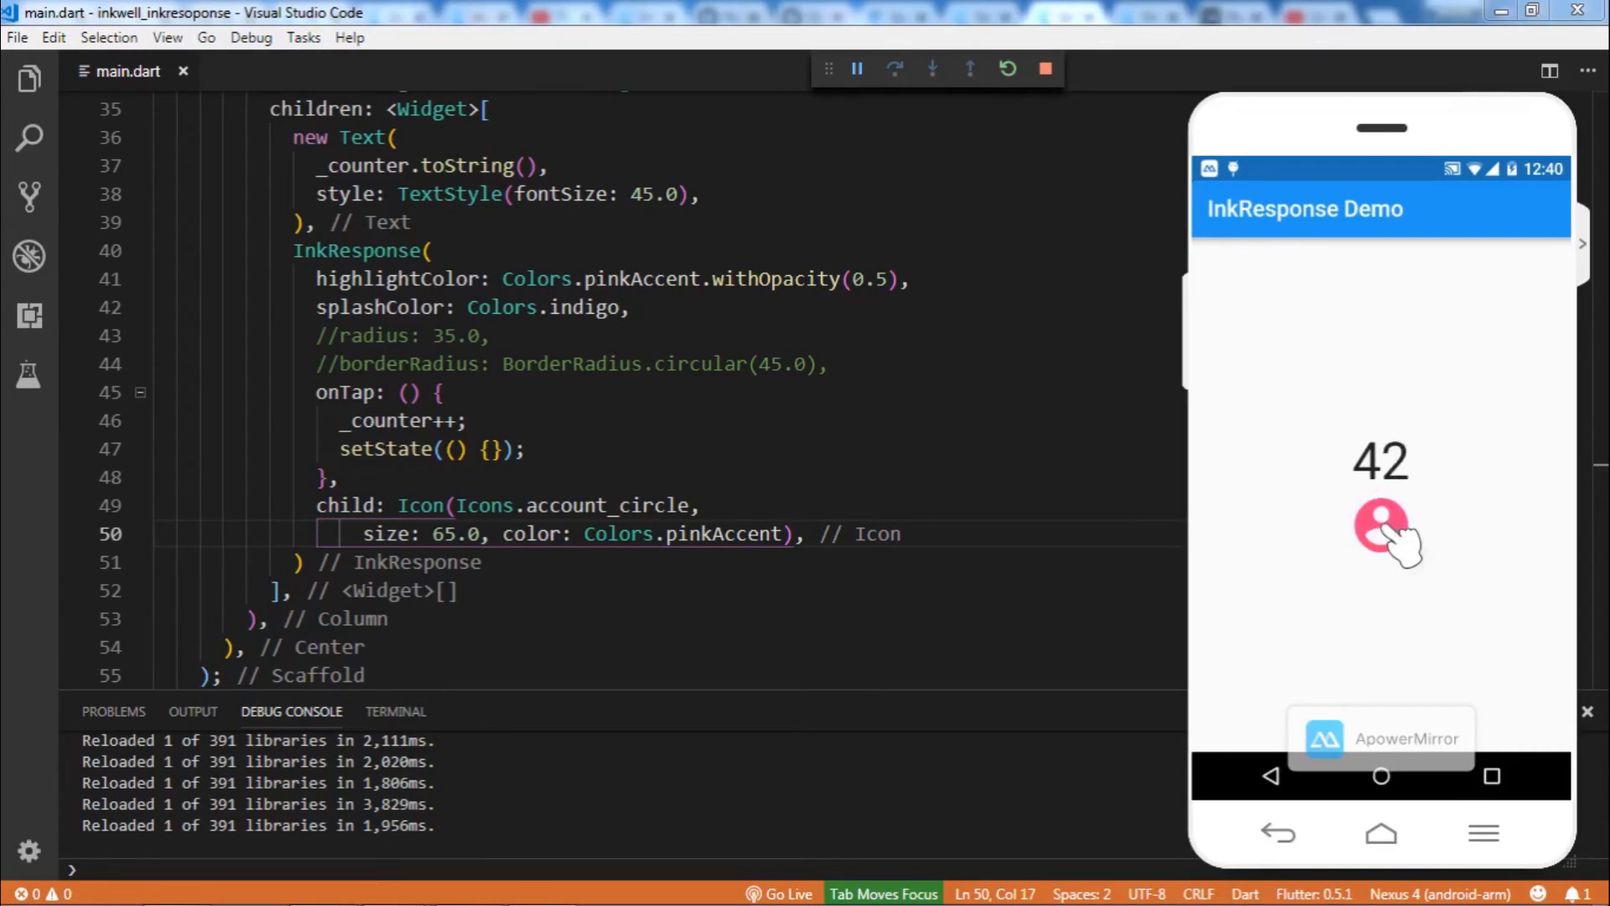
{"action": "left_click", "coordinate": [1381, 526]}
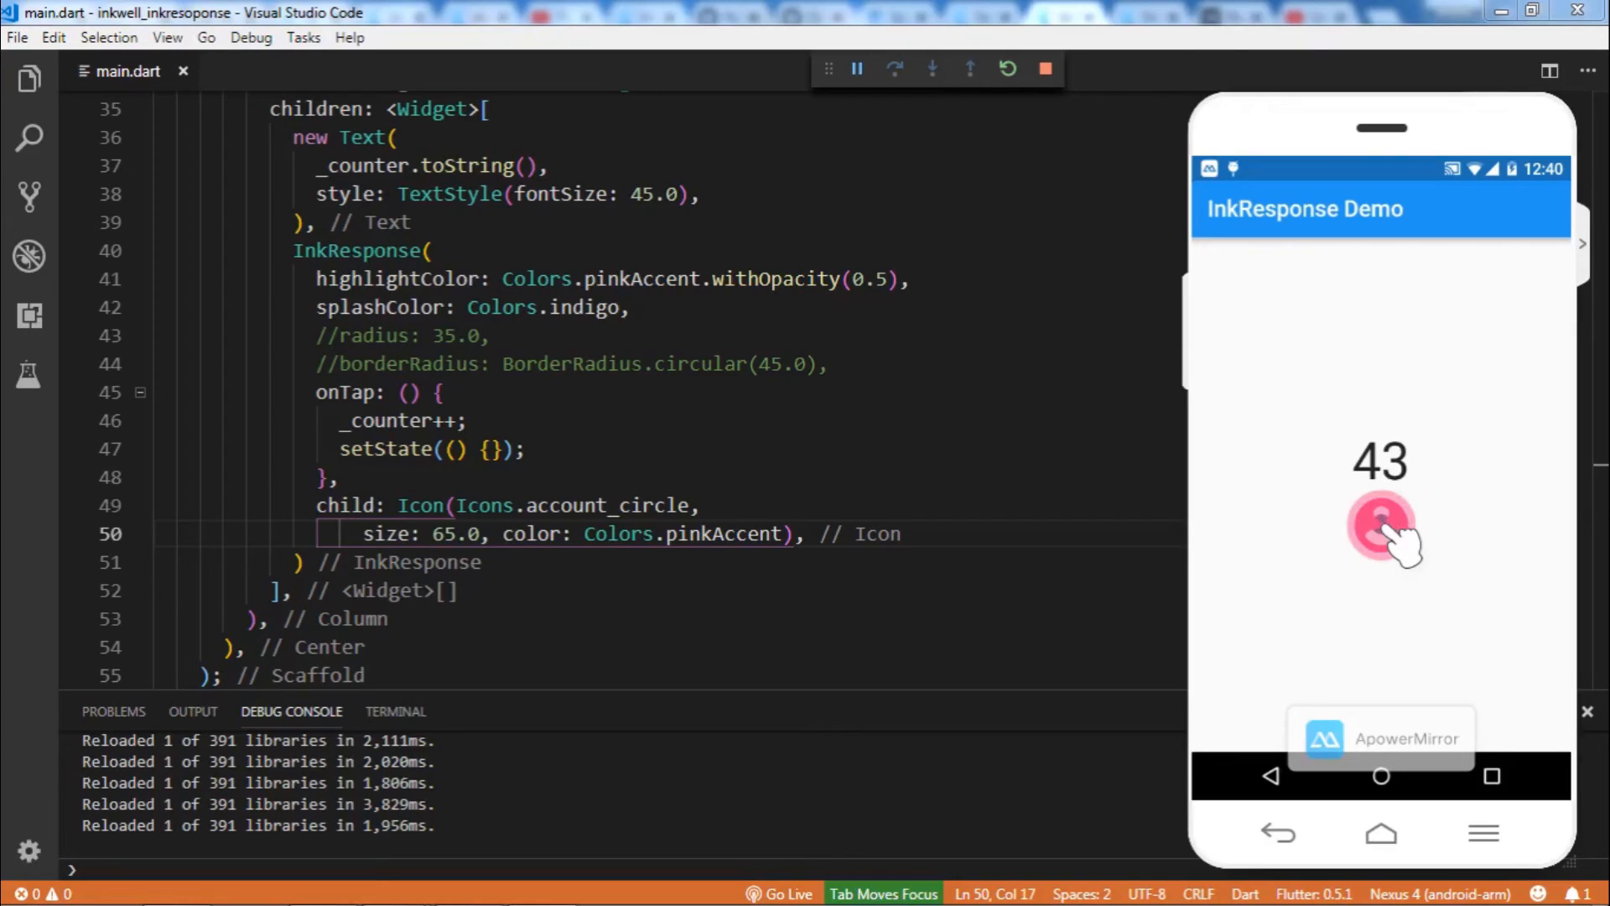
{"action": "left_click", "coordinate": [1381, 527]}
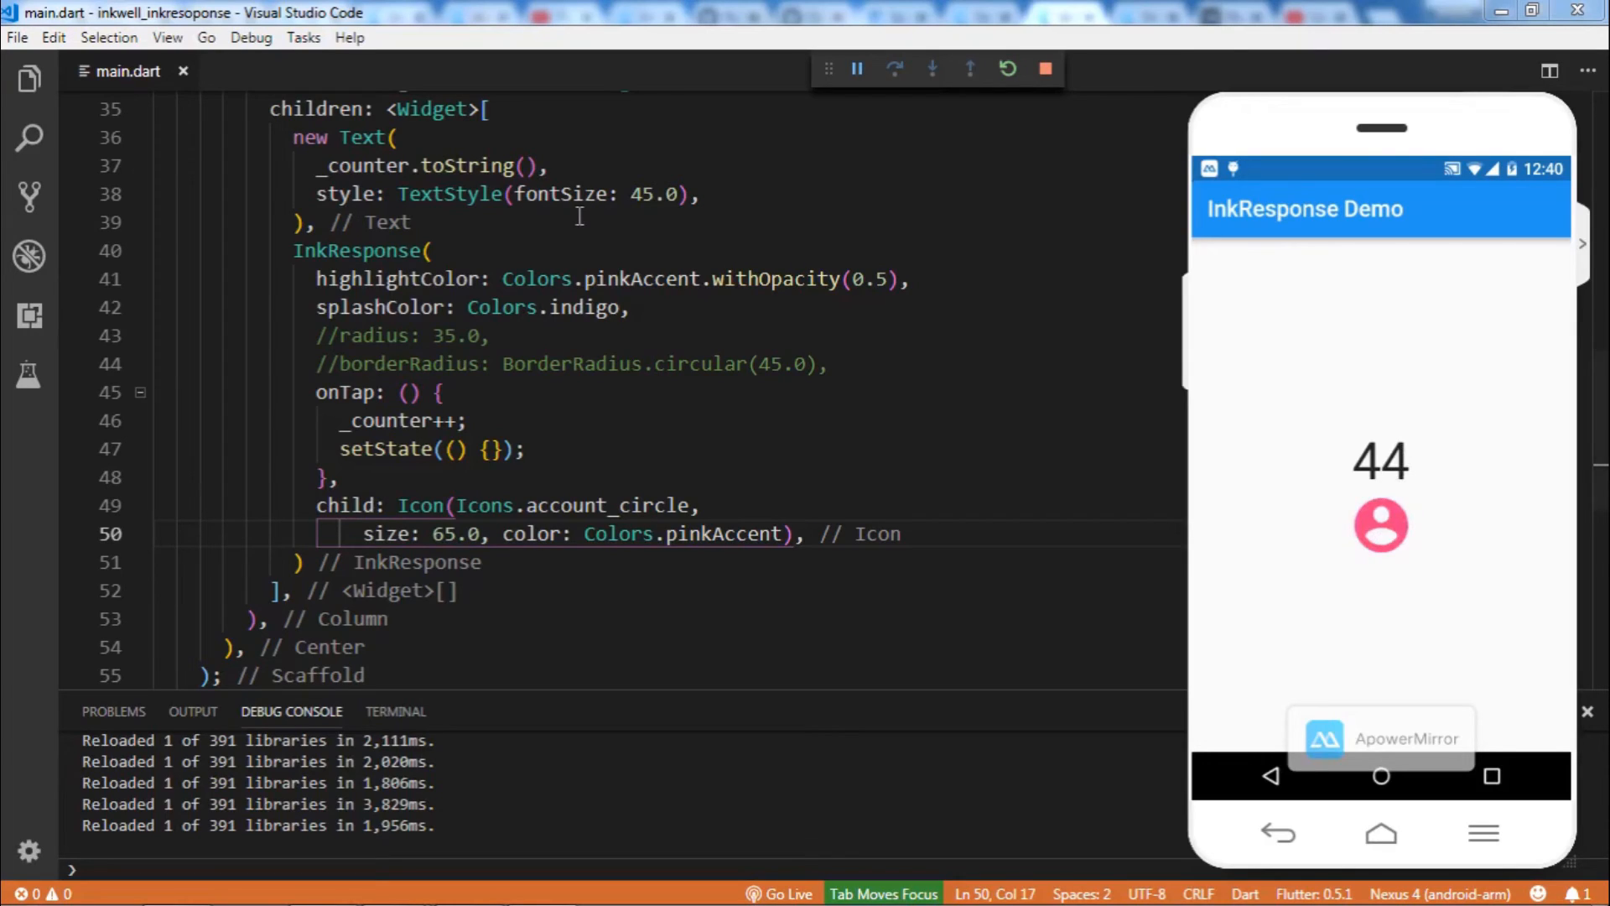
{"action": "left_click", "coordinate": [431, 251]}
{"action": "type", "text": "containedInkWell: ,"}
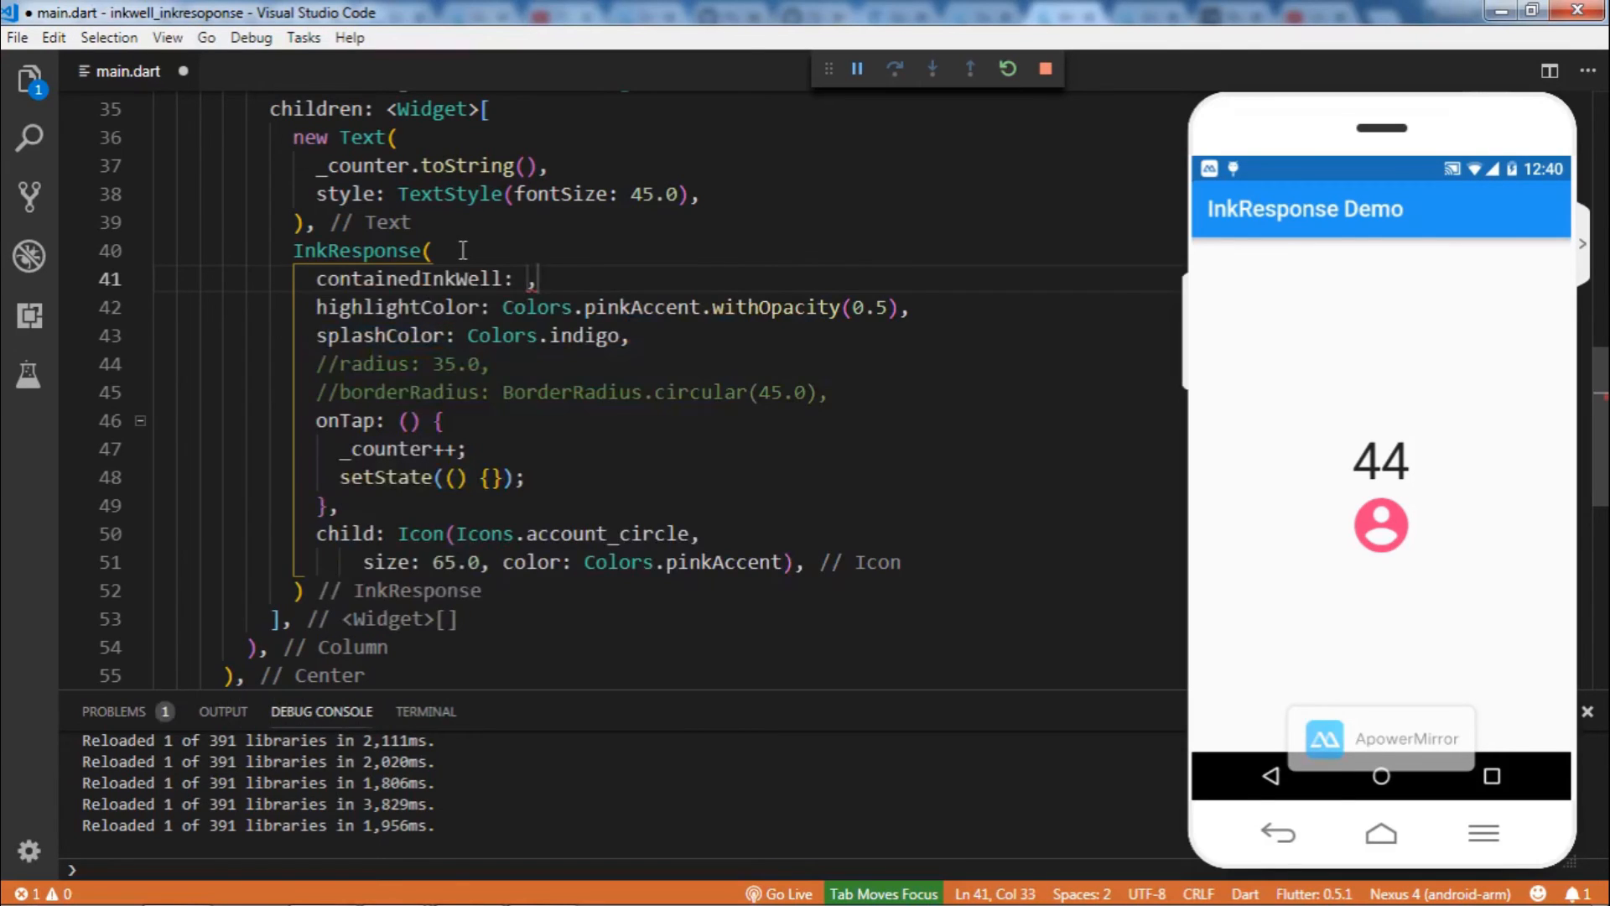
Give the InkResponse containedInkWell: false and radius 95.0, then tap to see the wide indigo splash, counter 46
{"action": "type", "text": "false"}
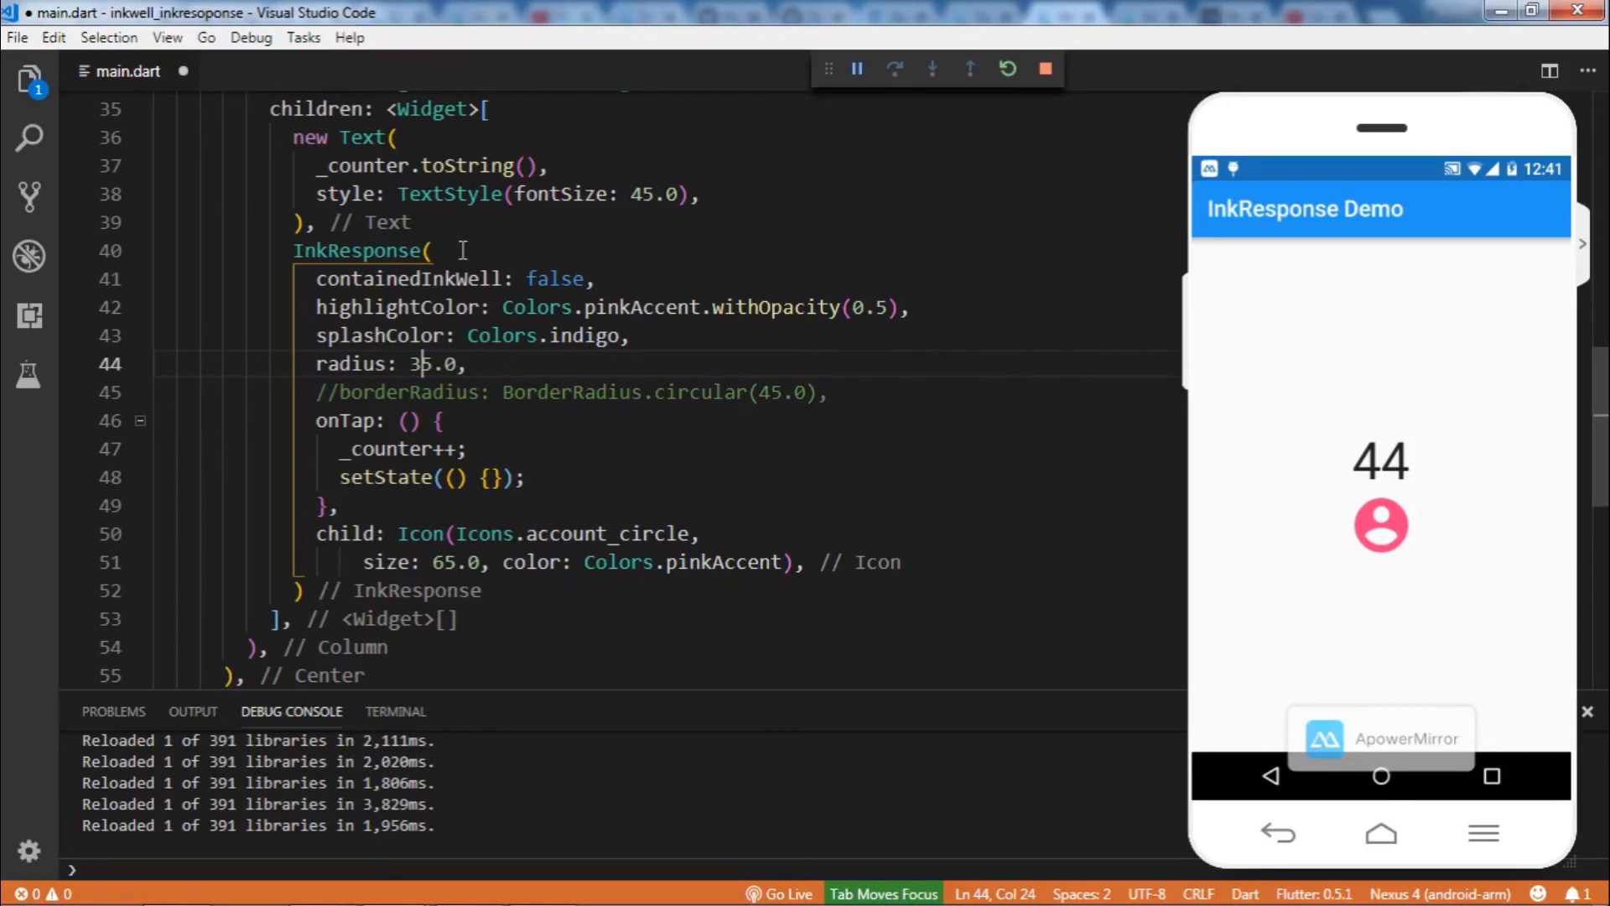
{"action": "type", "text": "9"}
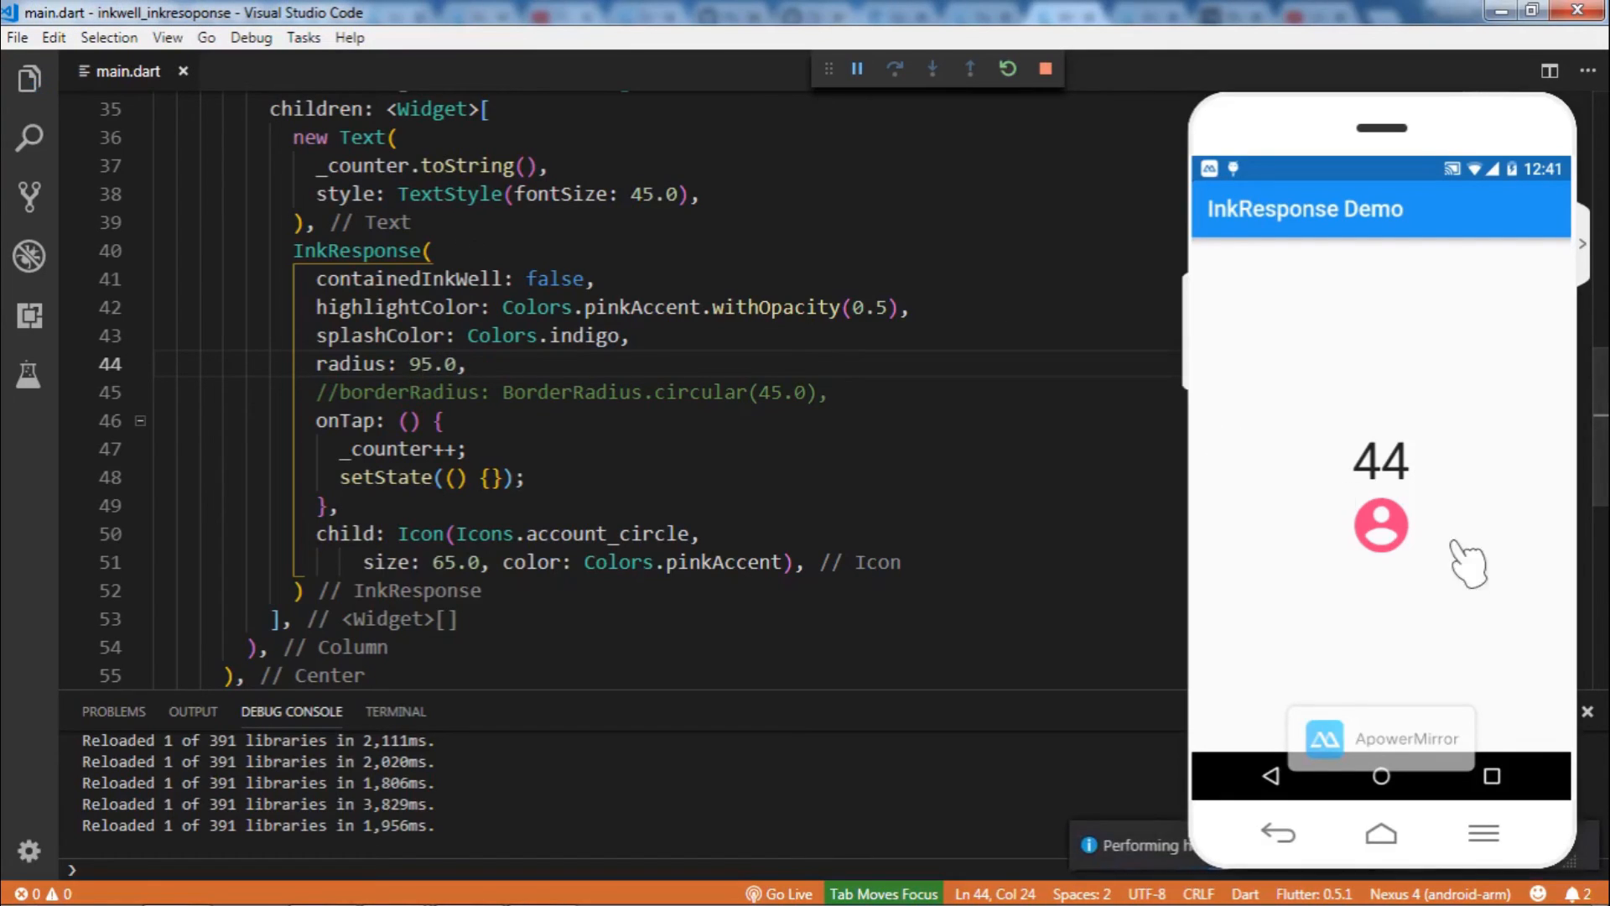
{"action": "left_click", "coordinate": [1381, 526]}
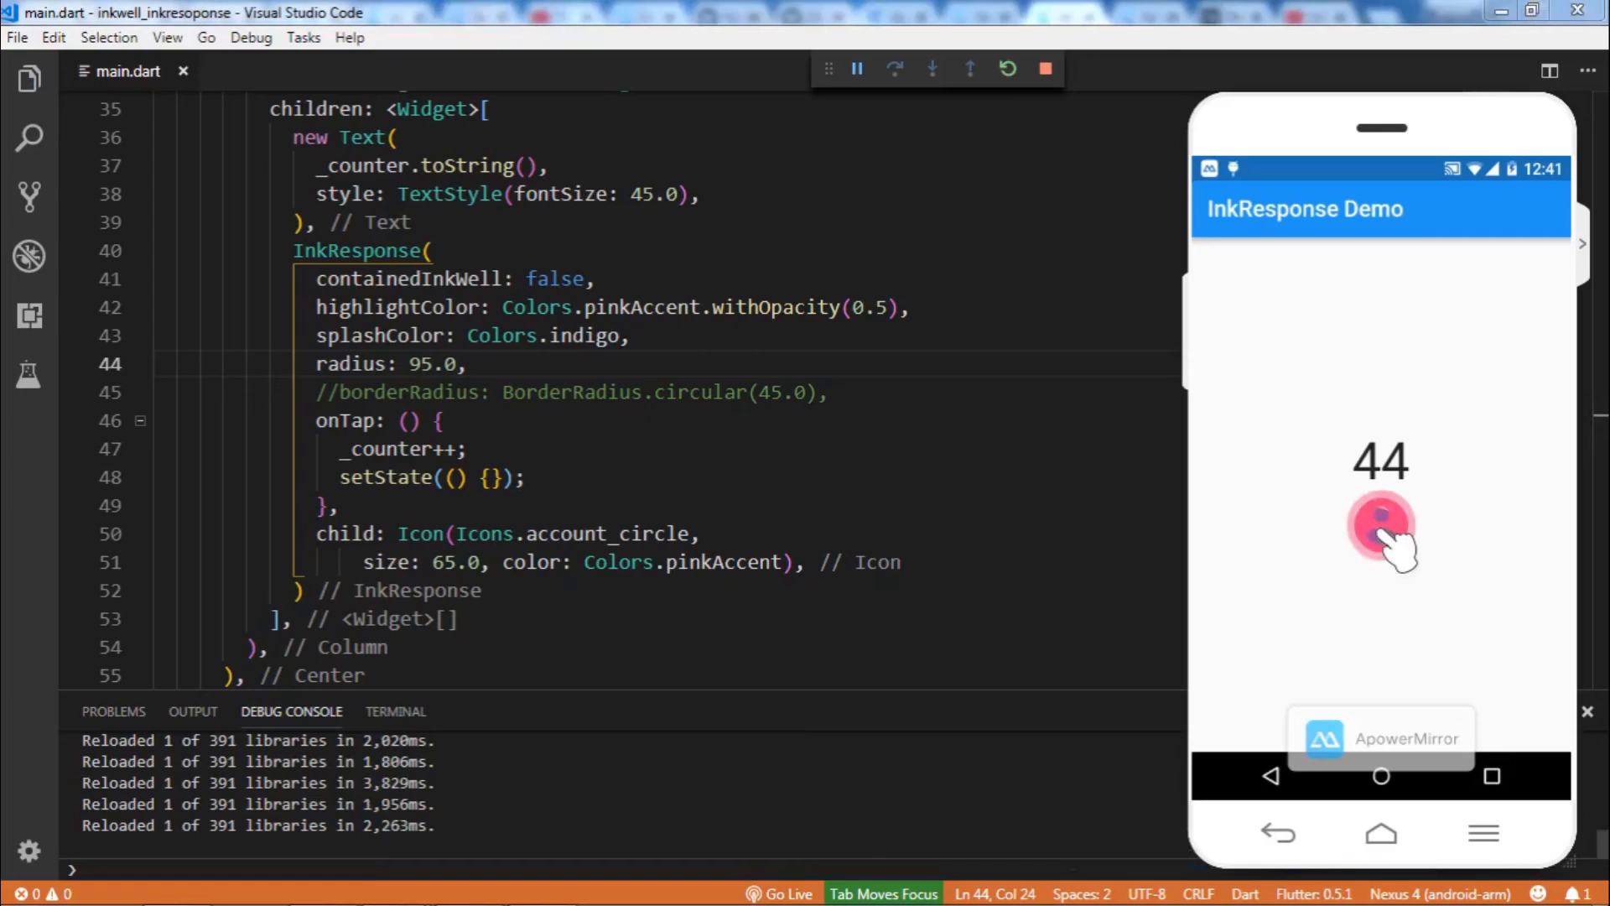
{"action": "left_click", "coordinate": [1381, 529]}
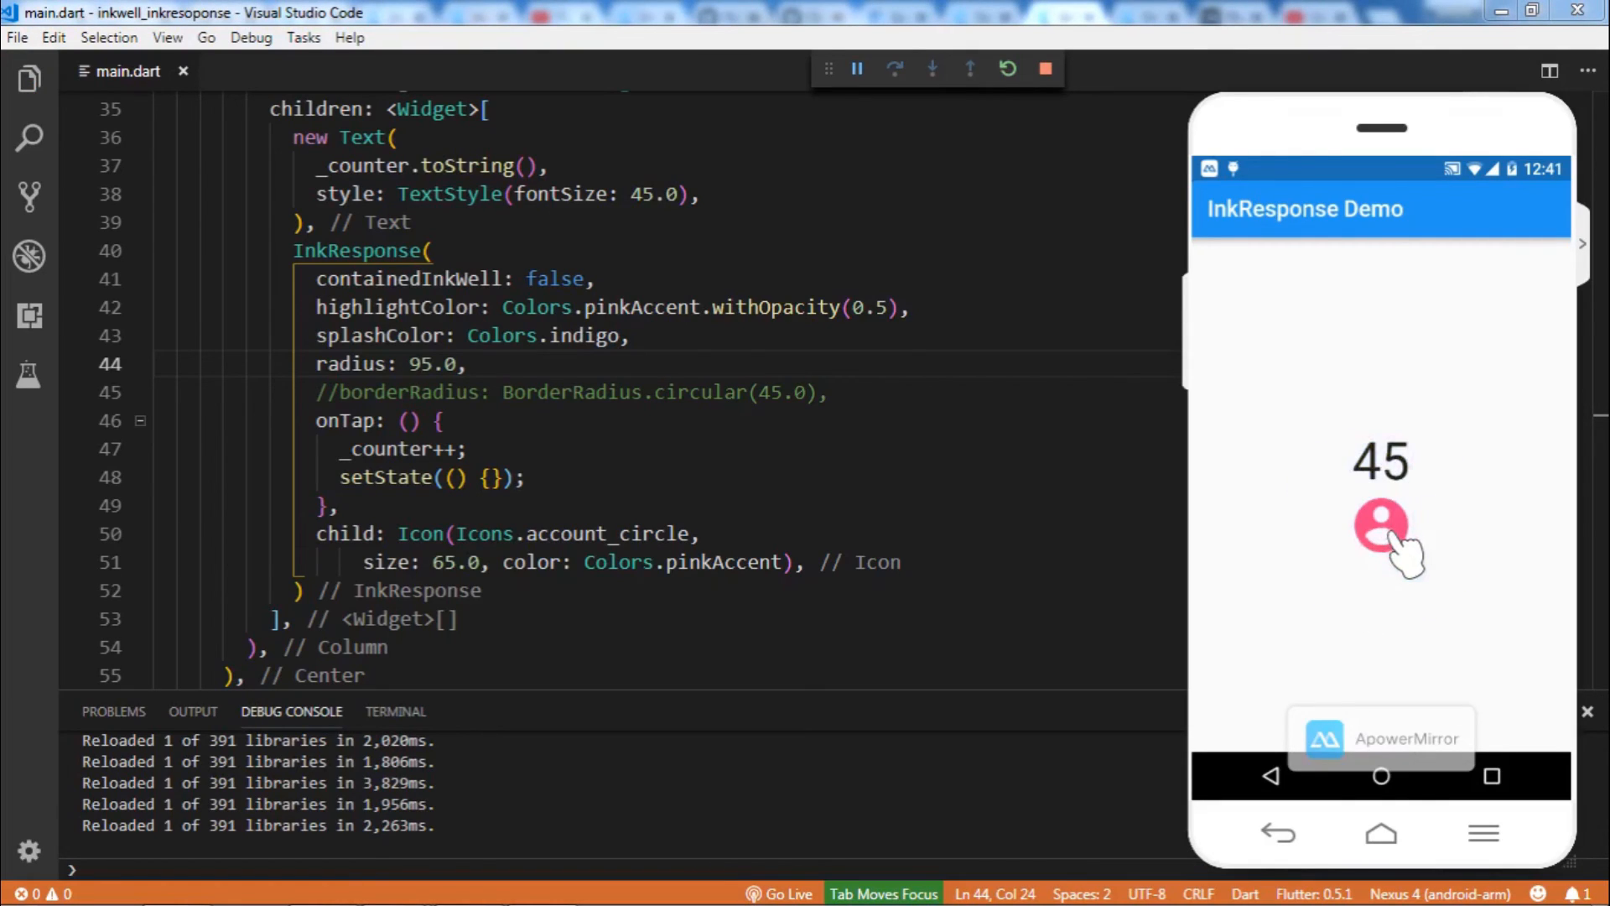
{"action": "left_click", "coordinate": [1381, 526]}
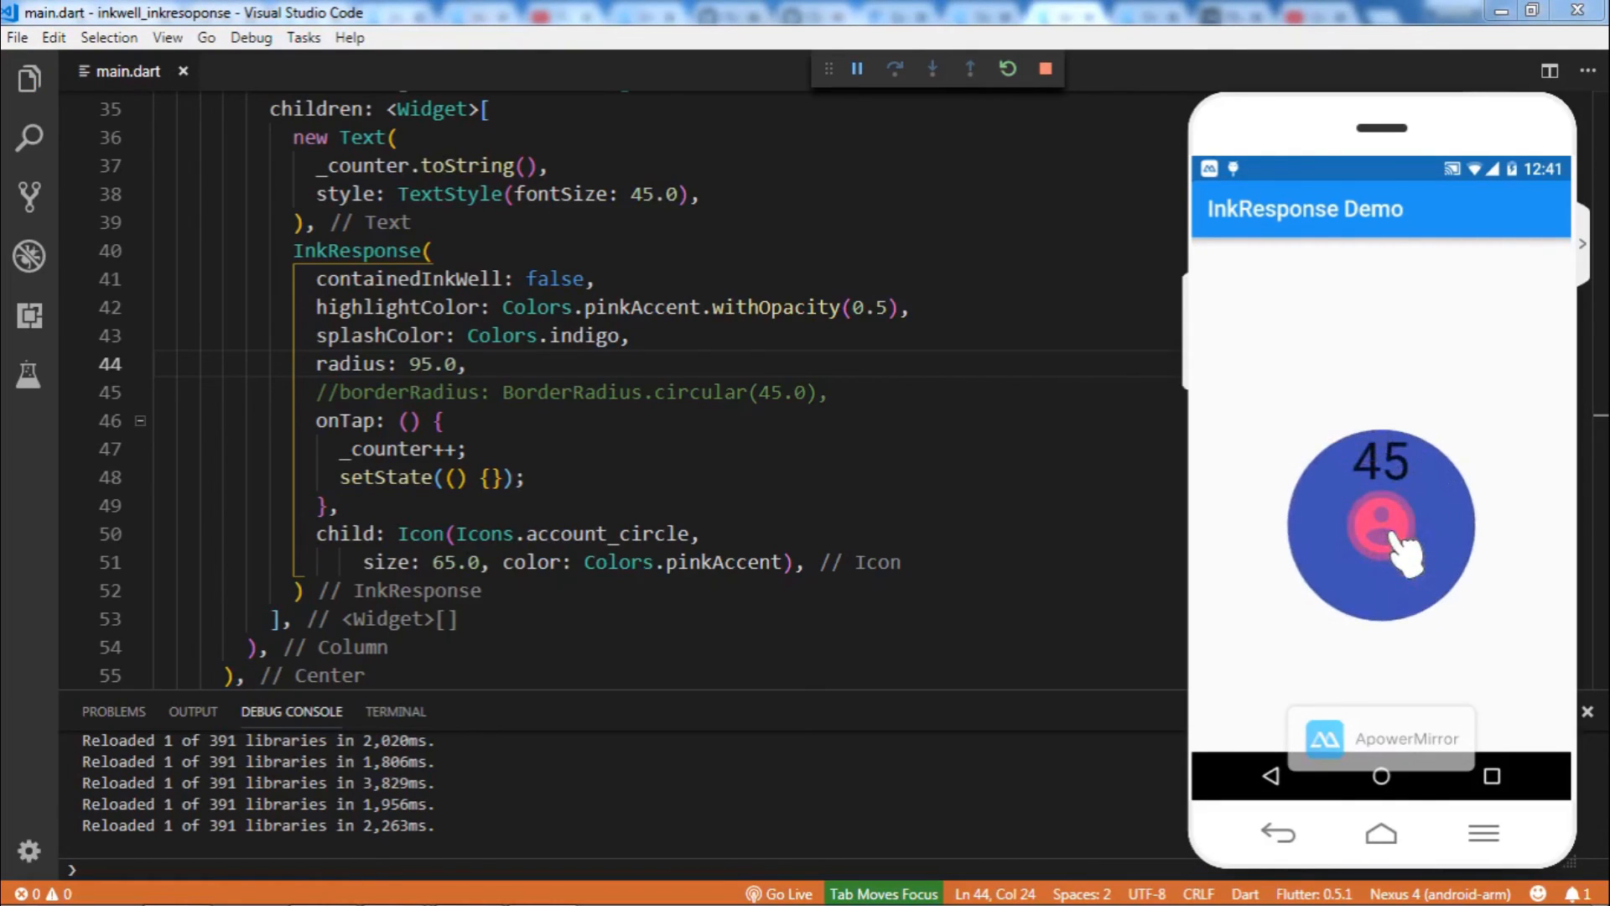
{"action": "left_click", "coordinate": [1381, 523]}
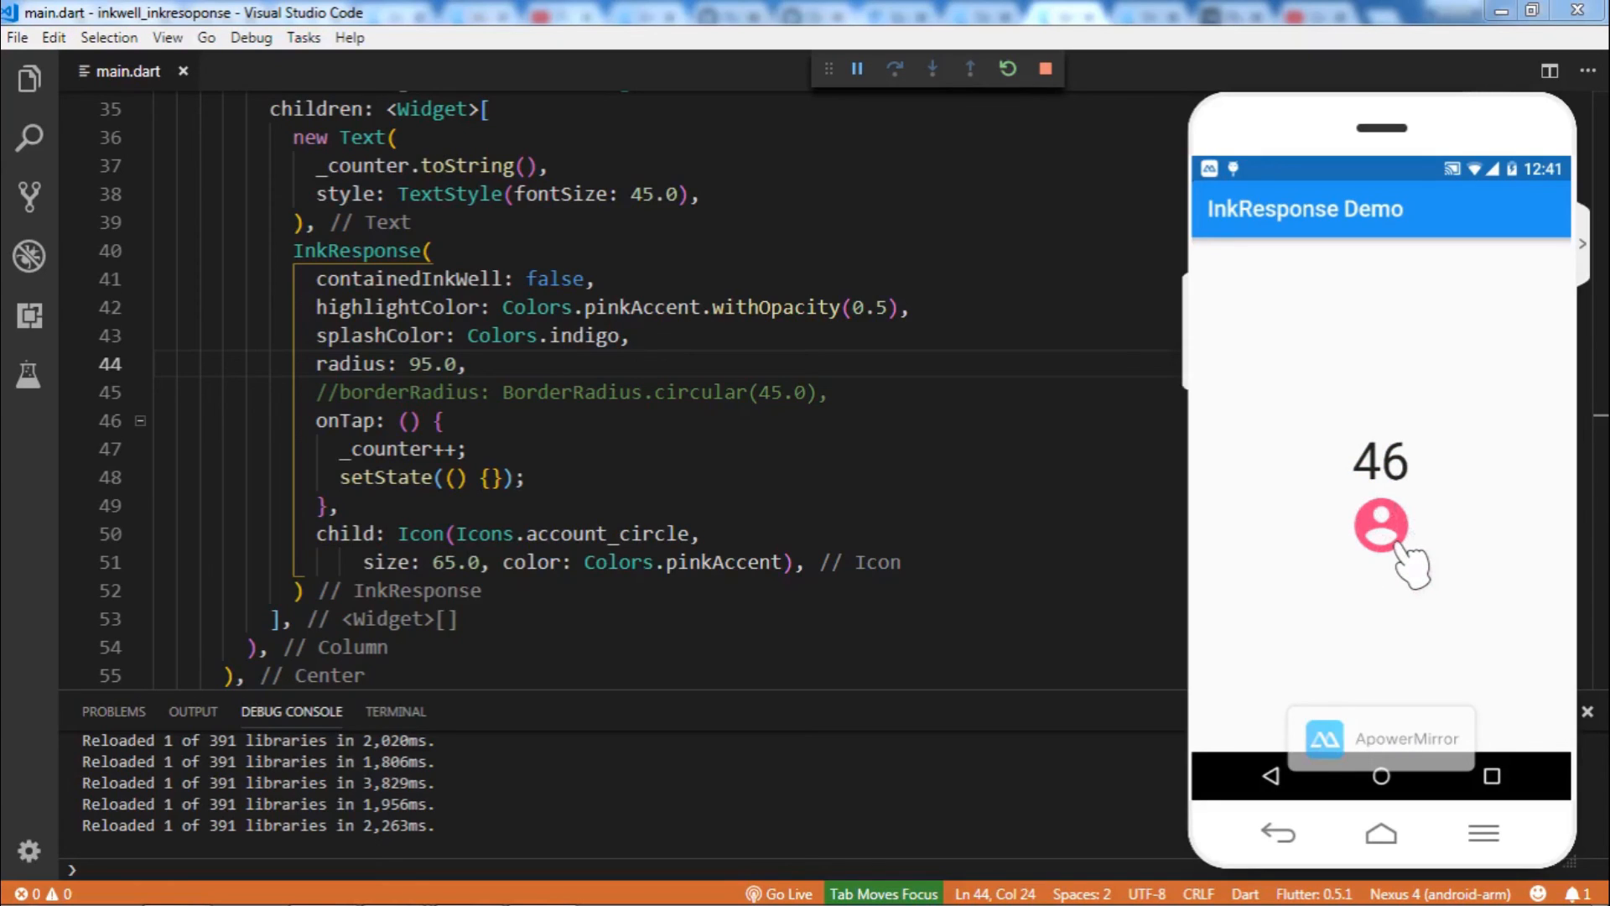
Change containedInkWell to true so the splash is clipped to the icon
{"action": "double_click", "coordinate": [554, 279]}
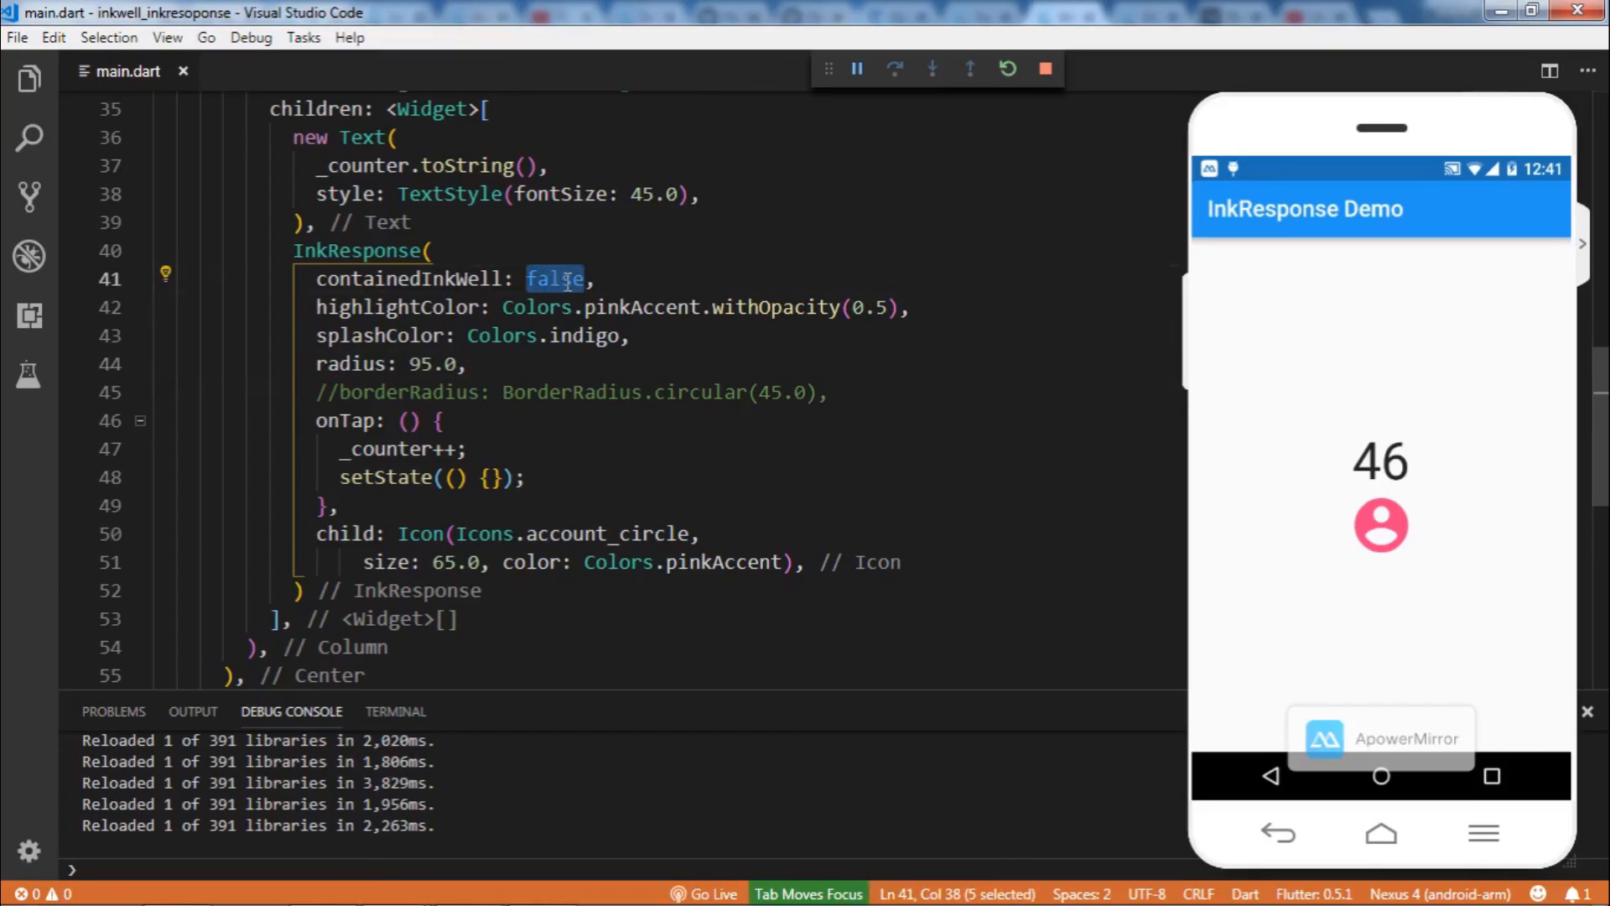
{"action": "type", "text": "tr"}
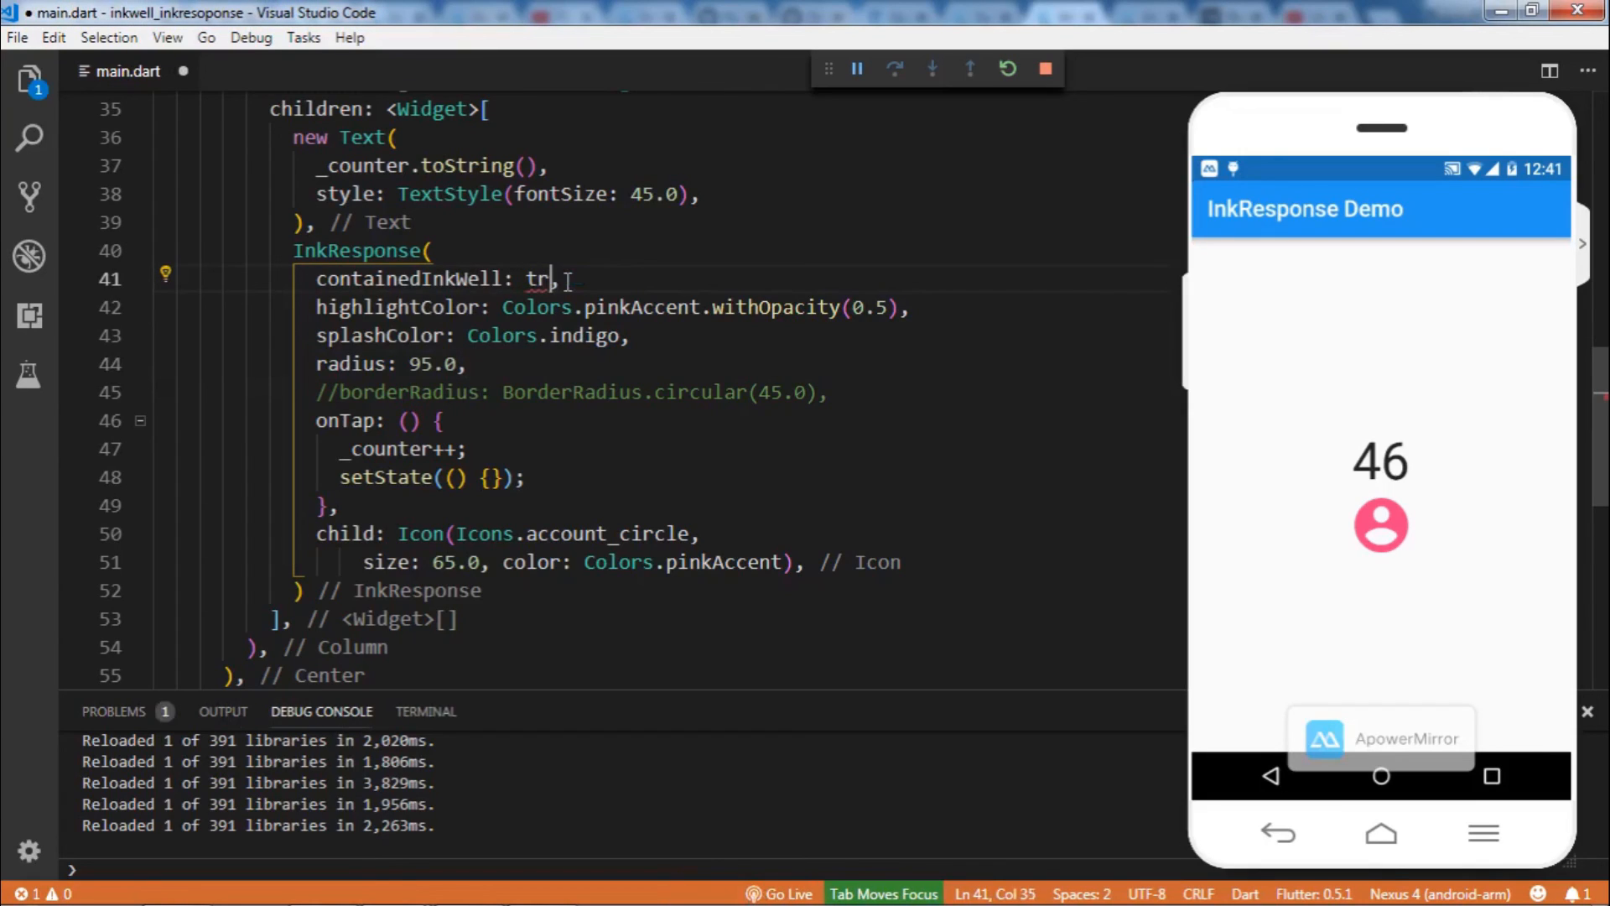
{"action": "type", "text": "ue"}
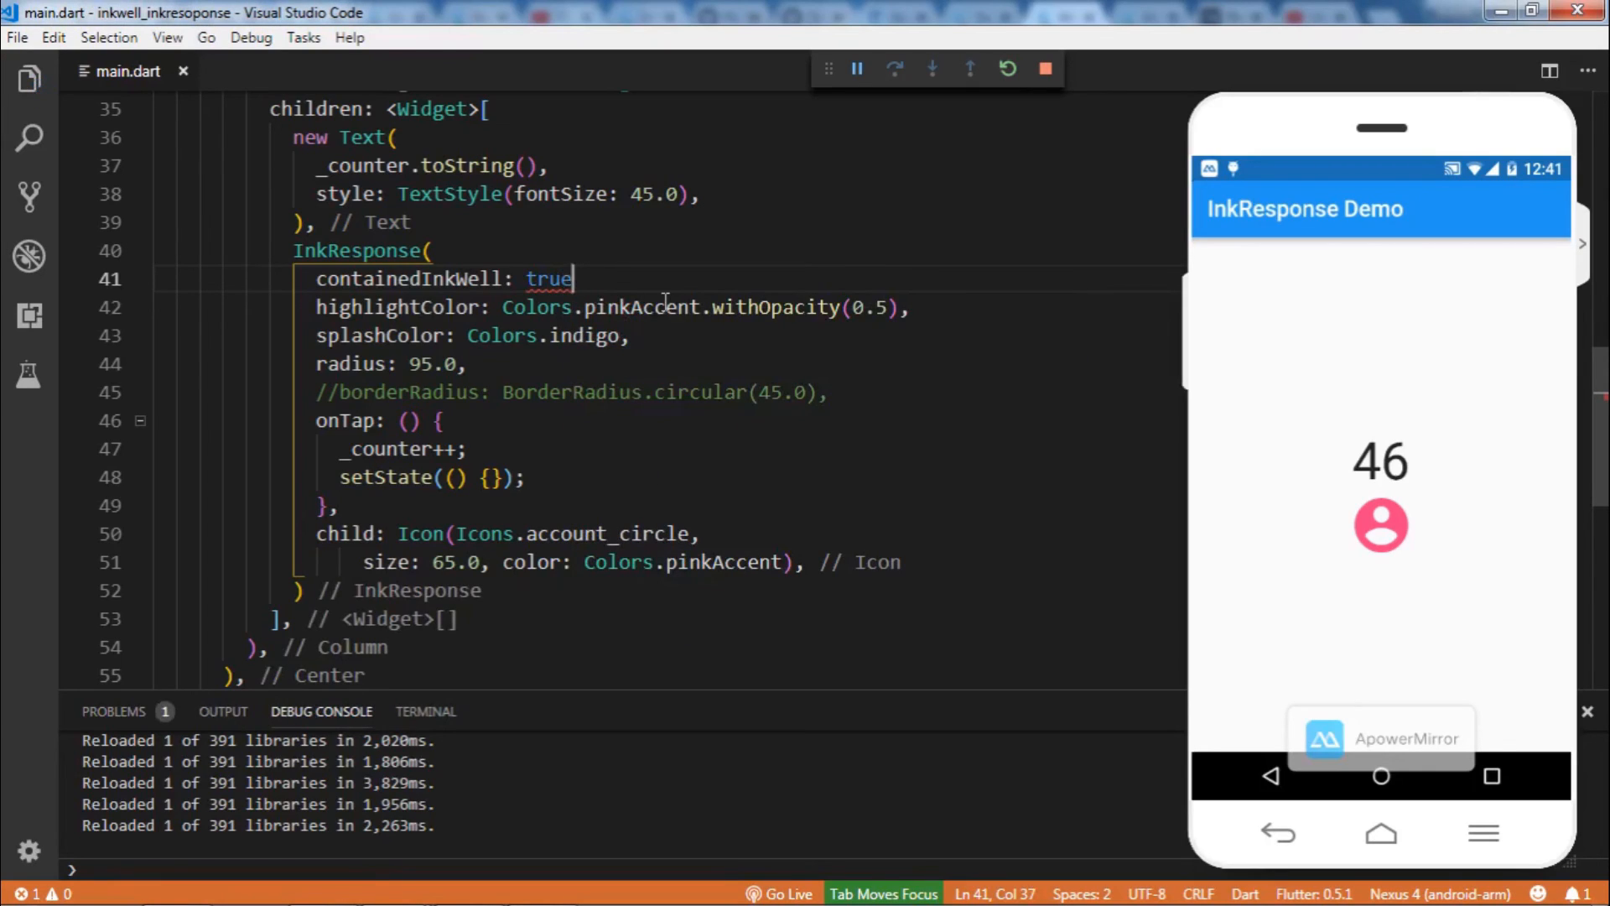
{"action": "type", "text": ","}
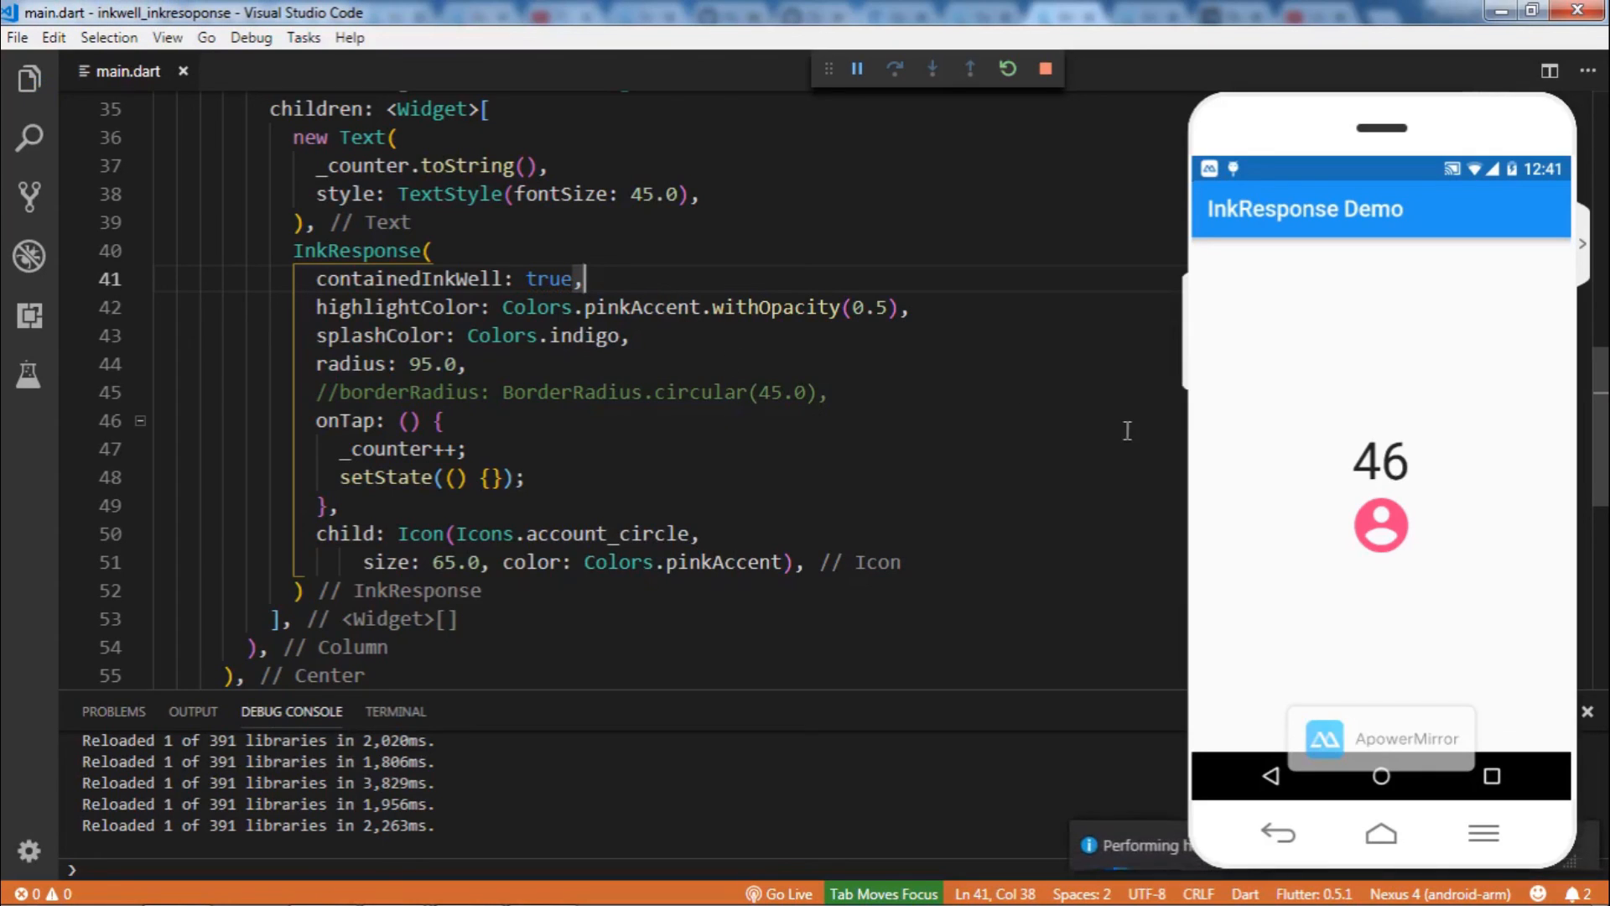
Tap the account icon to test the contained splash, raising the counter to 50
{"action": "left_click", "coordinate": [1382, 526]}
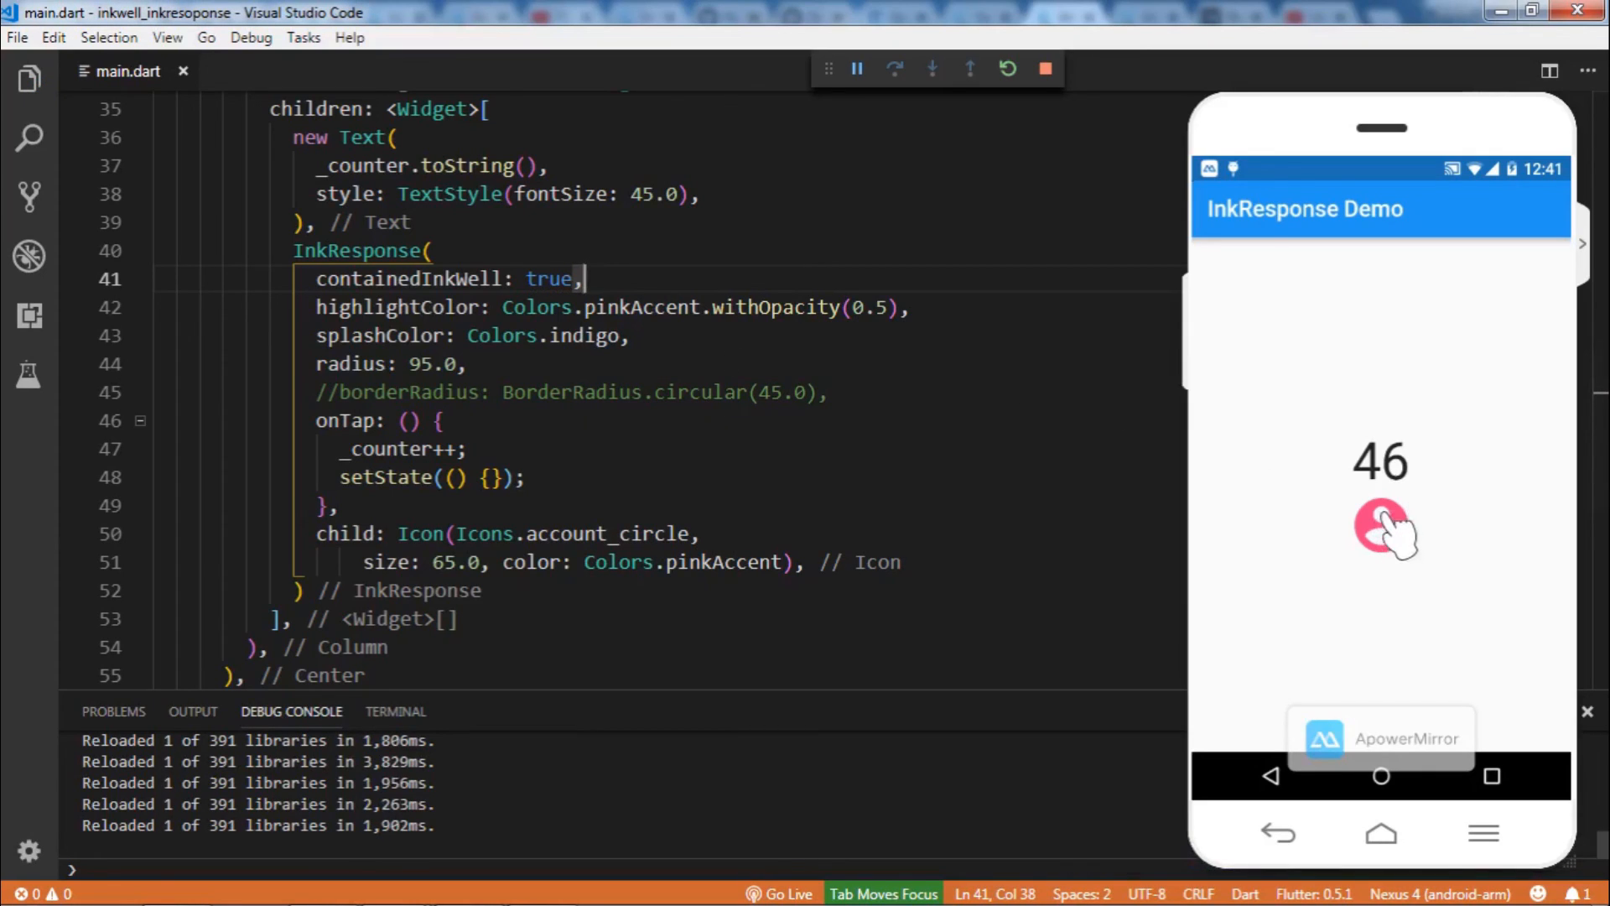
{"action": "left_click", "coordinate": [1381, 529]}
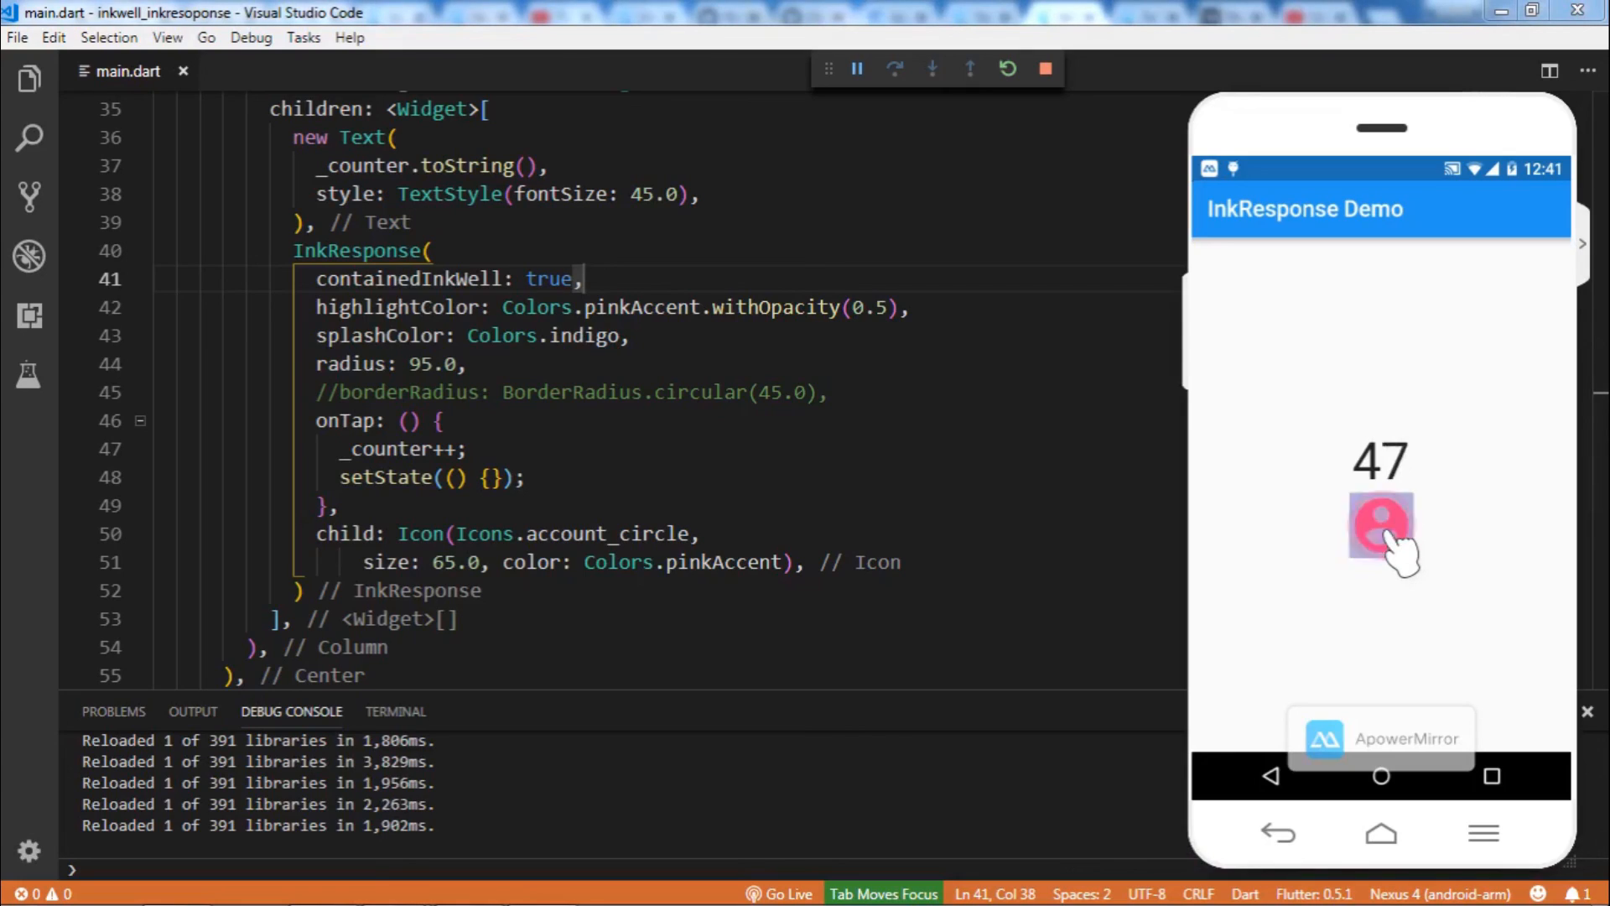
{"action": "left_click", "coordinate": [1381, 525]}
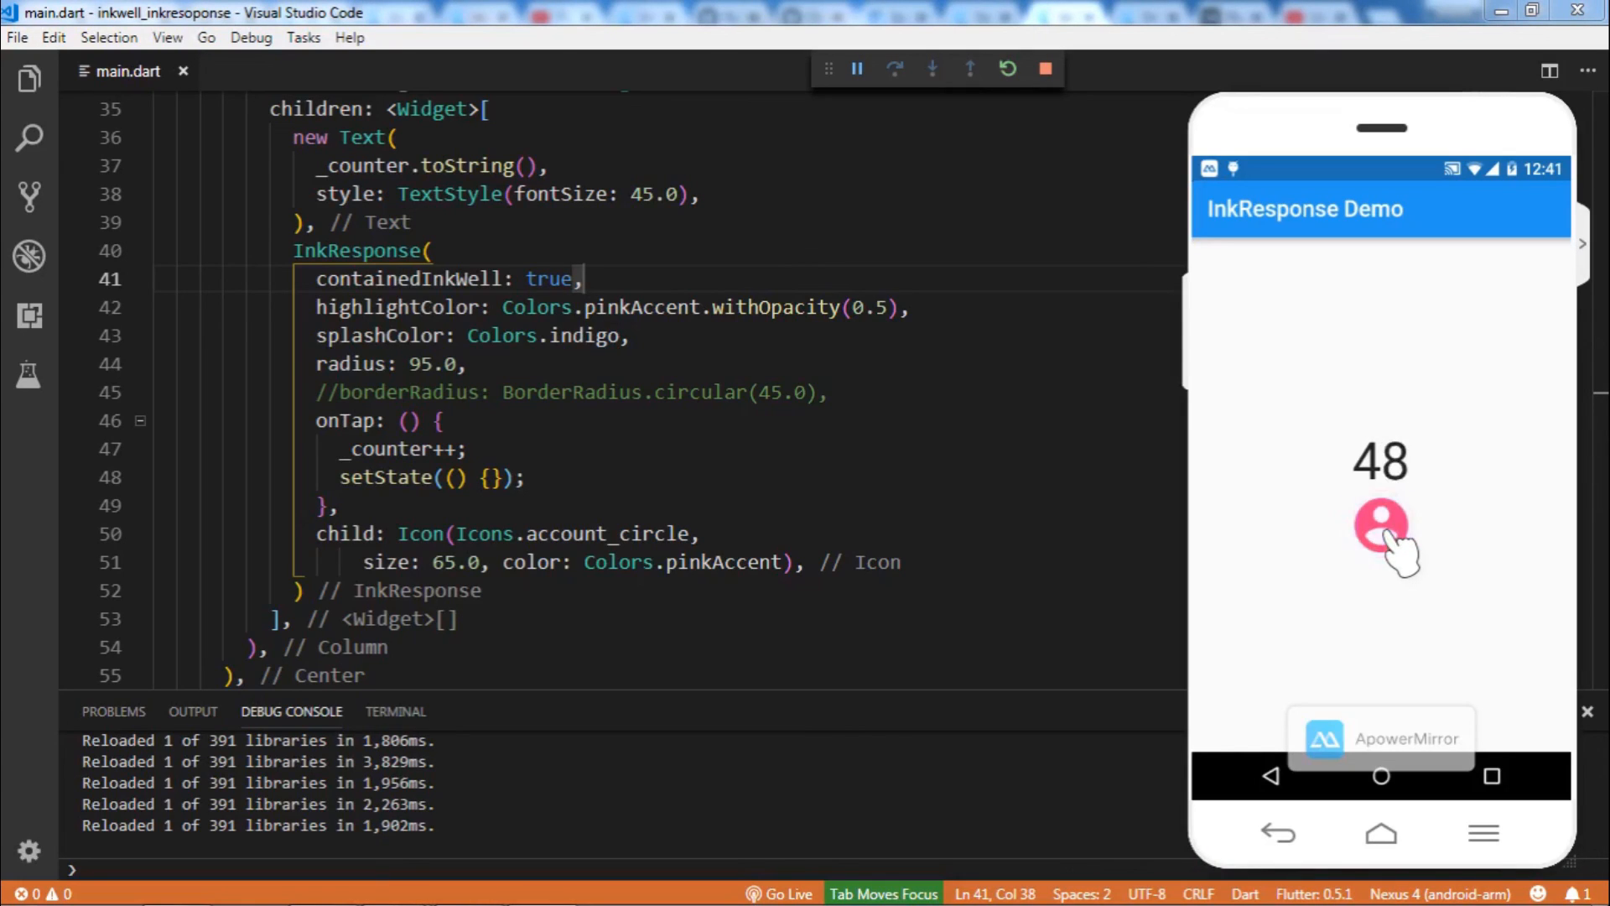
{"action": "left_click", "coordinate": [1381, 526]}
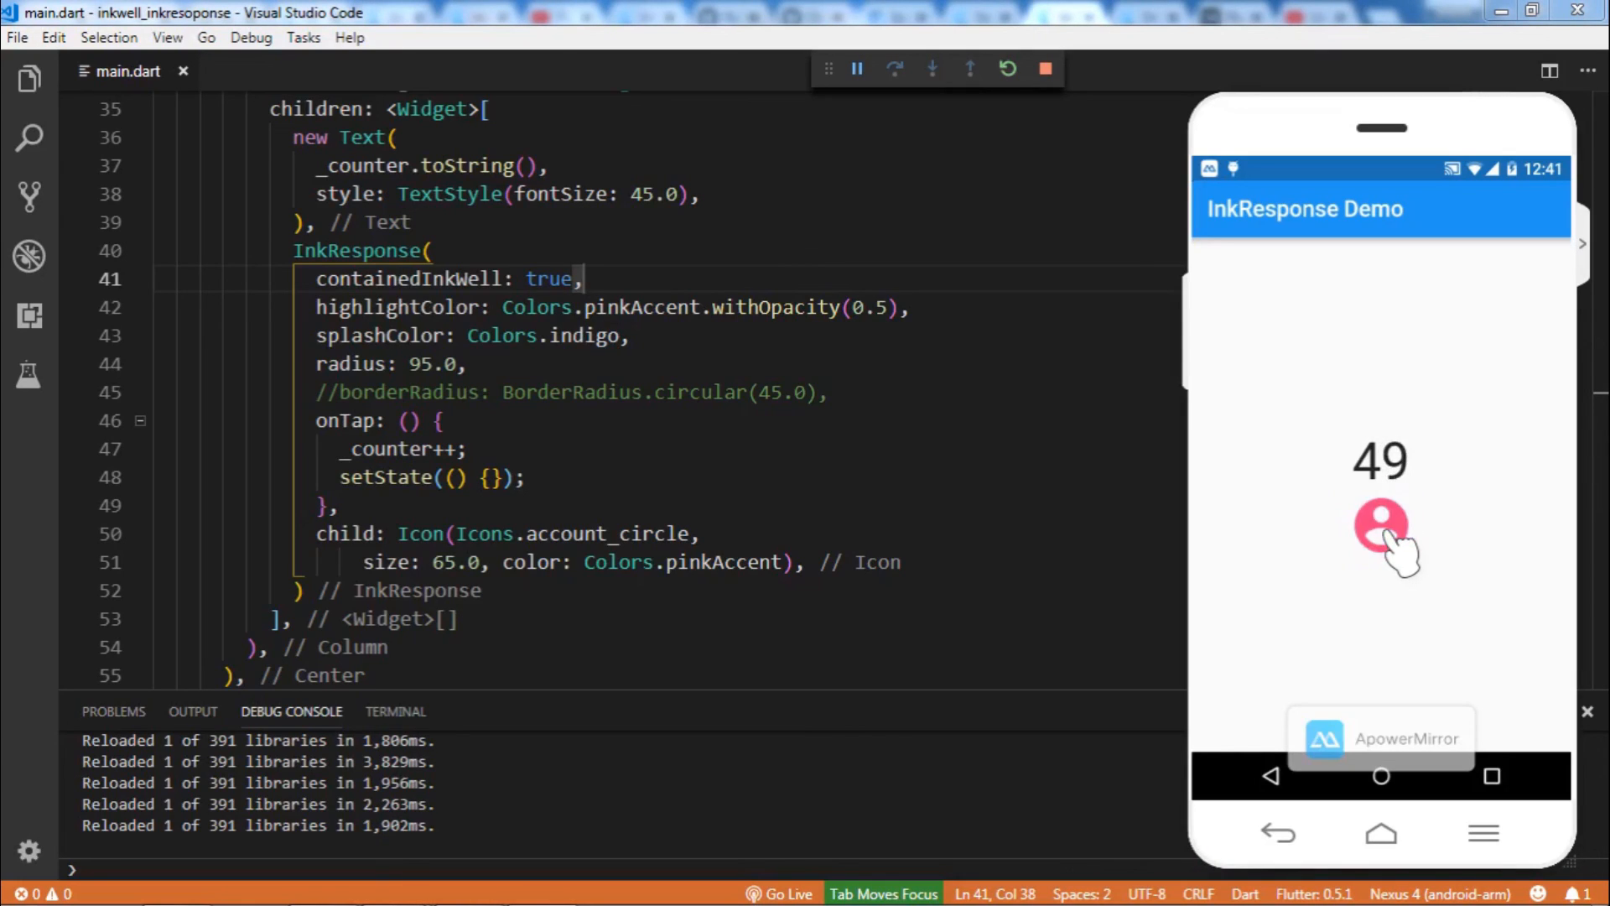
{"action": "left_click", "coordinate": [1381, 526]}
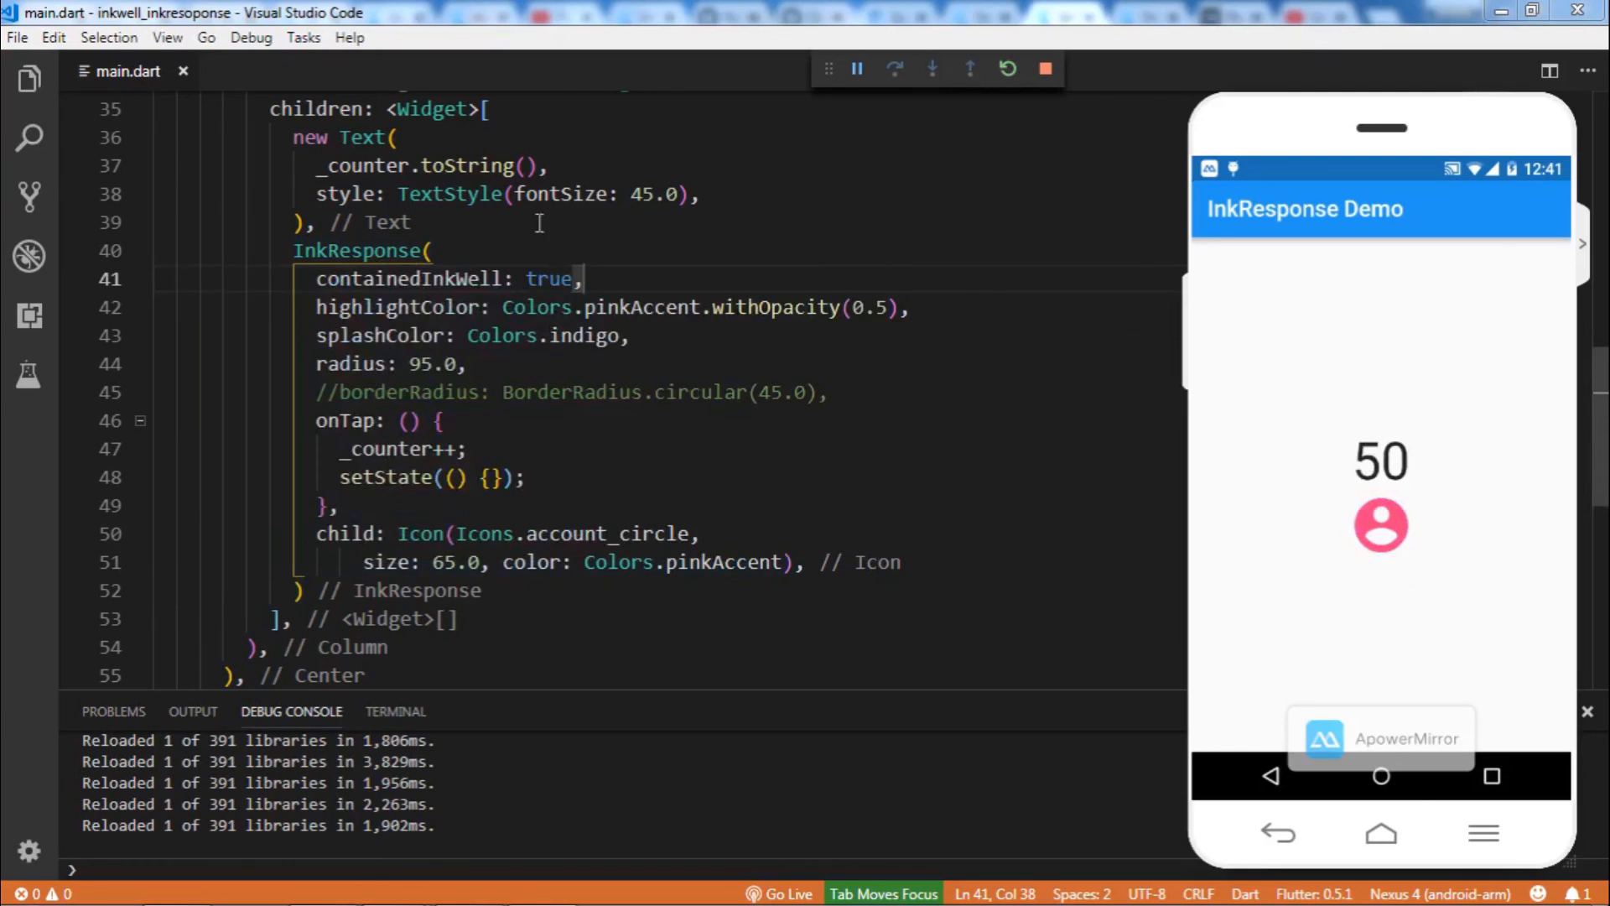
{"action": "left_click", "coordinate": [431, 250]}
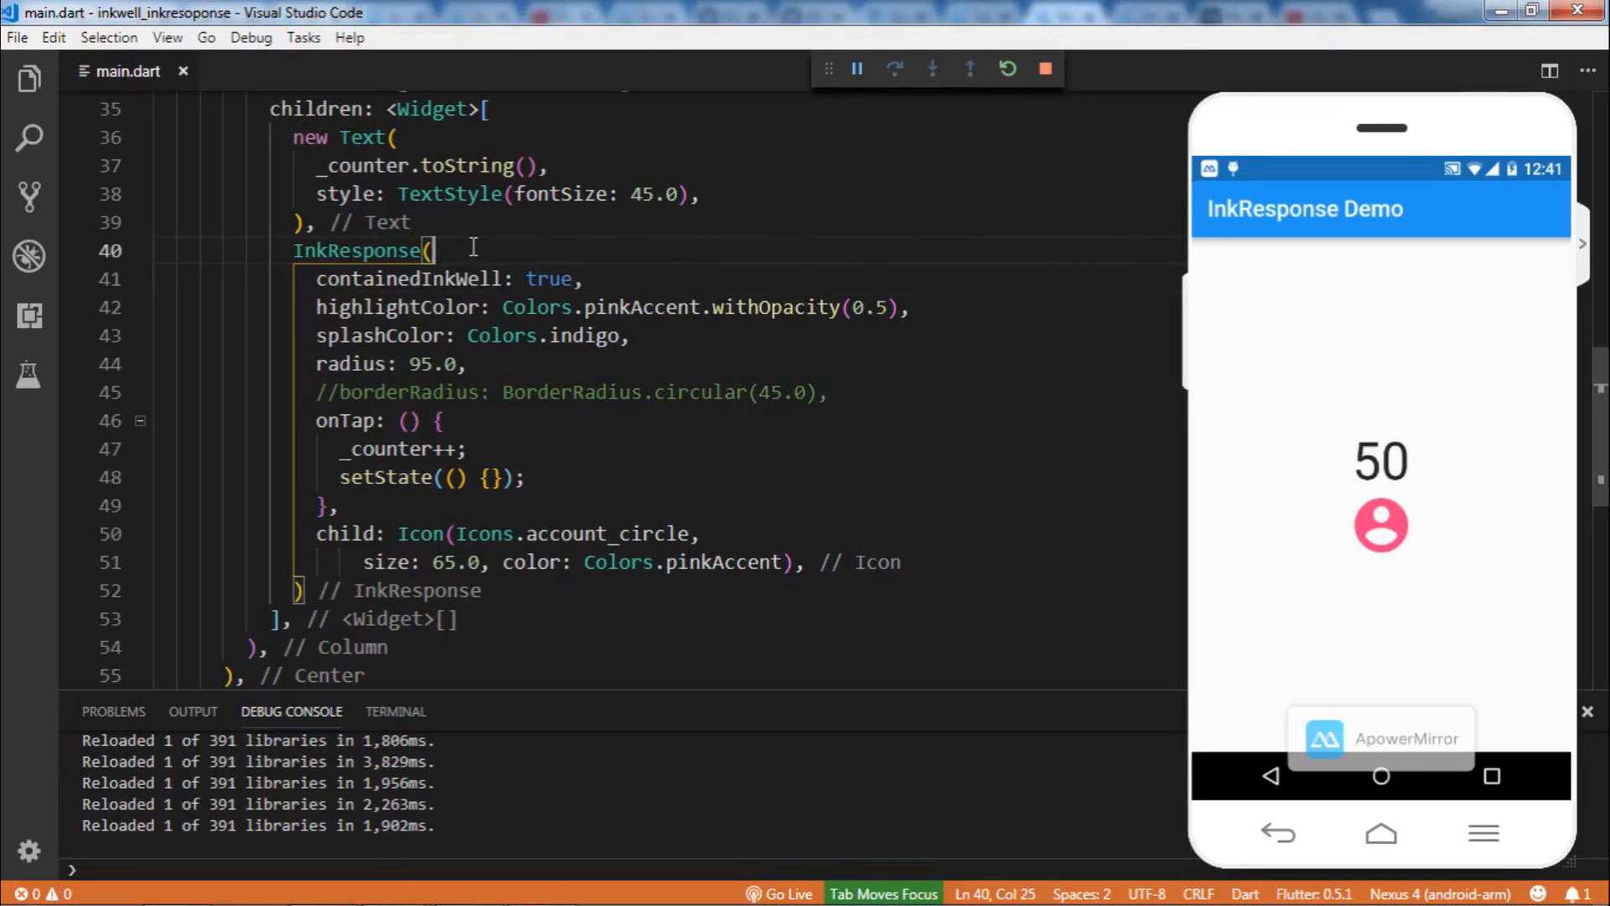
{"action": "mouse_move", "coordinate": [662, 356]}
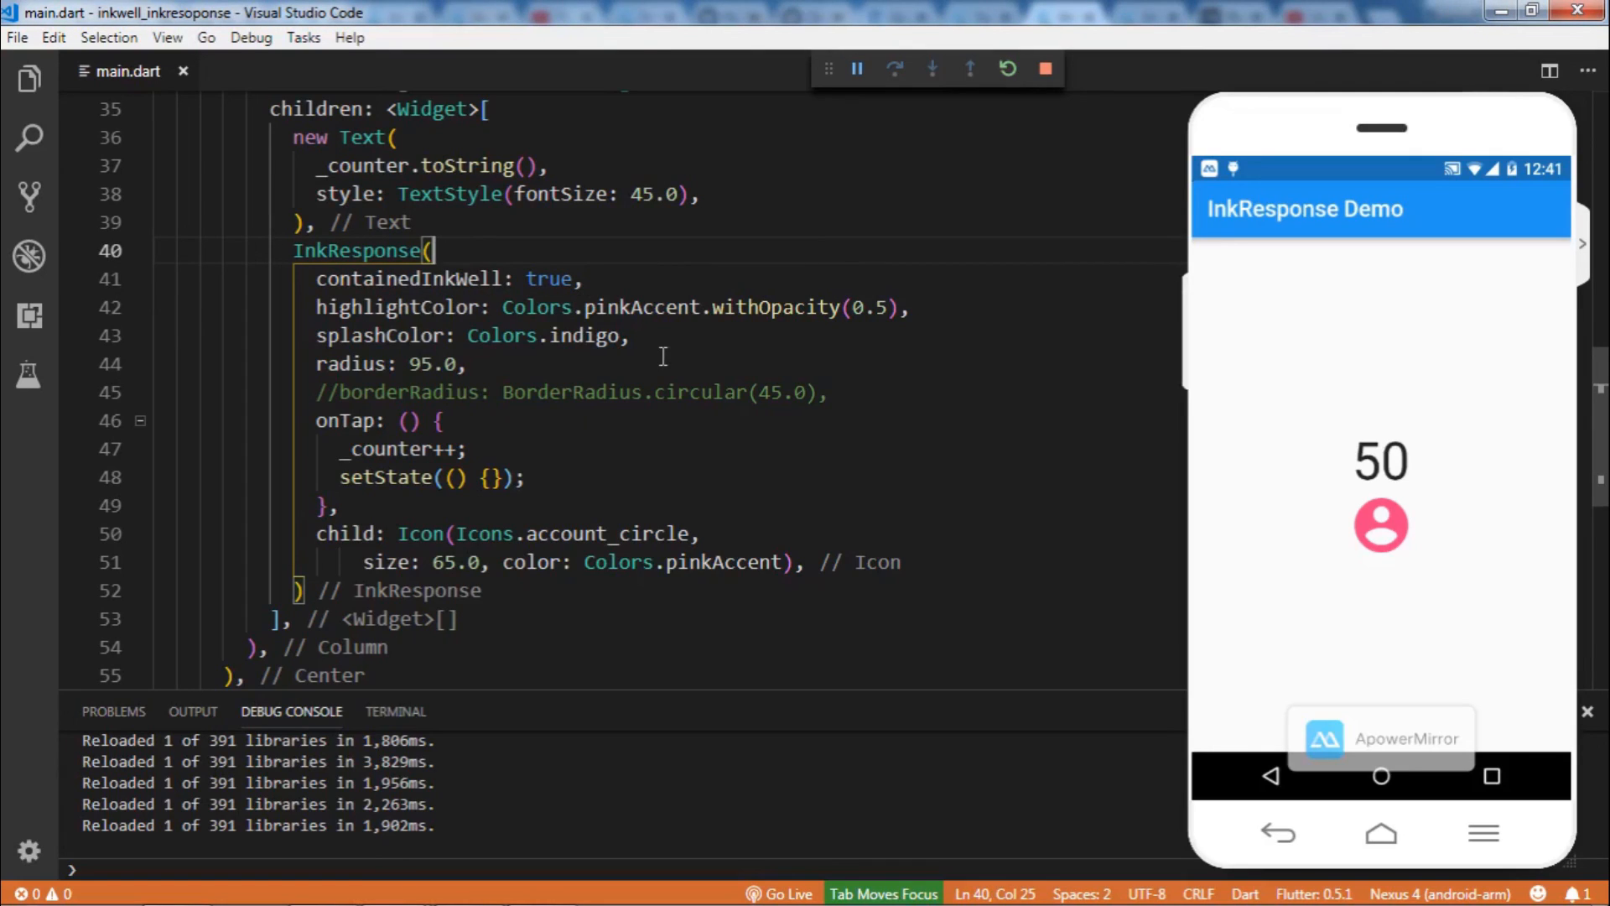